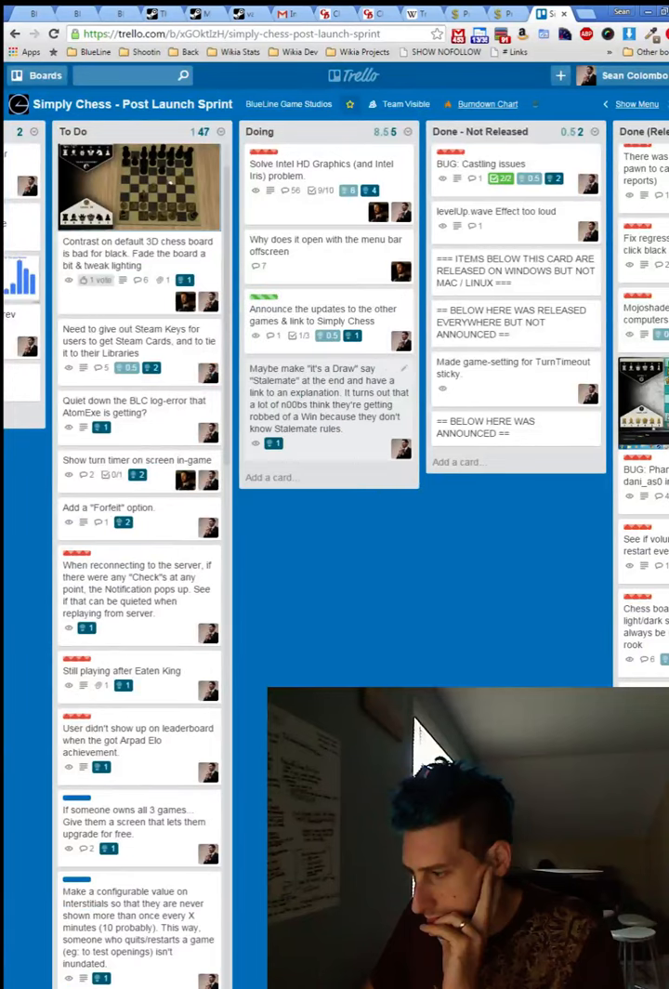
Leave the Simply Chess sprint board by starting a blank browser tab for a search.
click(325, 409)
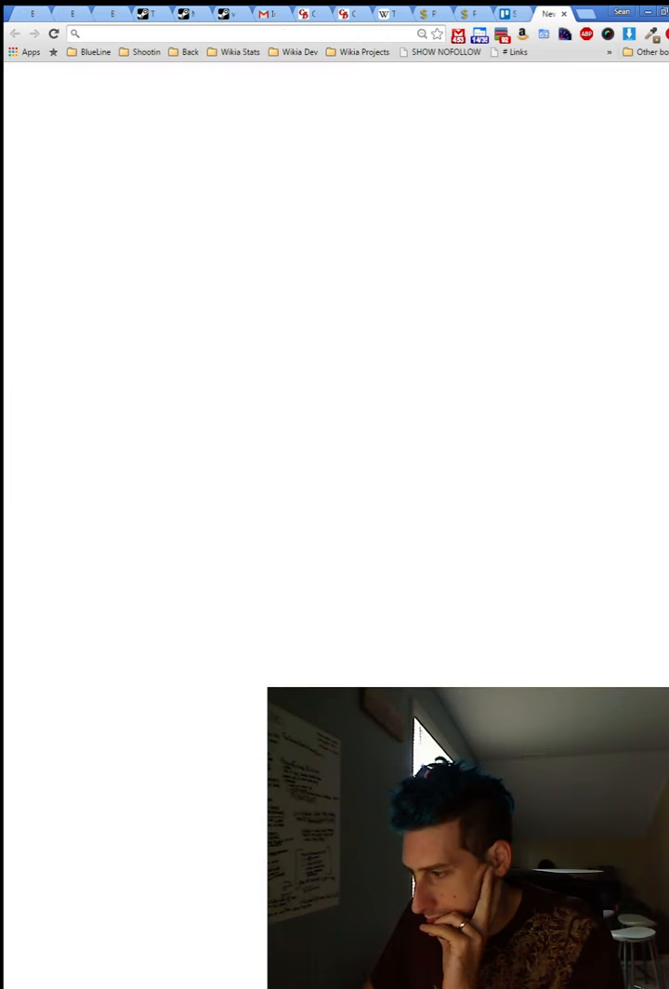
Search 'stalemate wikipedia', reach the Stalemate article, then return to the chess code.
text(stalemate wikipedia)
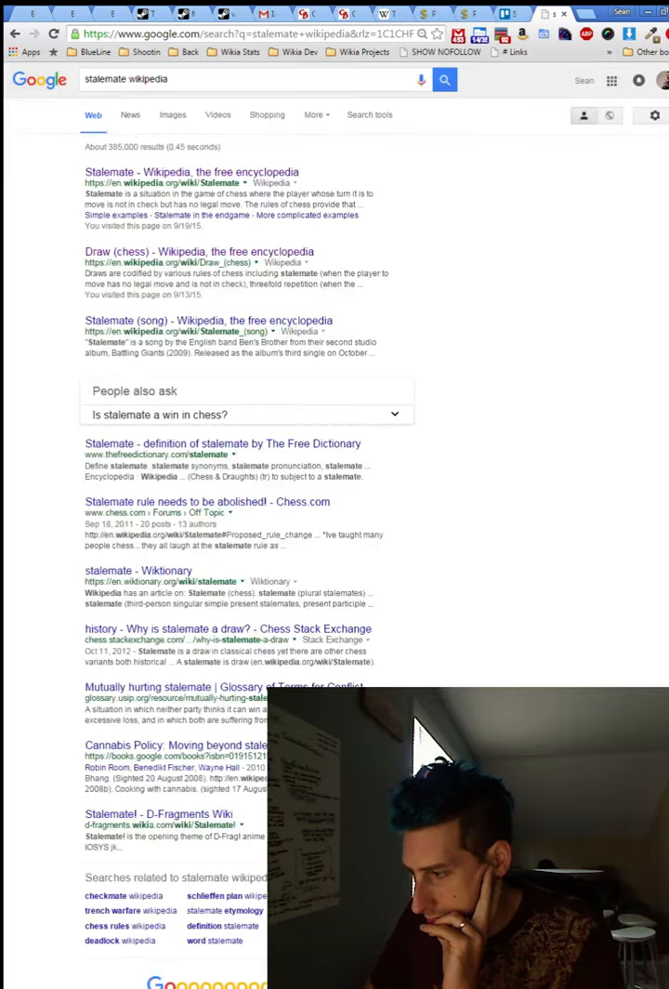
click(191, 171)
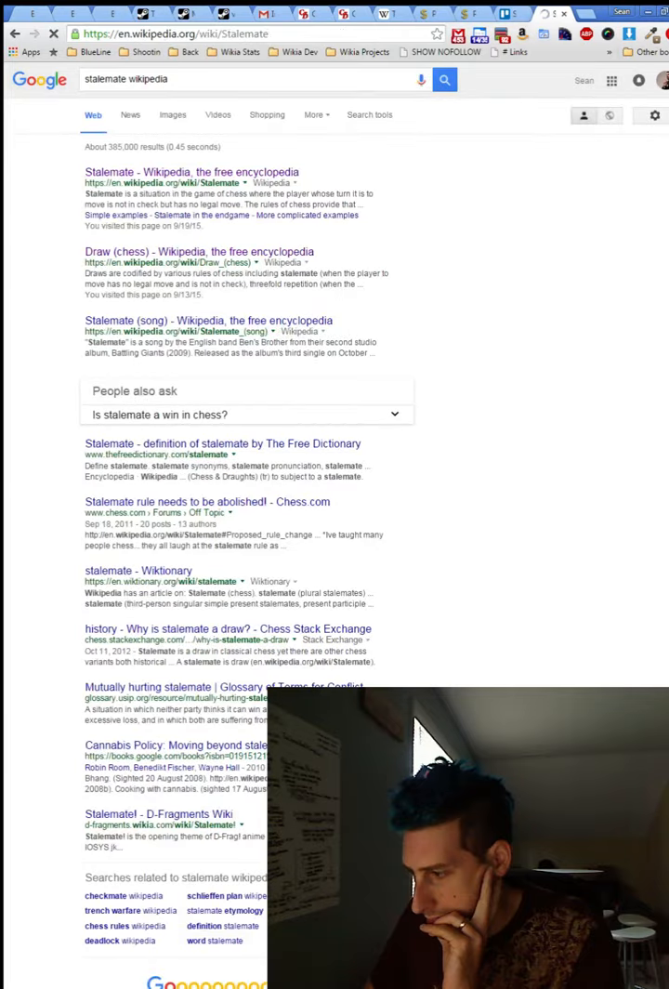
click(191, 171)
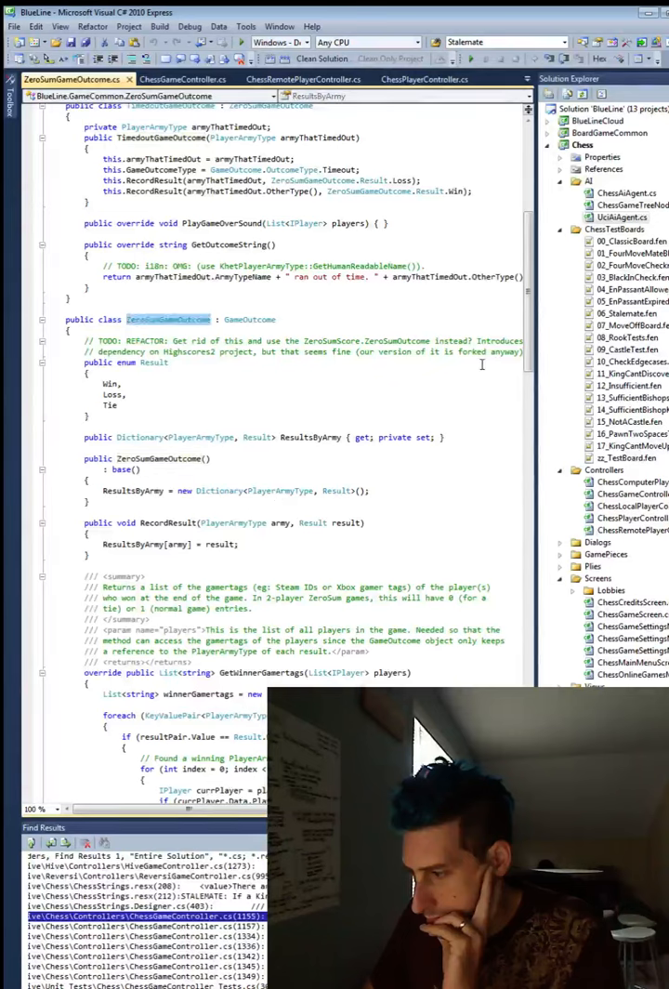
Bring up ChessGameController.cs and review its stalemate and draw checks.
key(ctrl+Tab)
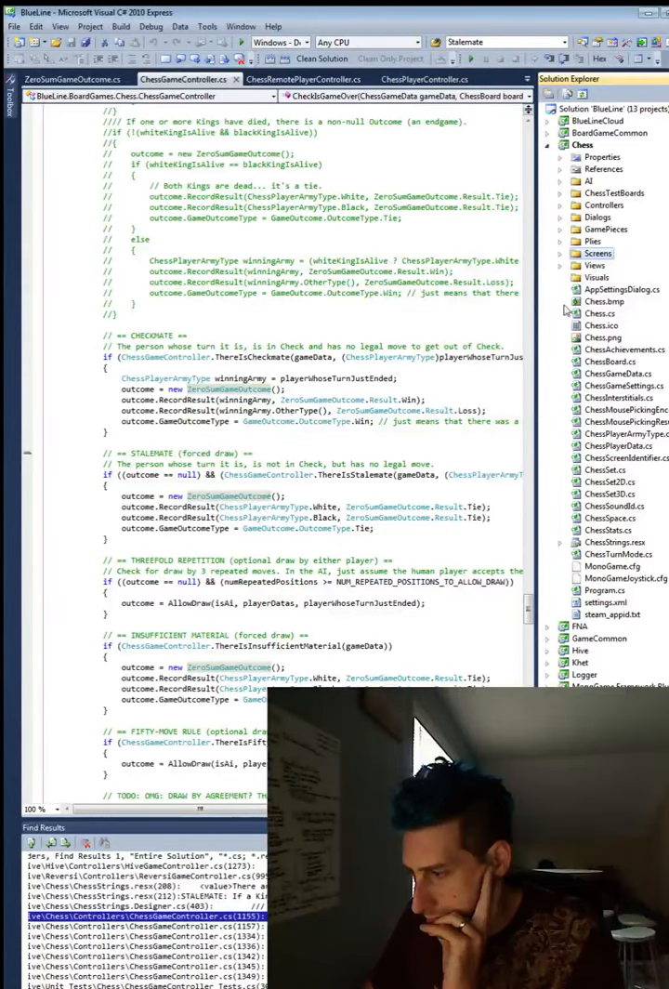
key(alt+tab)
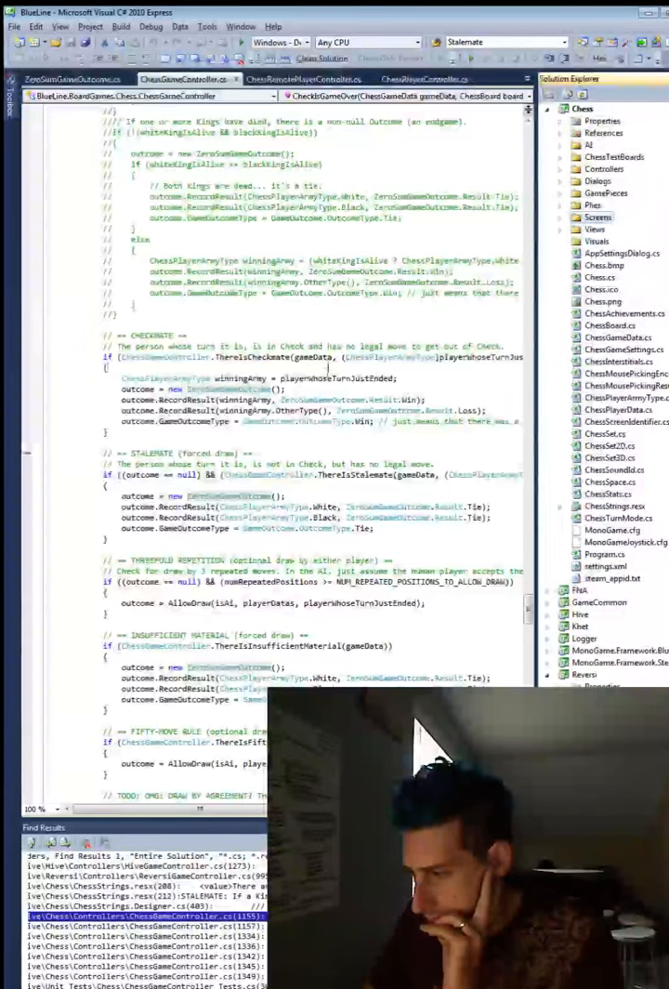
scroll(down, 3)
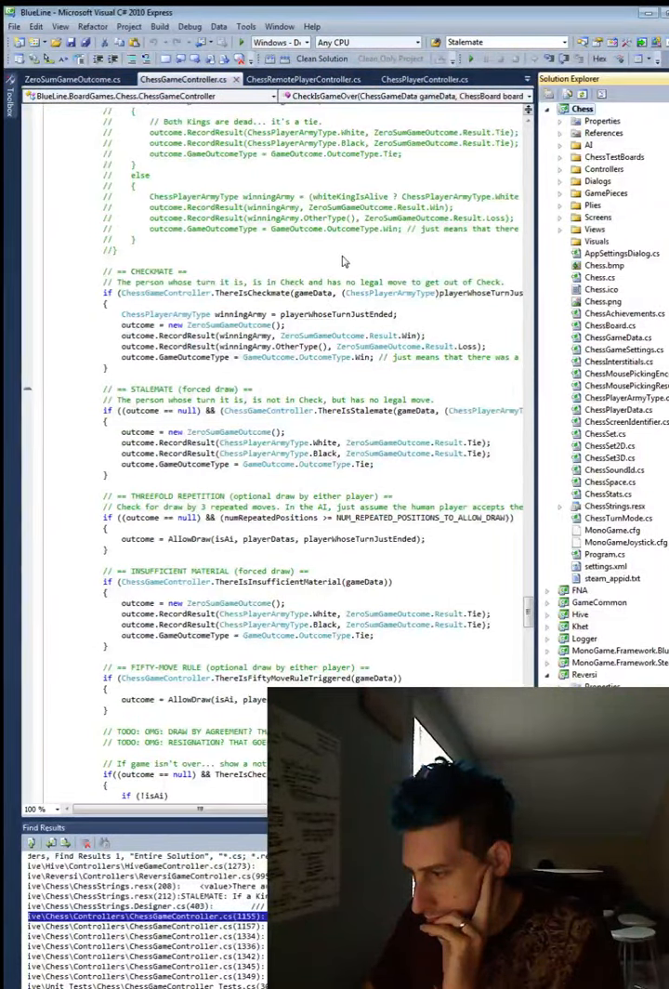
mouse_move(391, 212)
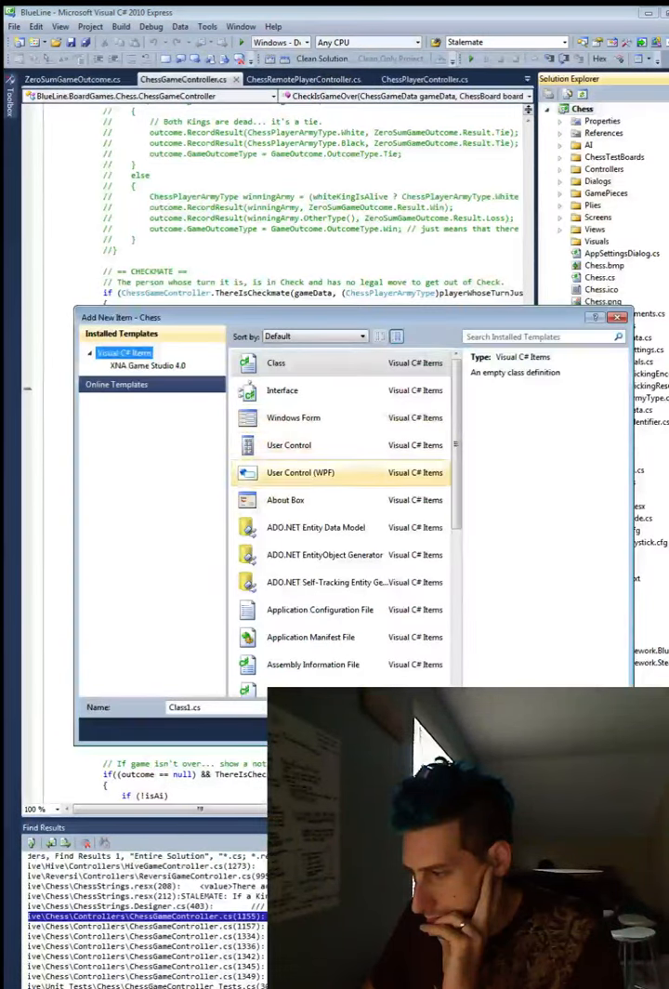
Choose the Class template for the new ChessGameOutcome.cs file instead of a text file.
scroll(down, 3)
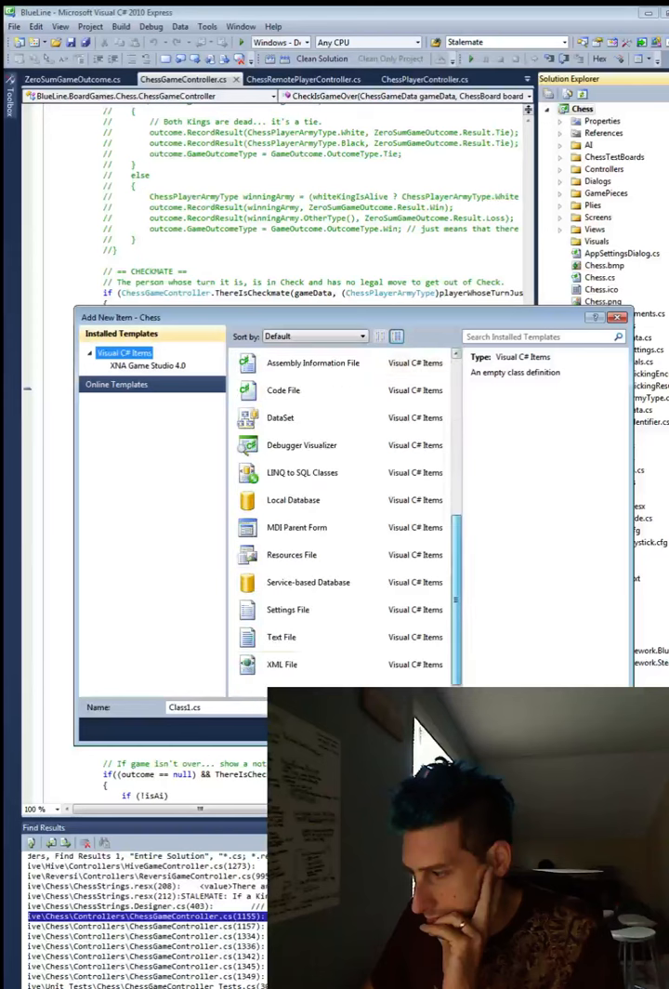
click(282, 635)
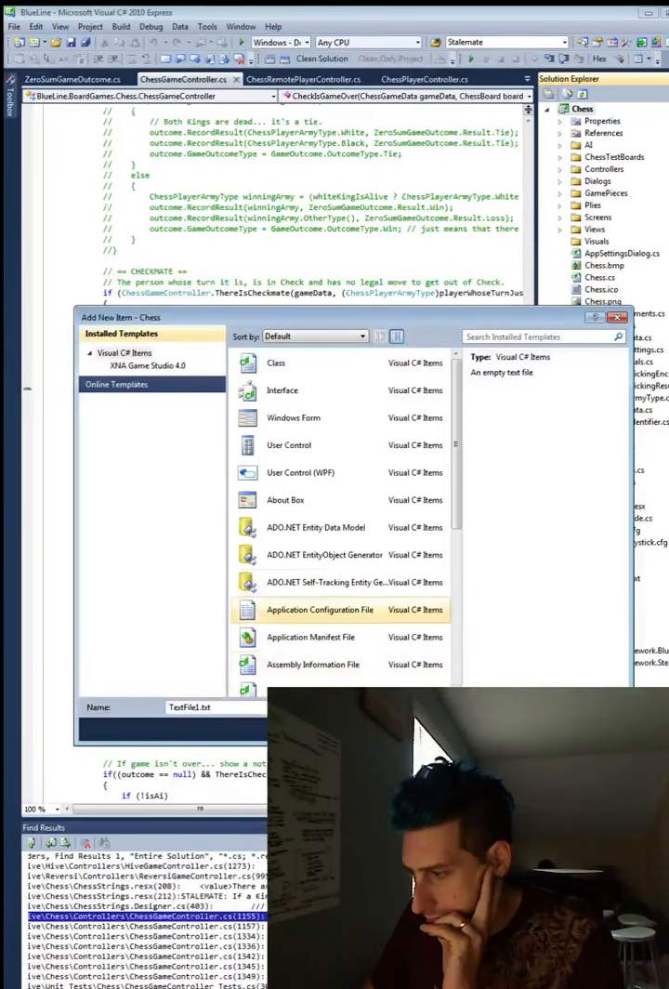
click(275, 362)
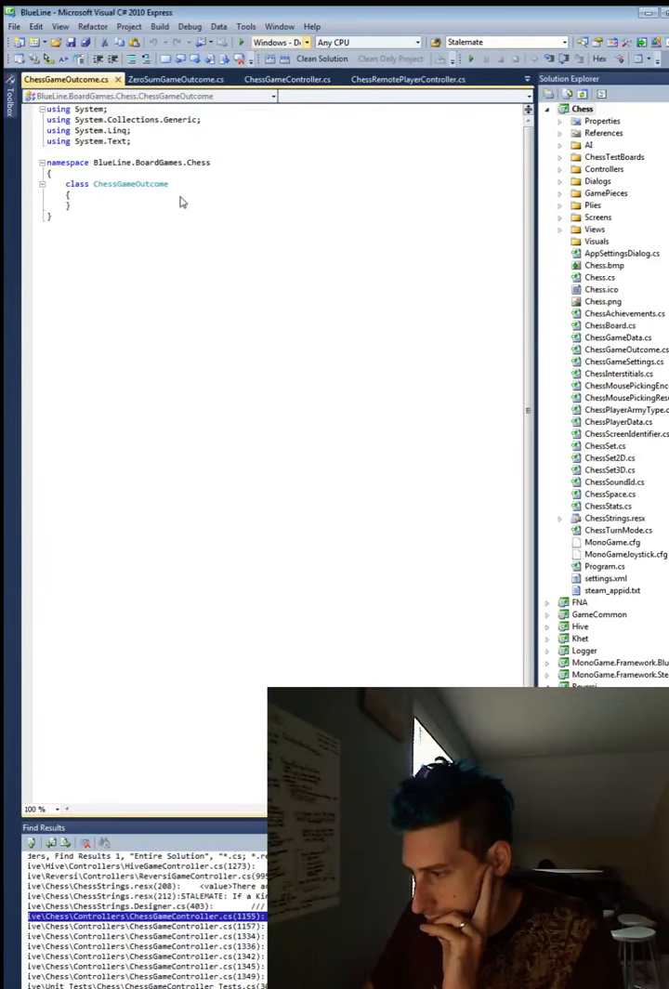
Declare ChessGameOutcome public and begin deriving it from ZeroSumGameOutcome.
text(public)
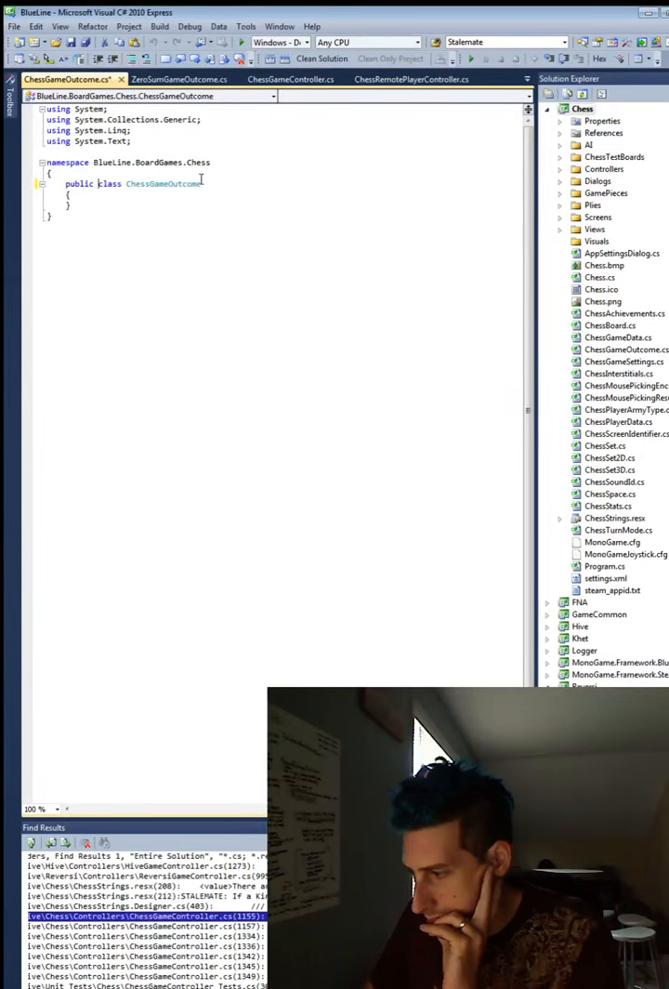
text(: Zeros)
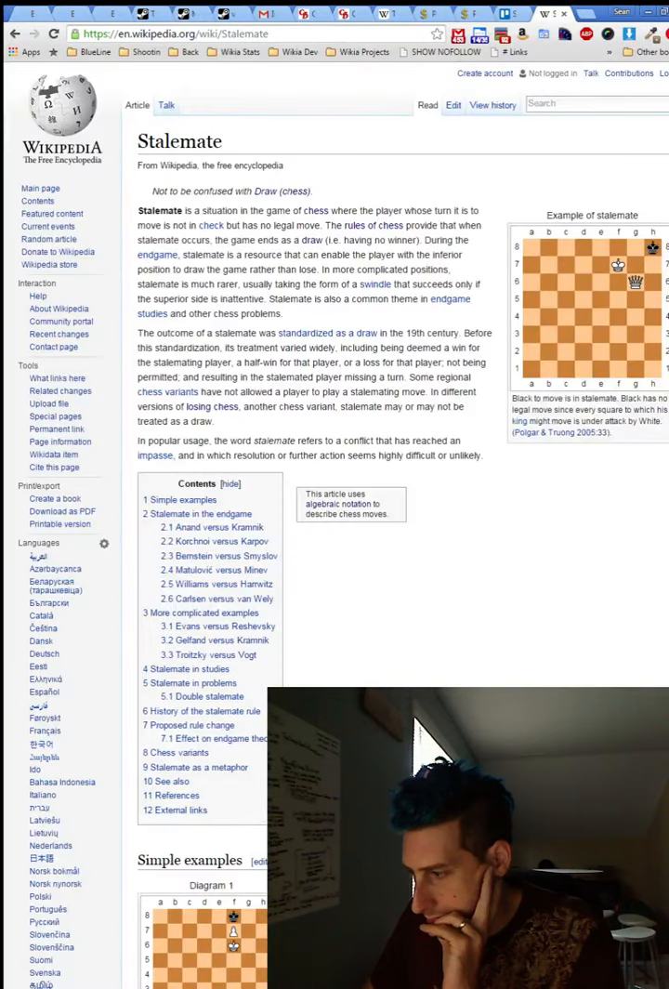
Select text in the Stalemate article's introduction while reading it.
drag(138, 210, 399, 210)
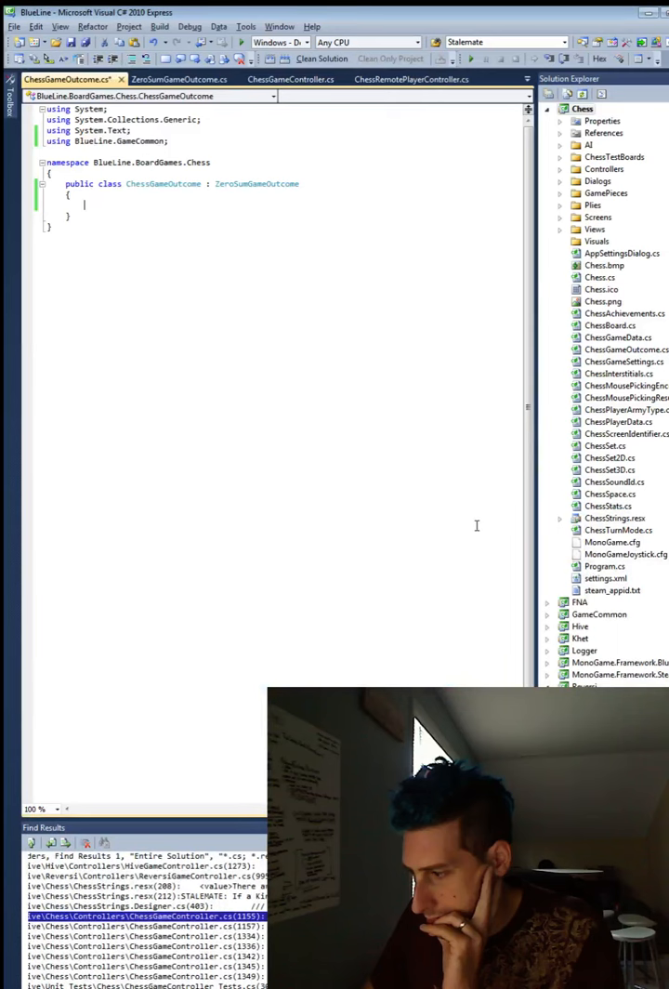
Inspect the ZeroSumGameOutcome base class, then return to ChessGameOutcome.cs for its constructor.
key(alt+tab)
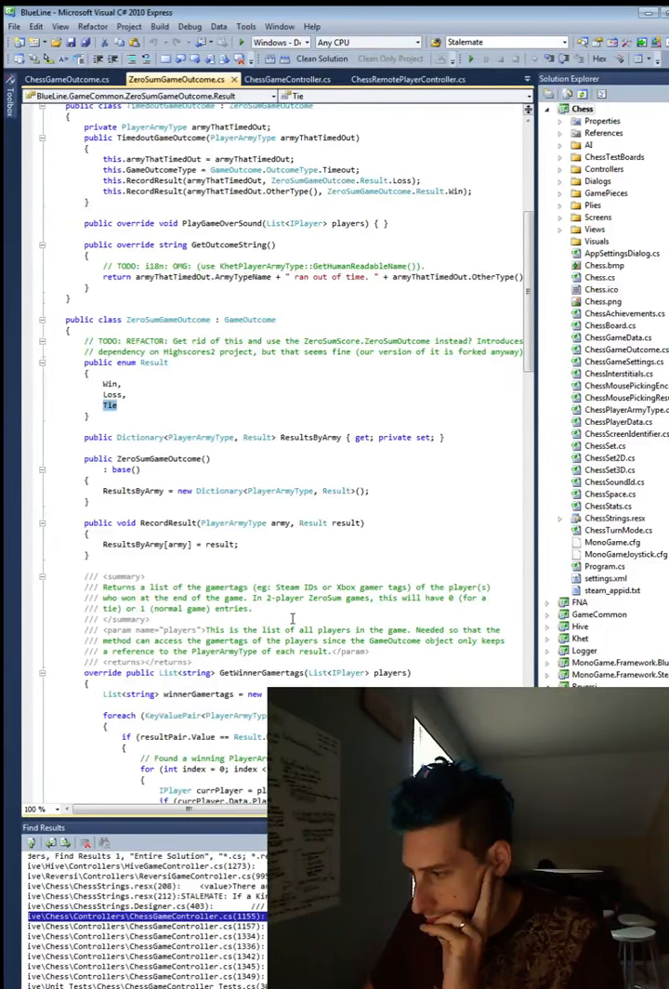
scroll(down, 3)
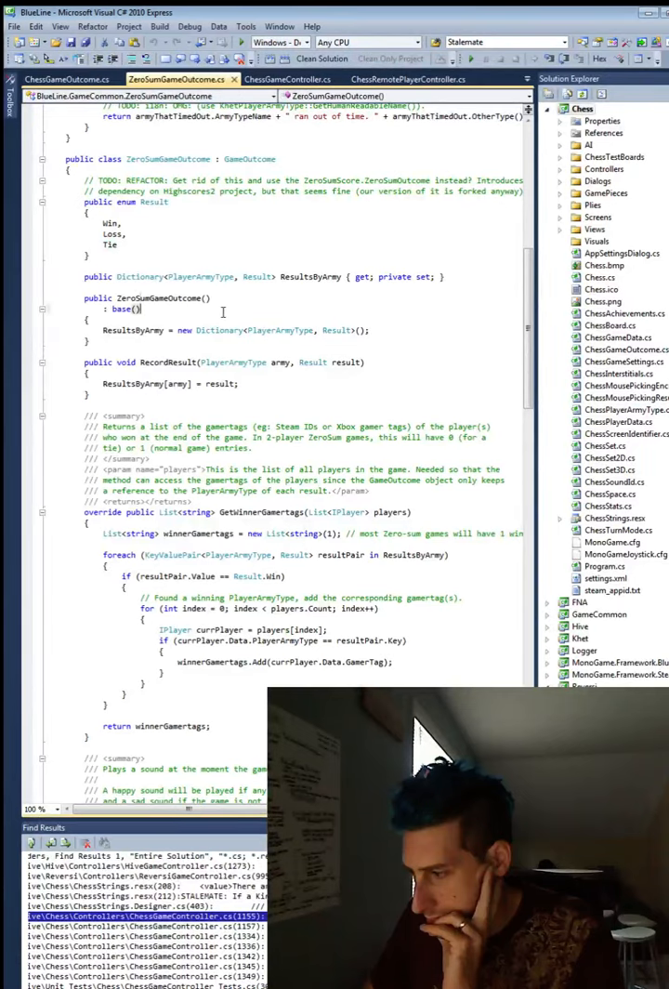
click(65, 78)
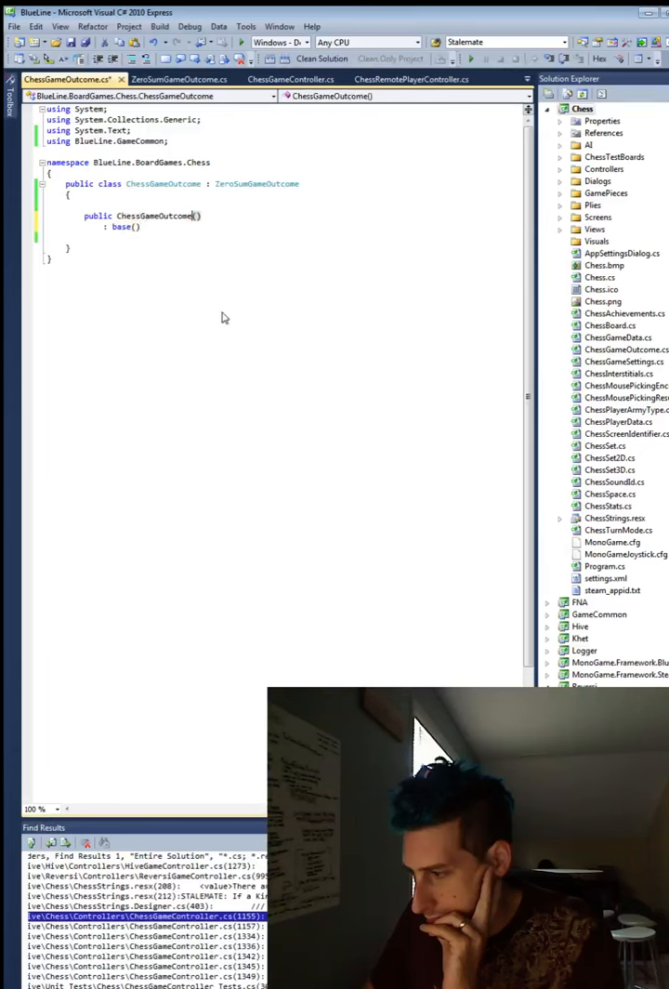
Close the constructor body and declare the ExtraDrawInfo enum with a nullable ExtraDrawInfo? DrawInfo property.
text({ })
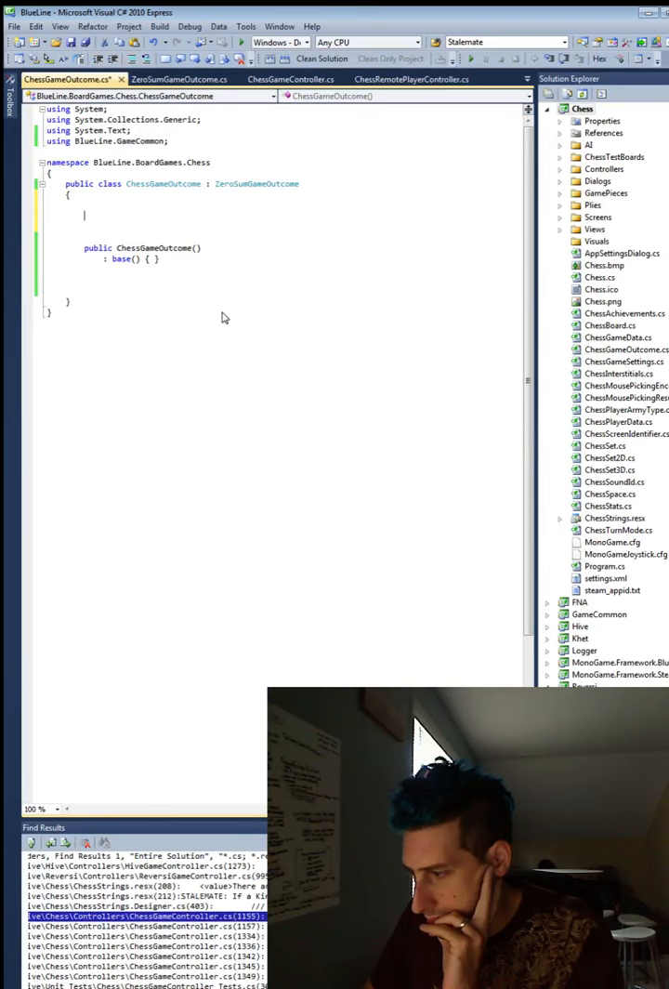
click(177, 78)
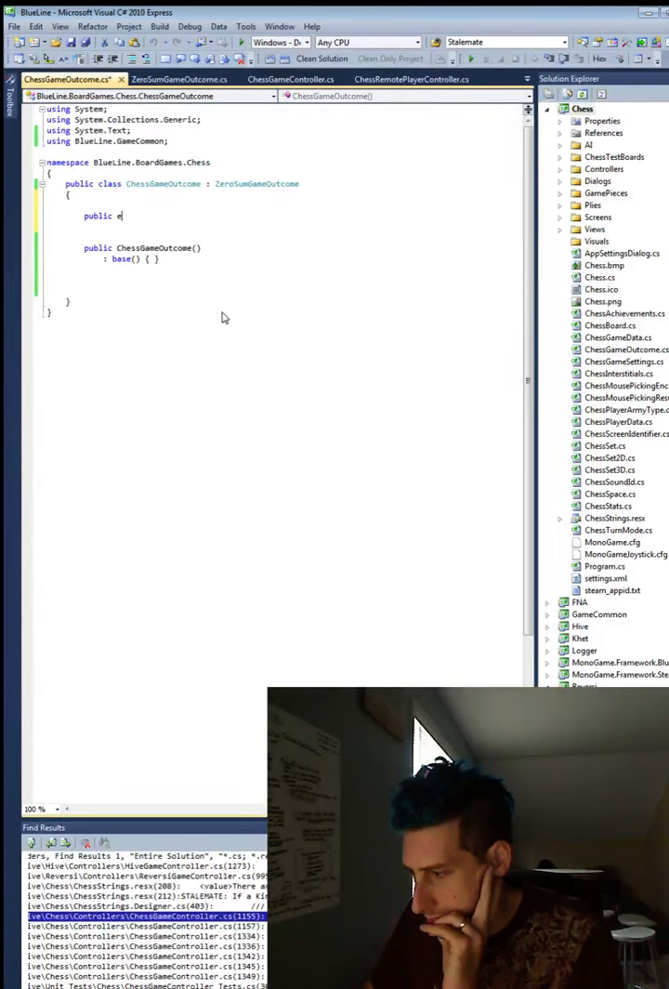
text(num ExtraDrawInfo)
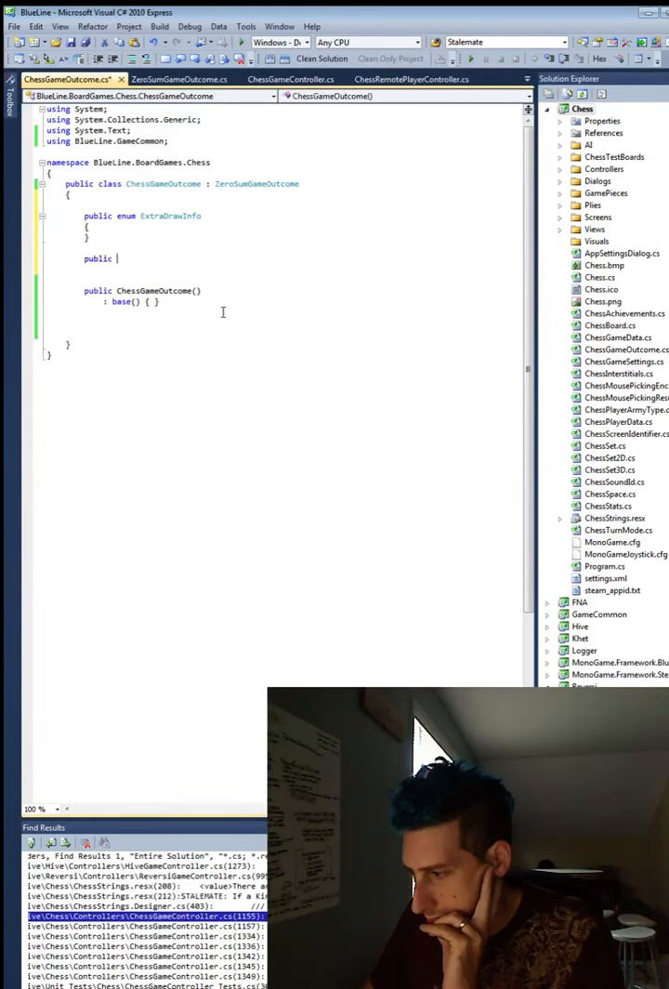
text(ExtraDrawInfo)
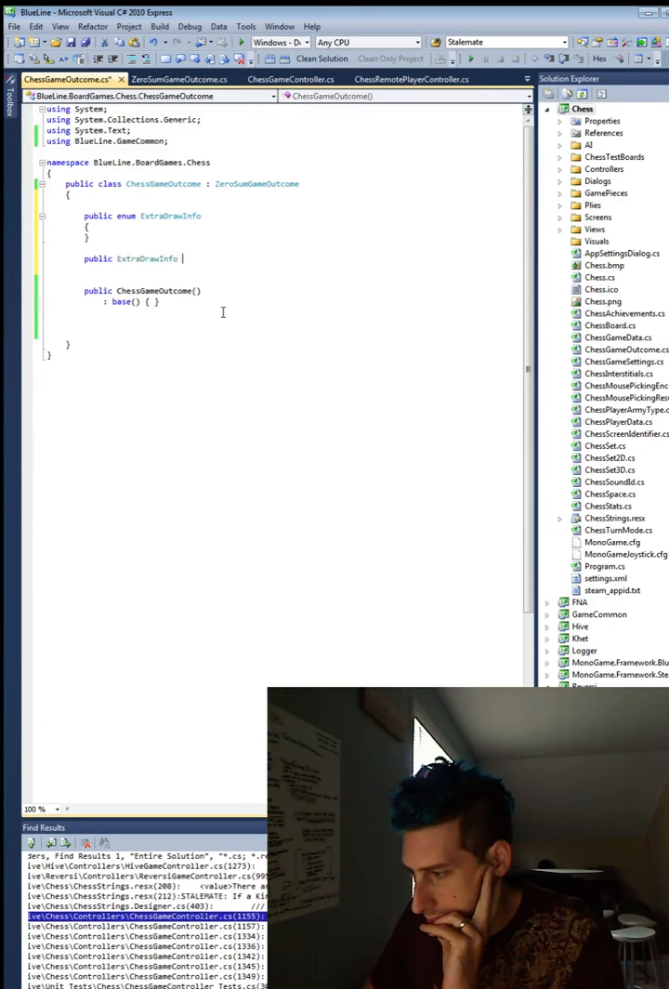
text(?)
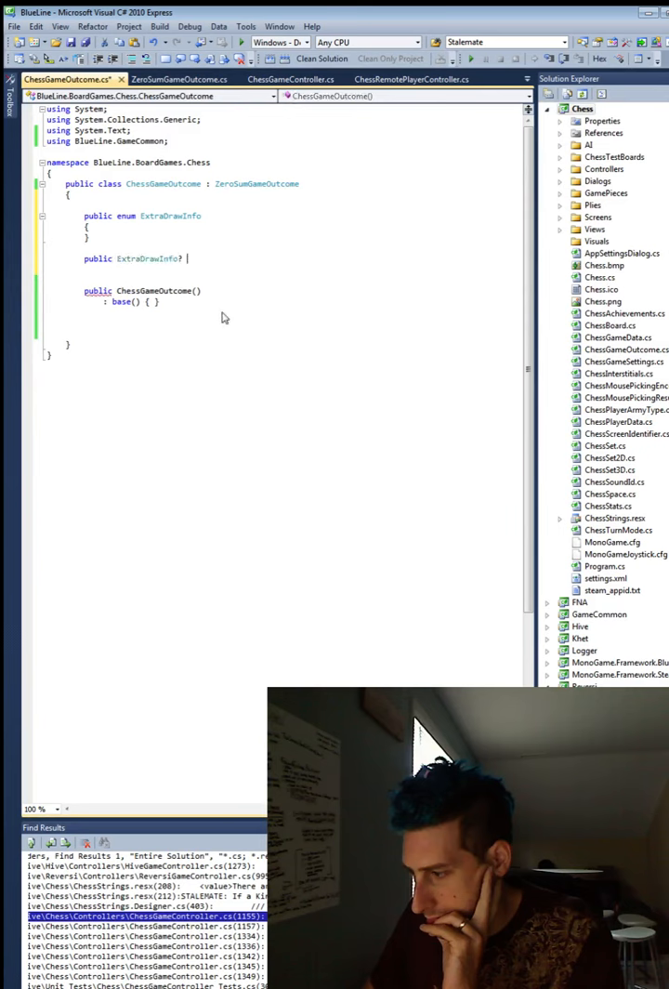
text(Ex)
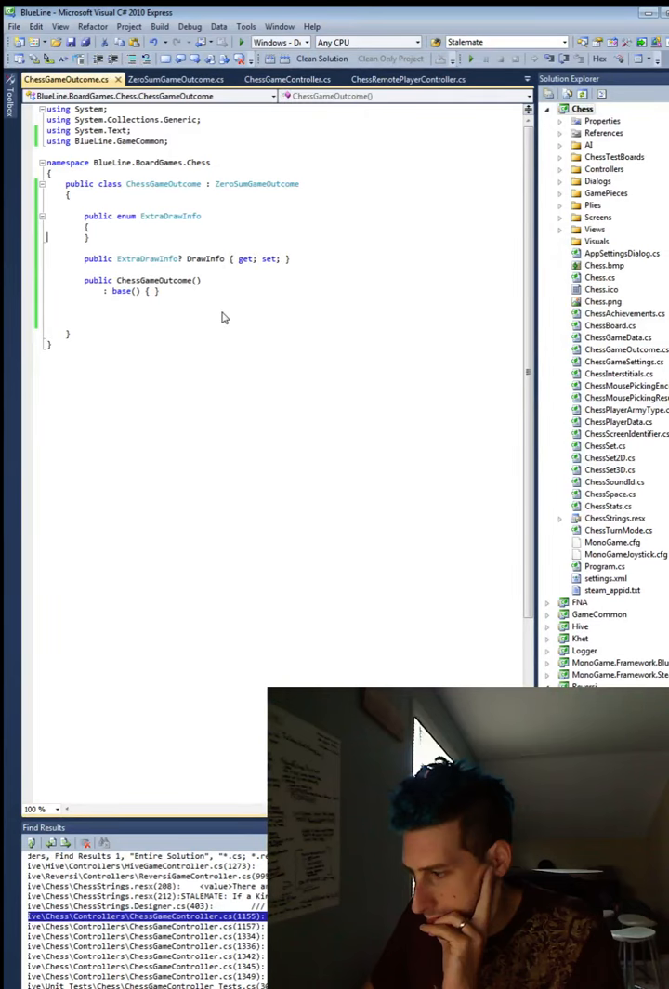
List Stalemate and Agreement as ExtraDrawInfo draw reasons.
text(Stalemate,)
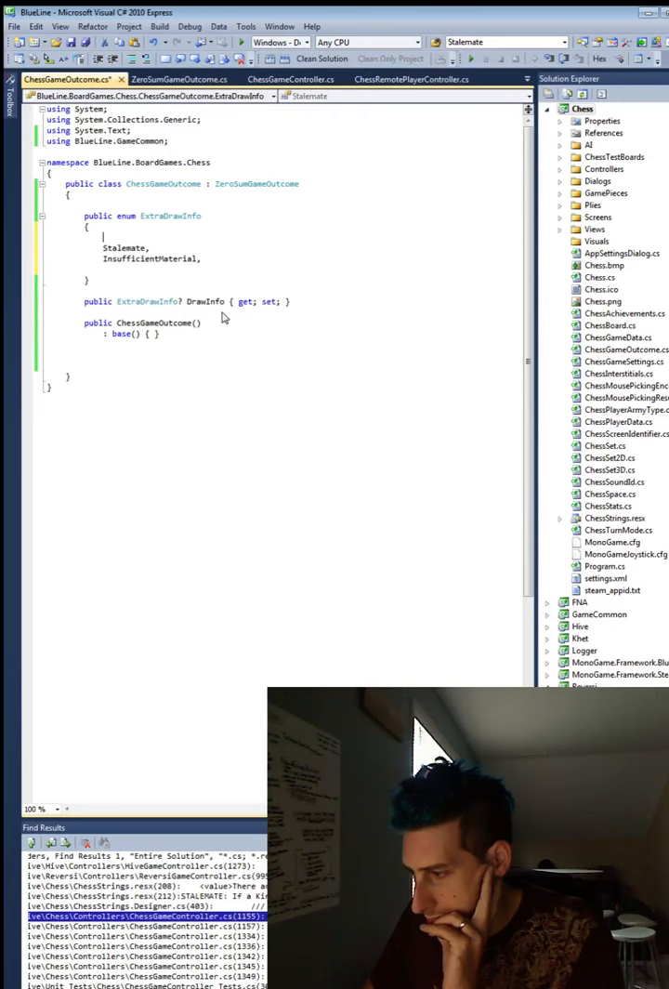
text(Agreement,)
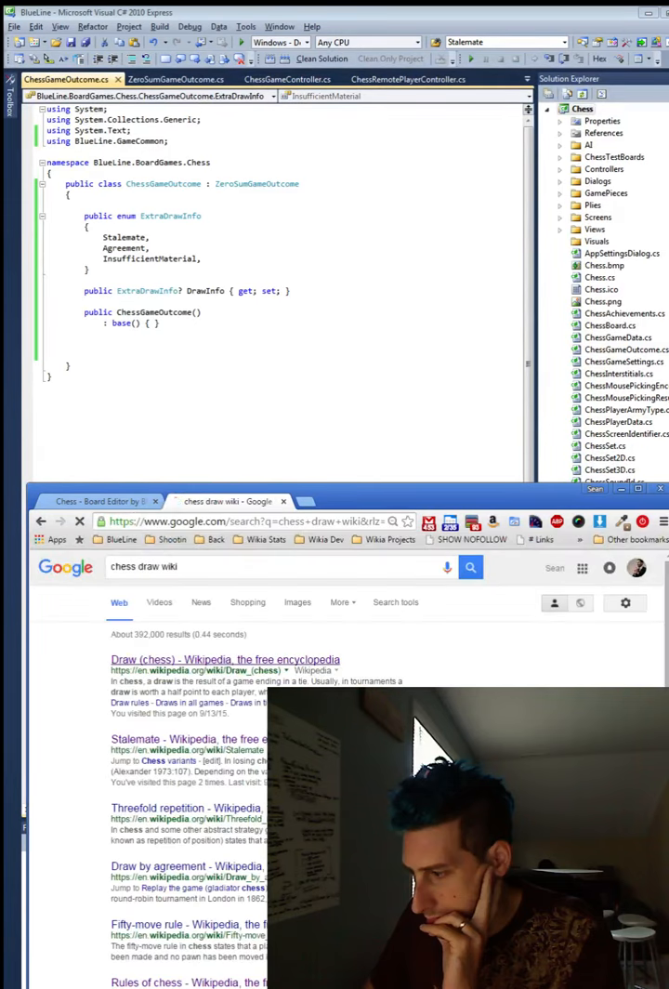
Consult the Wikipedia Draw (chess) article and add ThreefoldRepetition to ExtraDrawInfo.
click(223, 658)
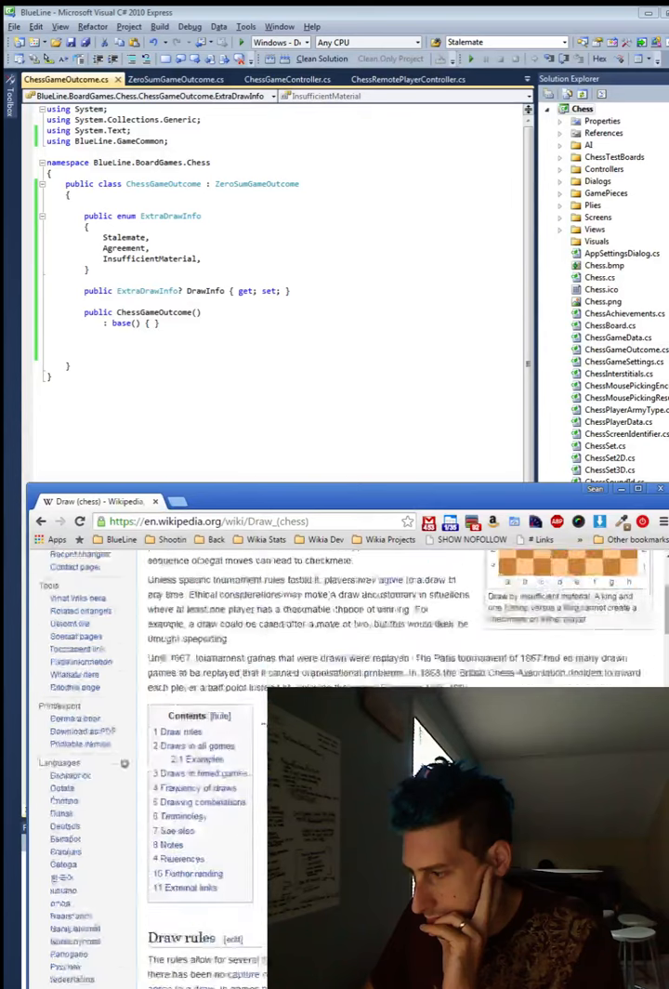
scroll(down, 3)
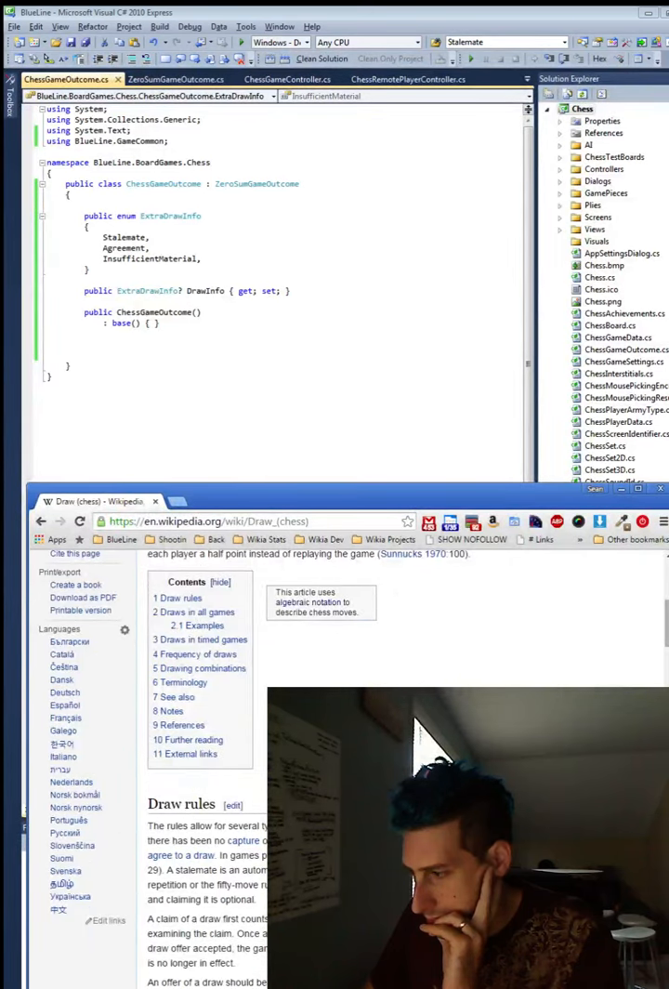
scroll(down, 3)
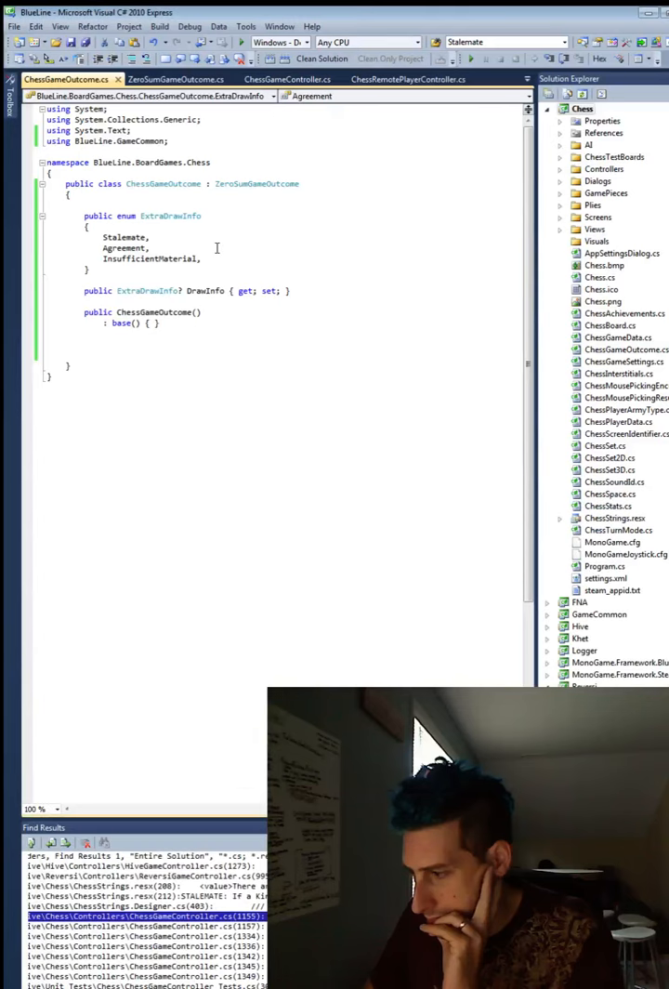
text(ThreefoldRepetition,)
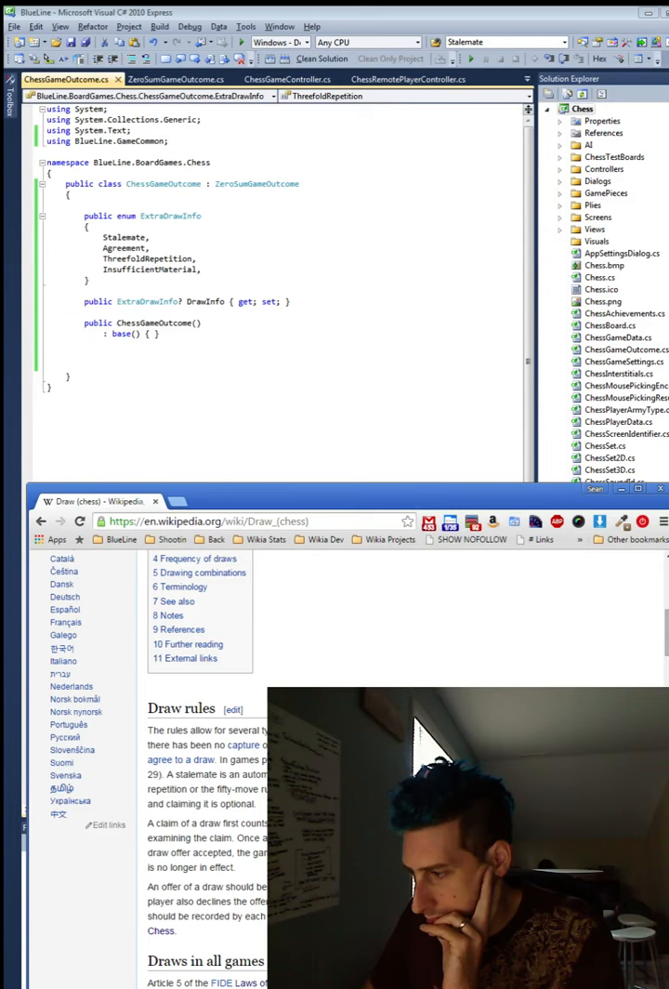
scroll(down, 3)
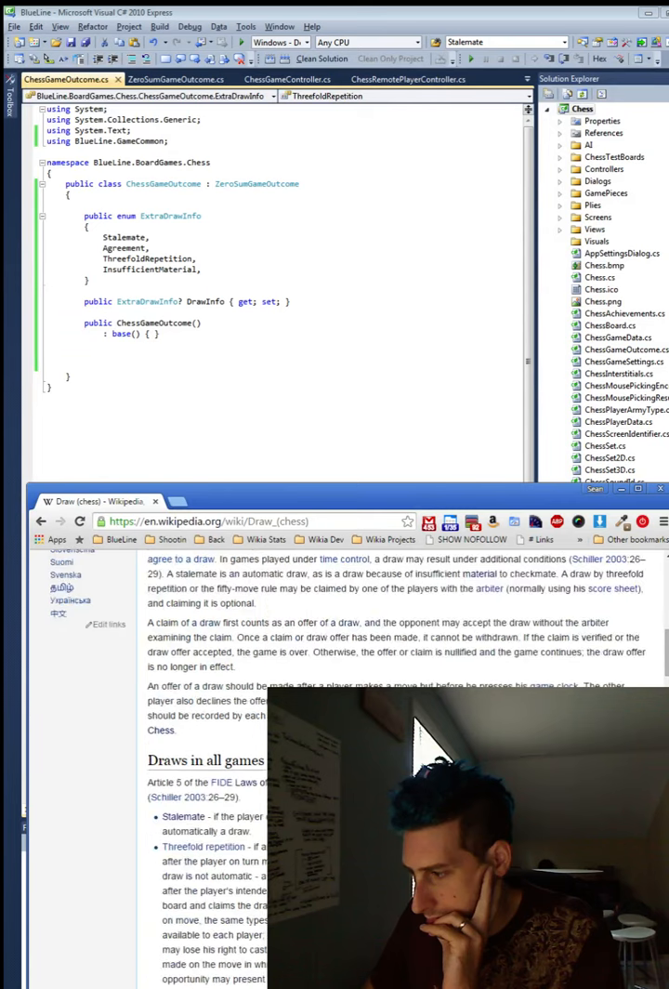
scroll(down, 3)
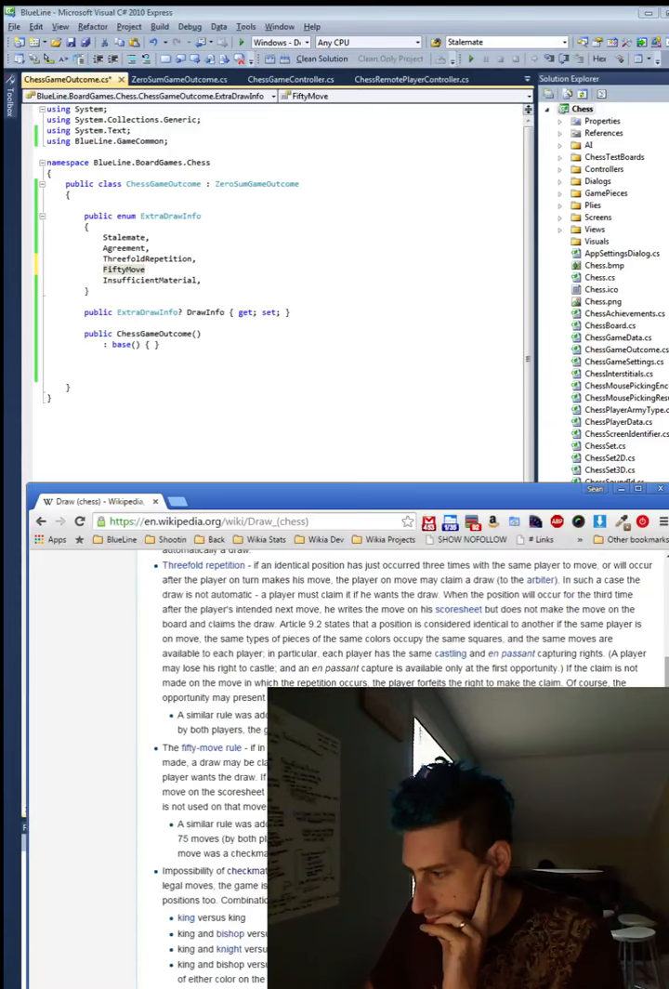
Add FiftyMoveRule and InsufficientMaterial to the enum while reading further draw rules.
text(Rule,)
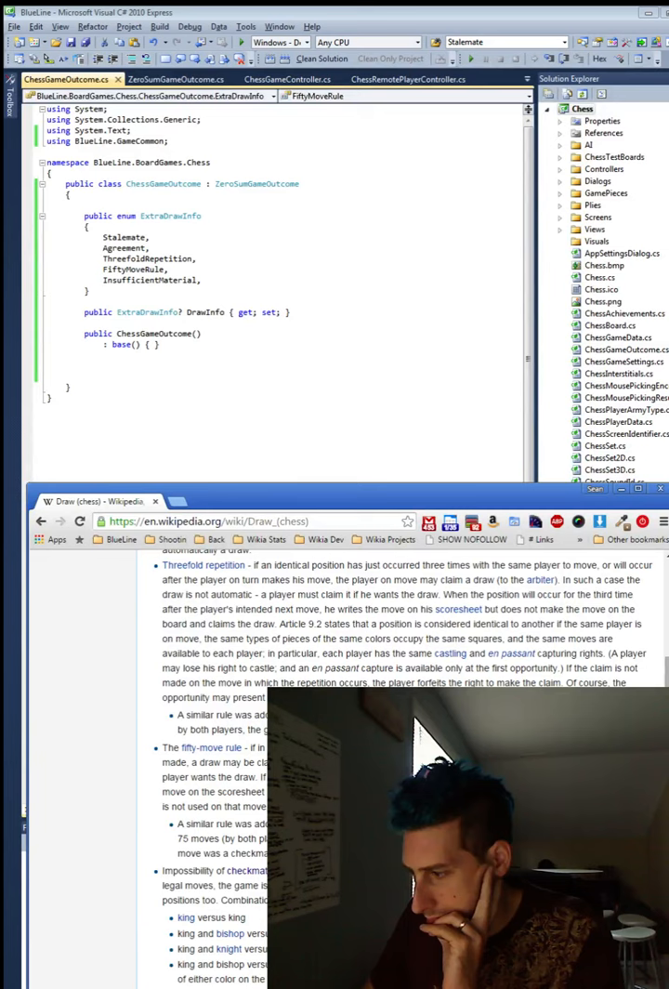
scroll(down, 3)
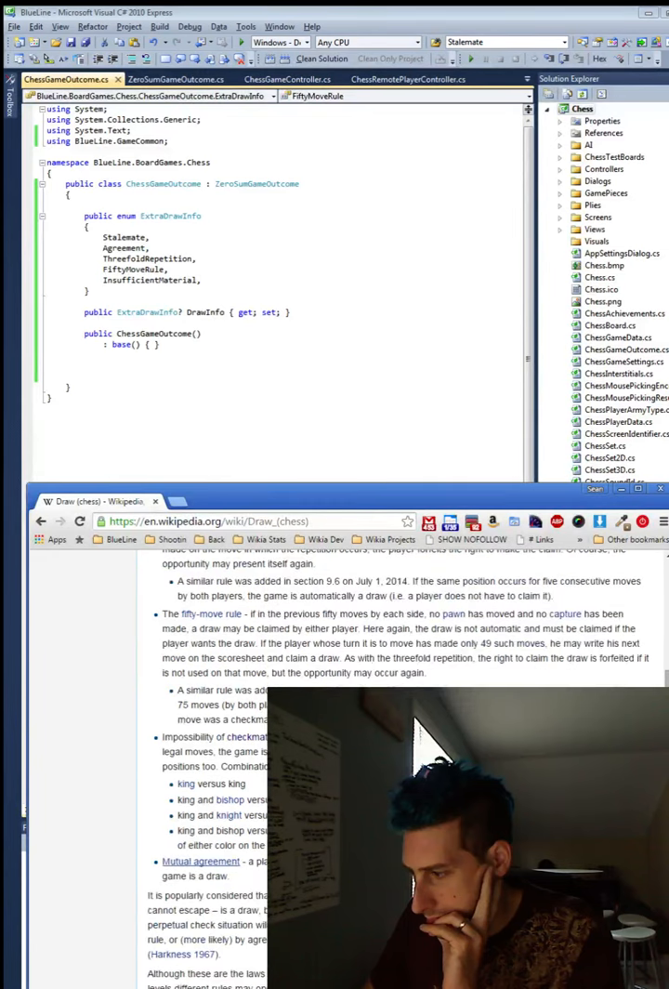
scroll(down, 3)
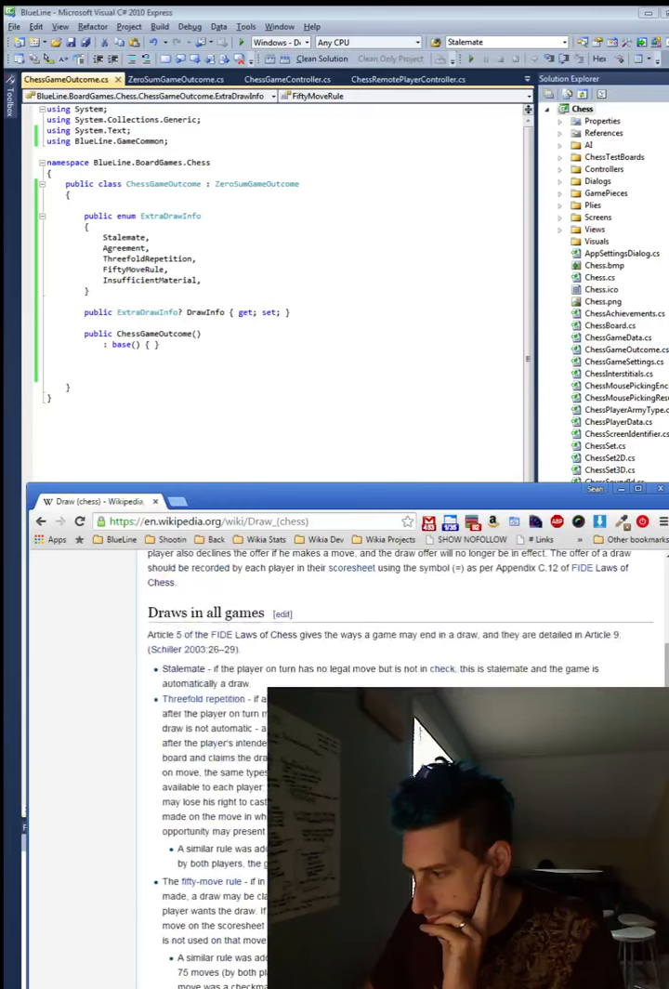
text(material)
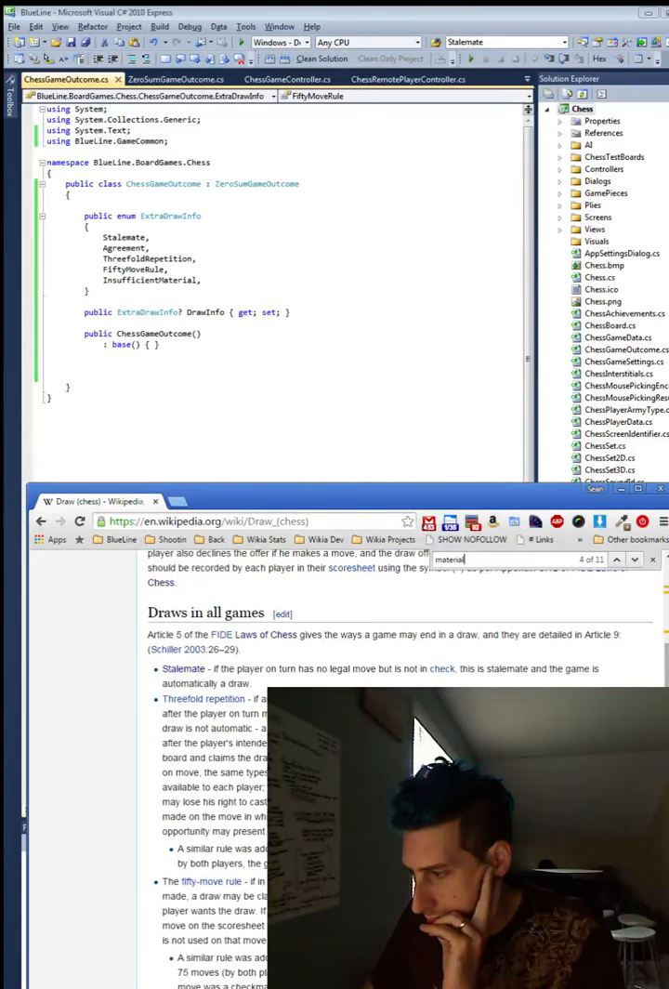
scroll(down, 3)
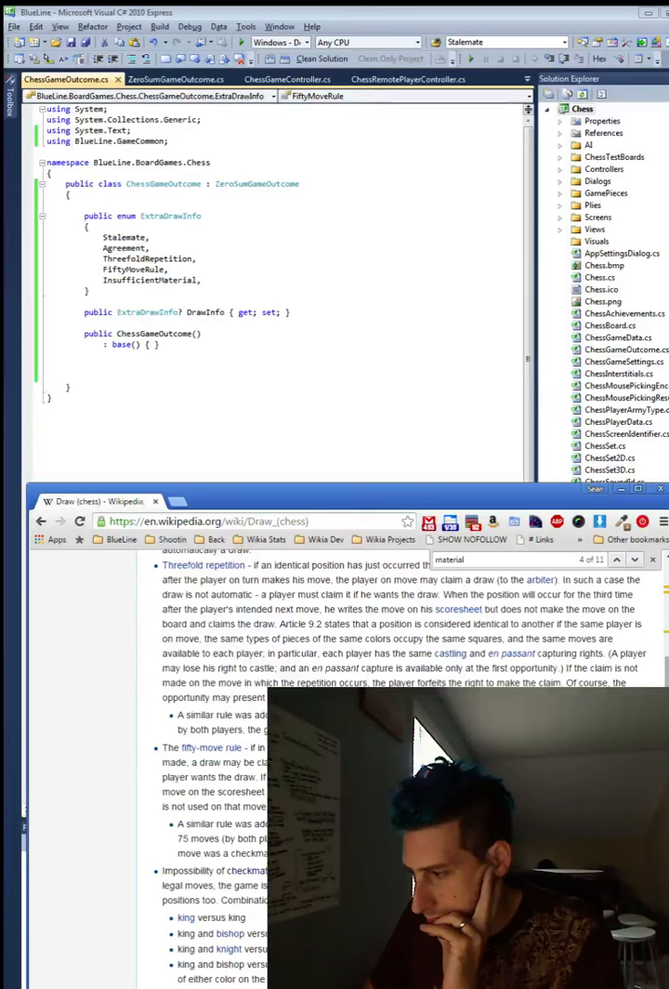
scroll(down, 3)
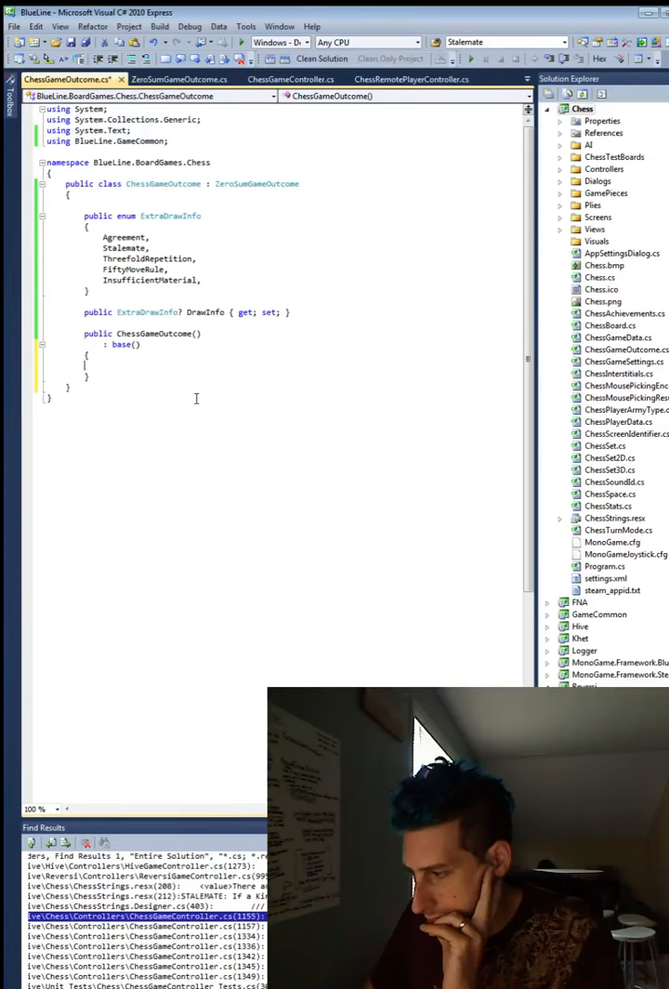
Set this.DrawInfo = null in the constructor, commented '// No draw info until we know it's a draw.'.
text(ths)
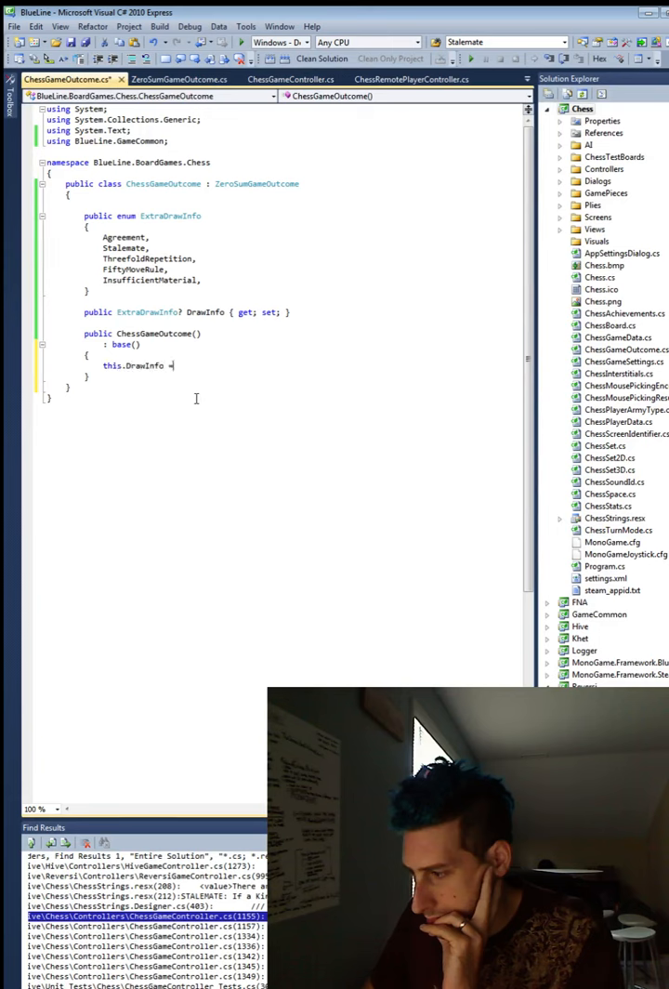
text(null;)
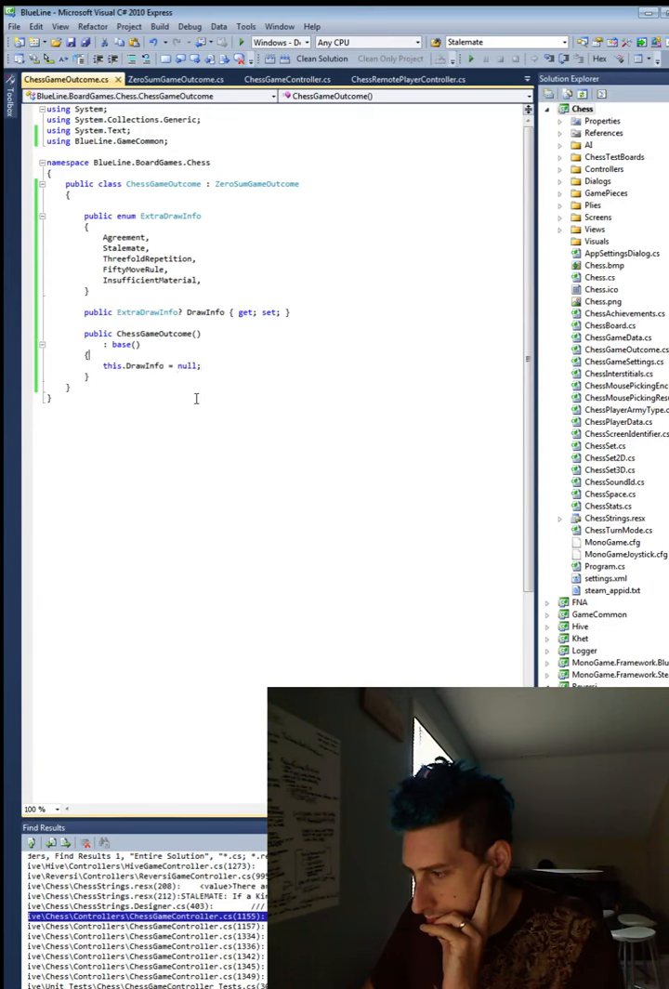
text(// No c)
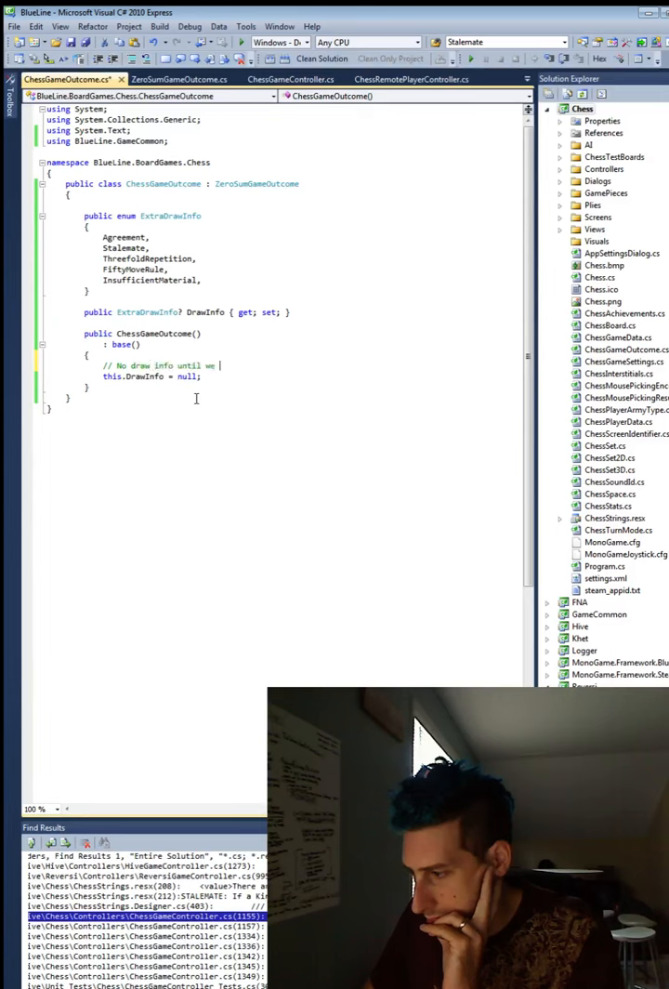
text(know it's adraw.)
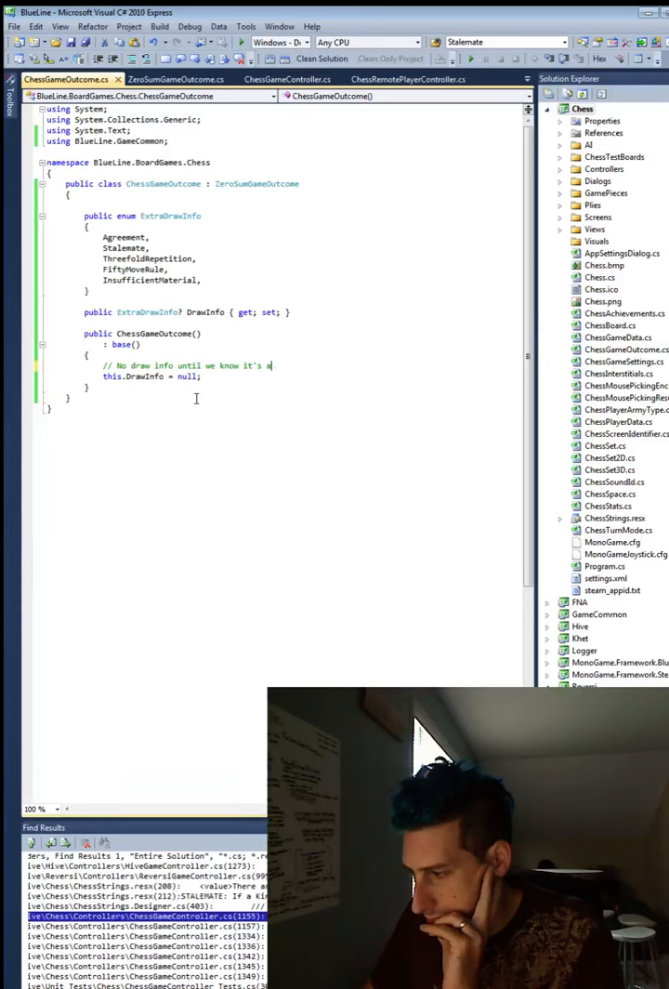
text(draw.)
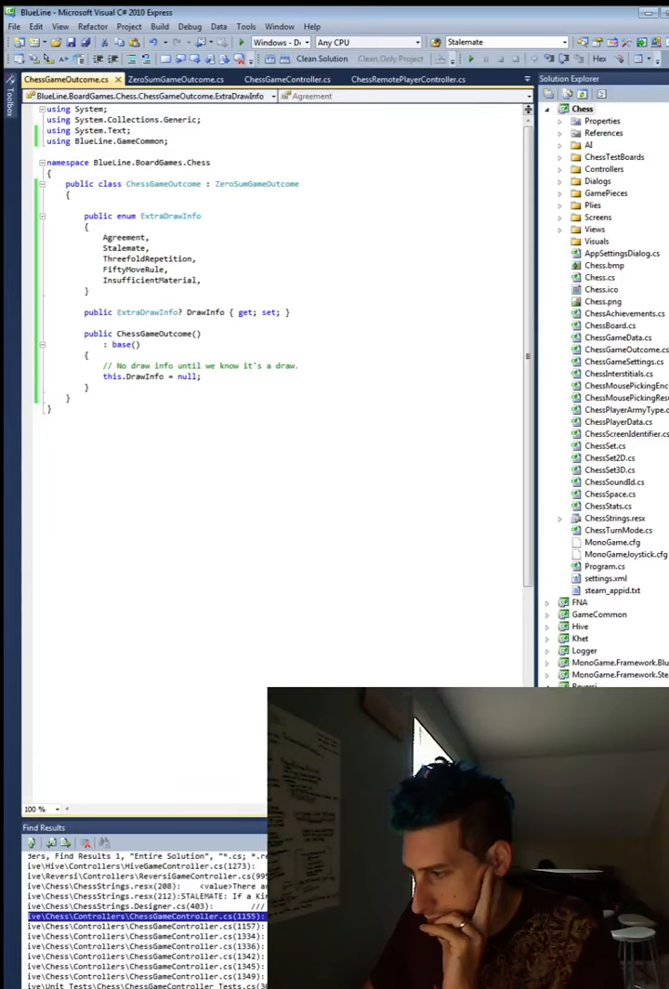
key(ctrl+Tab)
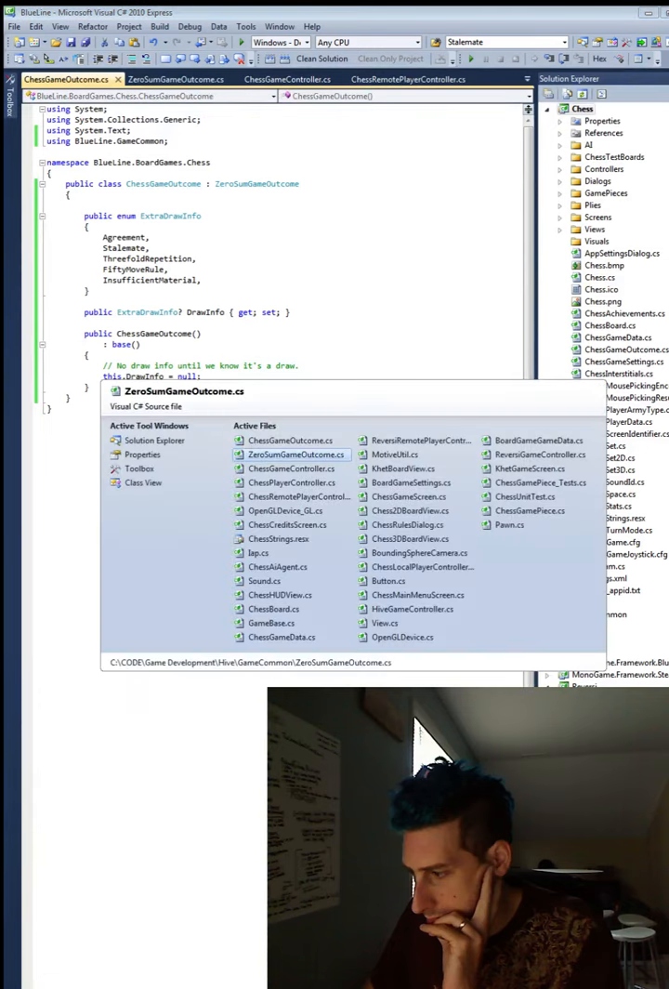
Review CheckGameOver's checkmate and stalemate branches and begin assigning outcome.DrawInfo in the stalemate block.
click(292, 468)
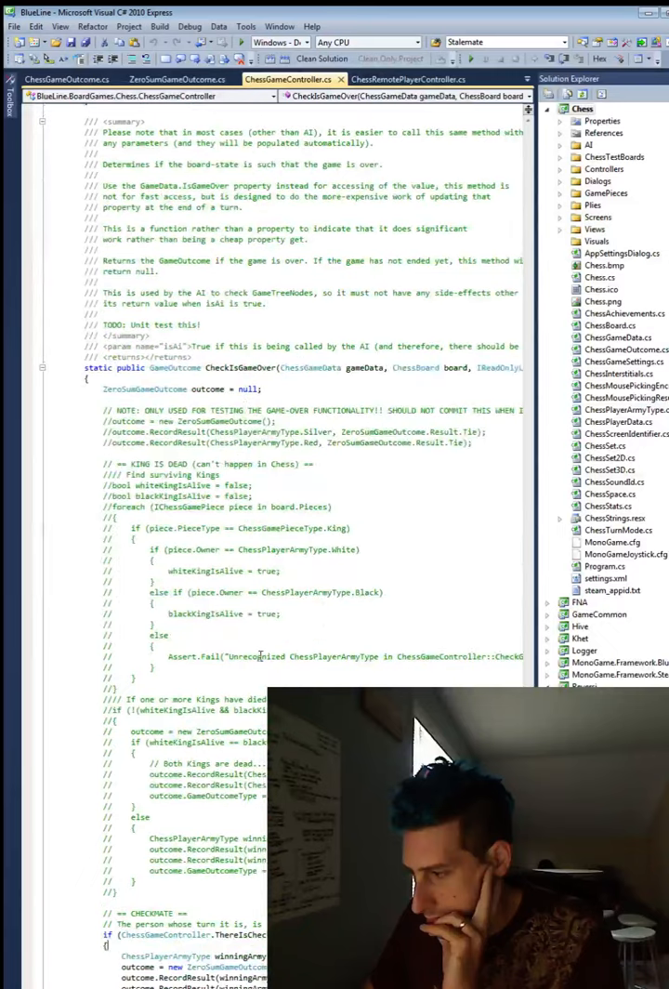
scroll(down, 3)
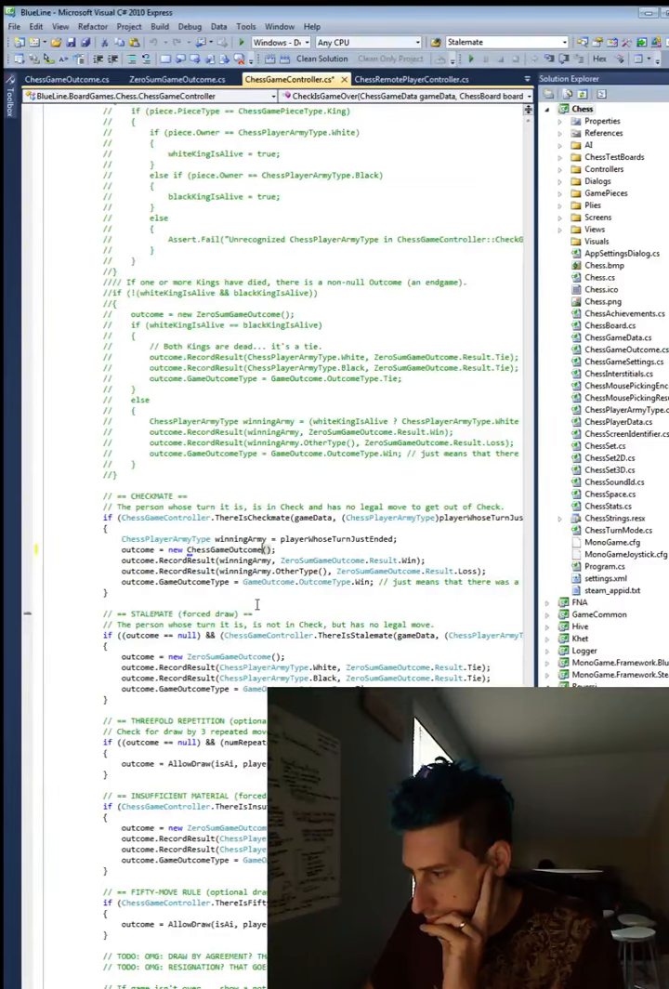
double_click(223, 550)
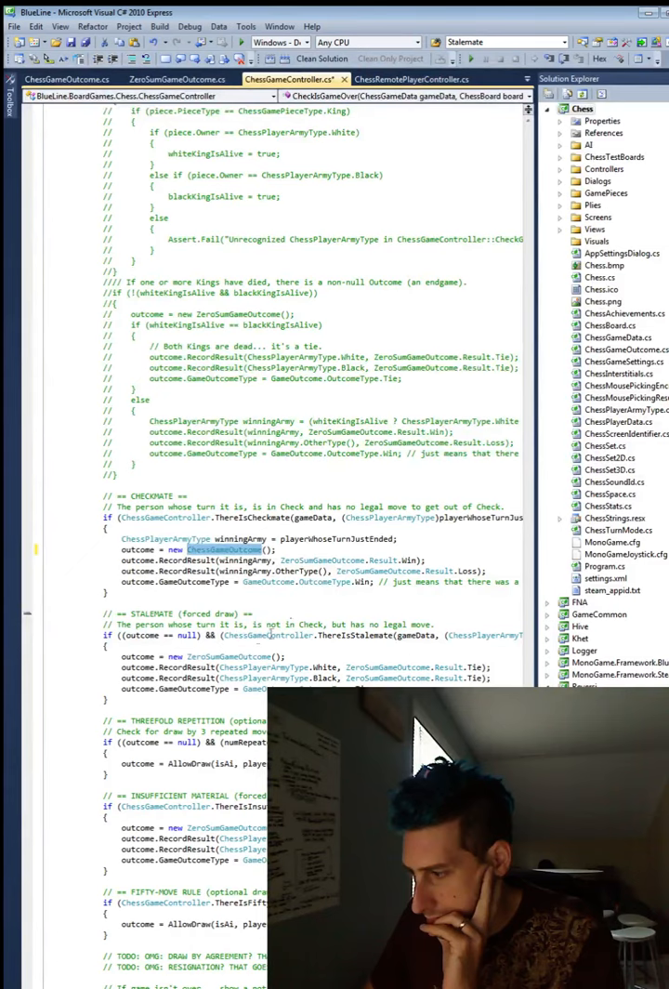
scroll(down, 3)
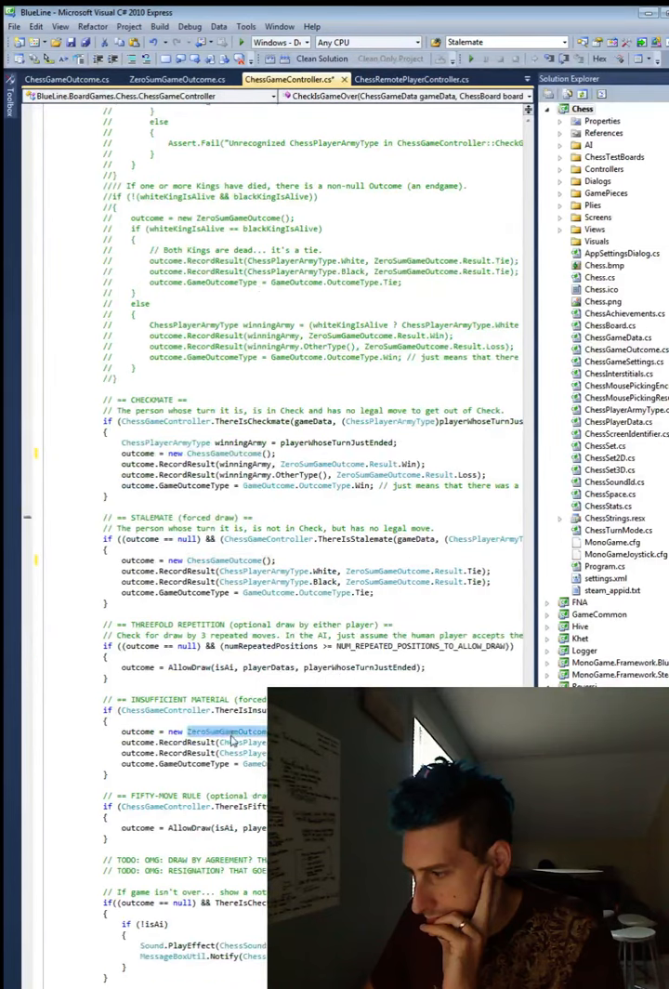
scroll(down, 3)
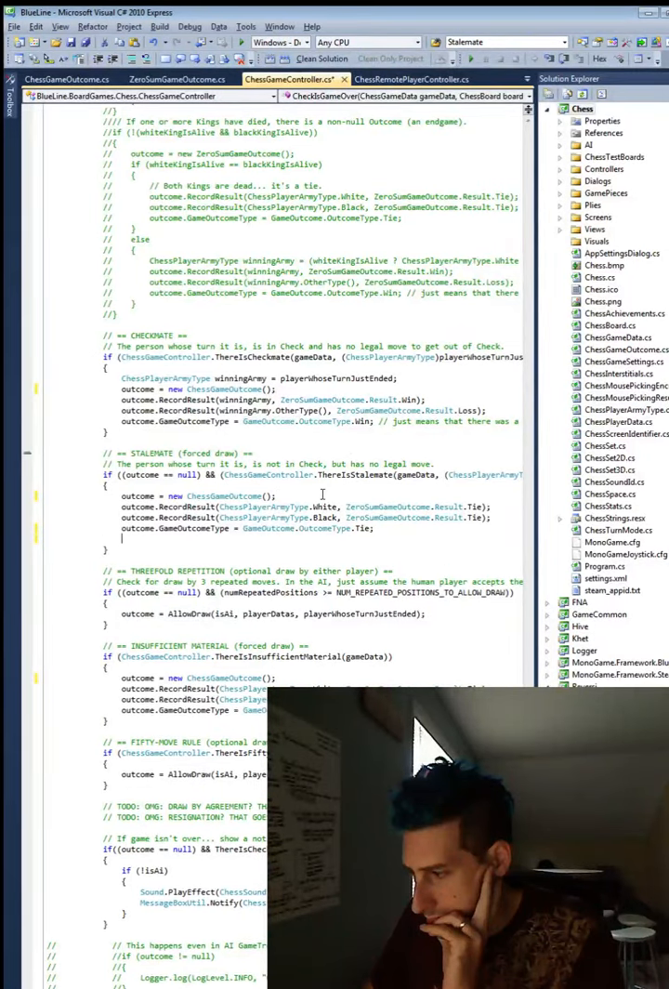
text(outcome.DFraw)
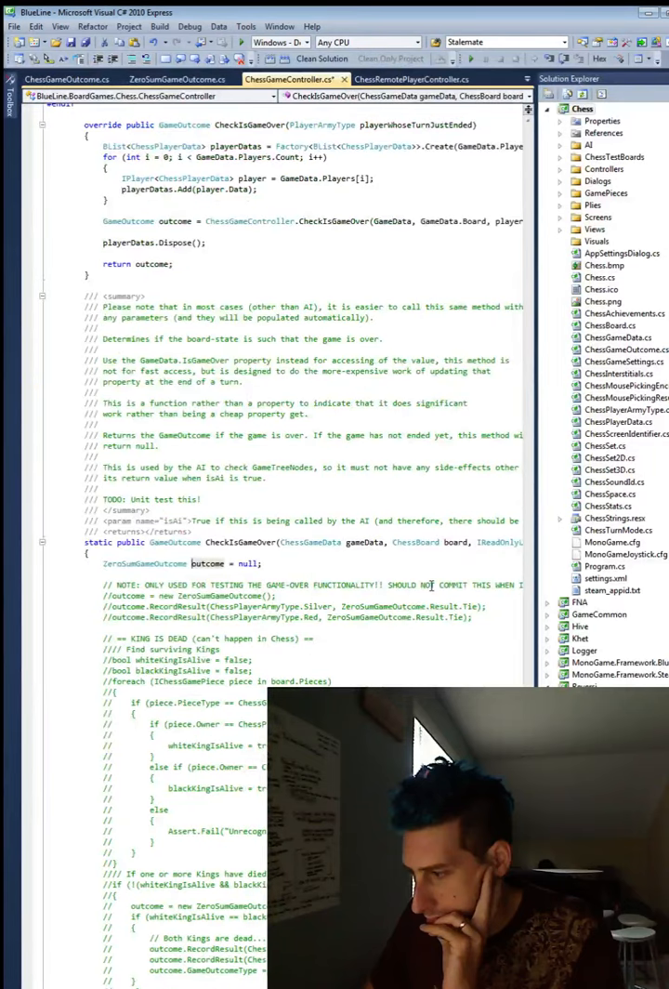
text(ChessGameOu)
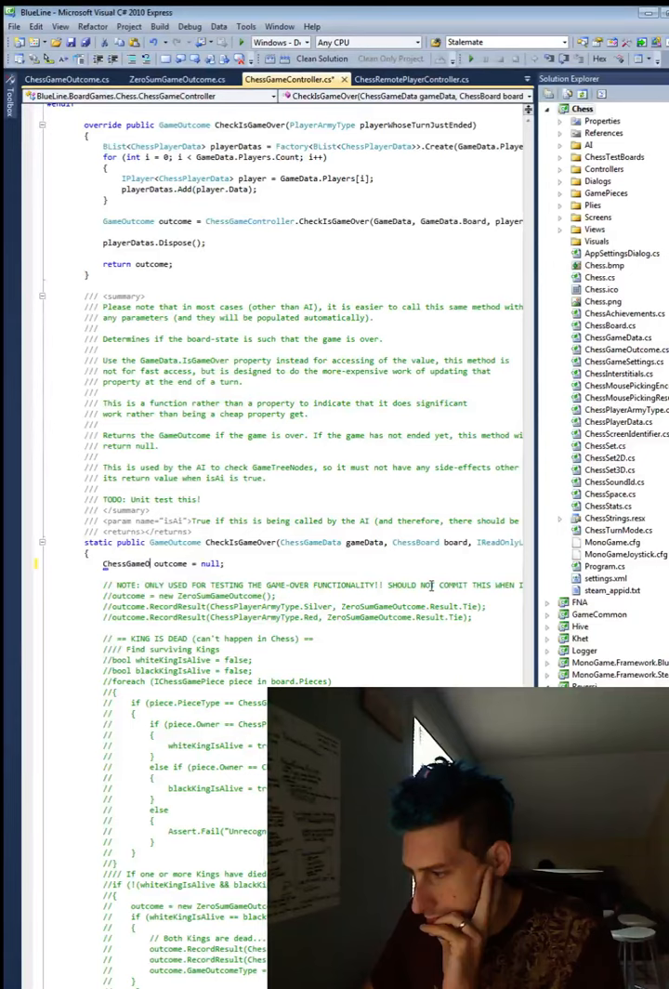
scroll(down, 3)
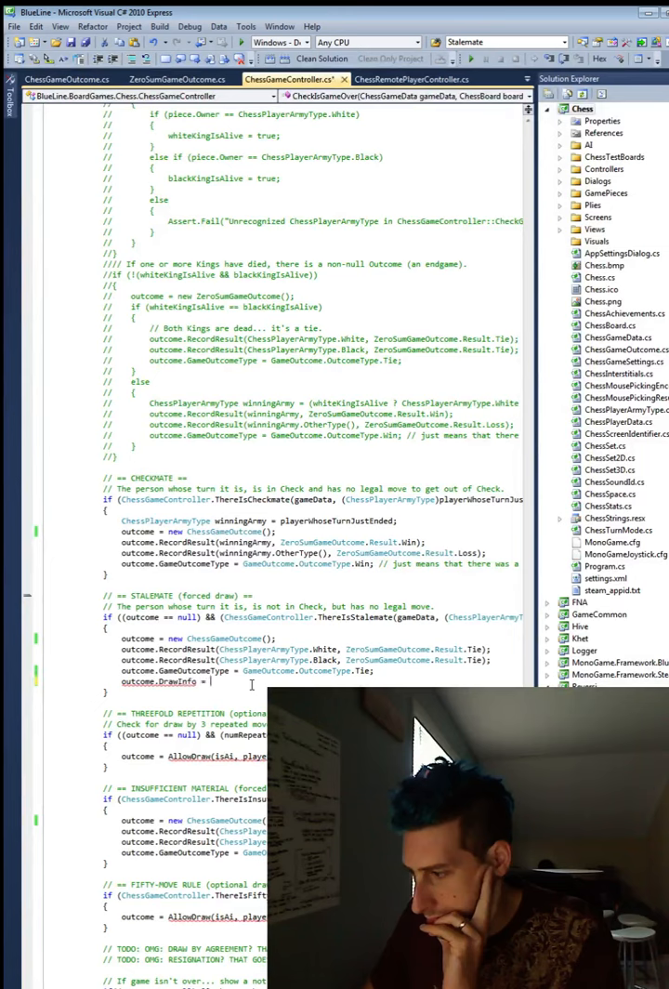
text(C)
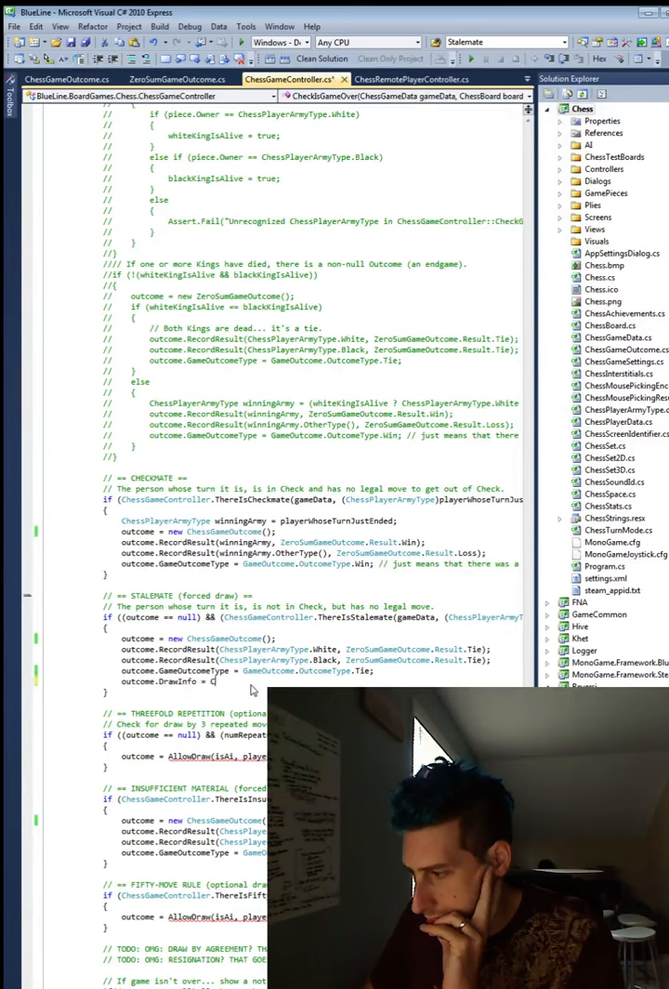
text(hessGameOutcome.)
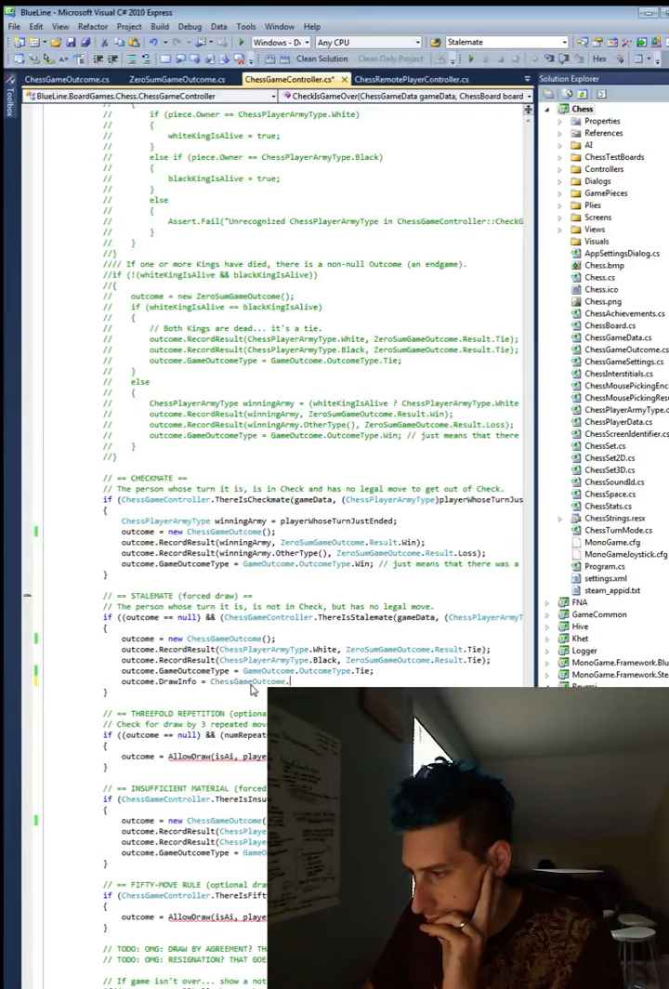
text(ExtraDrawInfo)
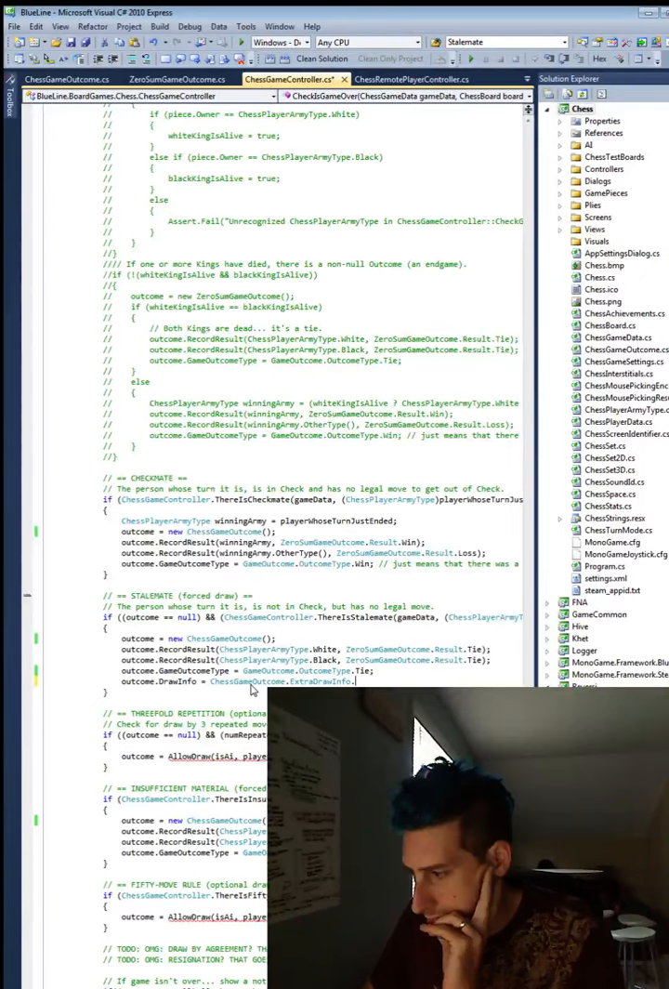
text(.Stalemate;)
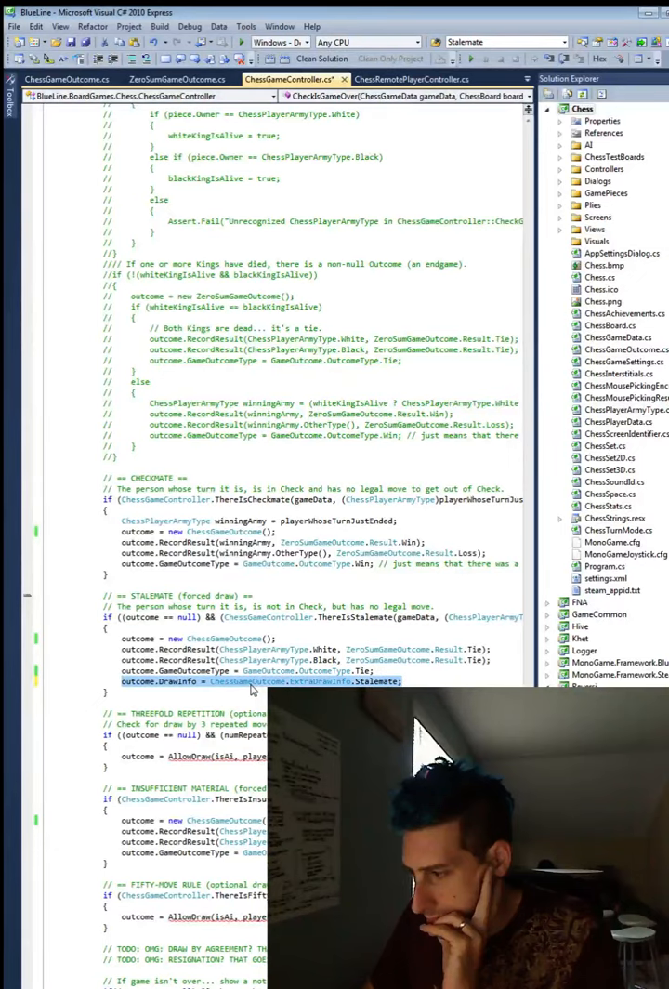
scroll(down, 3)
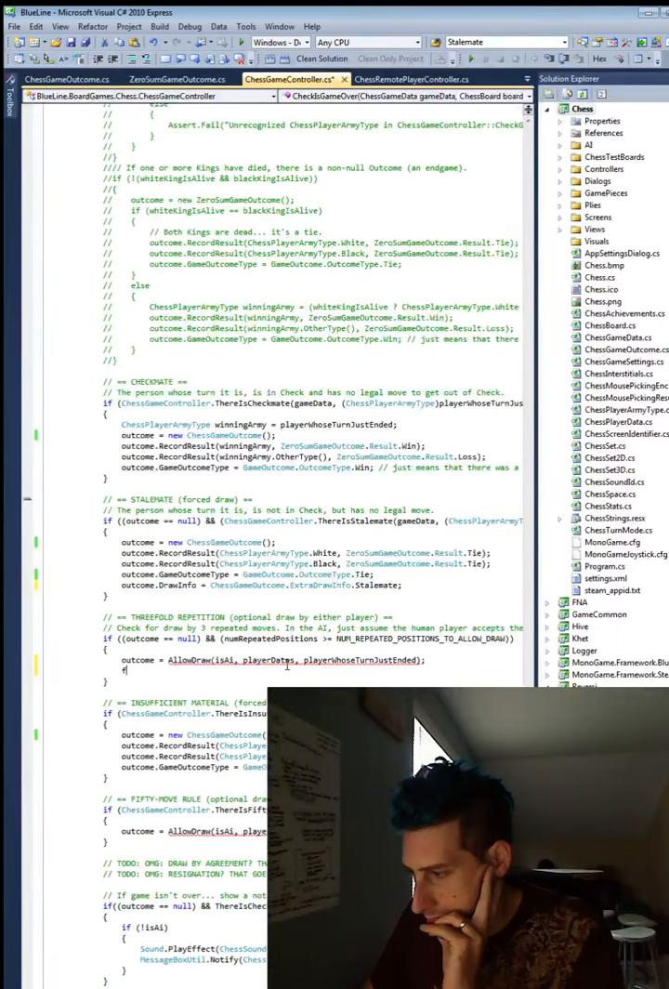
text(if(otu)
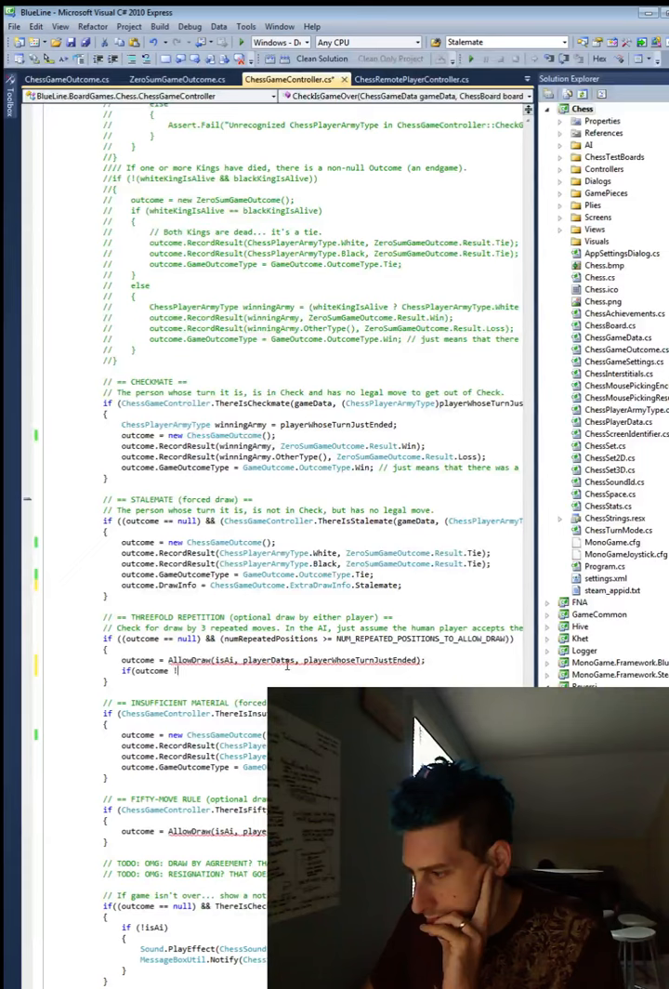
text(= null){)
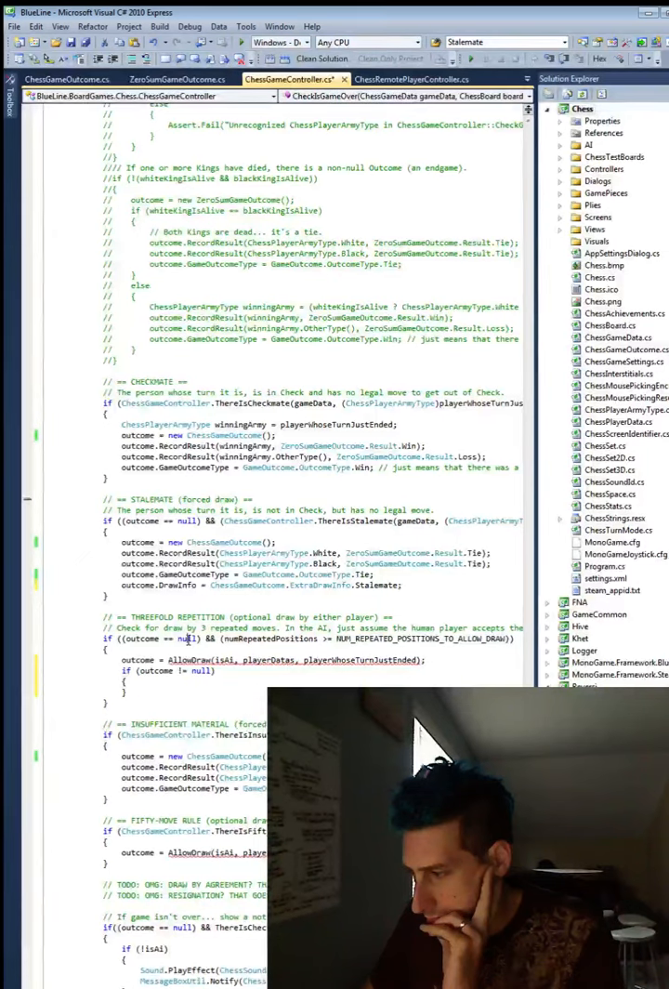
scroll(down, 3)
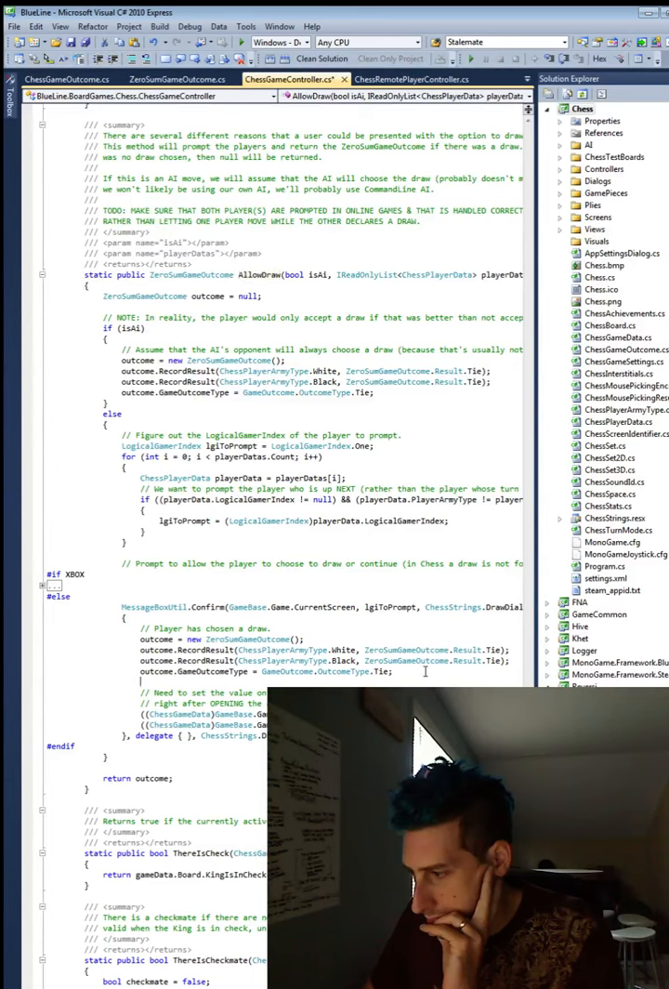
Assign outcome.DrawInfo = ChessGameOutcome.ExtraDrawInfo.Stalemate and glance at the ChessGameOutcome class.
text(outcome.DrawInfo = ChessGameOutcome.ExtraDrawInfo.Stalemate;)
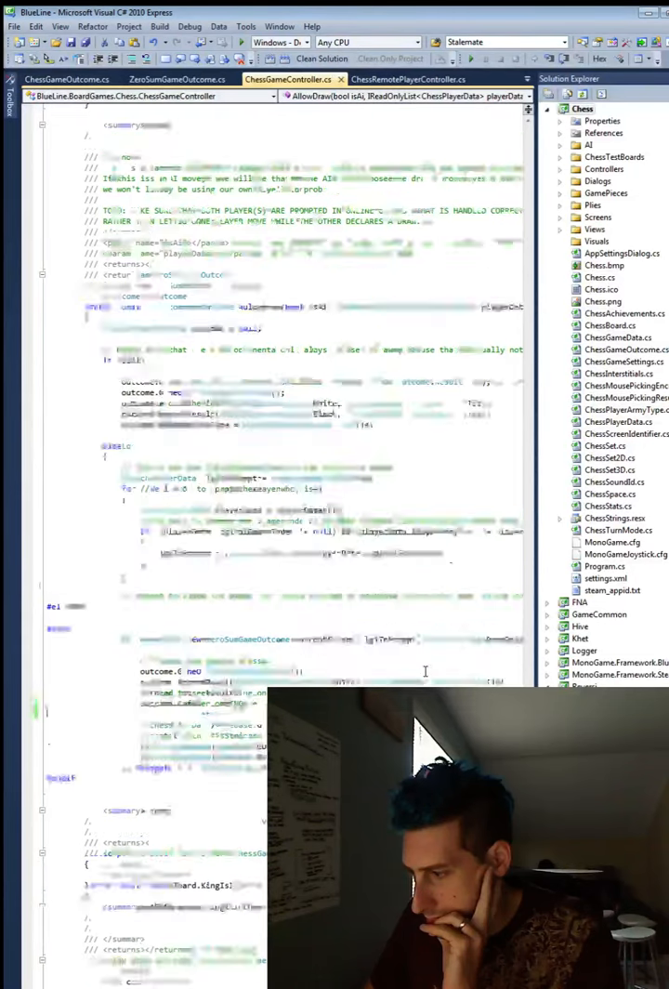
click(65, 78)
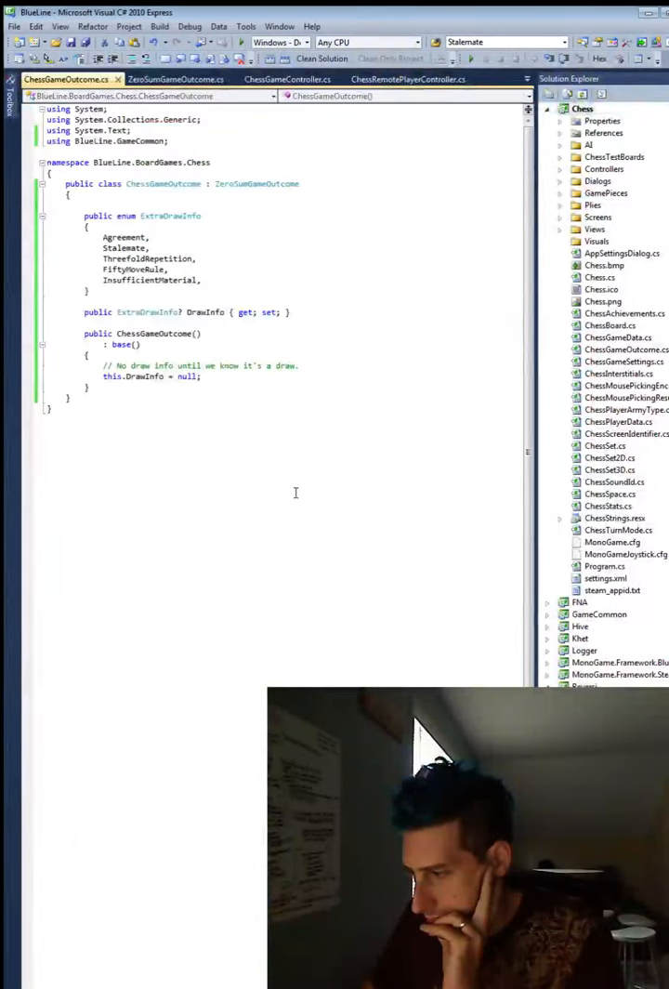
click(288, 78)
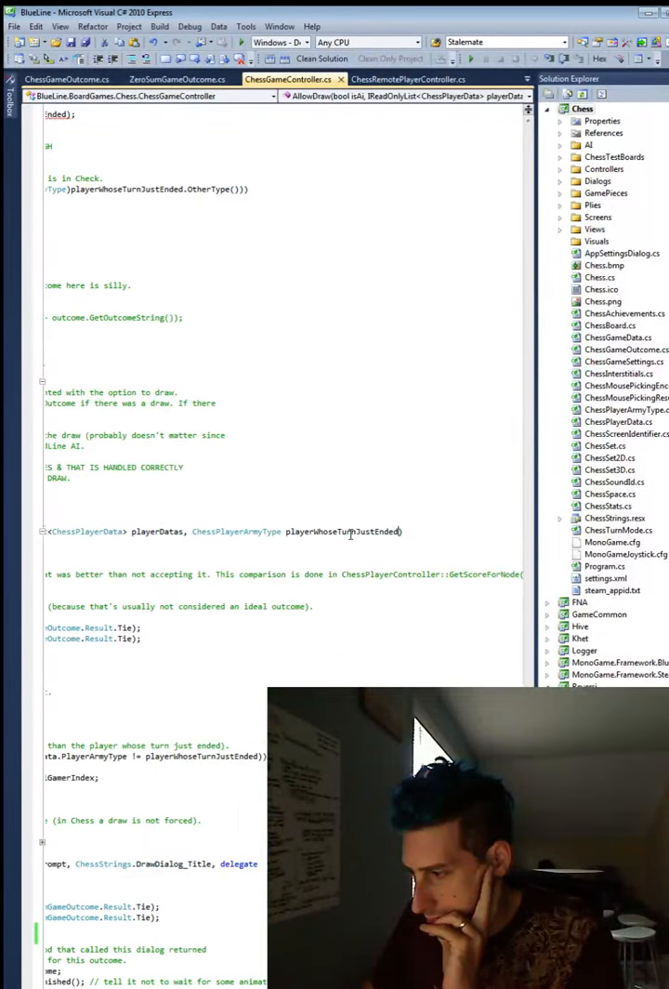
Add a 'ChessGameOutcome.ExtraDrawInfo drawType' parameter to AllowDraw's signature.
text(, Chess)
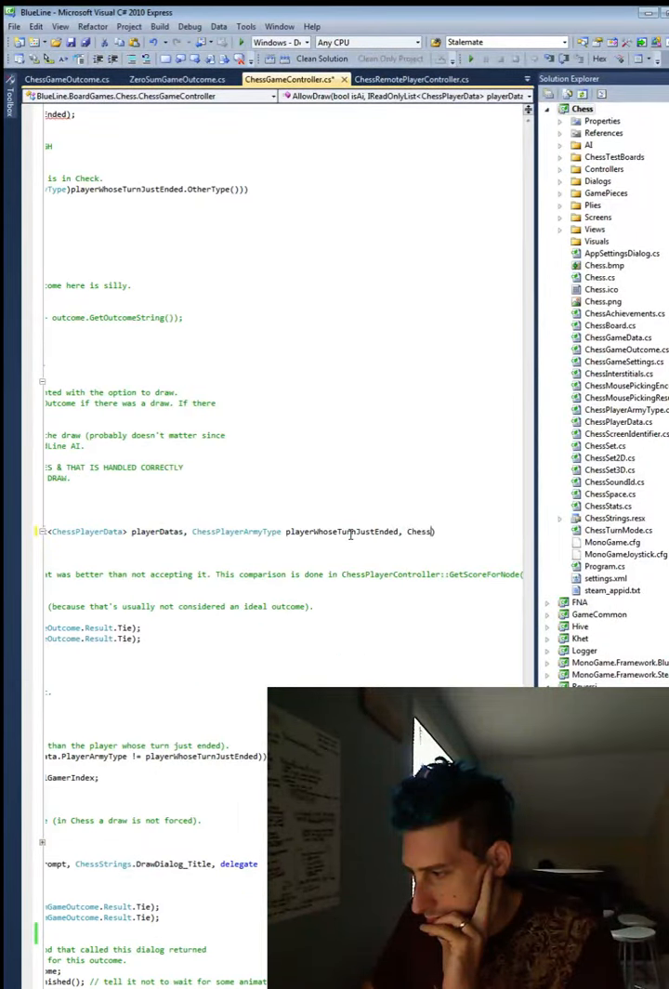
text(ChessGameOutcome.e)
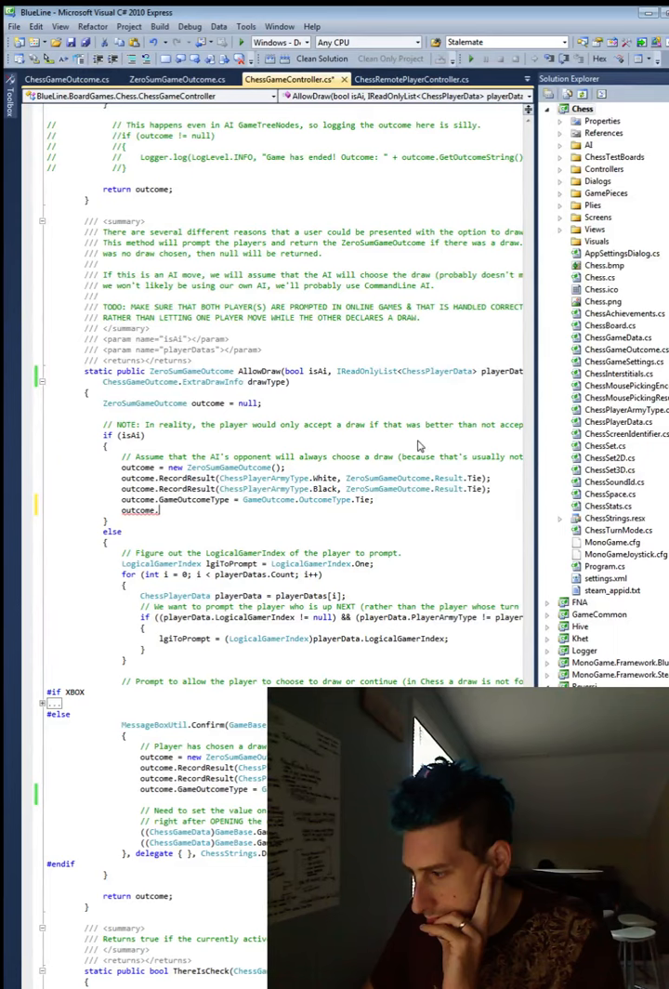
text(D)
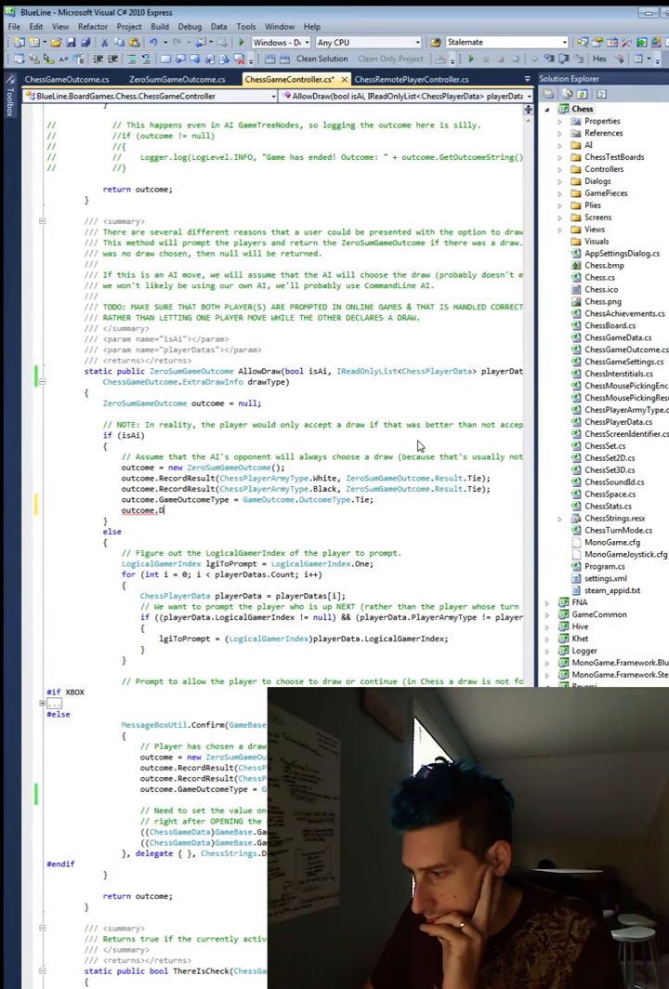
key(Backspace)
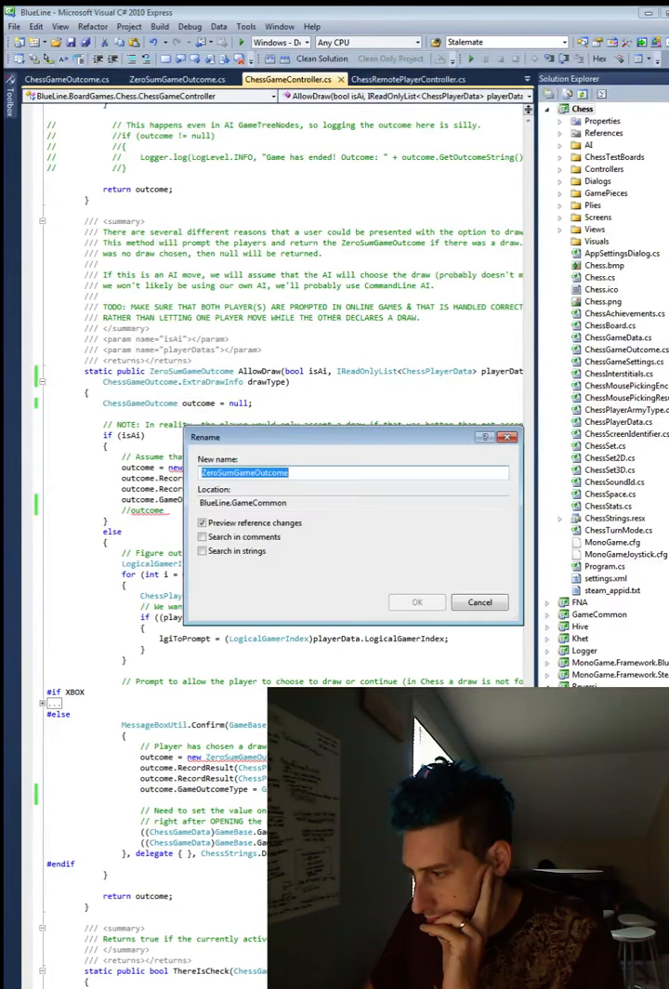
Finish the ChessGameOutcome type name, dismiss the Rename prompt and select AllowDraw's outcome variable.
text(mGameOutcome)
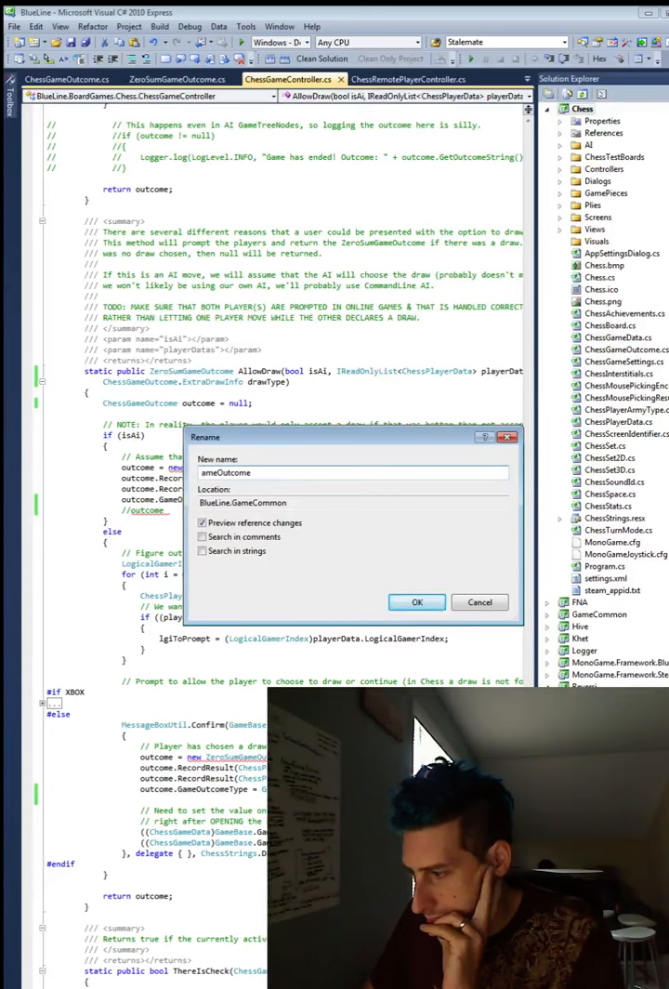
click(417, 602)
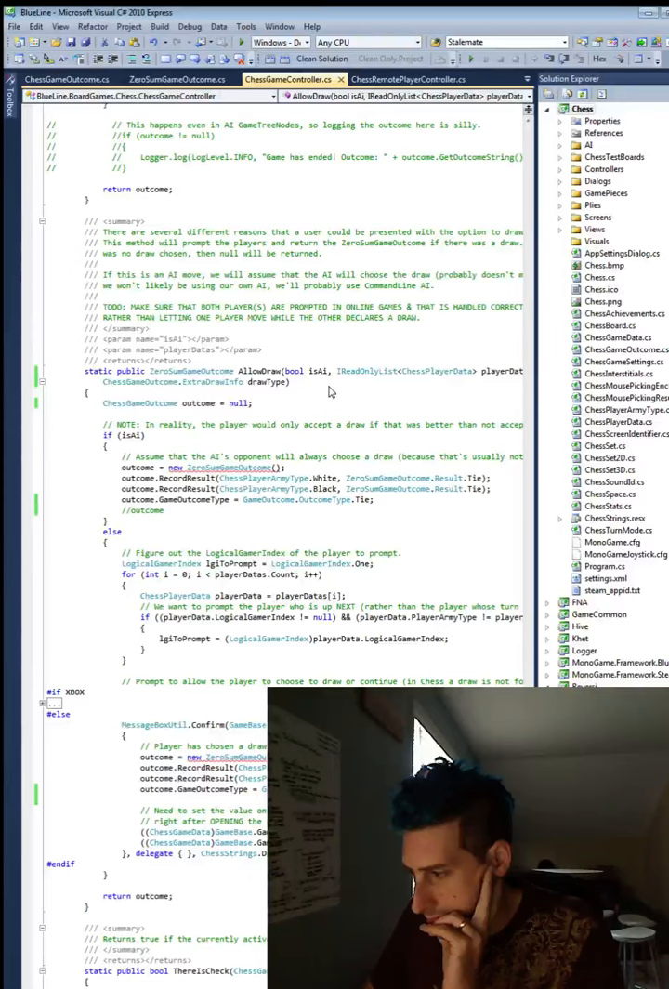
mouse_move(278, 382)
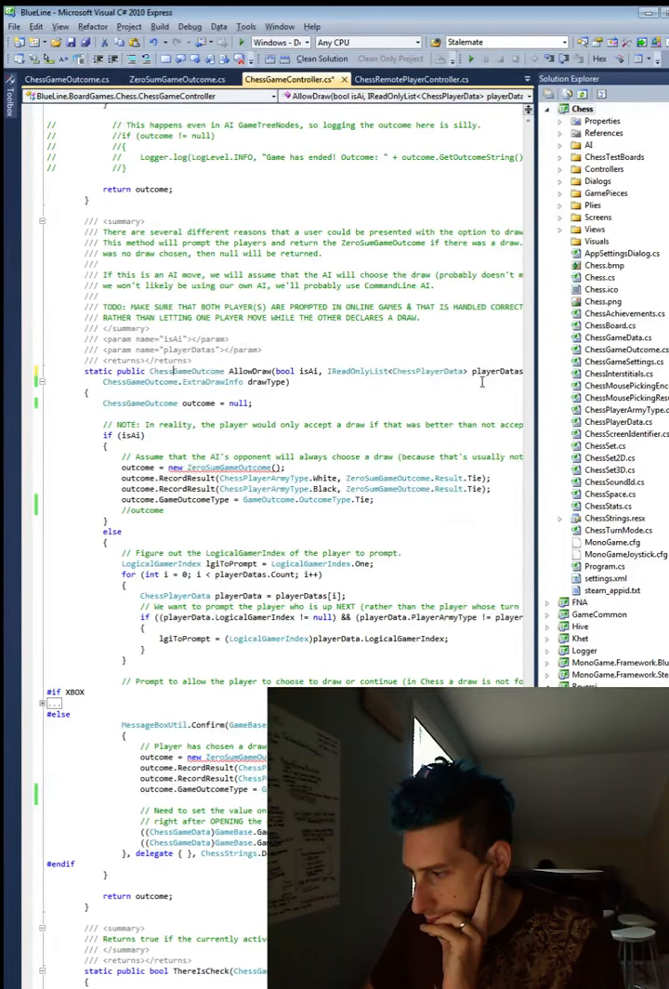
double_click(190, 370)
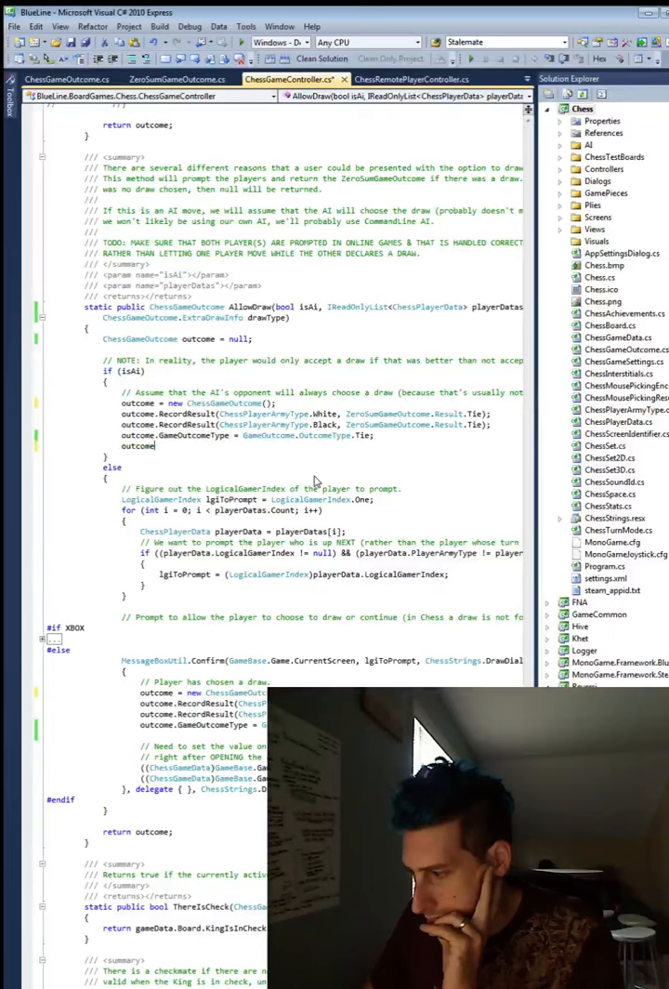
Assign outcome.DrawInfo from the drawType parameter in AllowDraw.
text(.DrawInfo =)
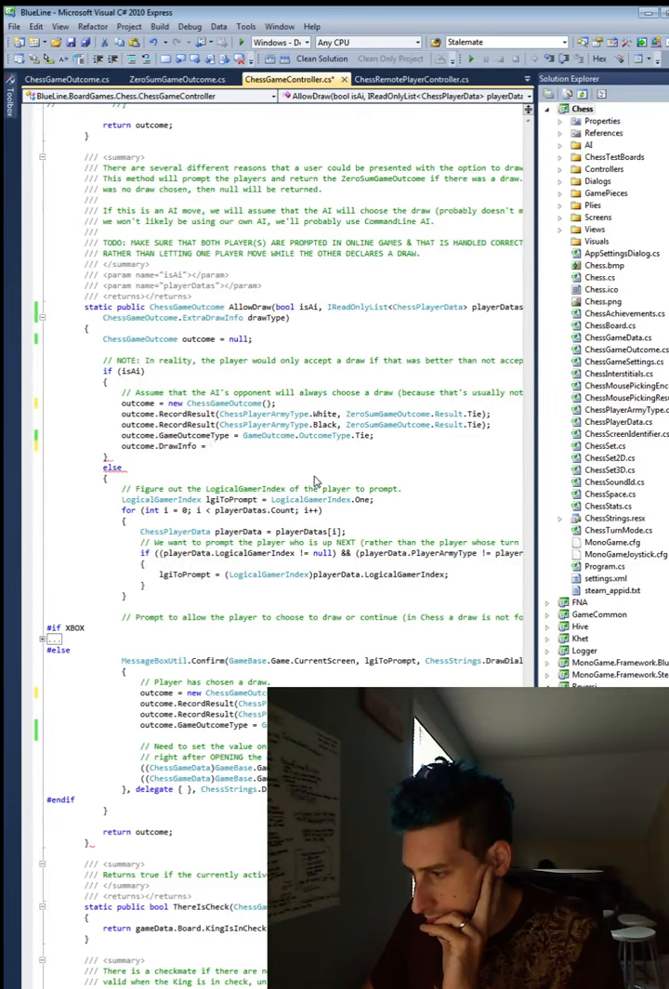
text(ChessGa)
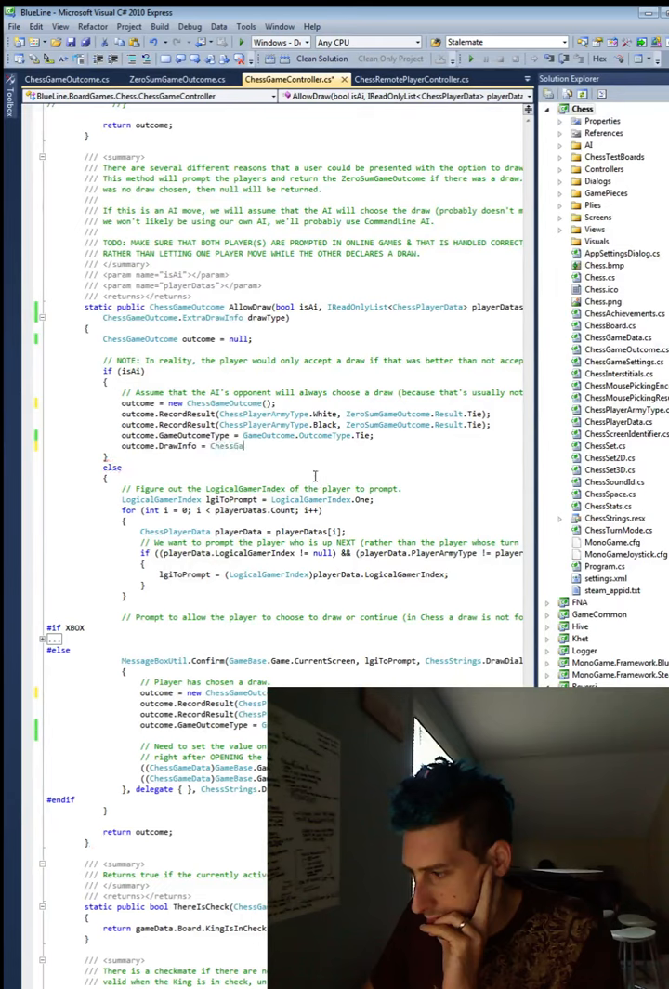
text(DFra)
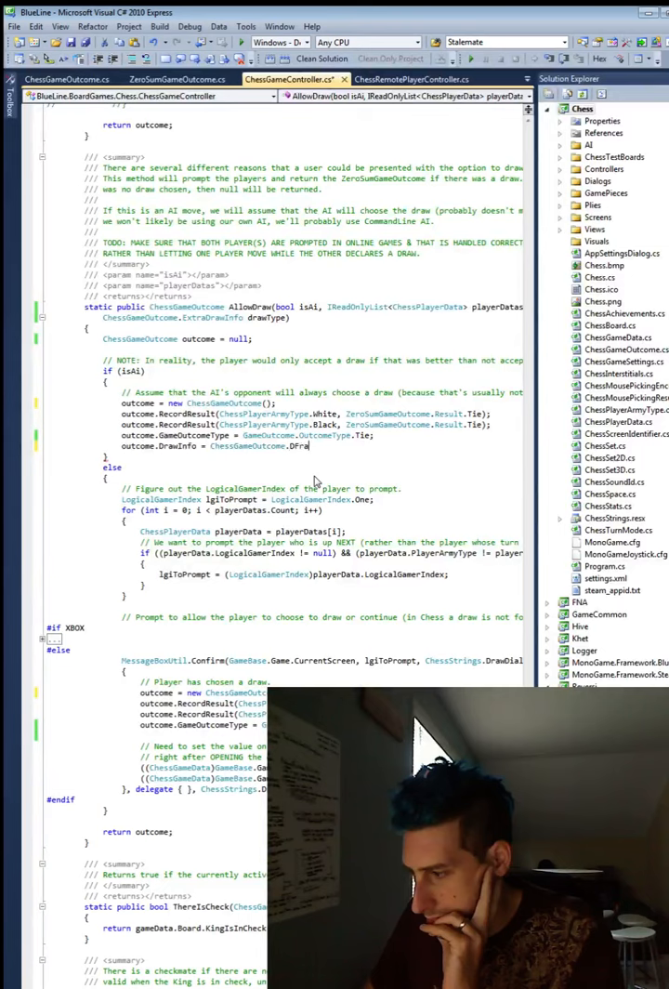
text(ExtraDrawInfo)
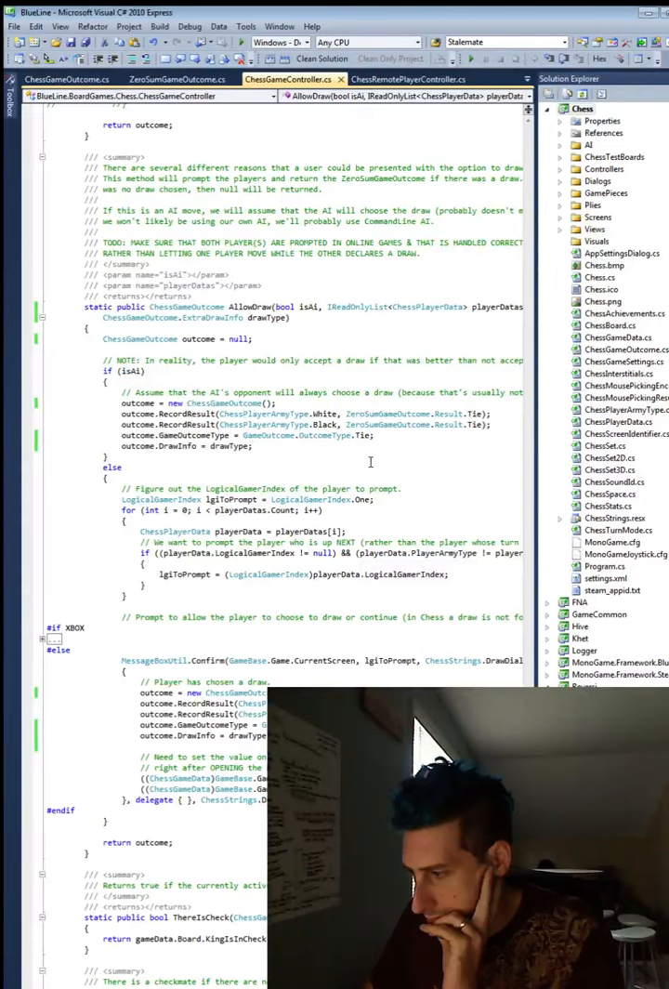
Check the ChessGameOutcome and ZeroSumGameOutcome classes, then return to ChessGameController.cs.
click(65, 78)
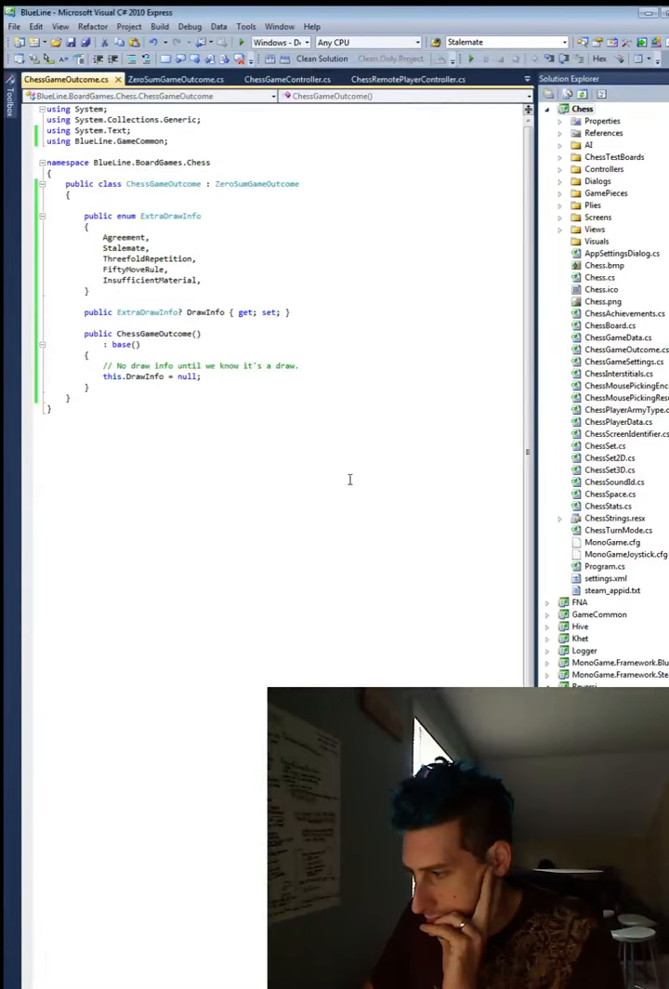
click(174, 78)
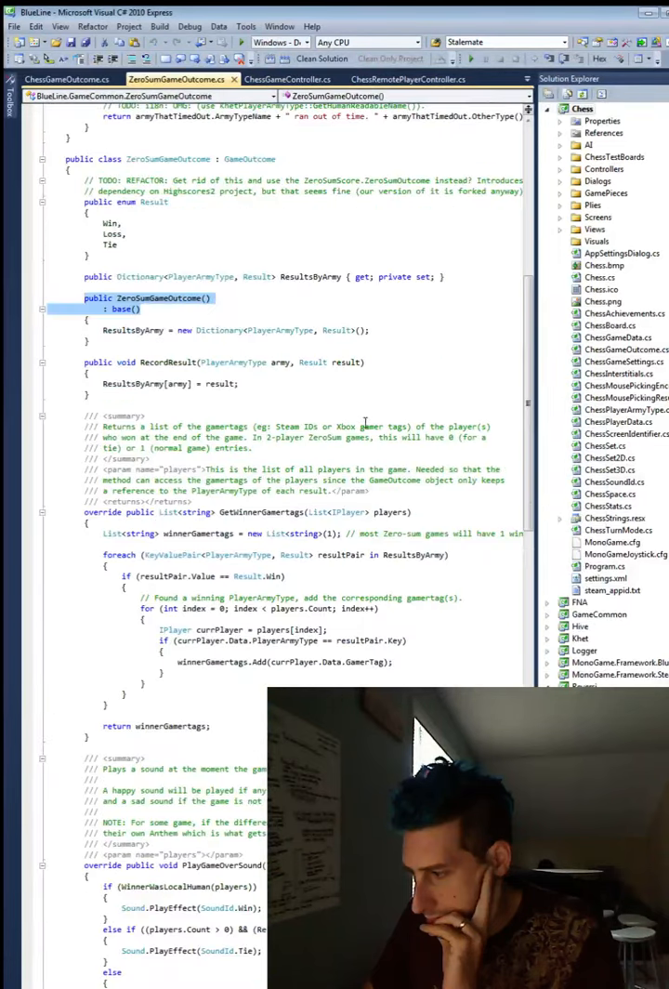
key(ctrl+tab)
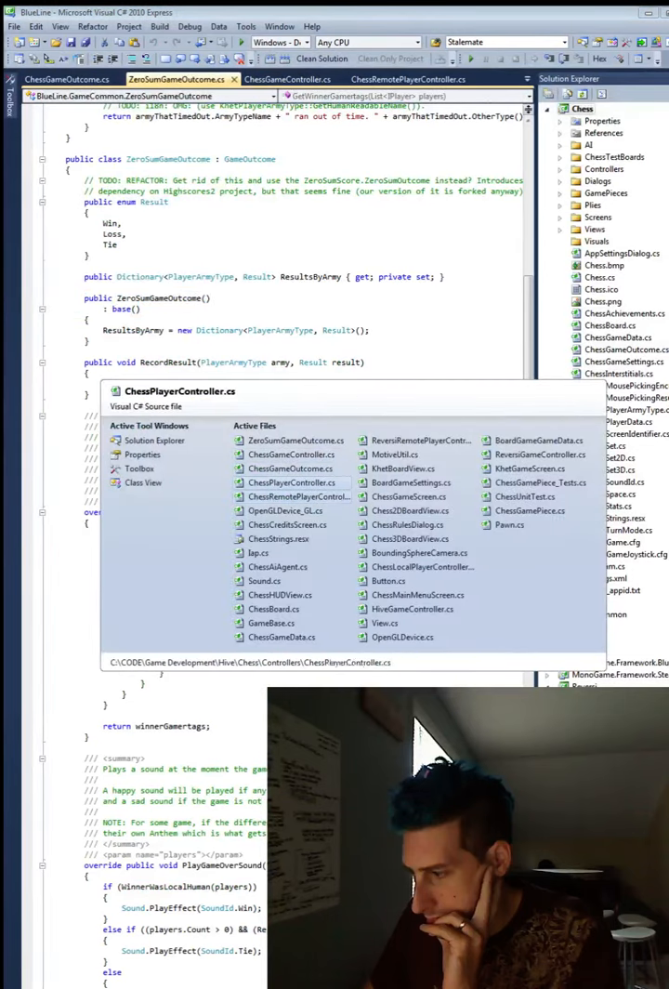
click(294, 483)
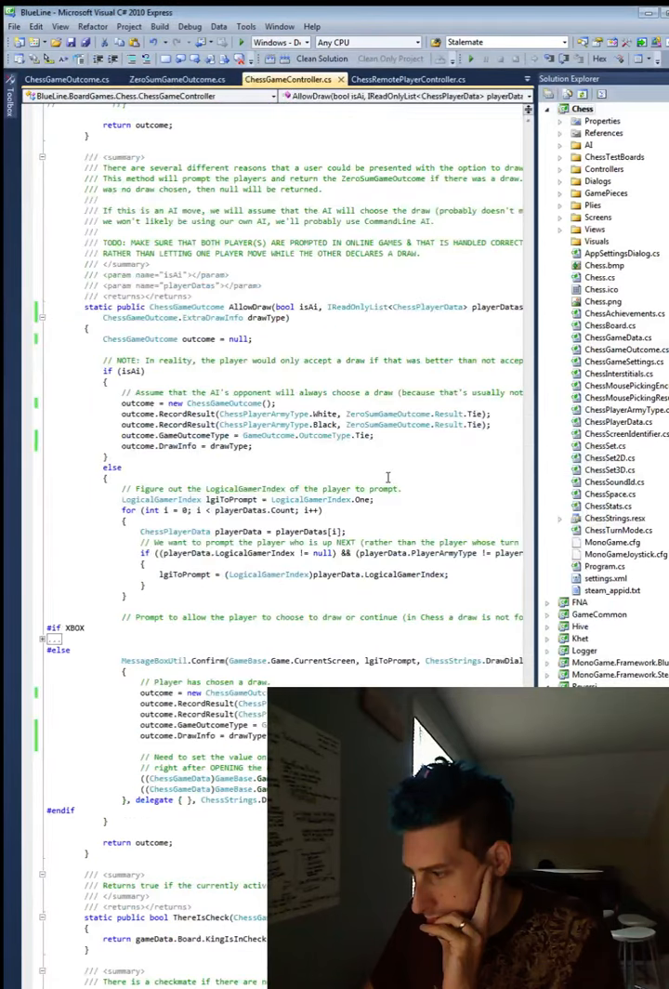
Set DrawInfo to ThreefoldRepetition and InsufficientMaterial in the corresponding CheckGameOver draw branches.
scroll(down, 3)
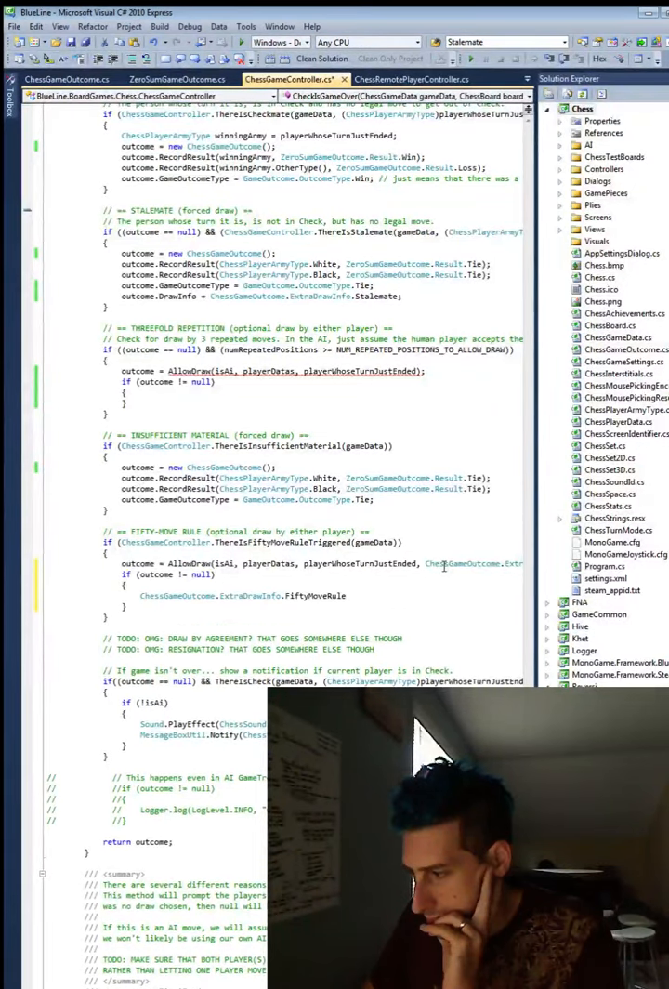
text(outcome)
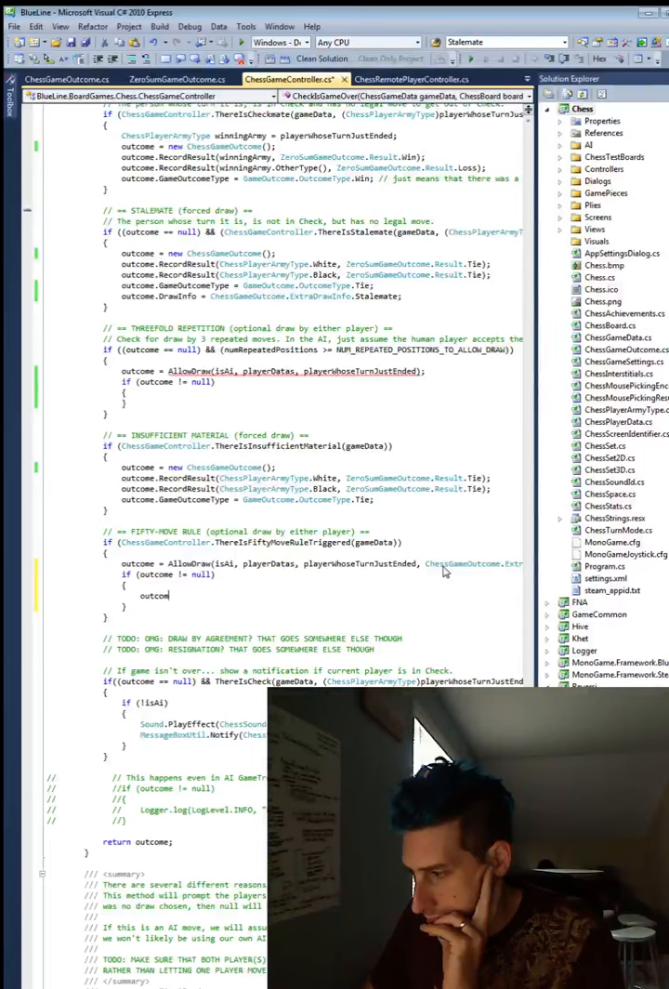
text(.)
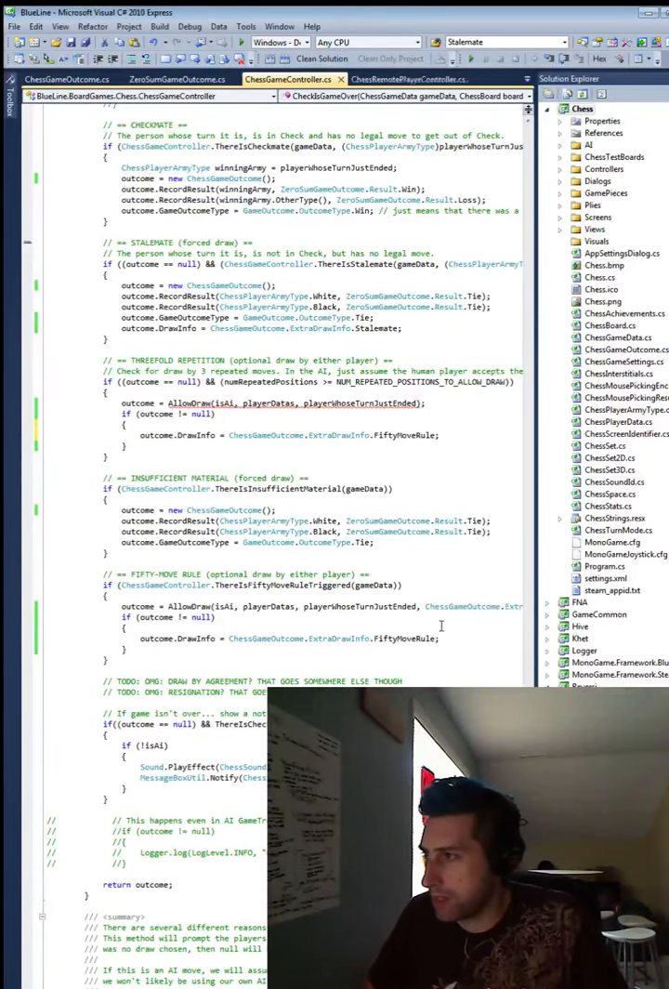
text(ThreefoldRepetition)
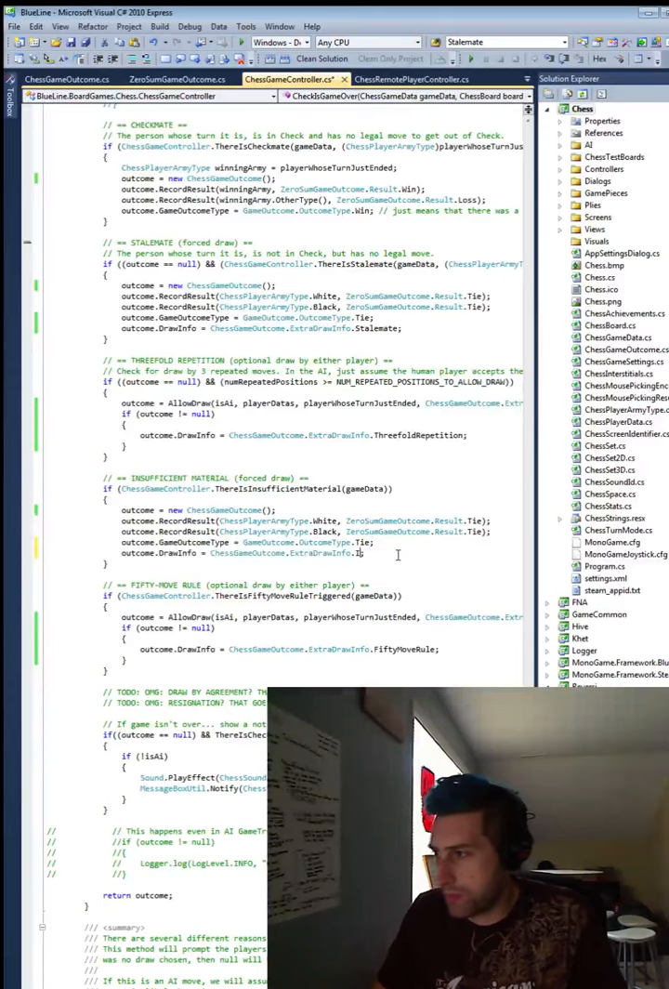
text(InsufficientMaterial;)
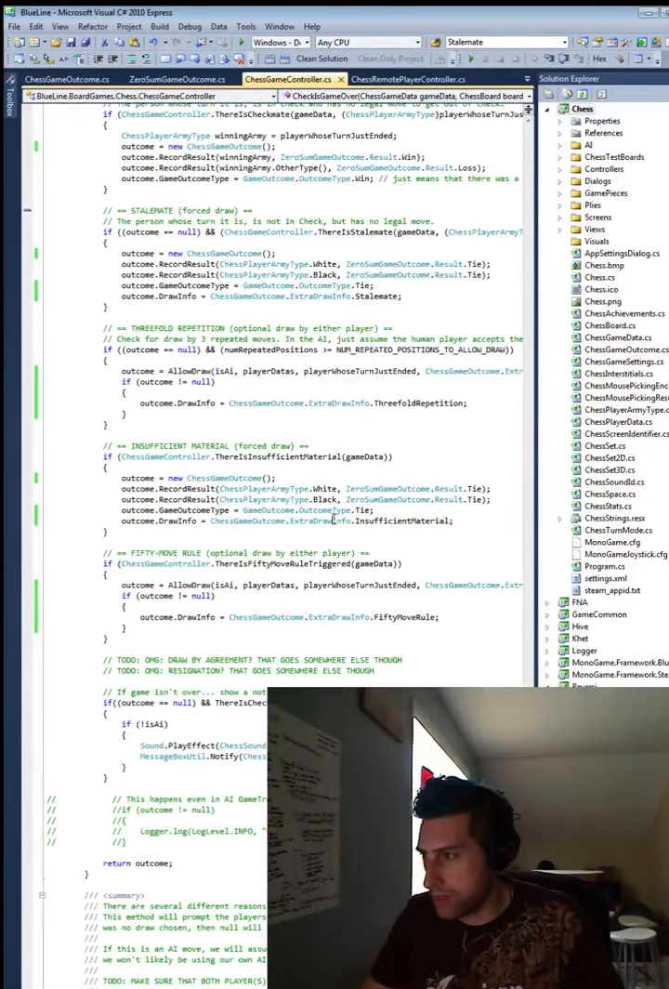
click(67, 79)
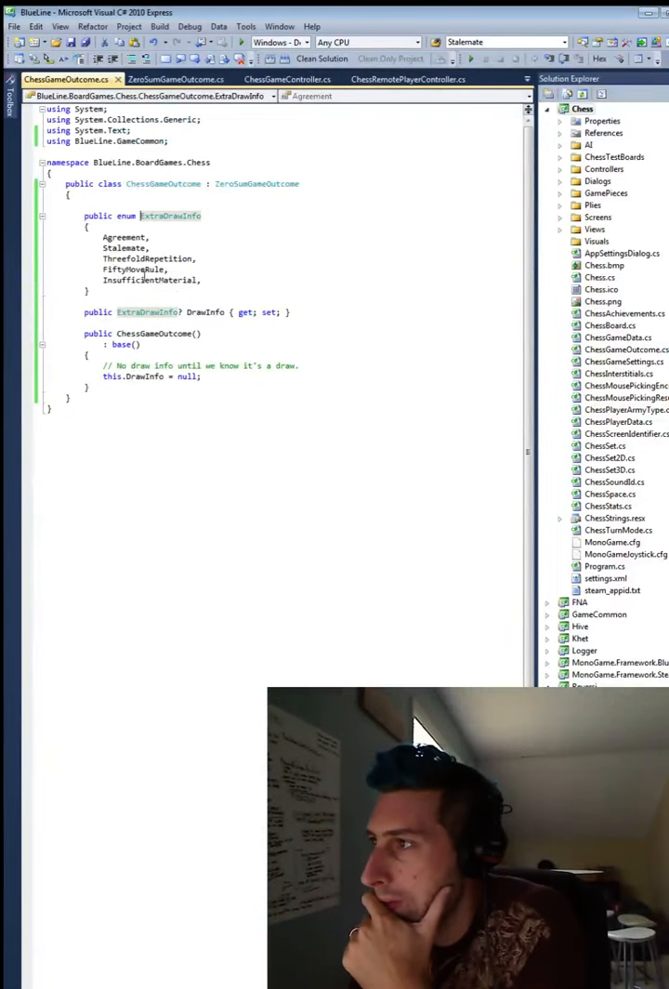
double_click(147, 258)
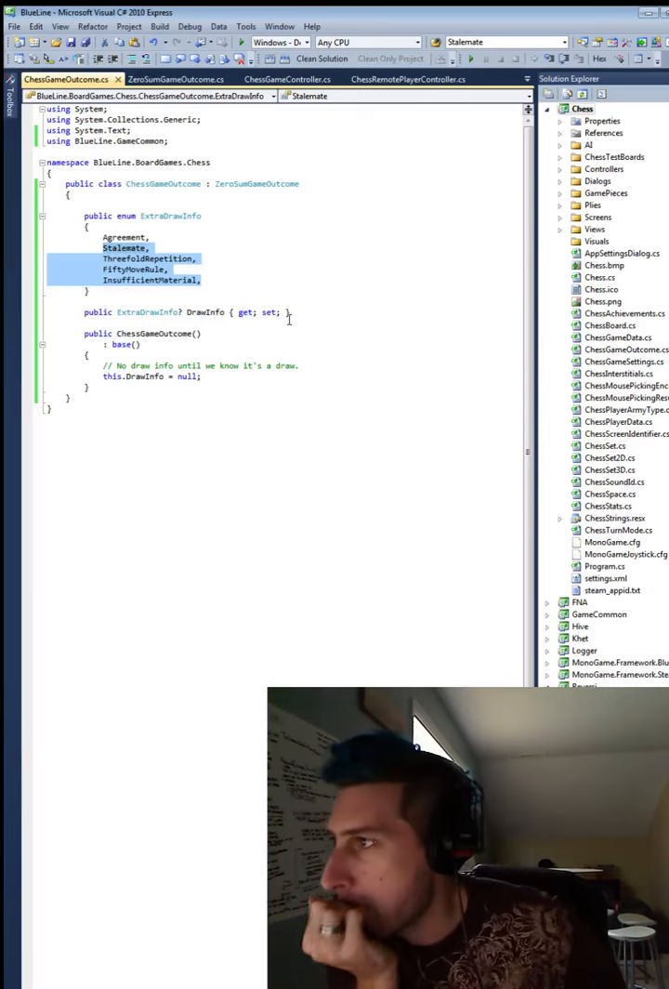
click(287, 78)
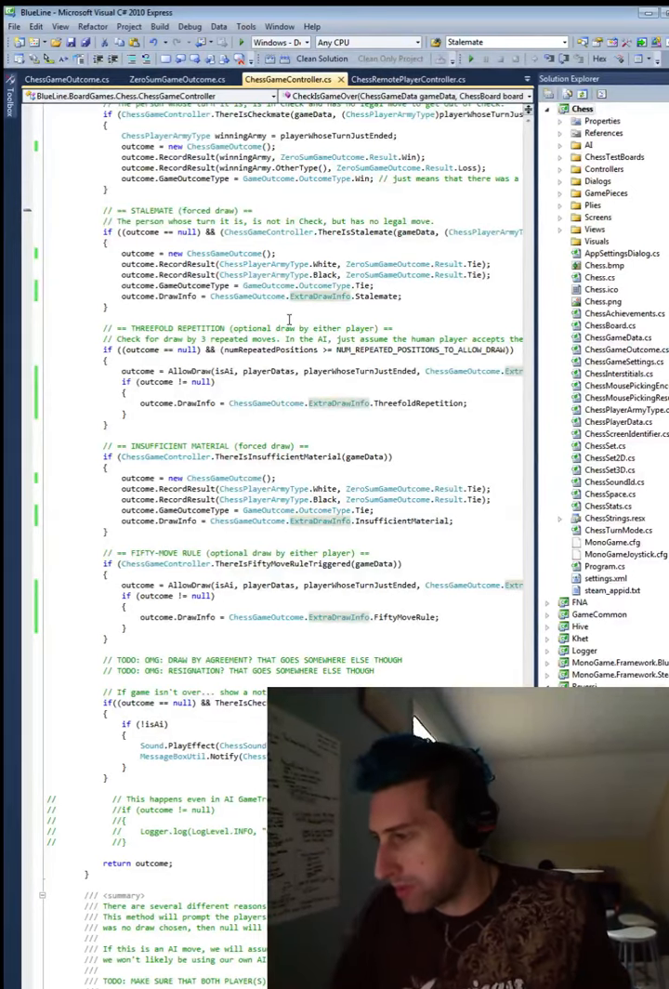
click(62, 78)
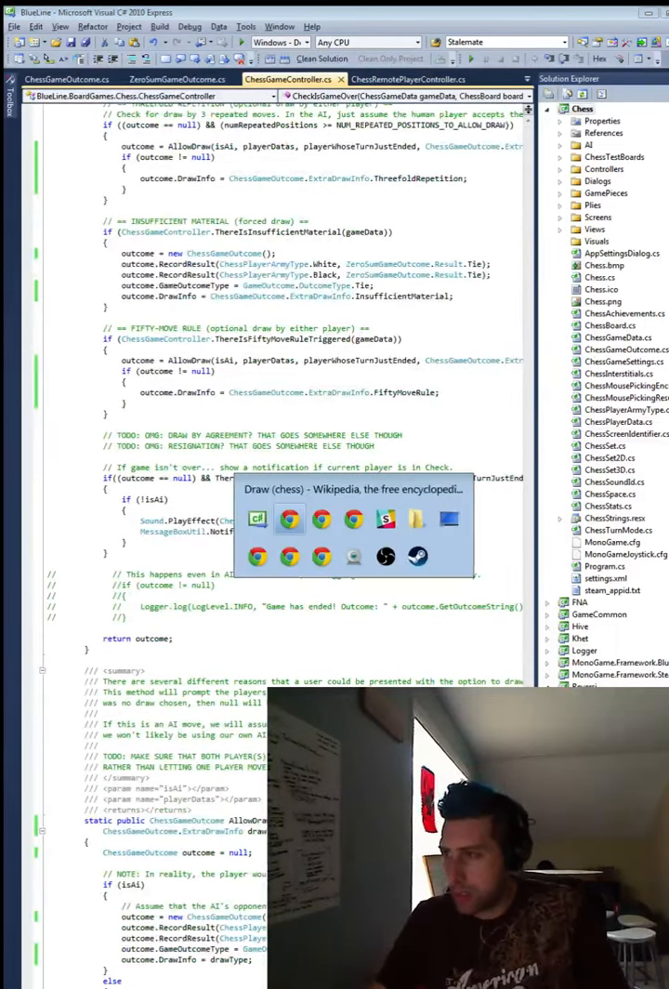
Add the checklist item 'Set them on draw conditions' to the Stalemate card.
click(290, 518)
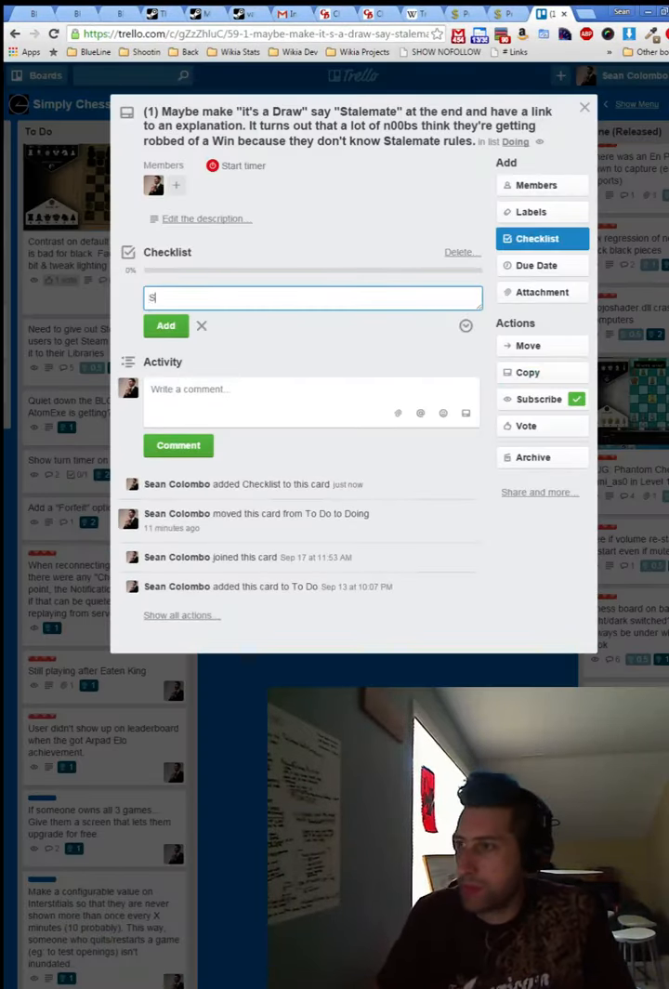
text(Set them on draw condition)
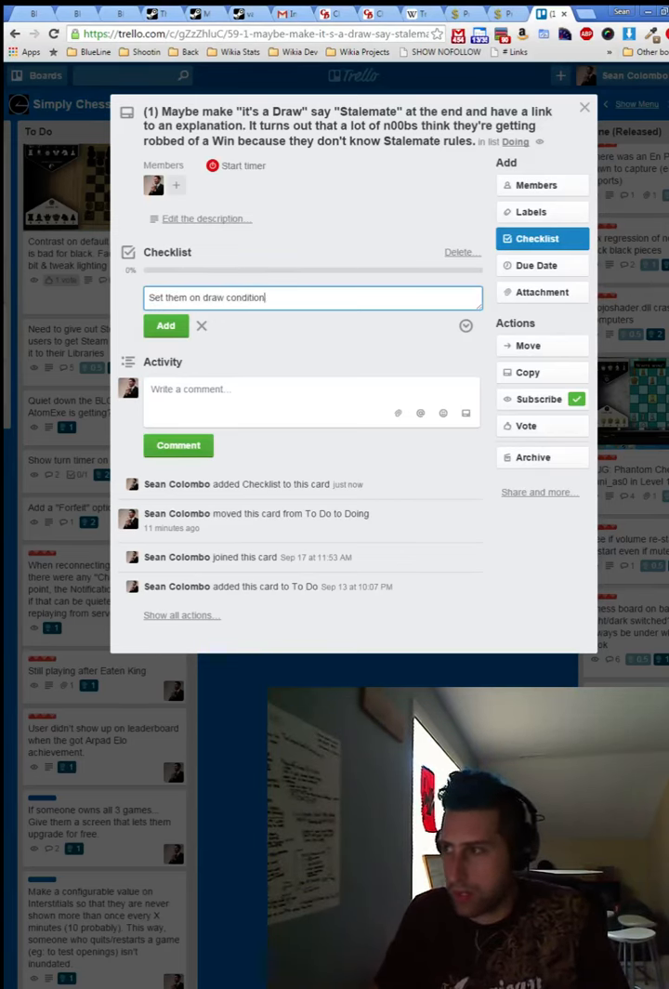
text(s)
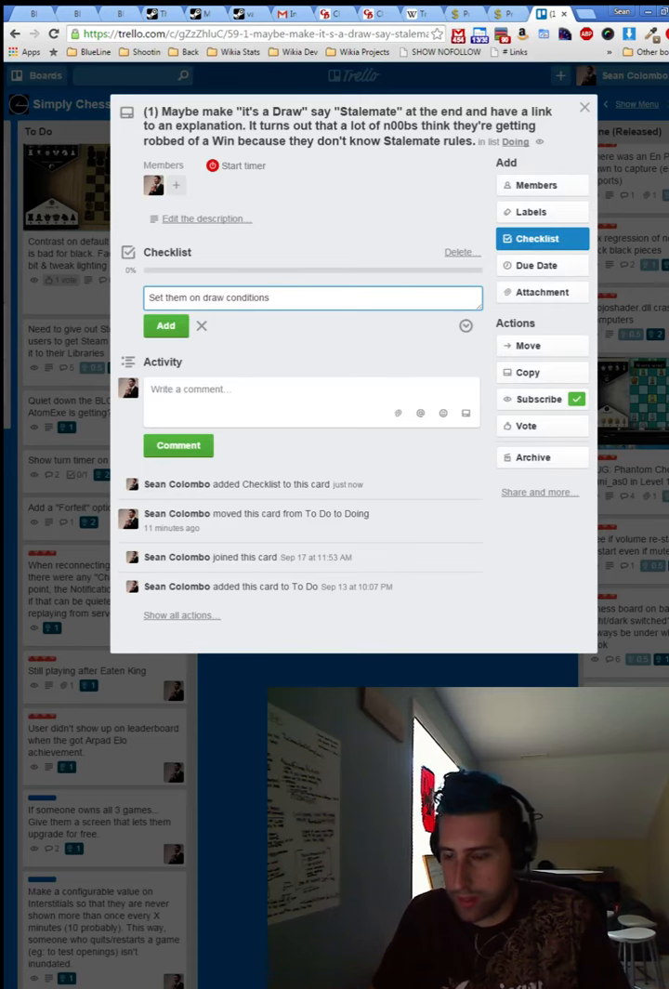
click(165, 325)
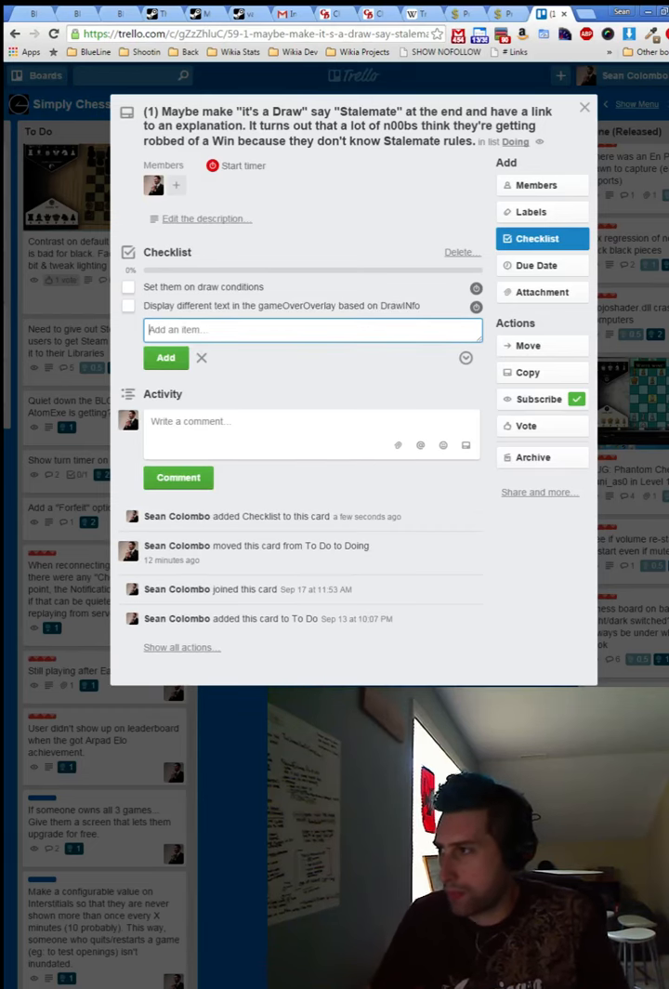
Finish the checklist with the gameOverOverlay text item, close the card and return to the code.
click(297, 307)
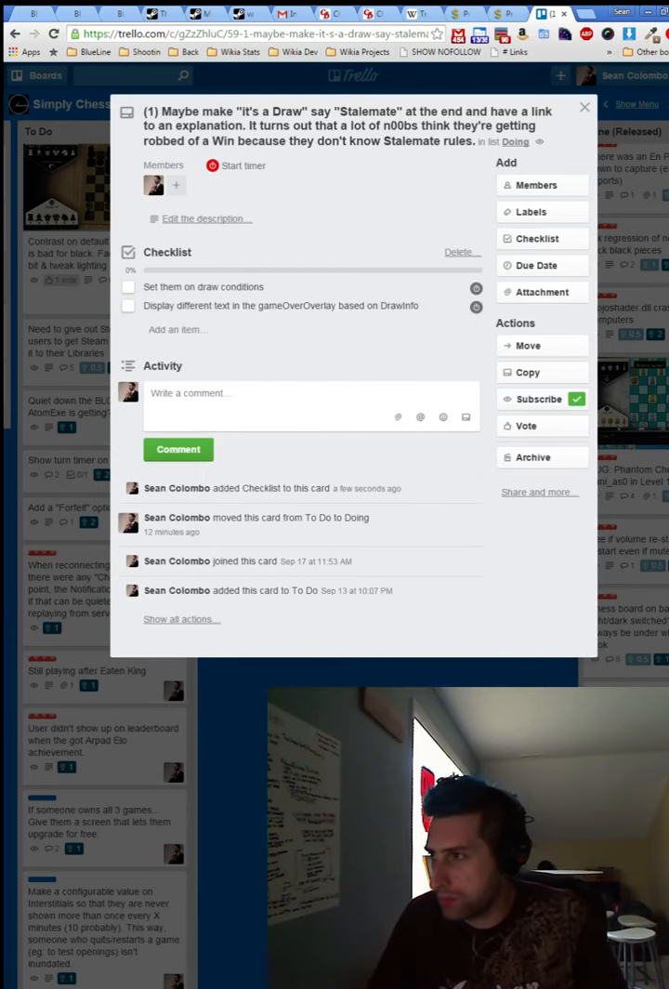
click(128, 287)
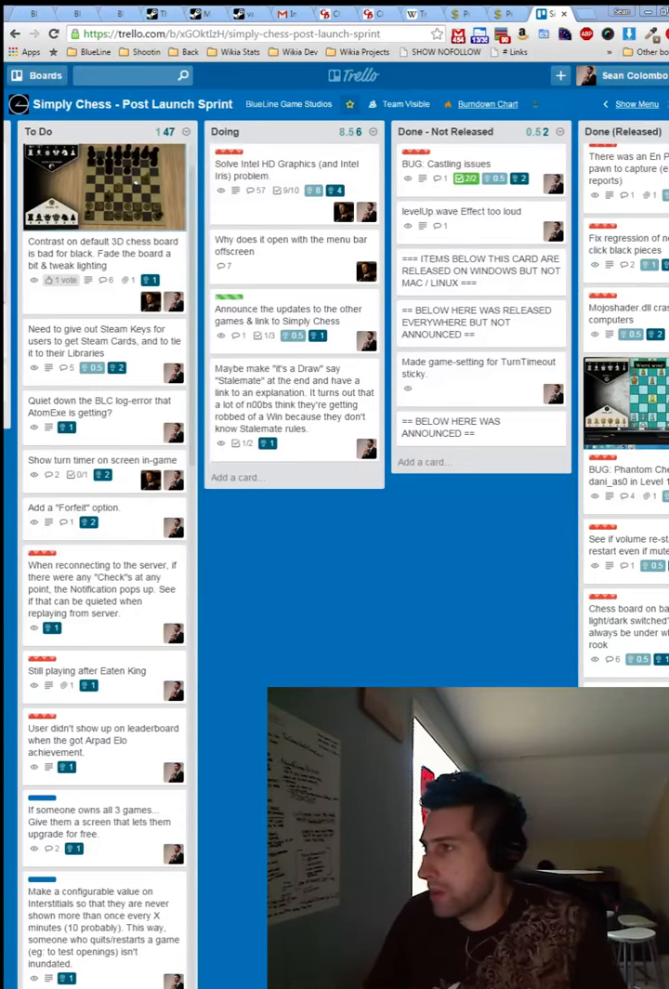
click(294, 405)
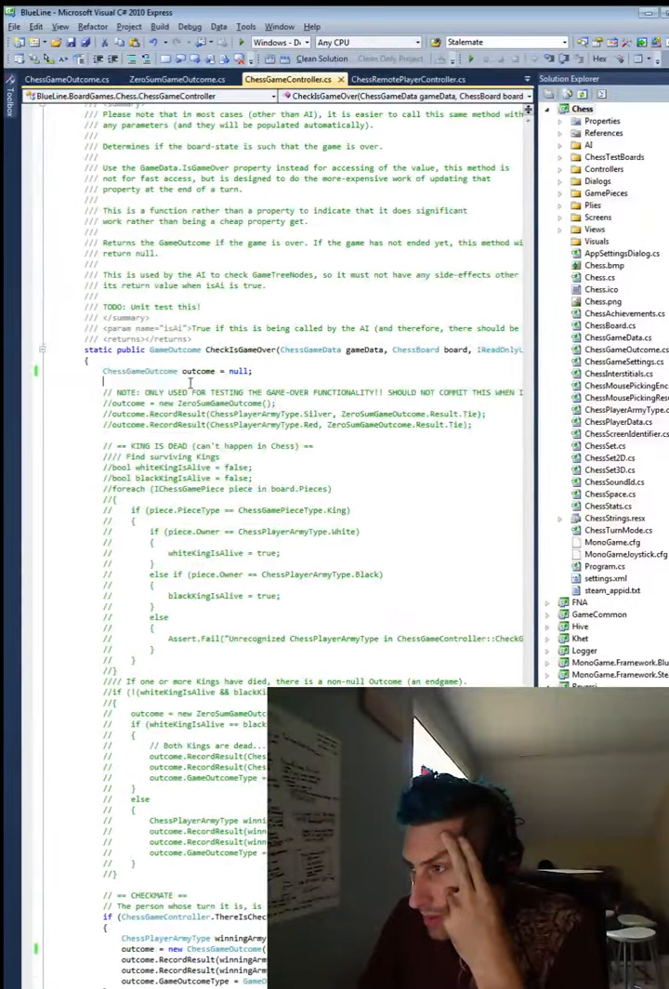
scroll(down, 3)
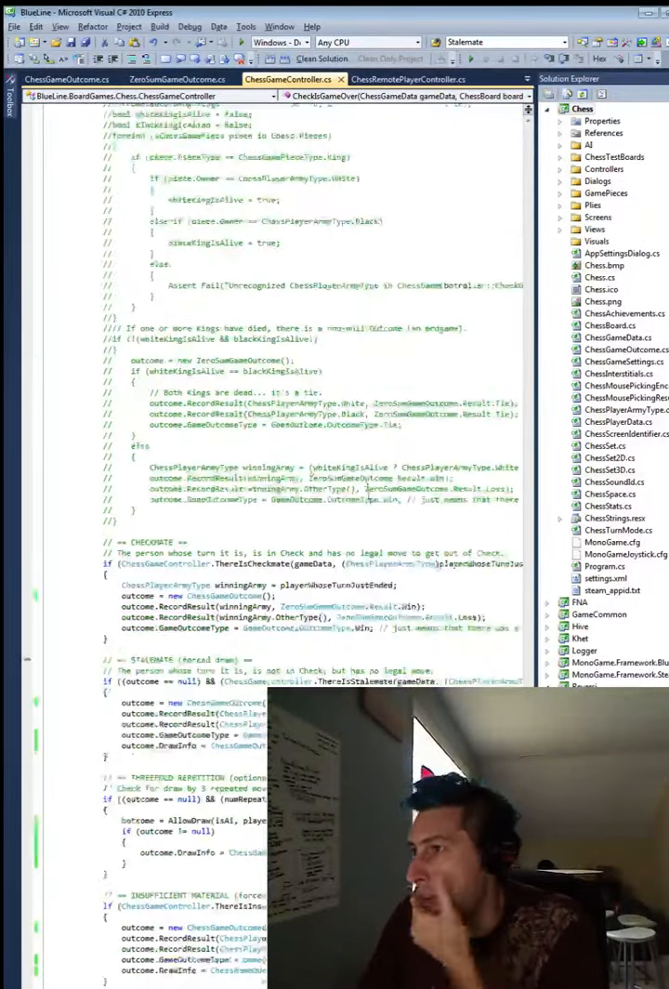
scroll(down, 3)
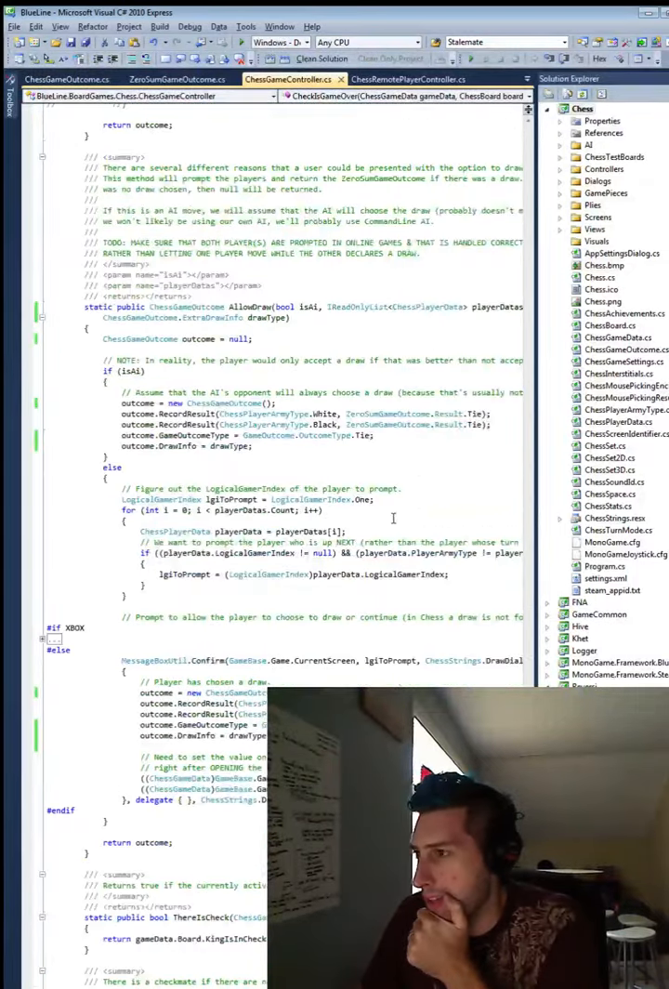
scroll(down, 3)
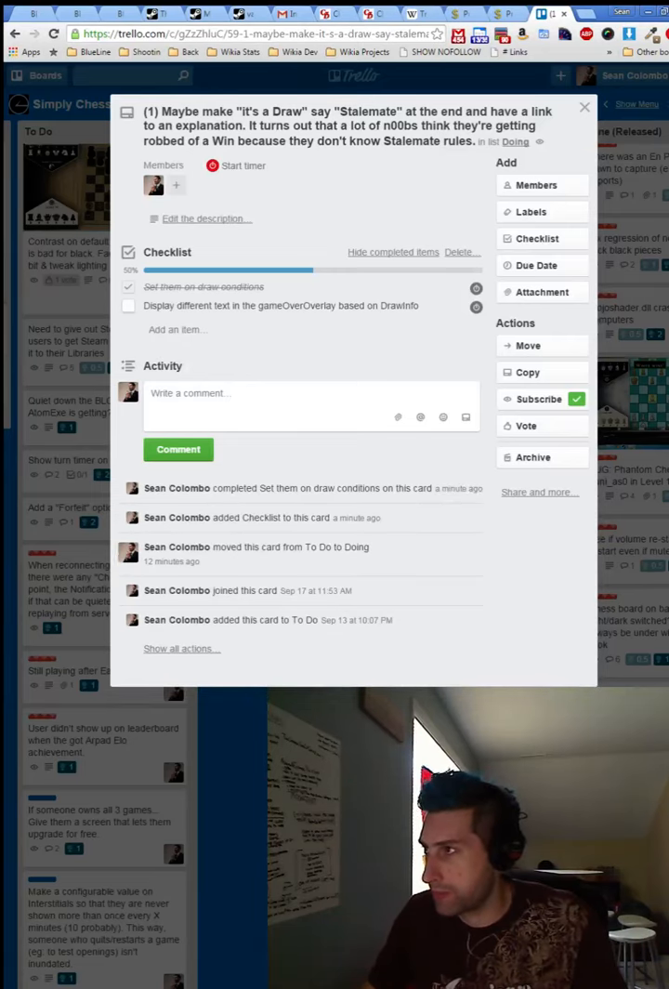
Go to the Simply Chess Steam community hub via bit.ly/chesssteam and open the 'Castling twice in one game?' notification.
text(chess.com)
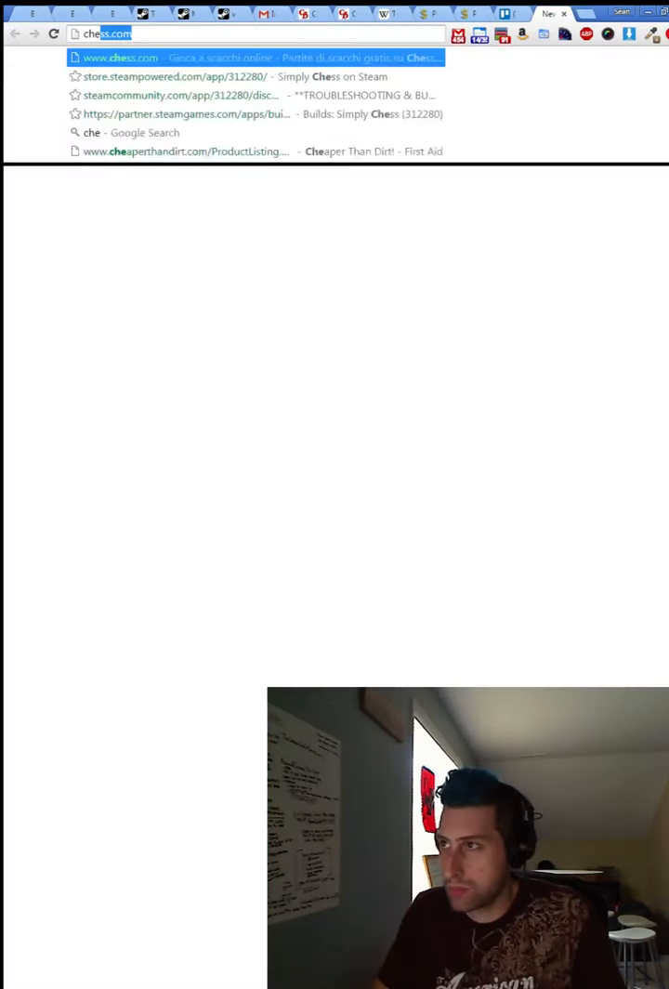
text(bit.ly/chesssteam)
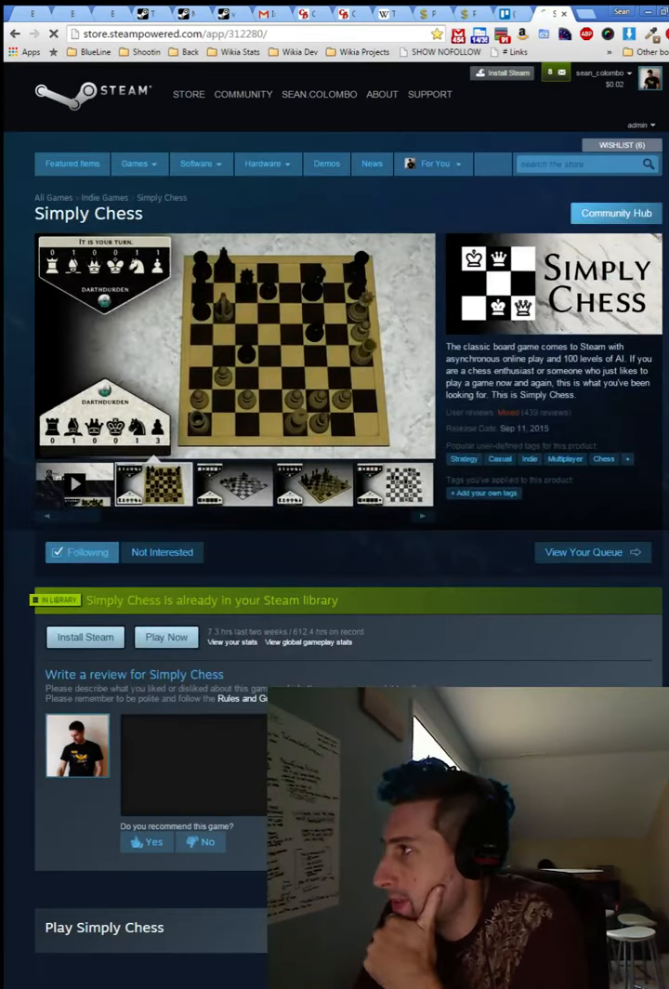
click(615, 212)
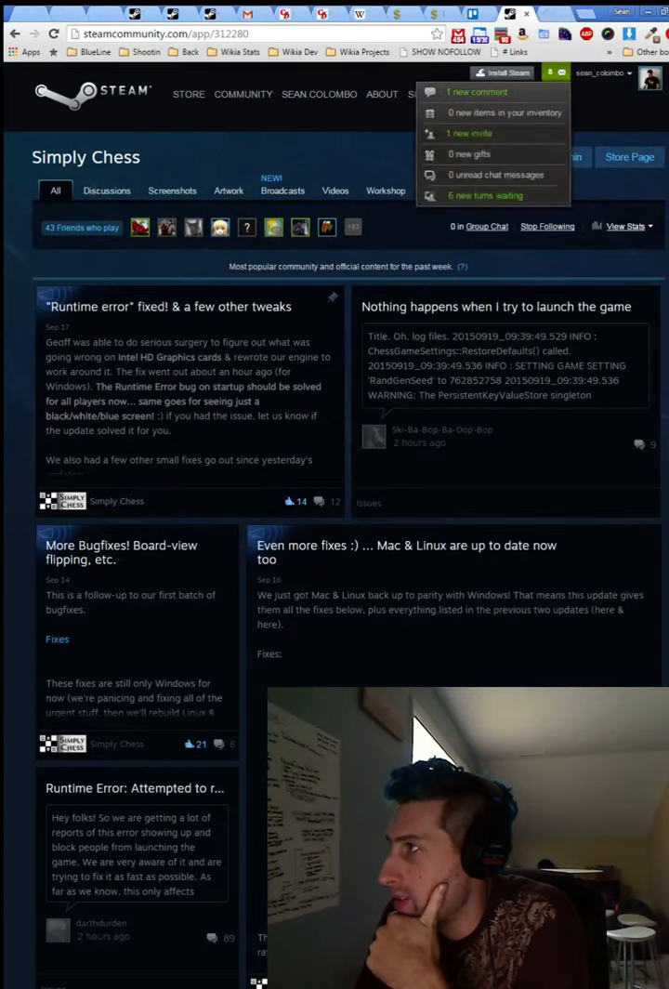
click(476, 91)
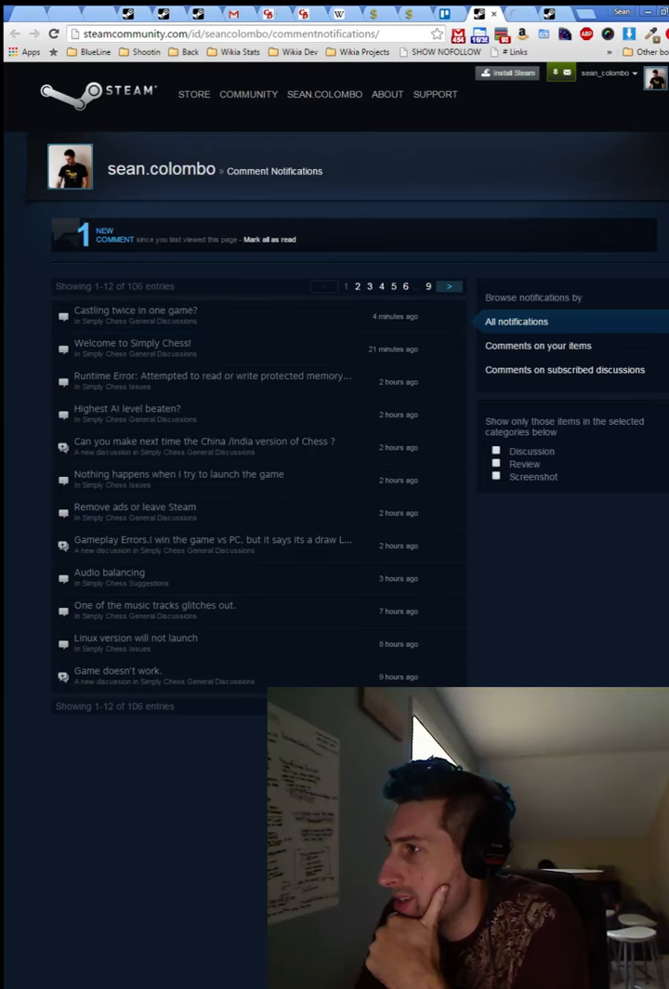
click(132, 310)
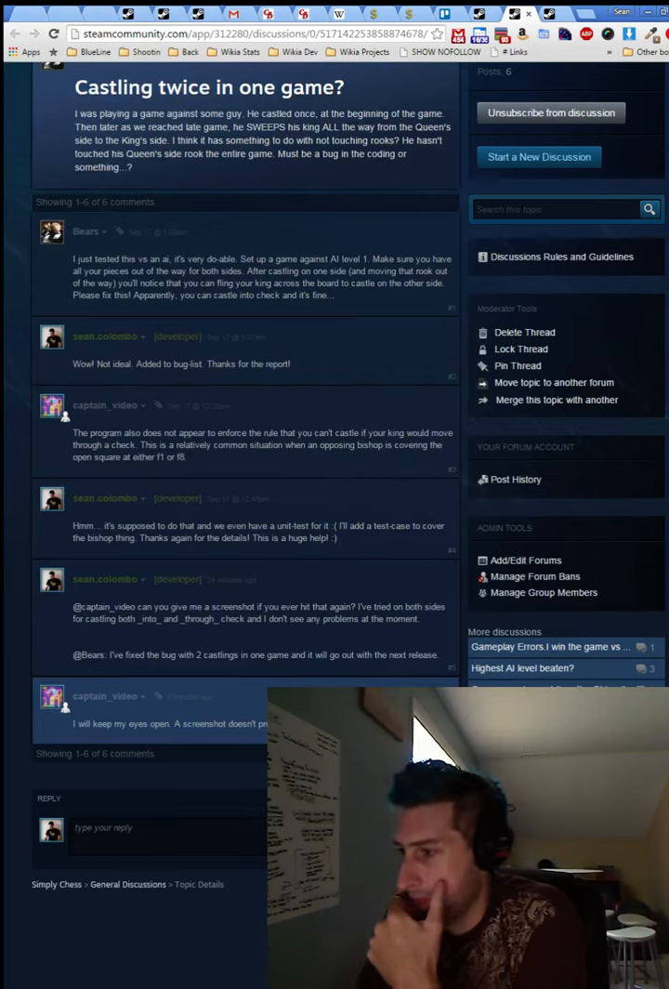
text(@captain_video :)
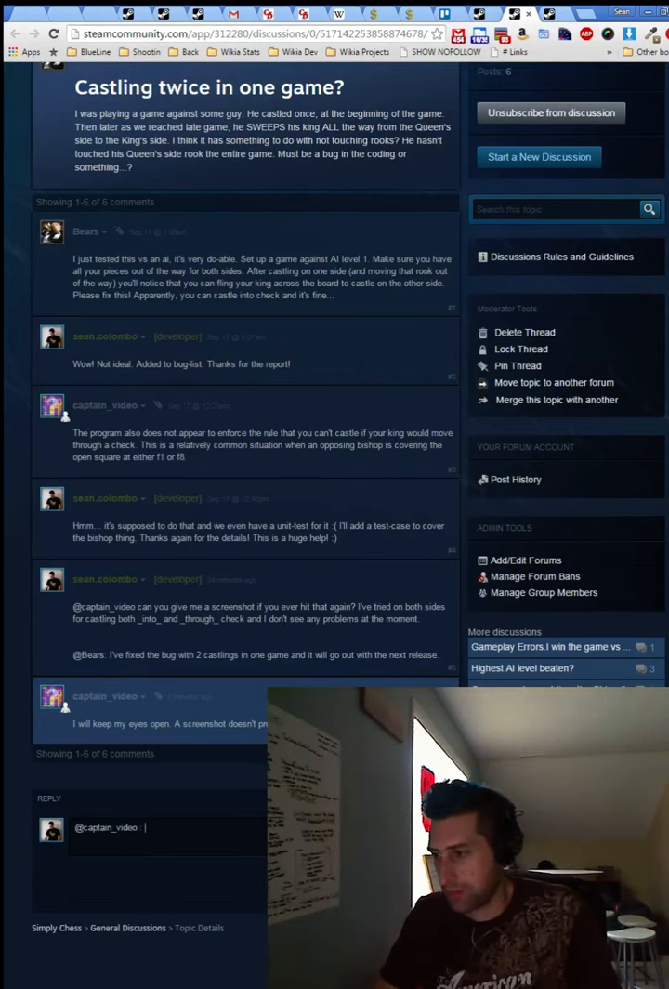
text(if you f)
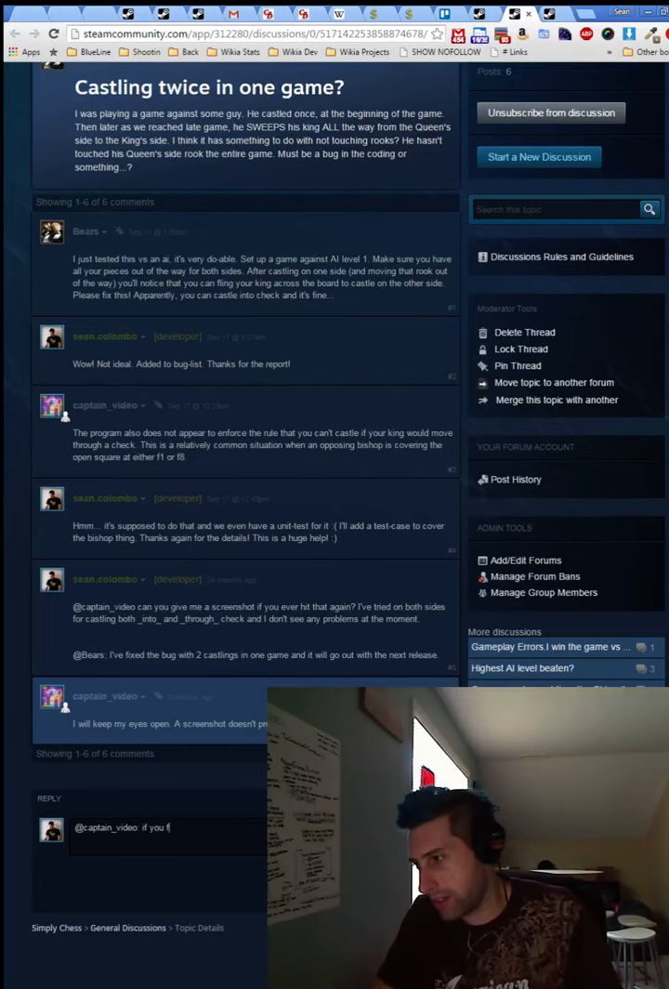
text(send your logFile.txt, that)
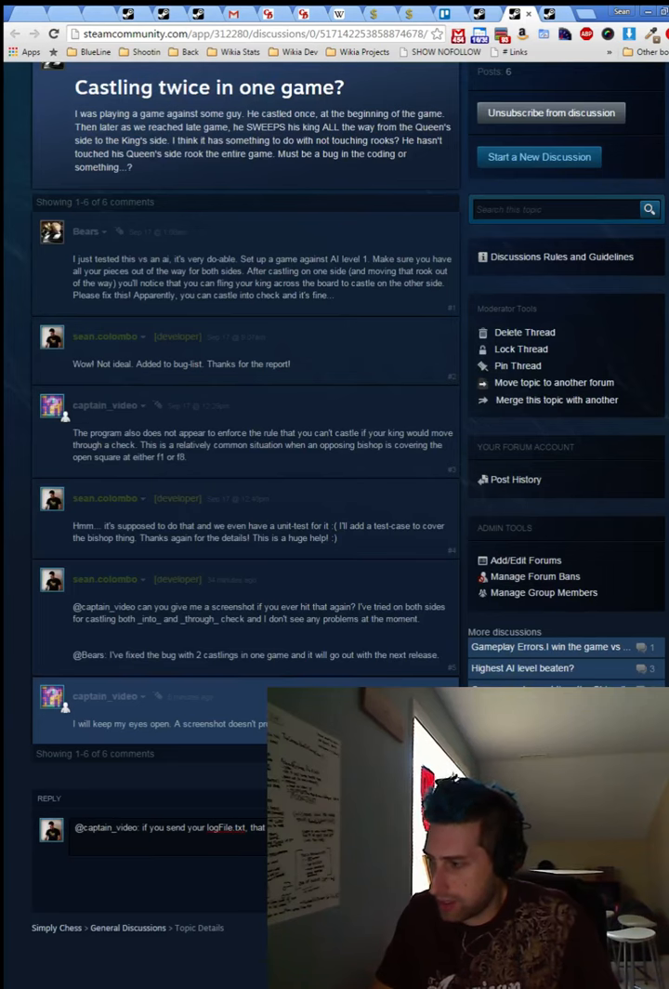
text(have the mo)
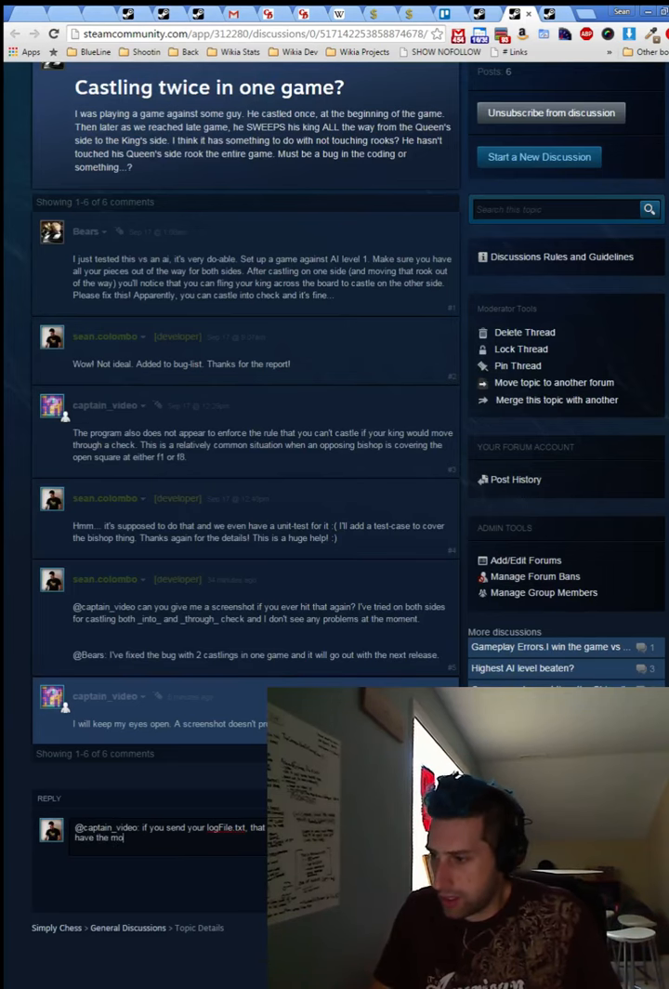
text(ve-log in)
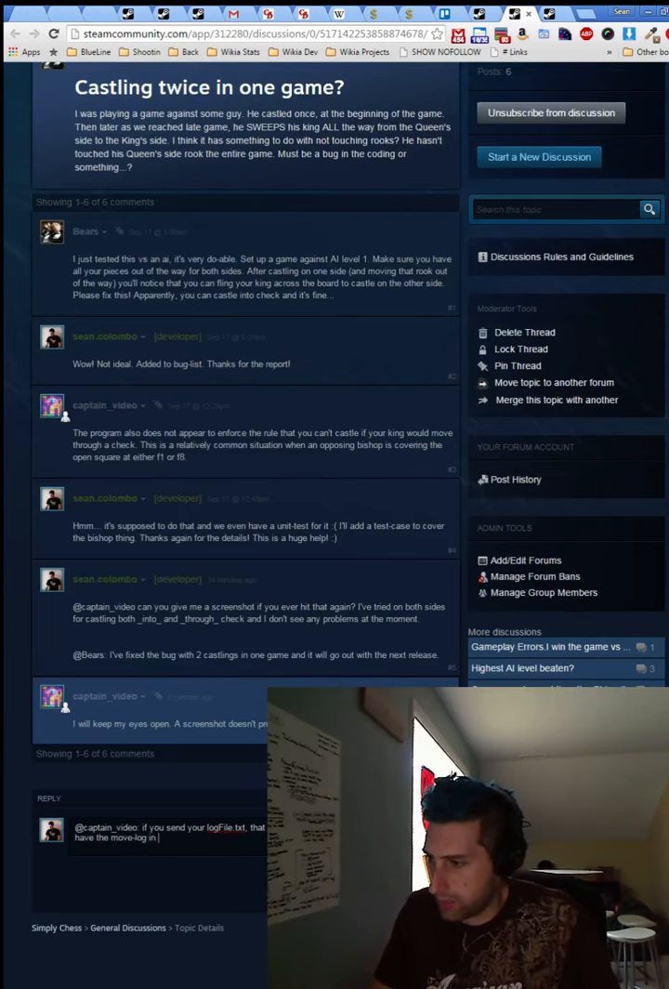
text(here, an)
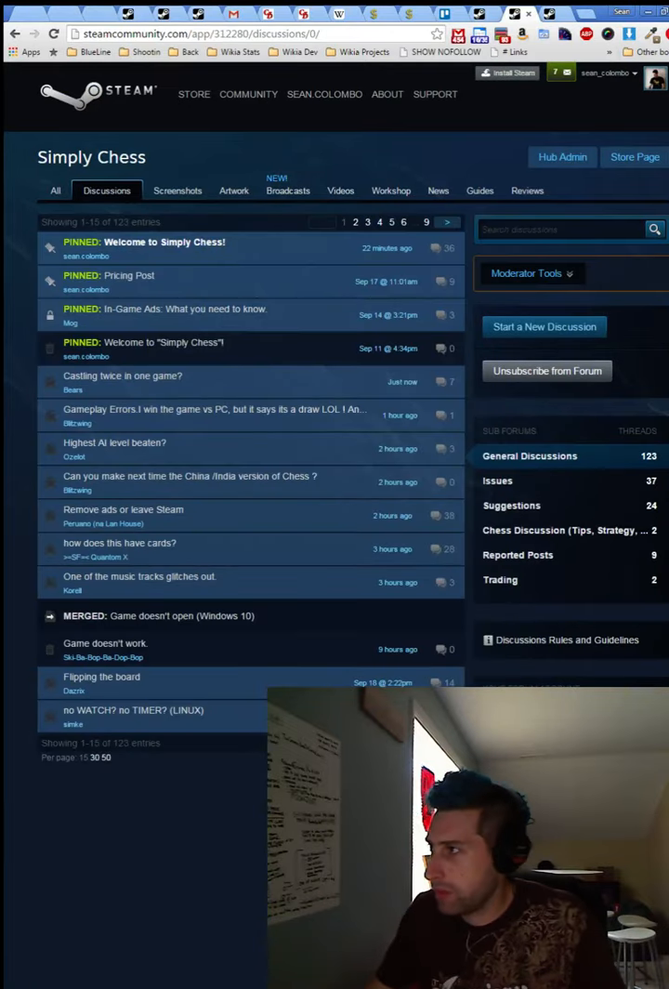
Search discussions for 'stalemate', open 'It's a Draw' and view the disputed DRAW?! screenshot.
text(stalemate)
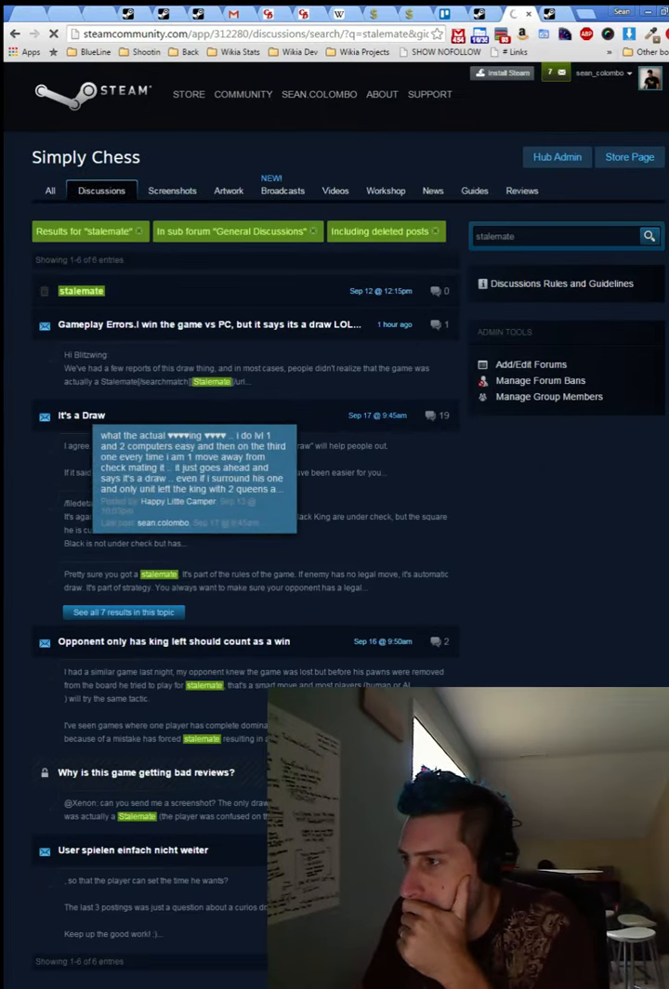
click(82, 416)
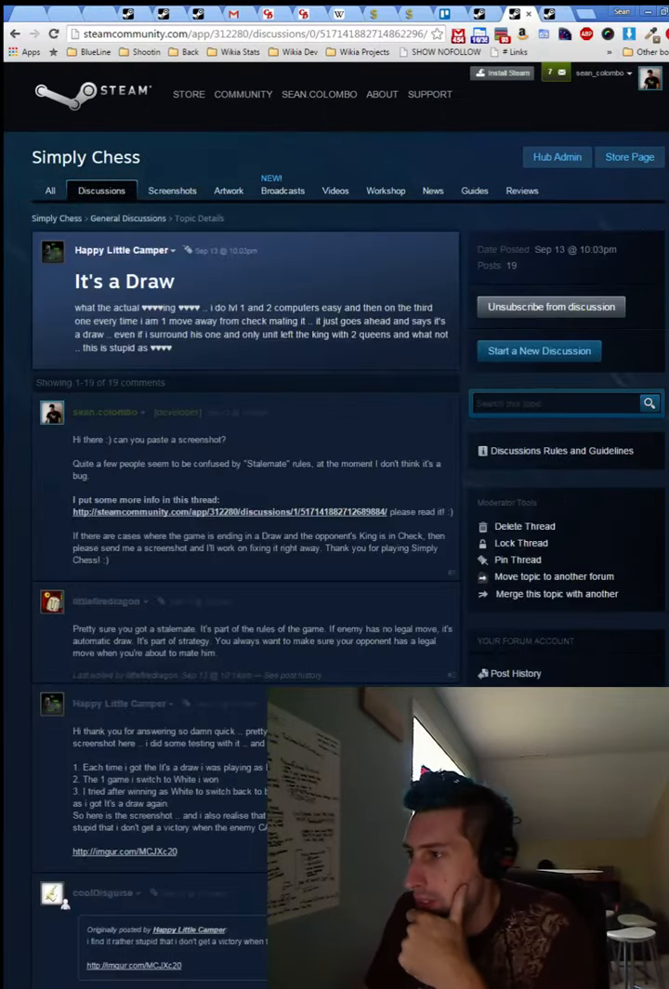
scroll(down, 3)
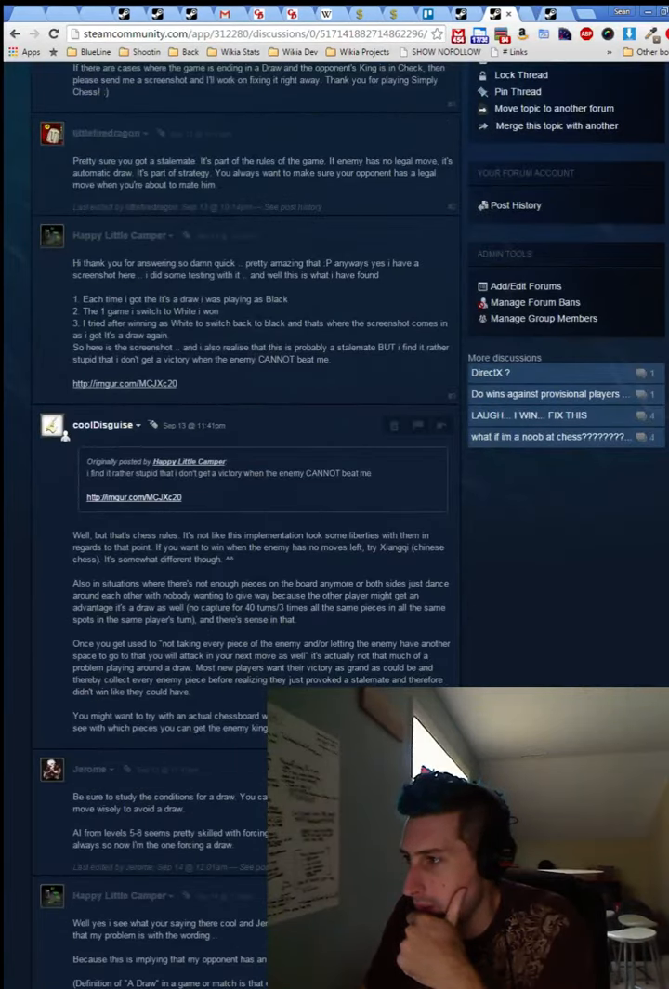
scroll(down, 3)
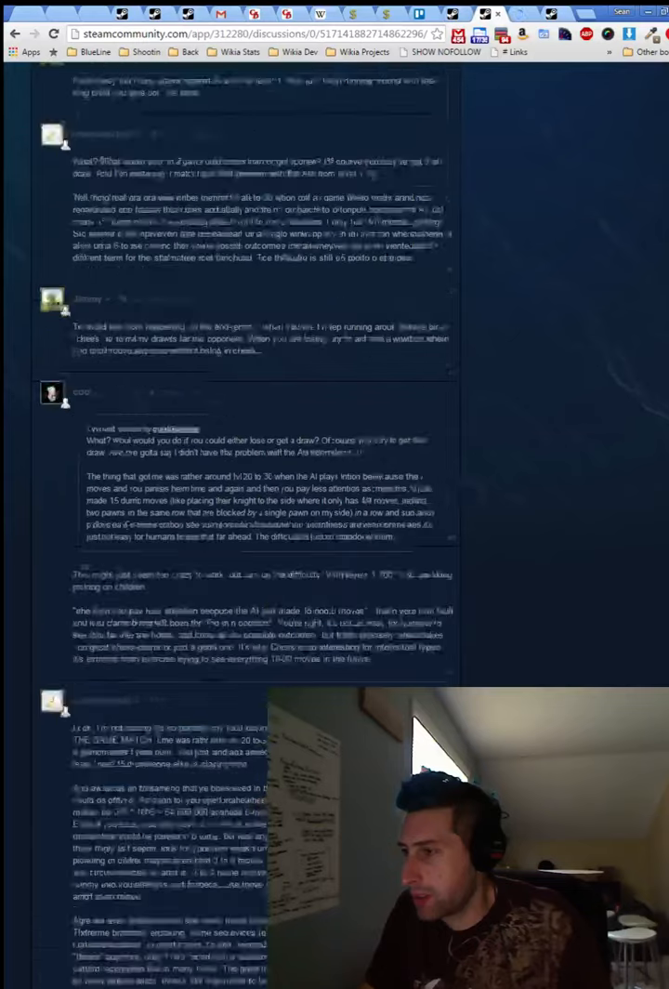
scroll(down, 3)
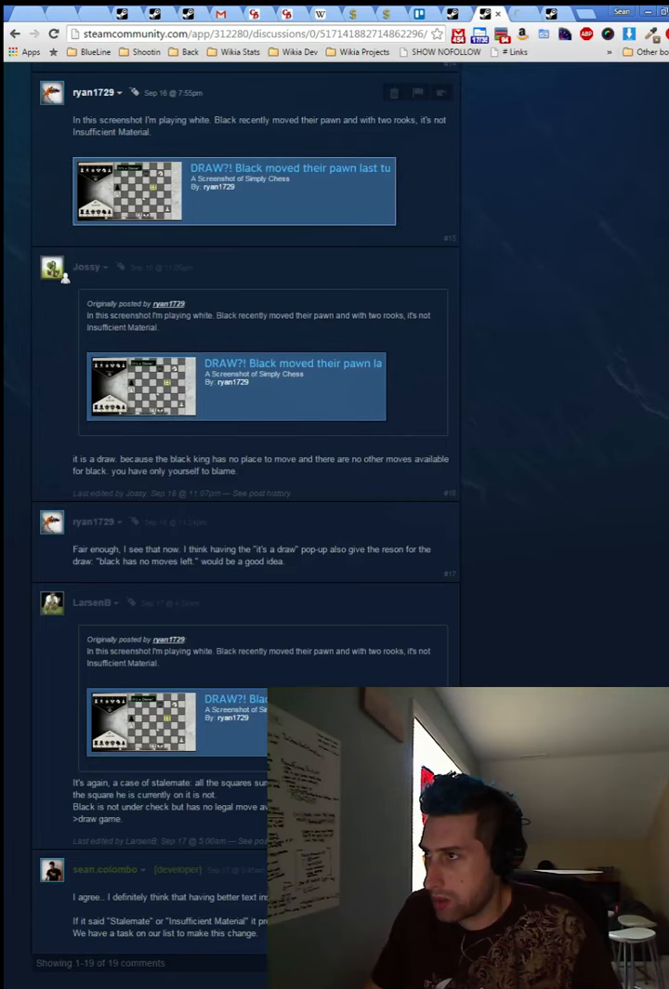
click(128, 190)
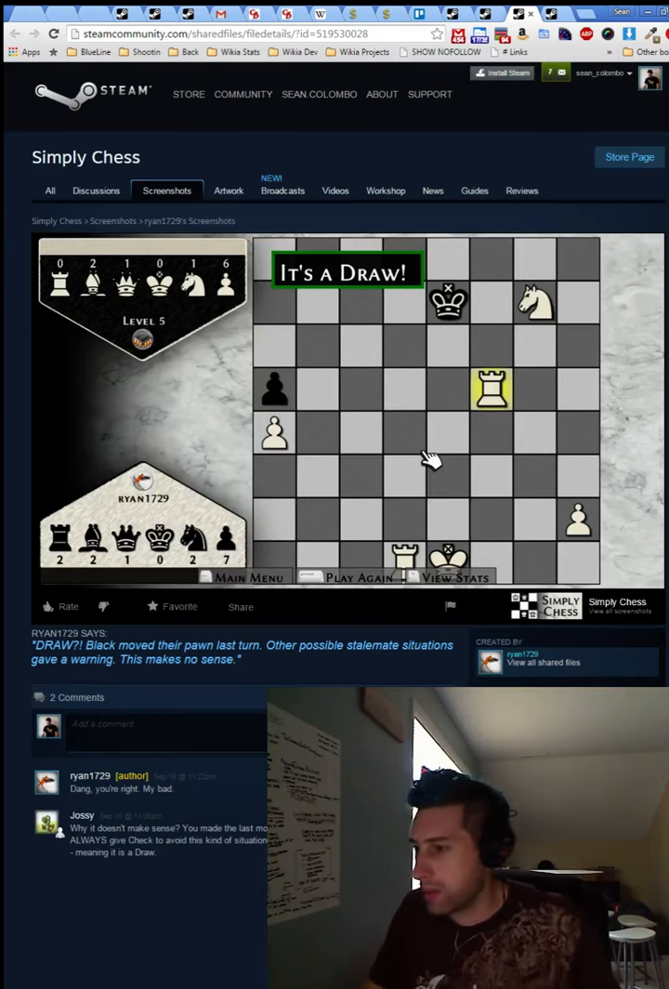
Navigate to blgsi.com/docs to reach the BlueLine Studios chess board editor.
text(blgsi.com/docs)
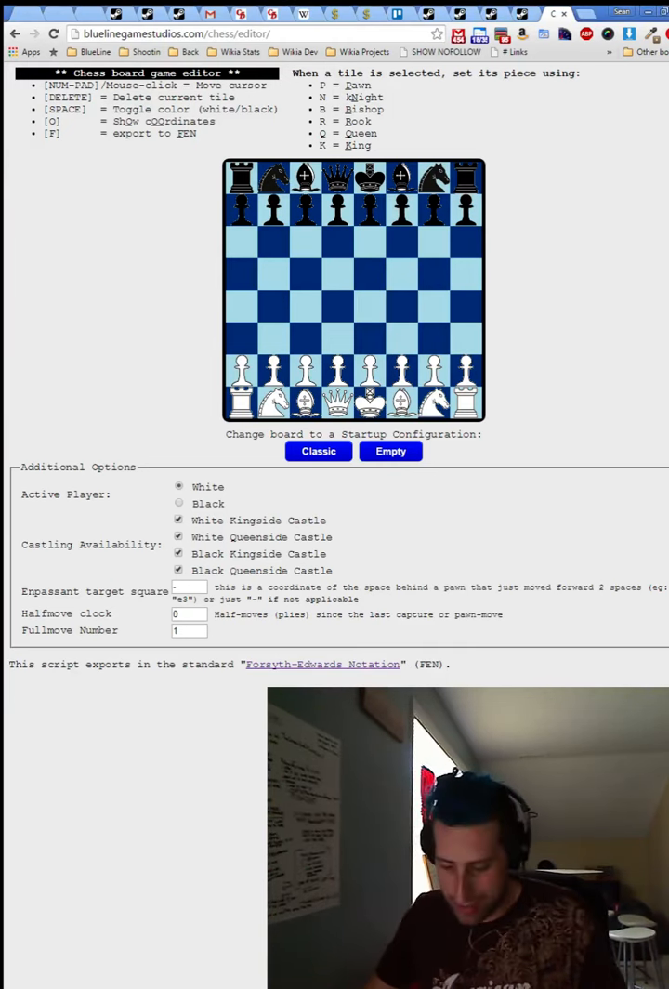
Bring up the bluelinegamestudios.com chess board editor below the 'It's a Draw!' screenshot.
key(o)
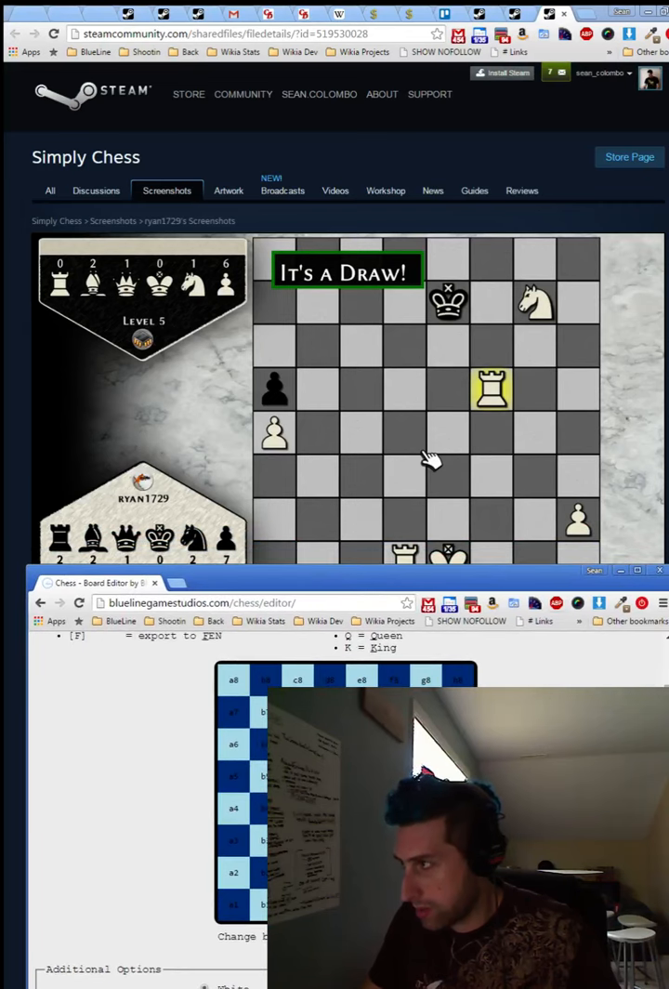
Place the black king, knight and remaining pieces on the editor board to match the screenshot position.
scroll(down, 3)
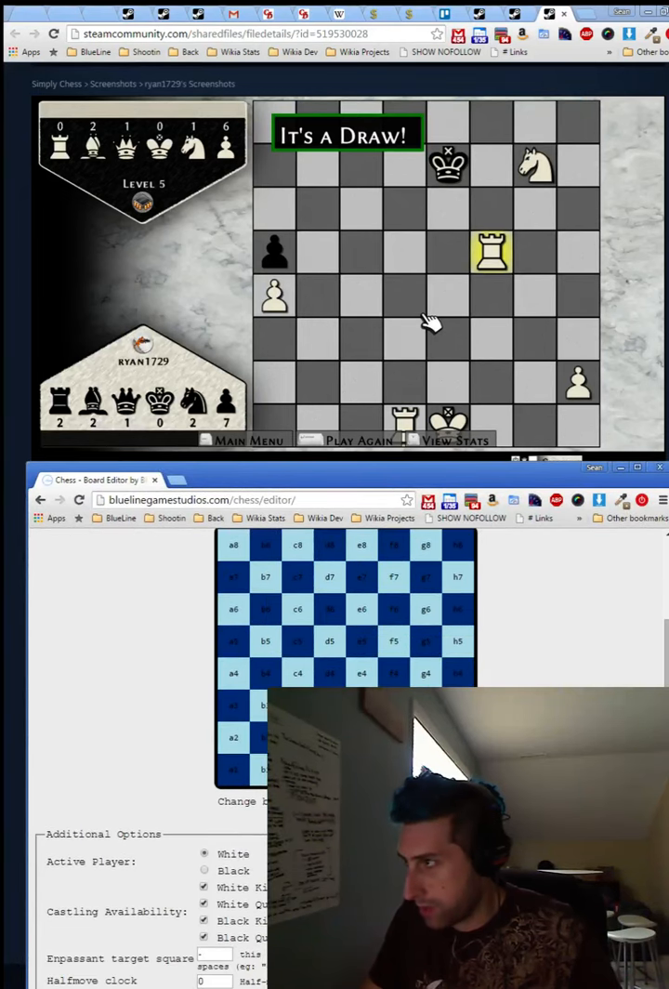
click(360, 576)
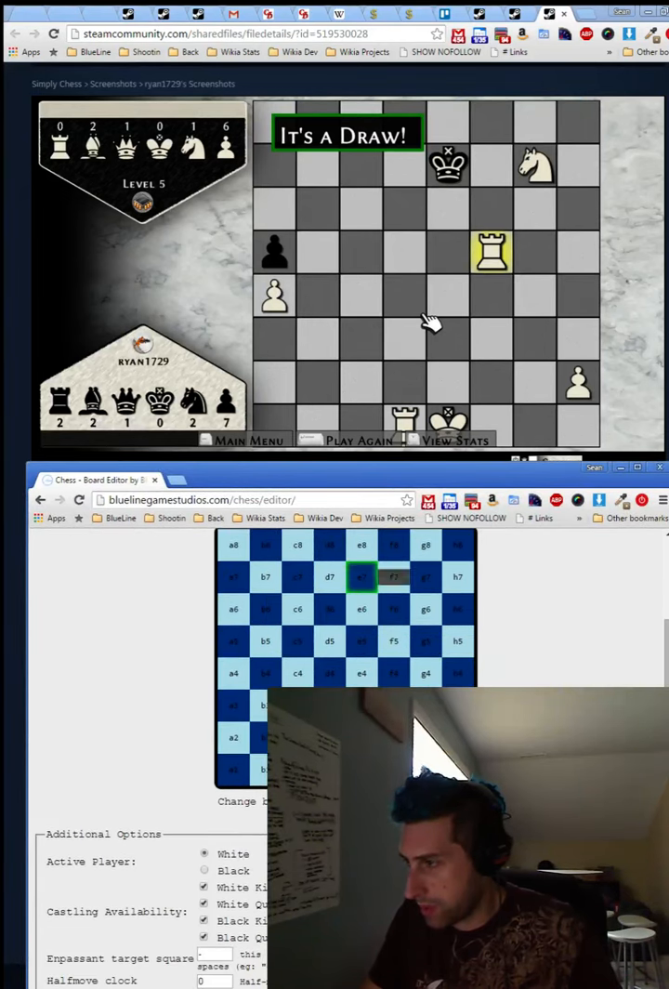
click(360, 576)
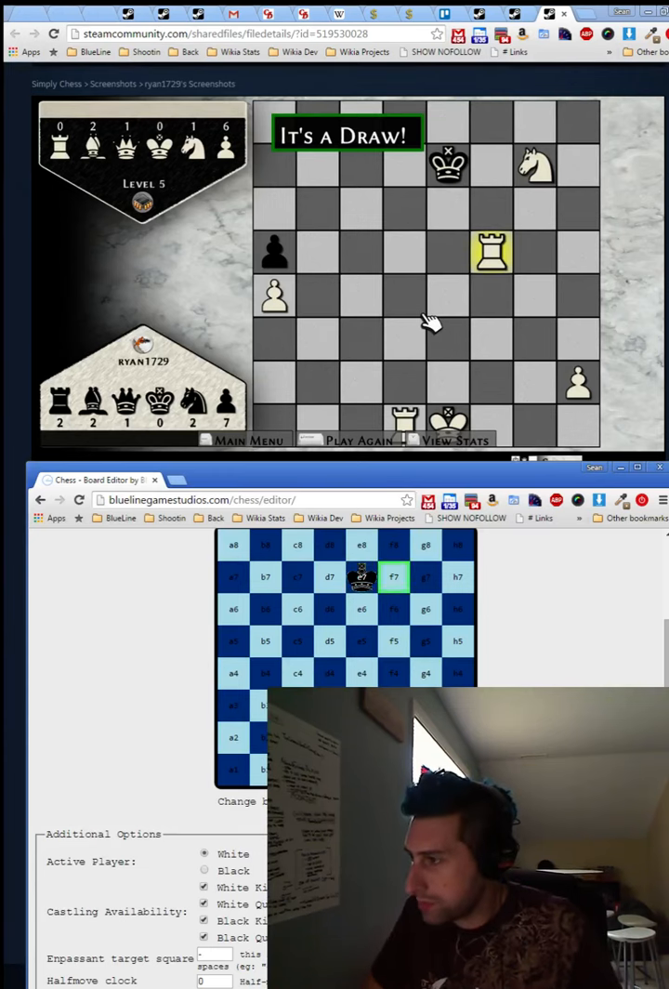
click(426, 576)
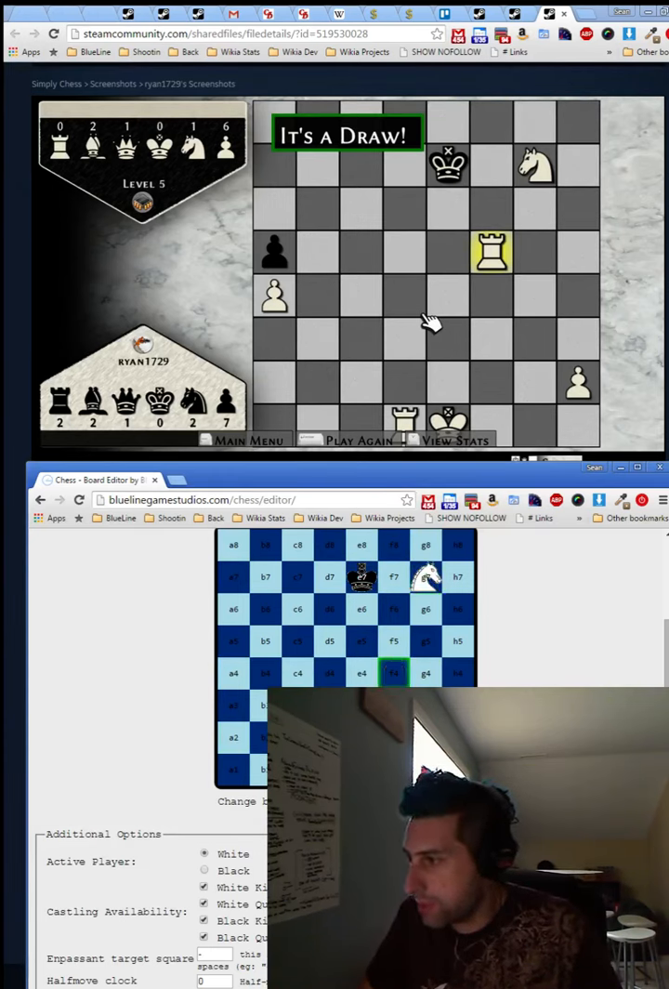
click(394, 673)
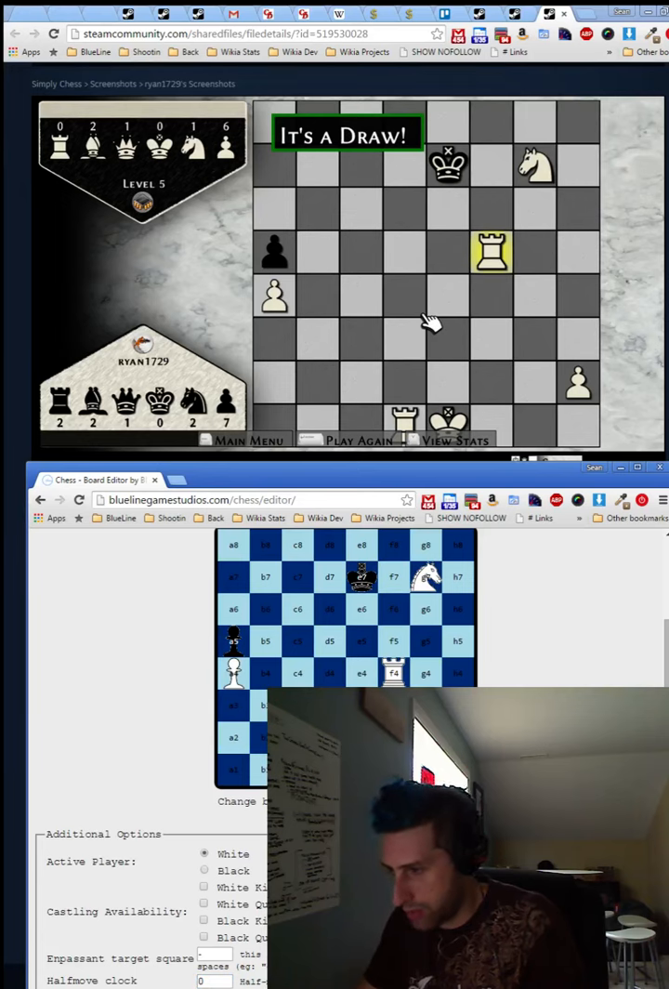
click(394, 641)
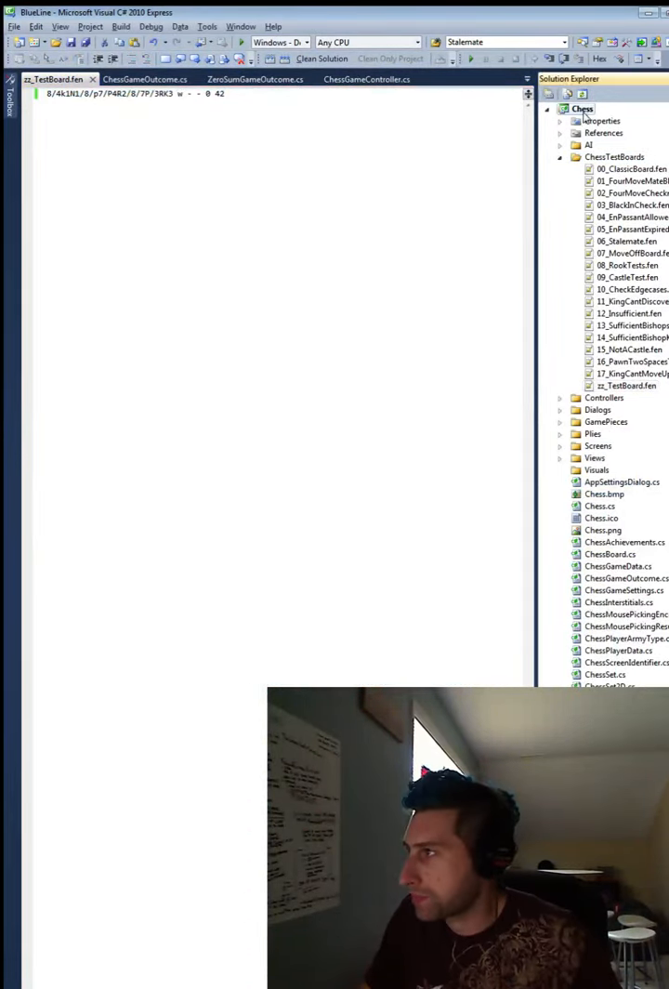
Start debugging Simply Chess and begin a Pass and Play game on the test board.
click(472, 59)
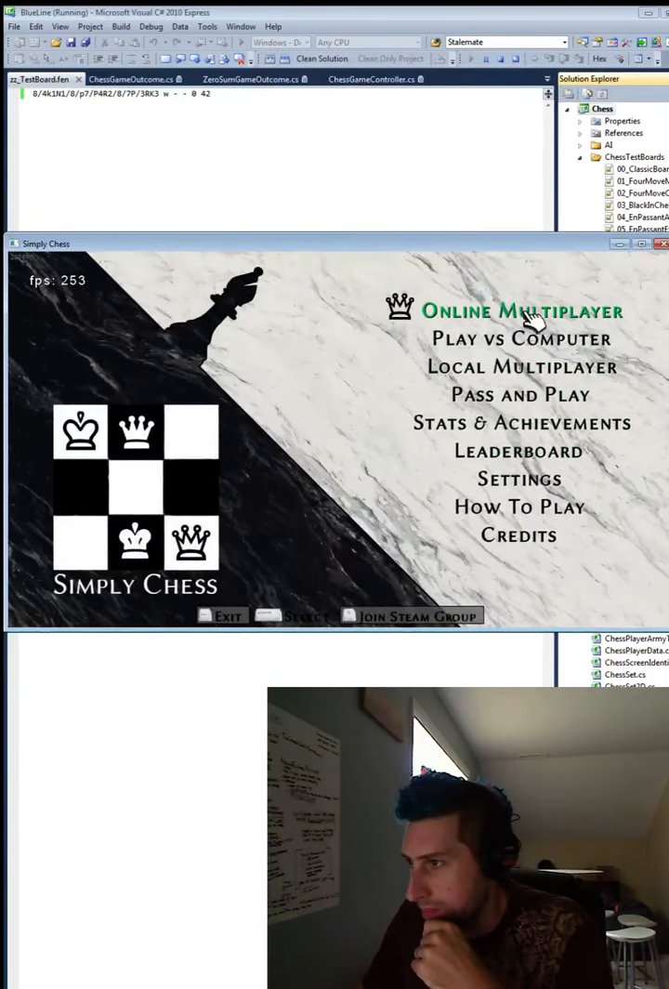
mouse_move(520, 394)
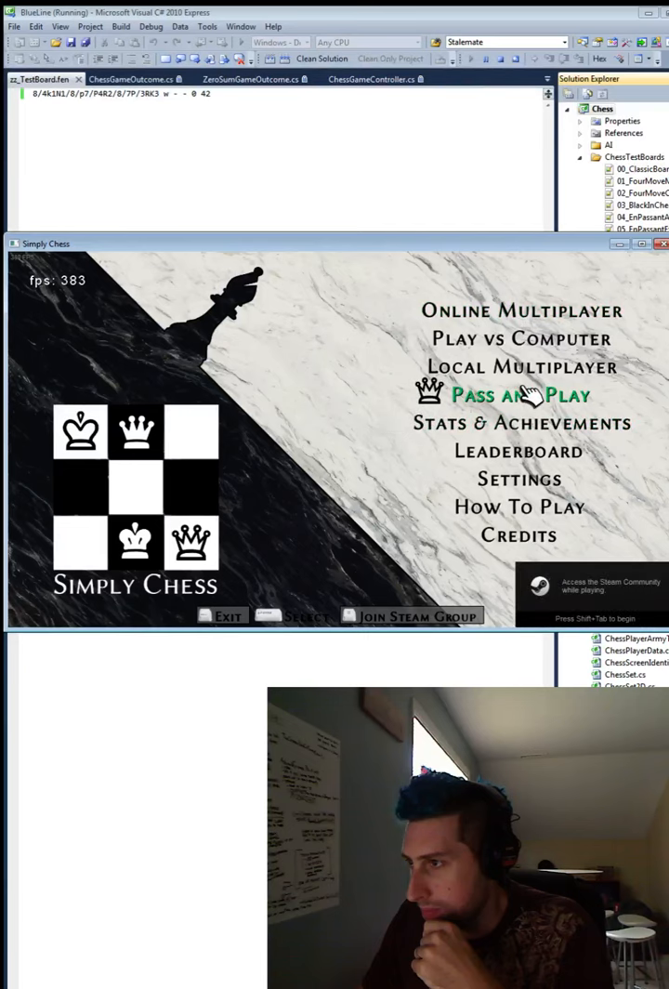
click(521, 394)
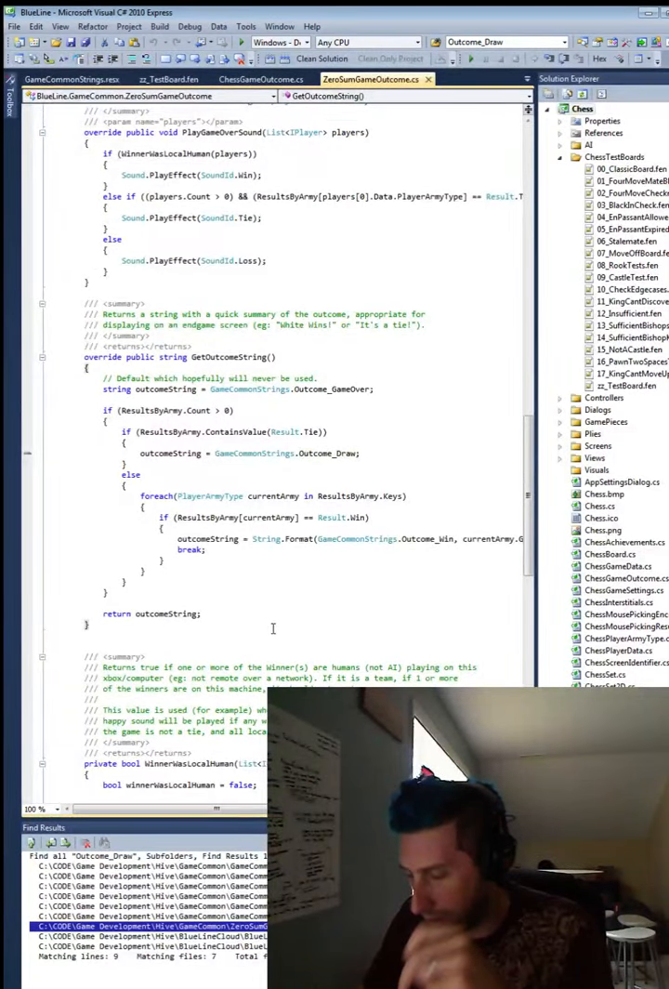
Copy the GetOutcomeString method from ZeroSumGameOutcome.cs into ChessGameOutcome.cs.
drag(89, 303, 89, 620)
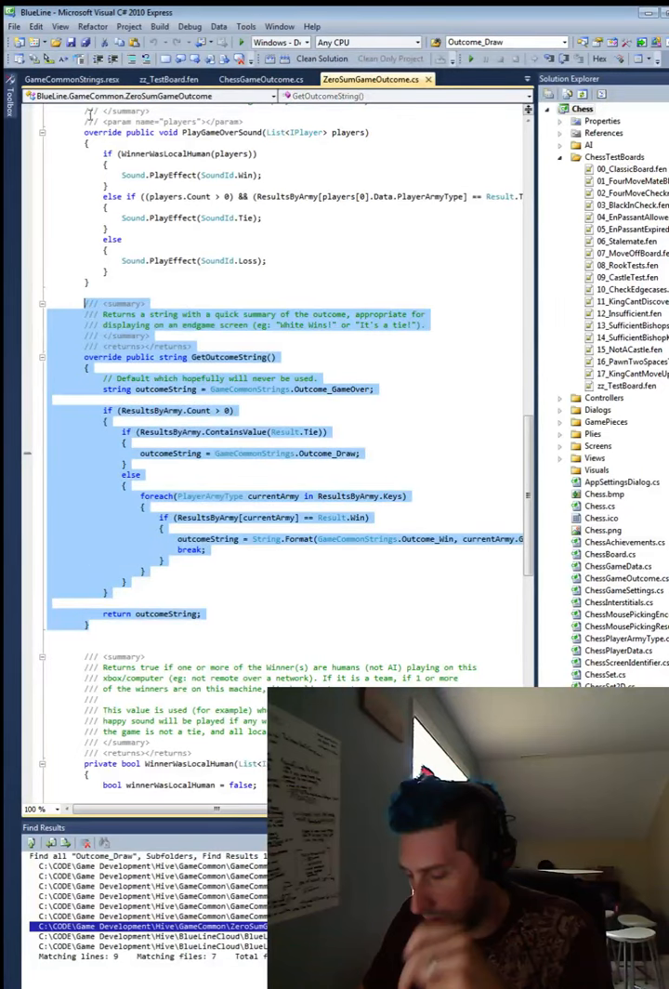
click(260, 78)
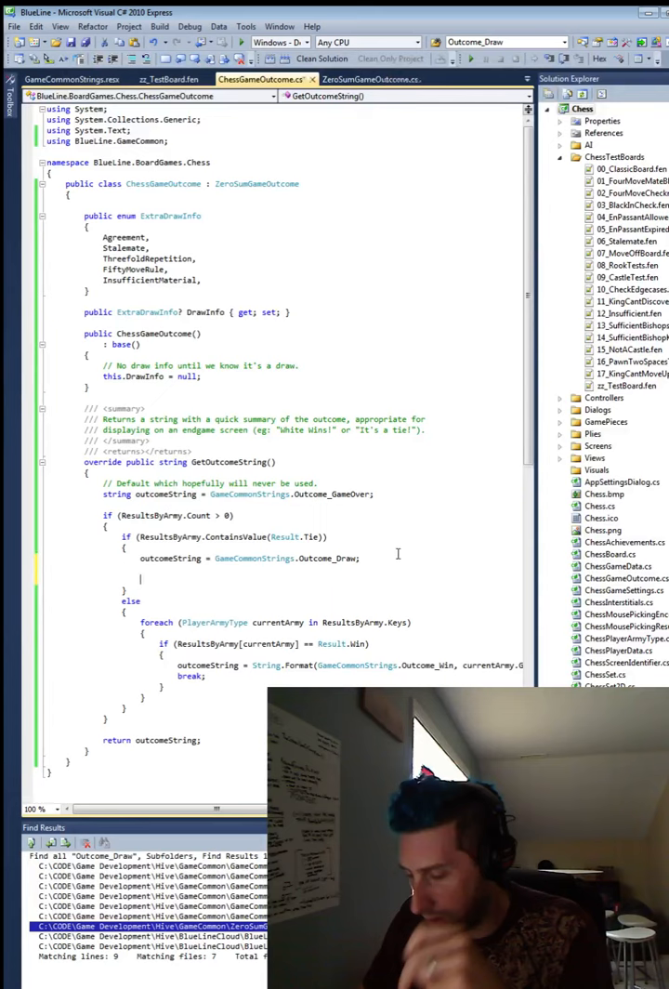
Write an if (this.DrawInfo != null) block switching on ExtraDrawInfo with Agreement and FiftyMoveRule cases.
text(if(E)
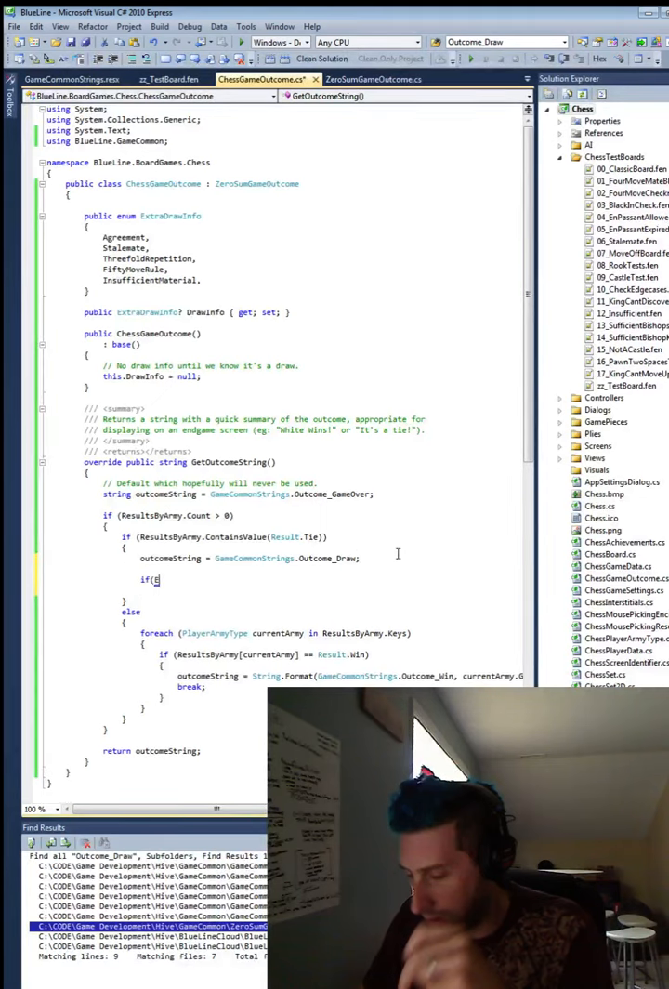
text(this.DrawInfo !=)
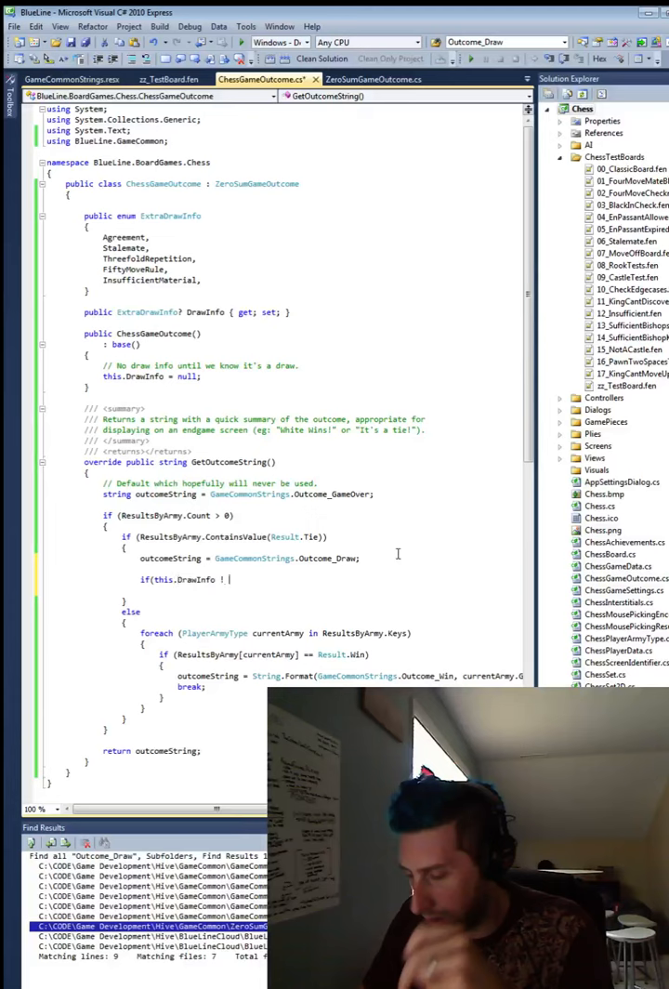
text(= null){)
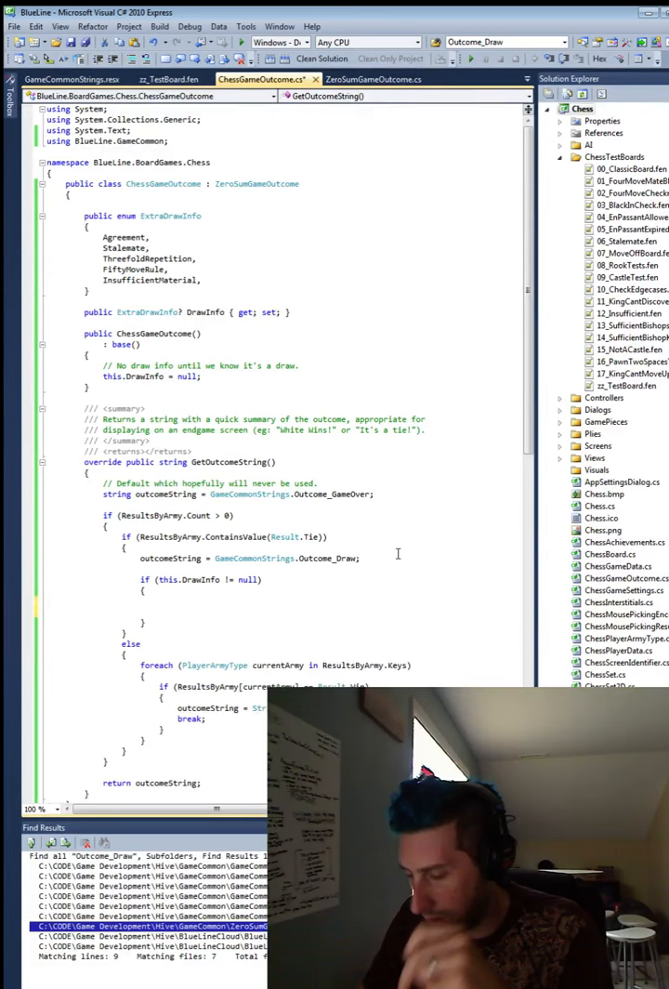
text(switch()
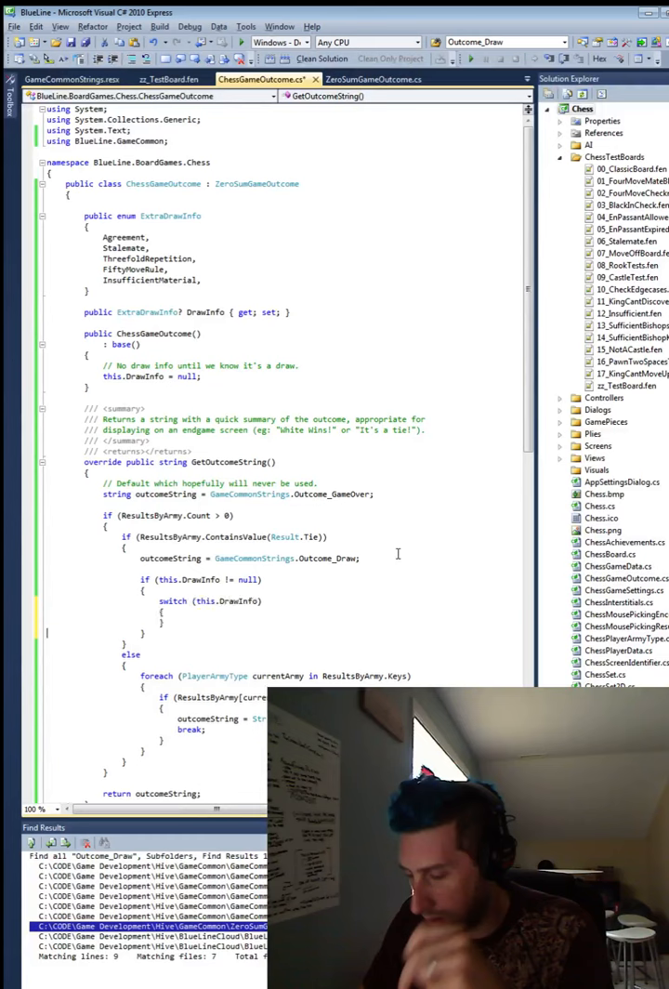
text(case)
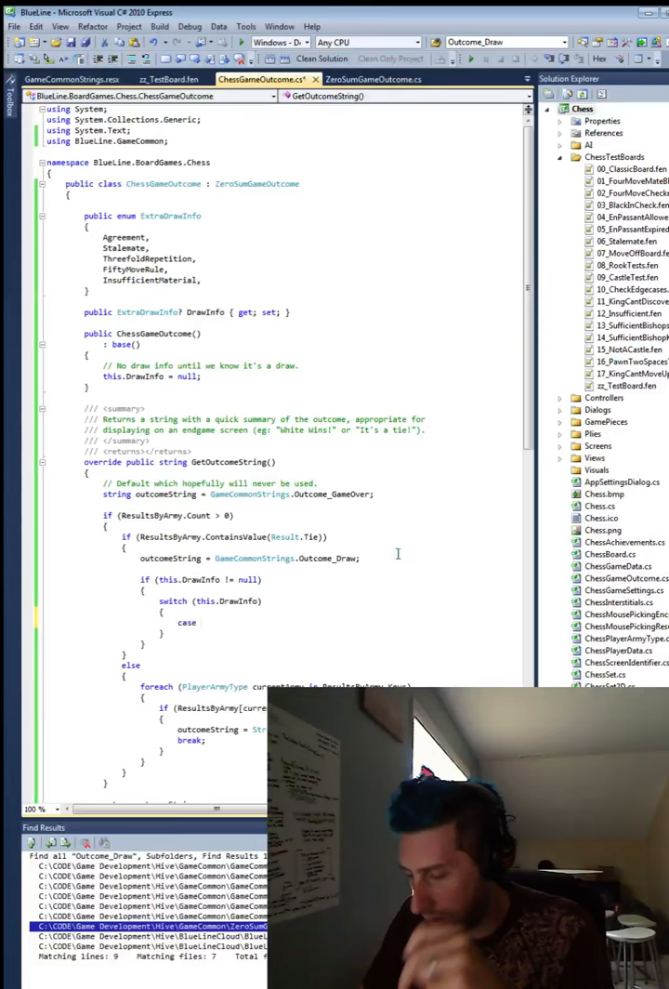
text(ExtraDrawInfo.)
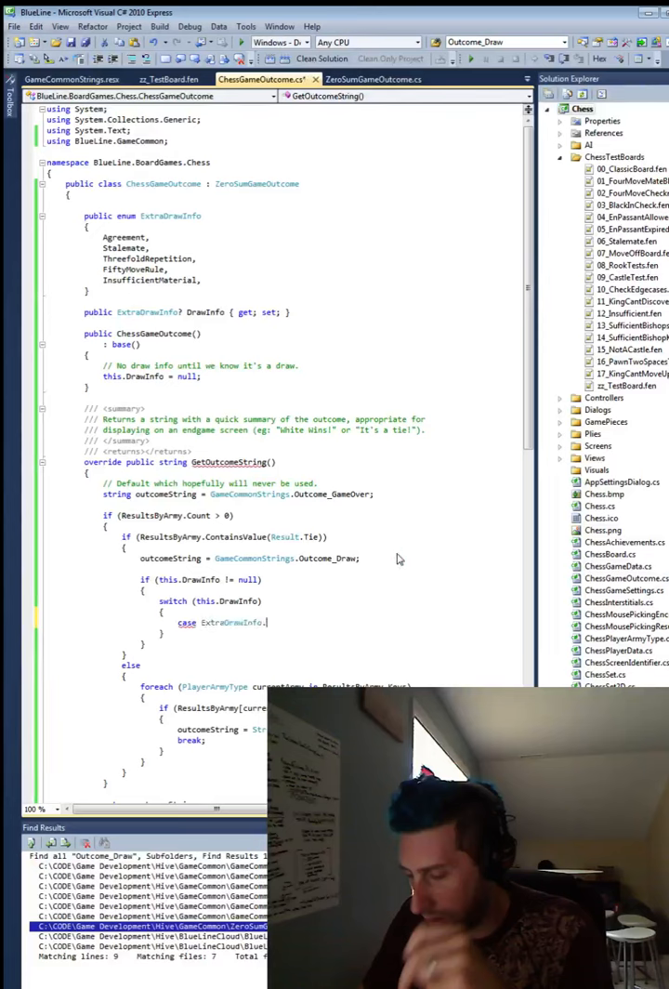
text(Agreement;)
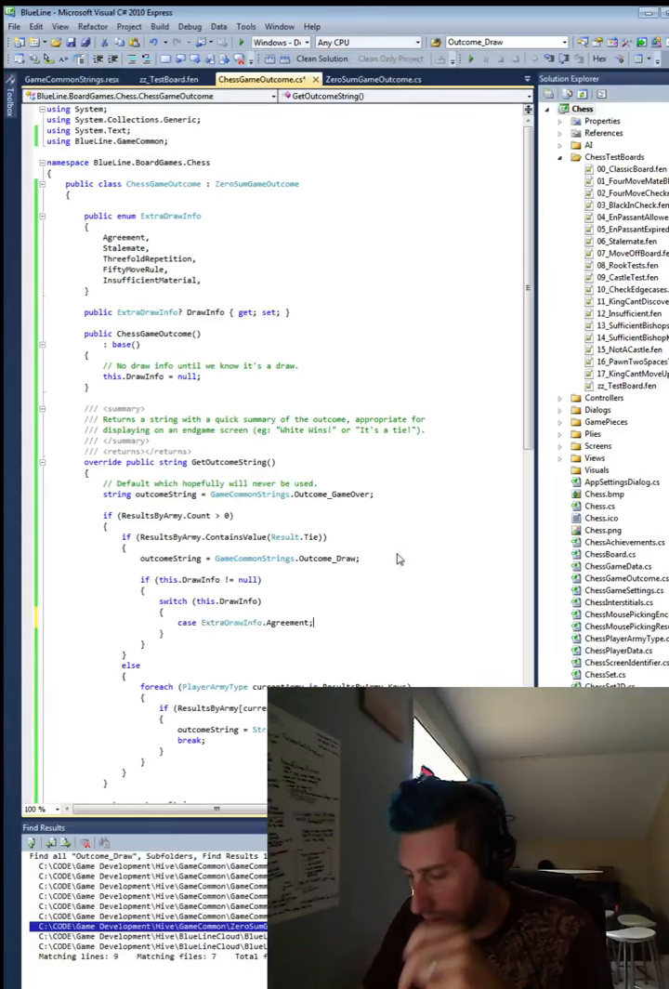
text(brek)
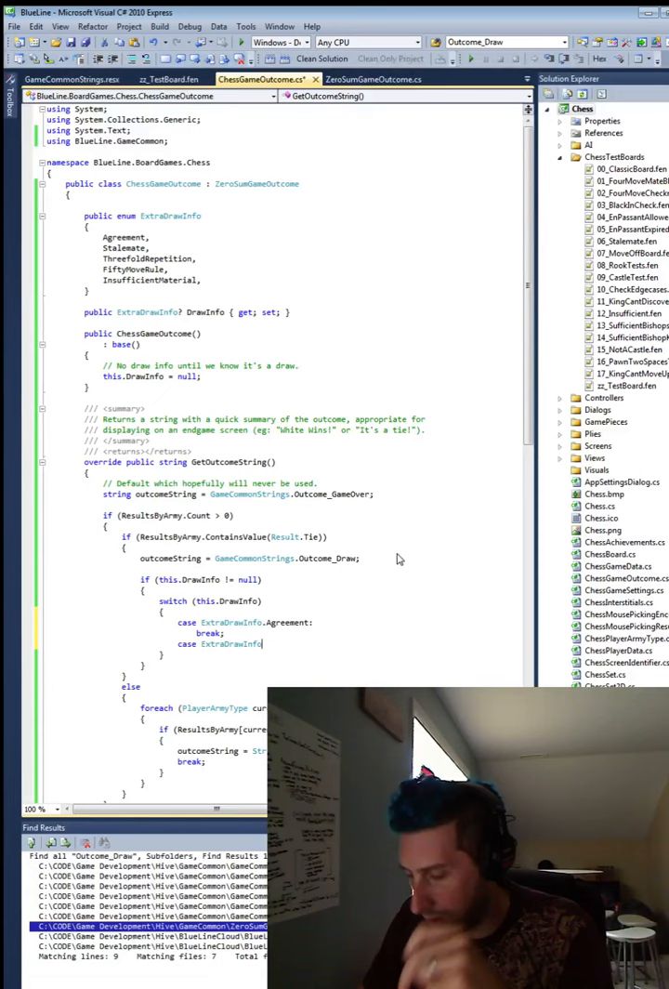
text(.)
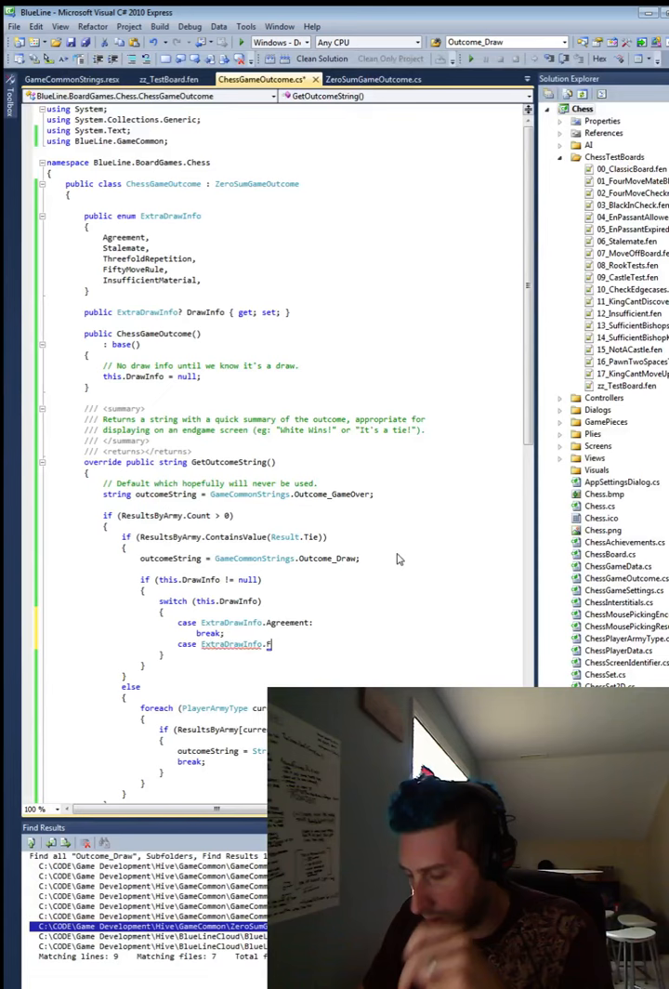
text(FiftyMoveRule:)
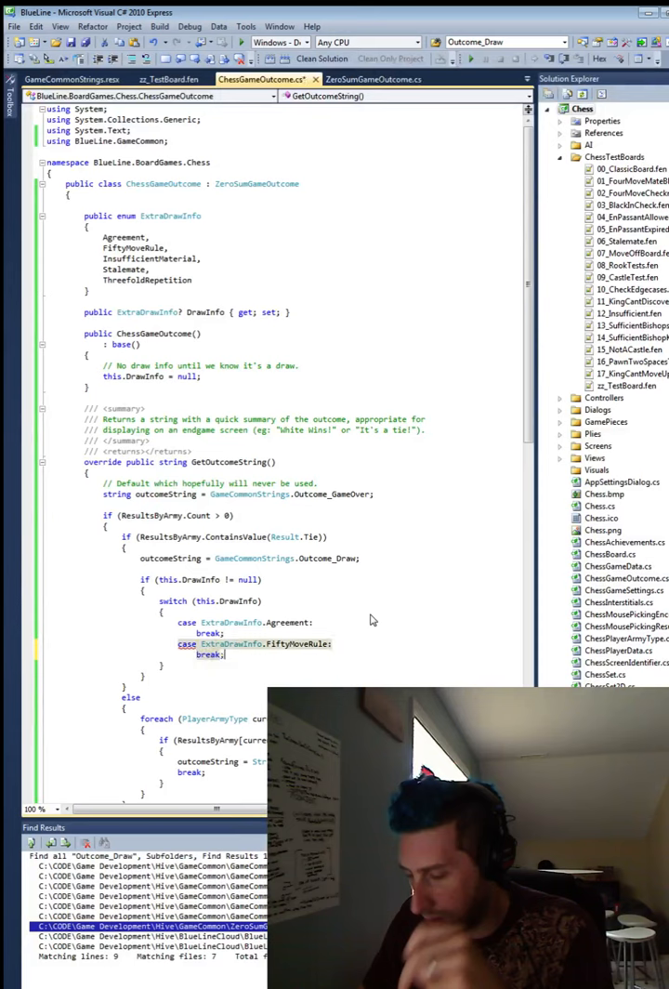
Add the InsufficientMaterial and remaining ExtraDrawInfo cases plus a default that logs the unknown type.
text(case ExtraDrawInfo.)
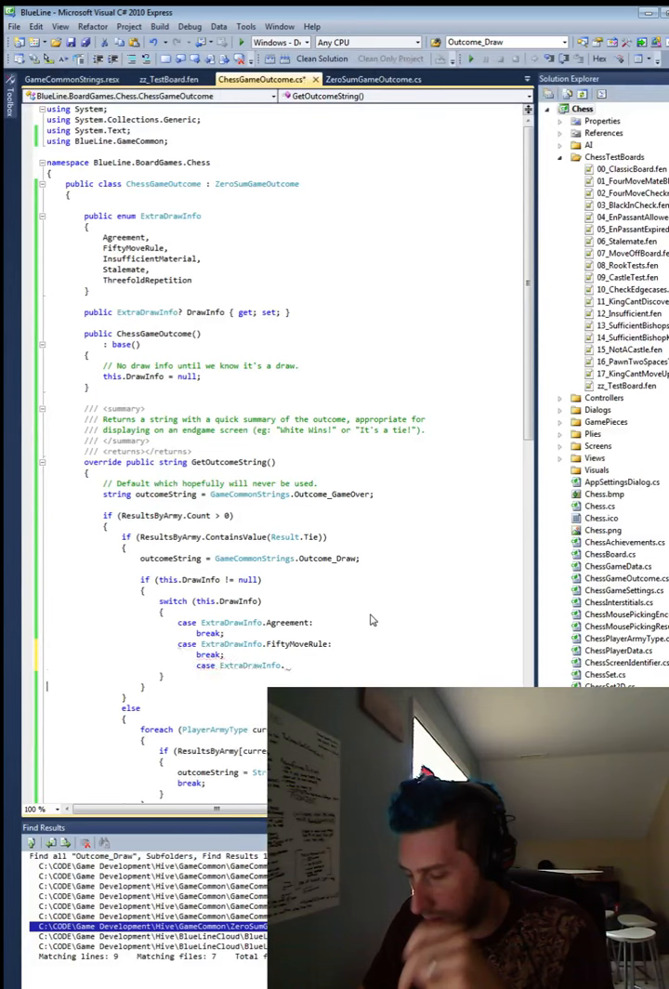
text(InsufficientMaterial:)
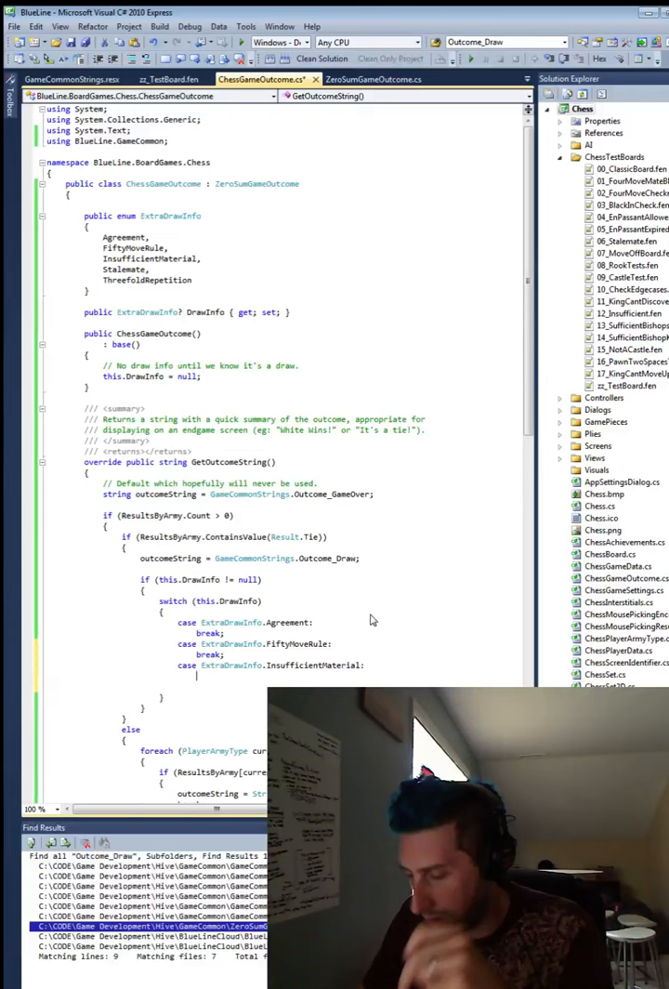
text(break;)
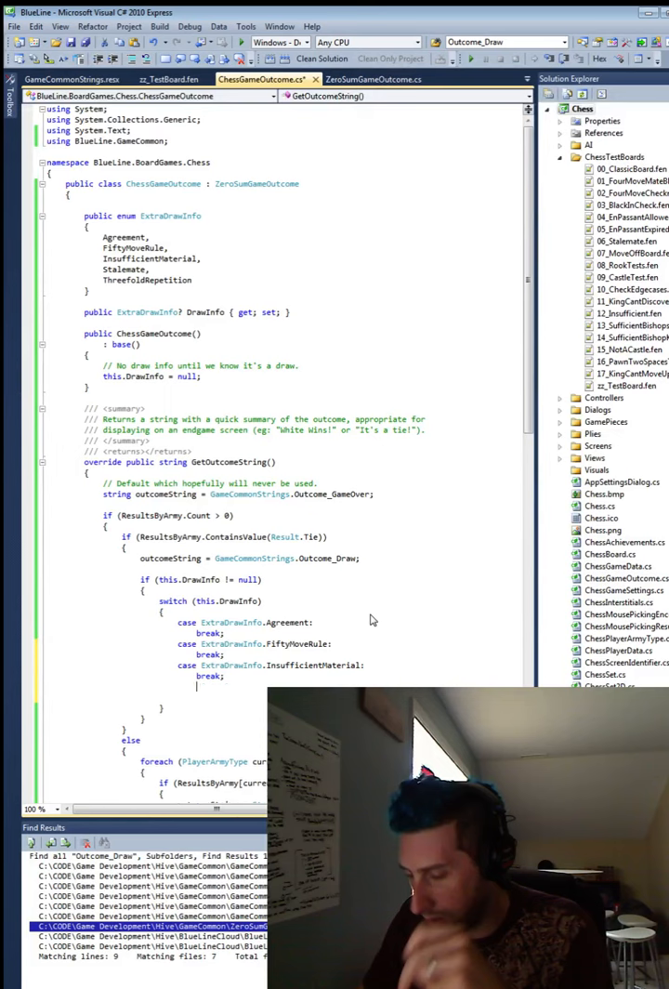
text(case ExtraDrawInfo.Stalemate:)
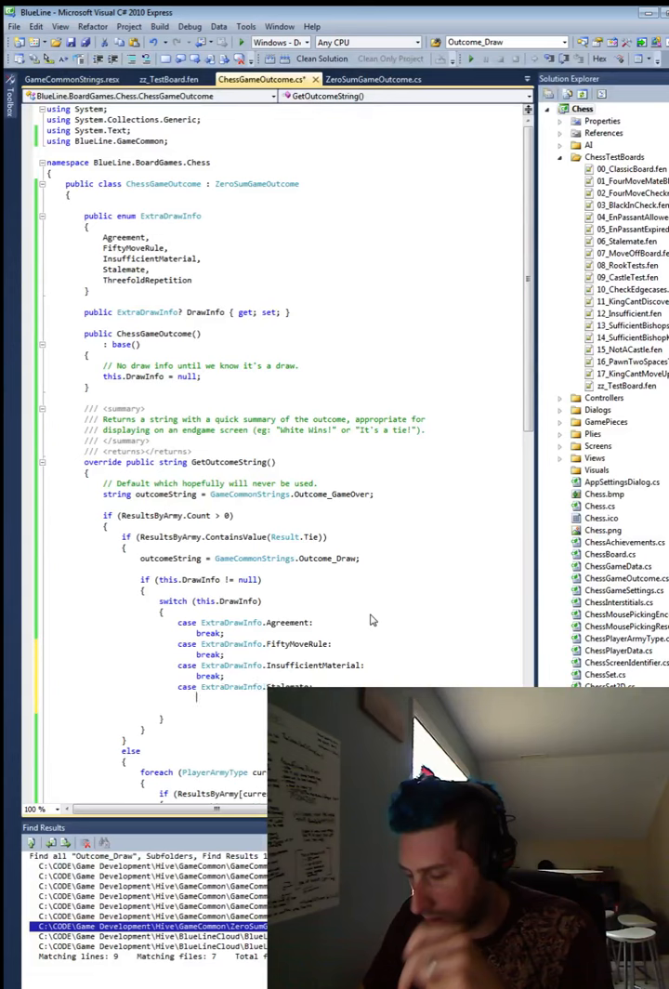
text(breka;)
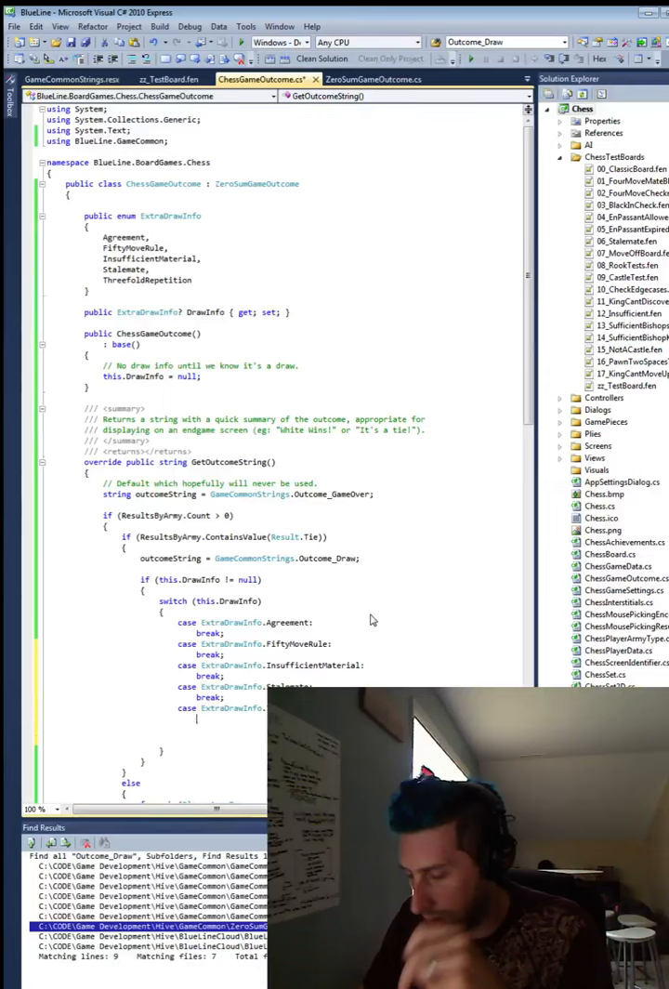
text(default:)
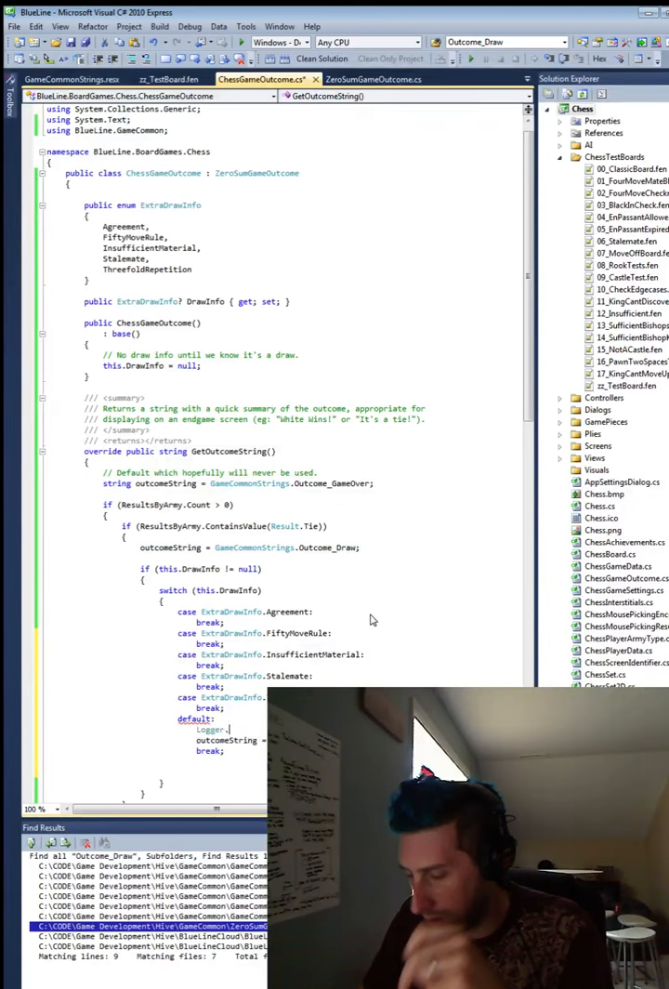
text(og()
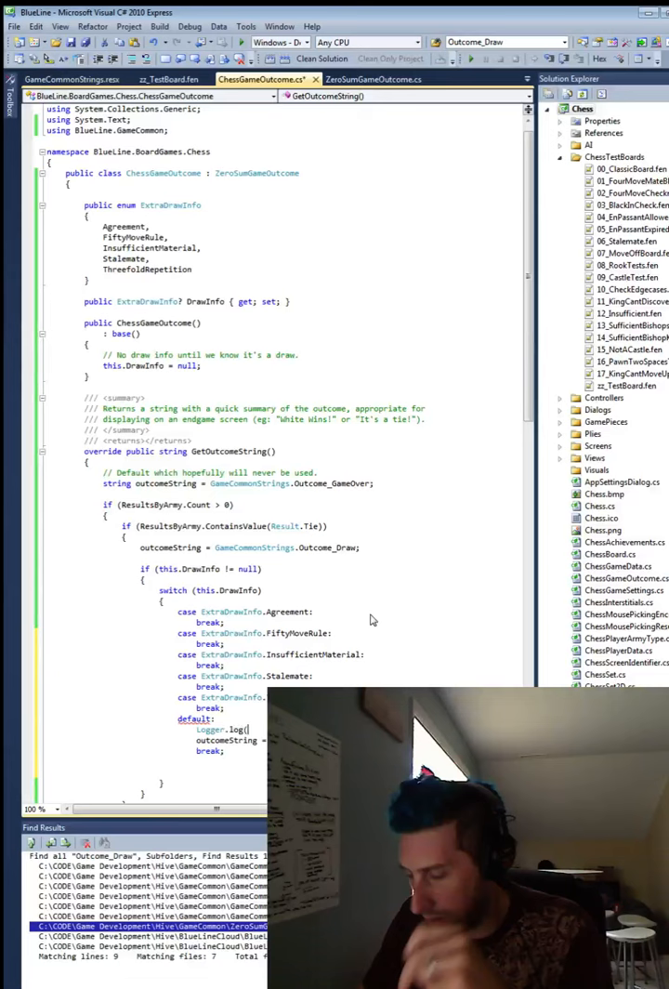
text(Logl)
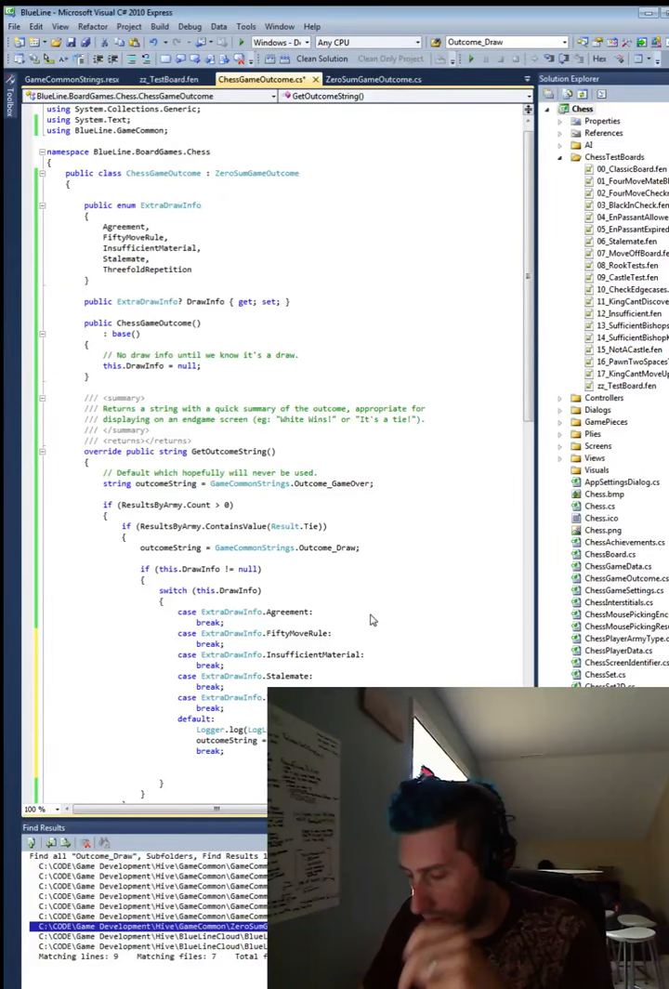
scroll(right, 3)
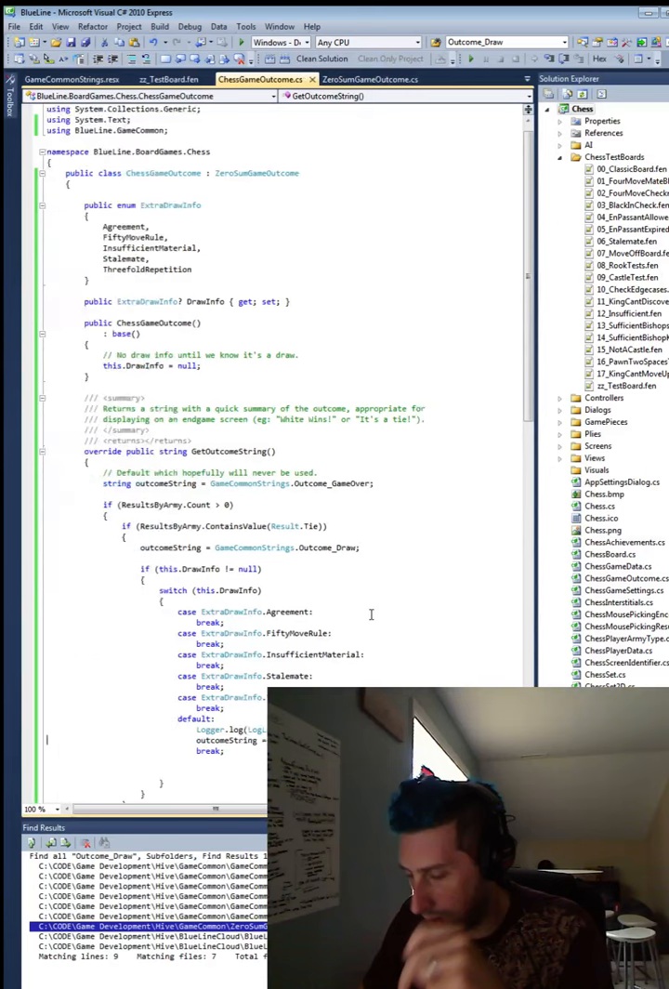
Add the else branch and assign outcomeString = ChessStrings.Outcome_Draw_Agreement and the ThreefoldRepetition string in their cases.
text(else)
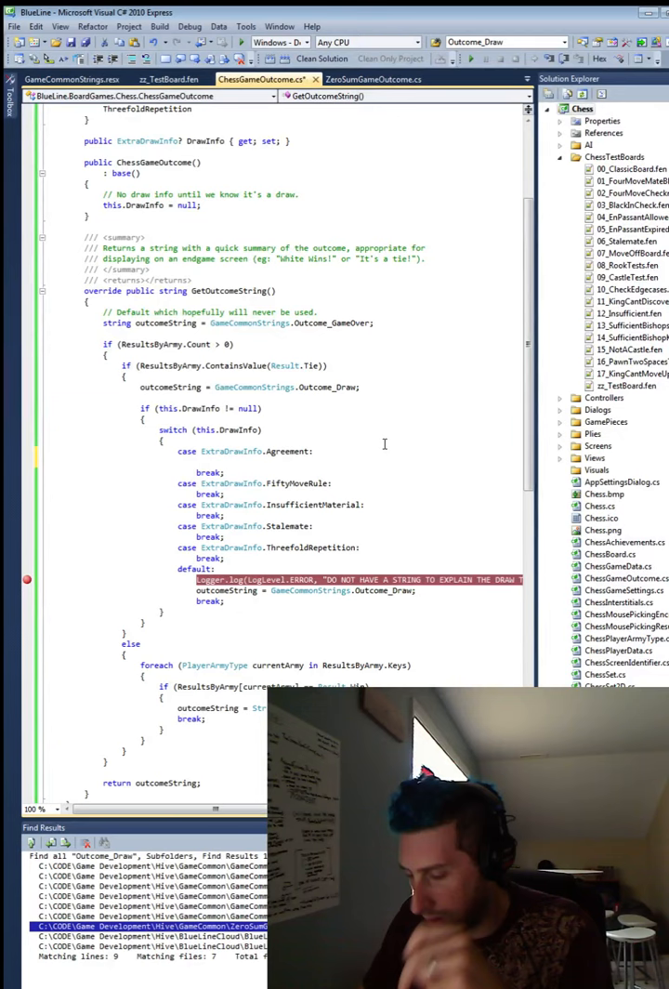
text(outcomeString)
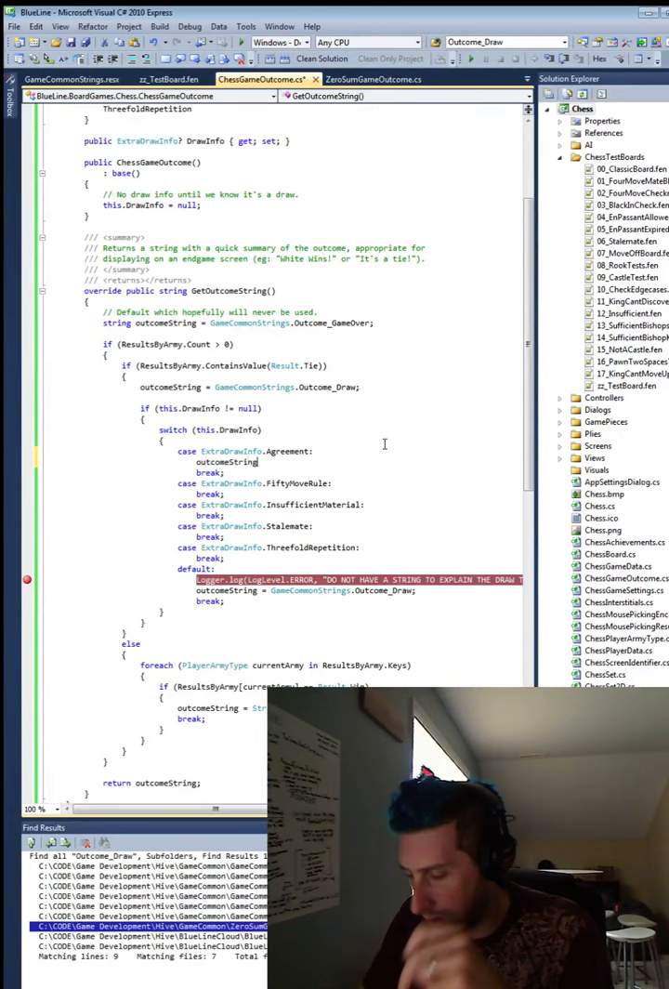
text(= ChessStrings.Ou)
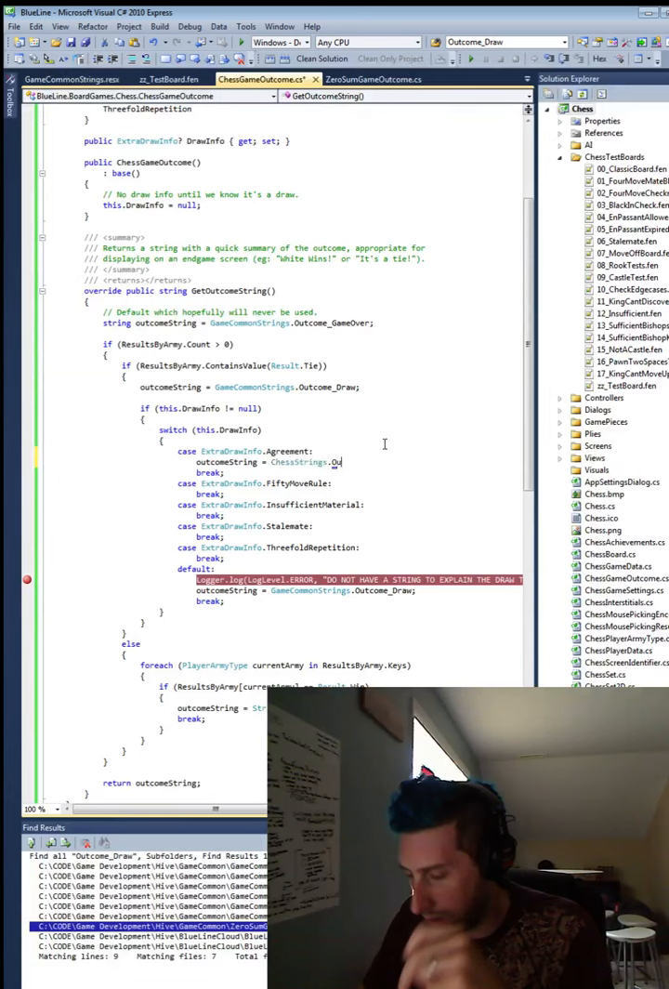
text(tcome_Draw)
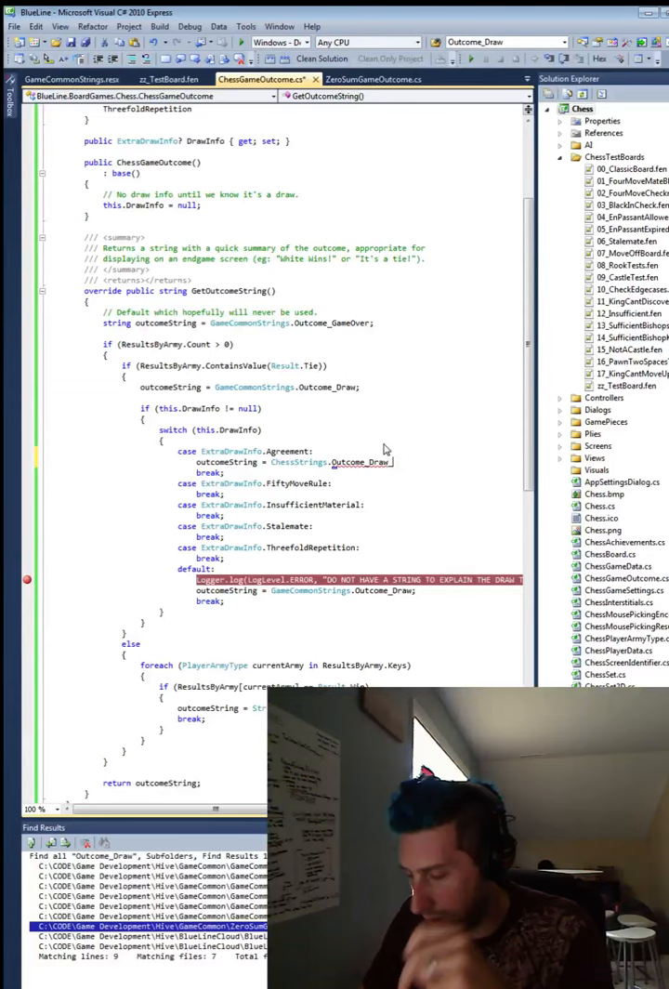
text(_Agreement;)
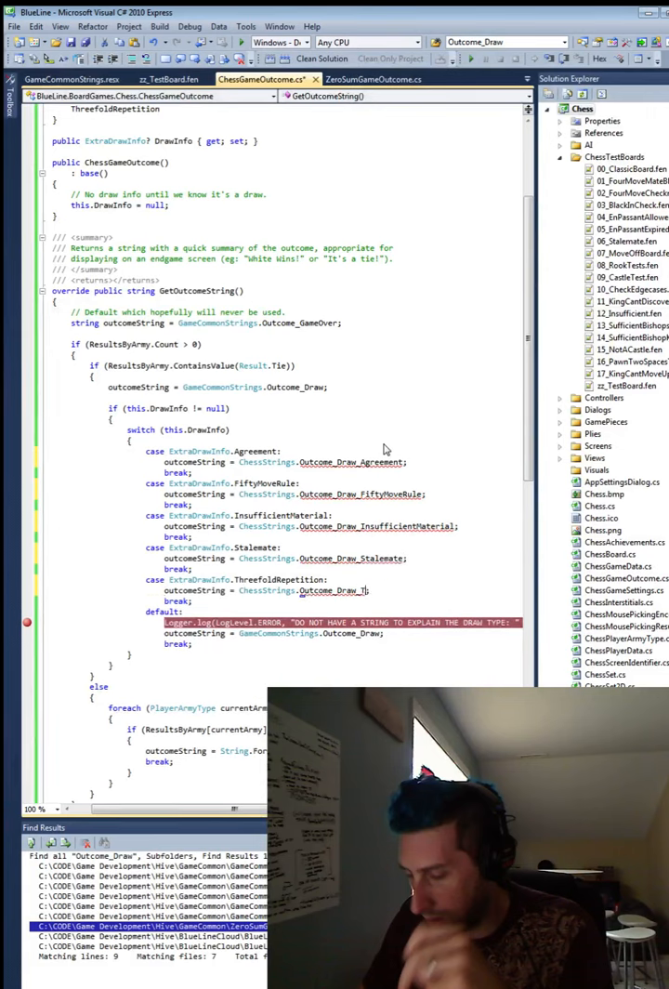
text(ThreefoldRepetition)
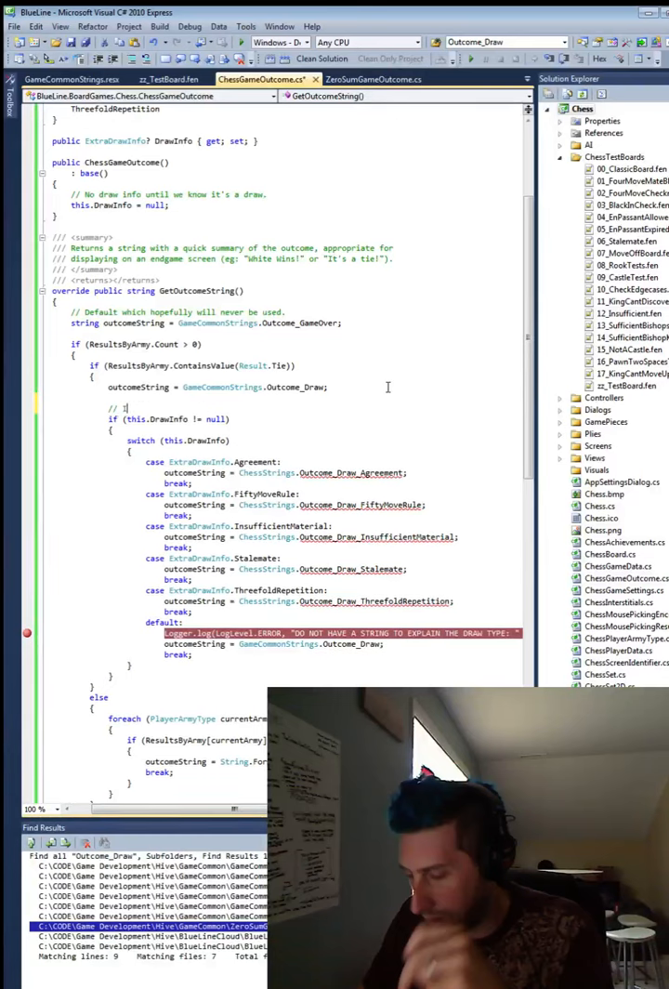
Comment that if we know what kind of draw it was, make a clearer explanation of the type.
text(If we know what kind of draw it)
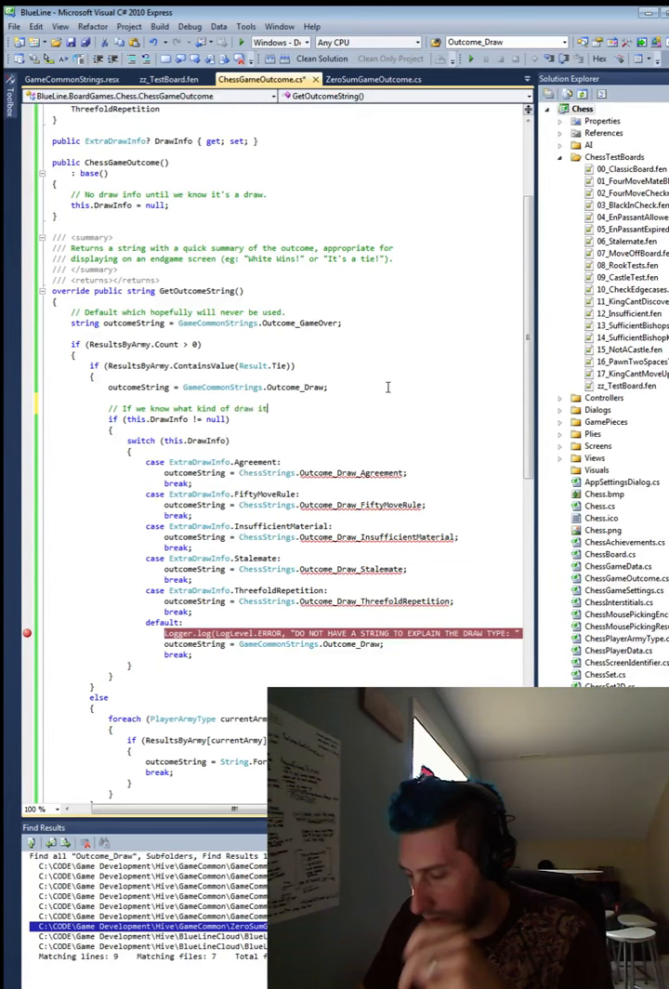
text(was, make a)
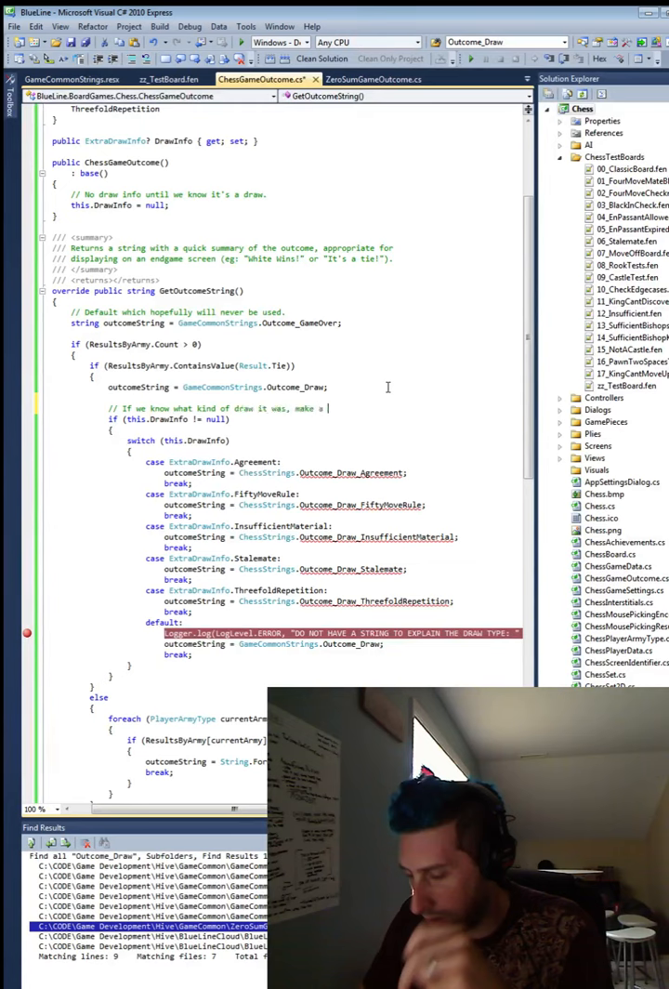
text(clearer explanation)
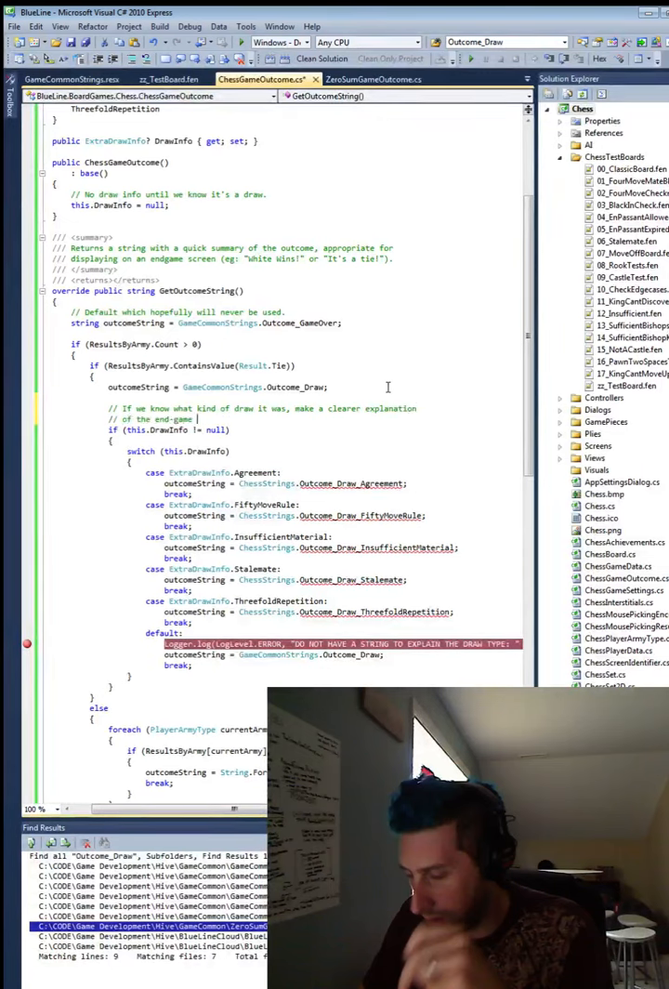
text(type.)
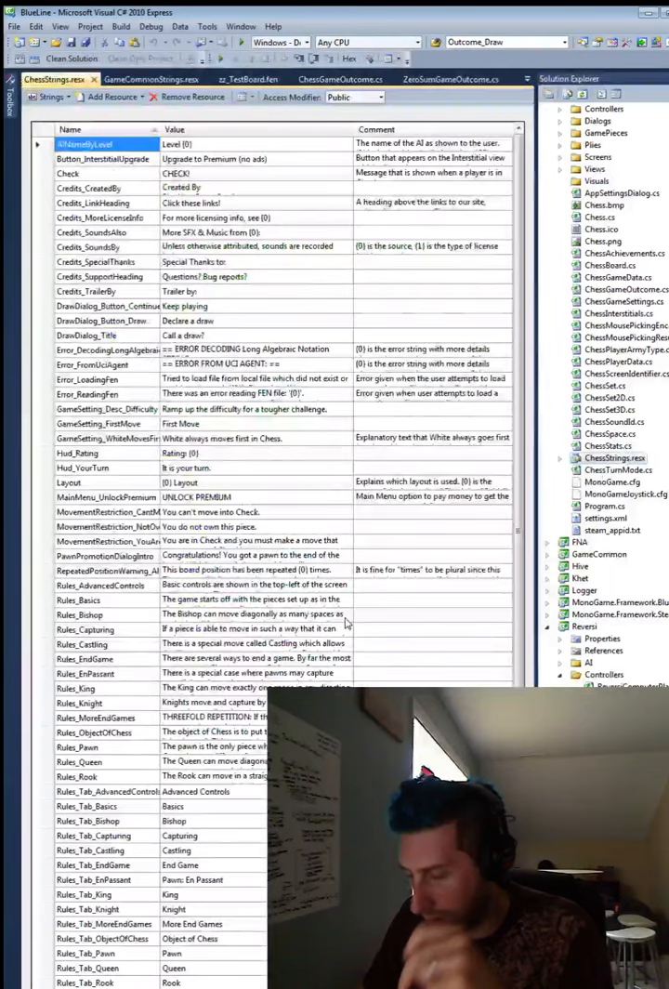
Write the 'THREEFOLD REPETITION: If the same board position' rule text in ChessStrings.resx, then switch to the Chrome window.
scroll(down, 3)
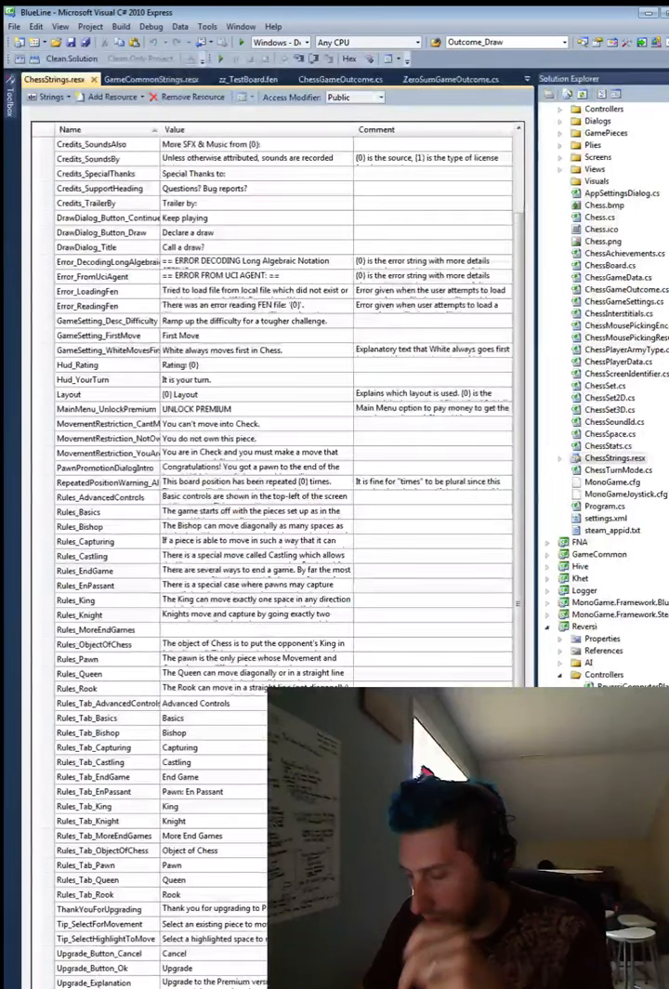
text(THREEFOLD REPETITION: If the same board position)
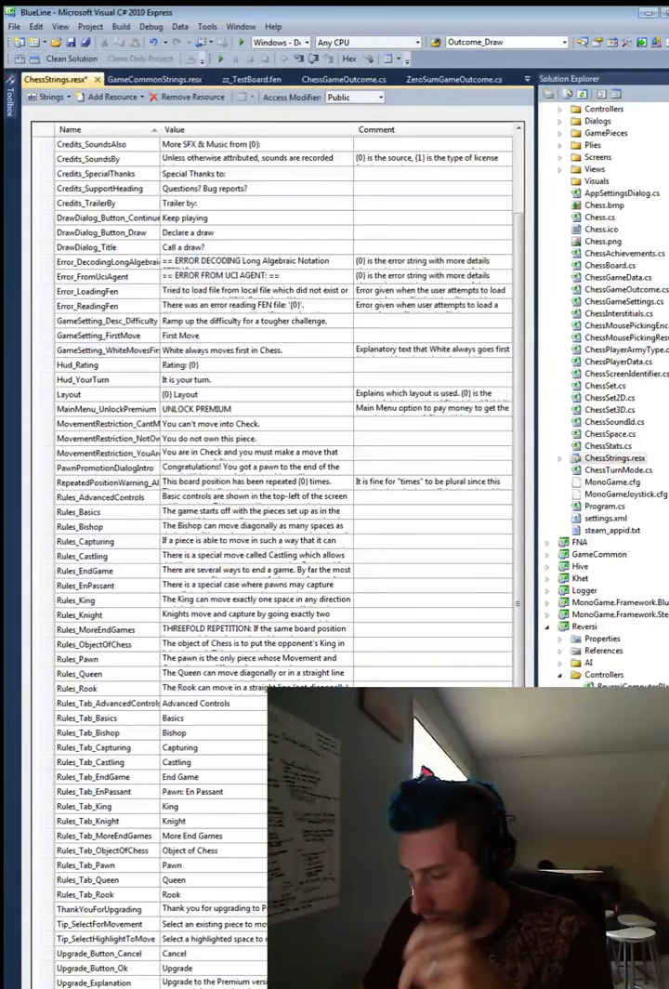
click(344, 78)
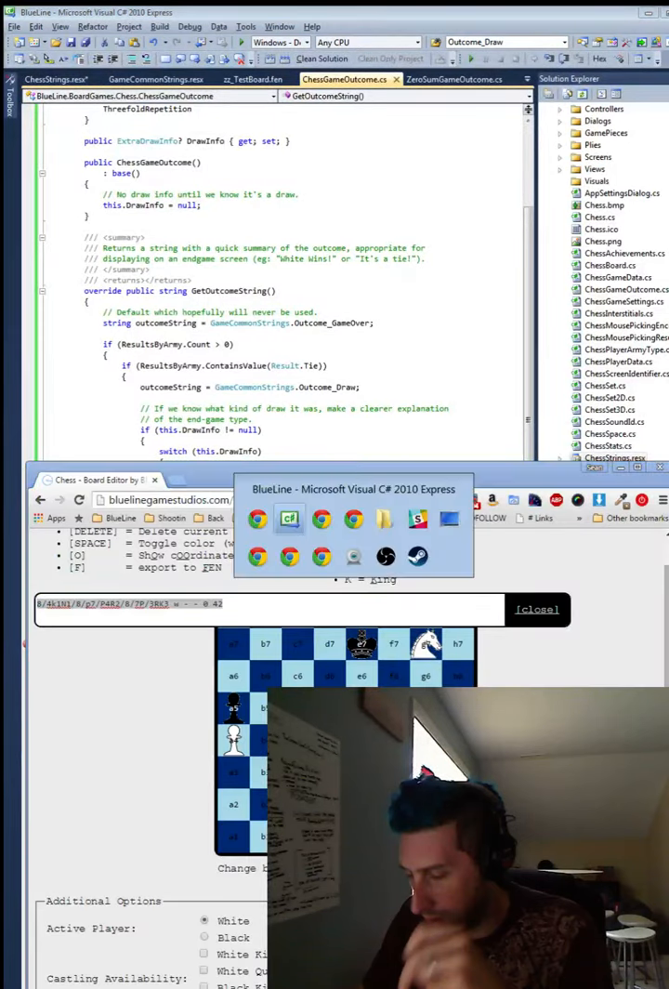
click(56, 78)
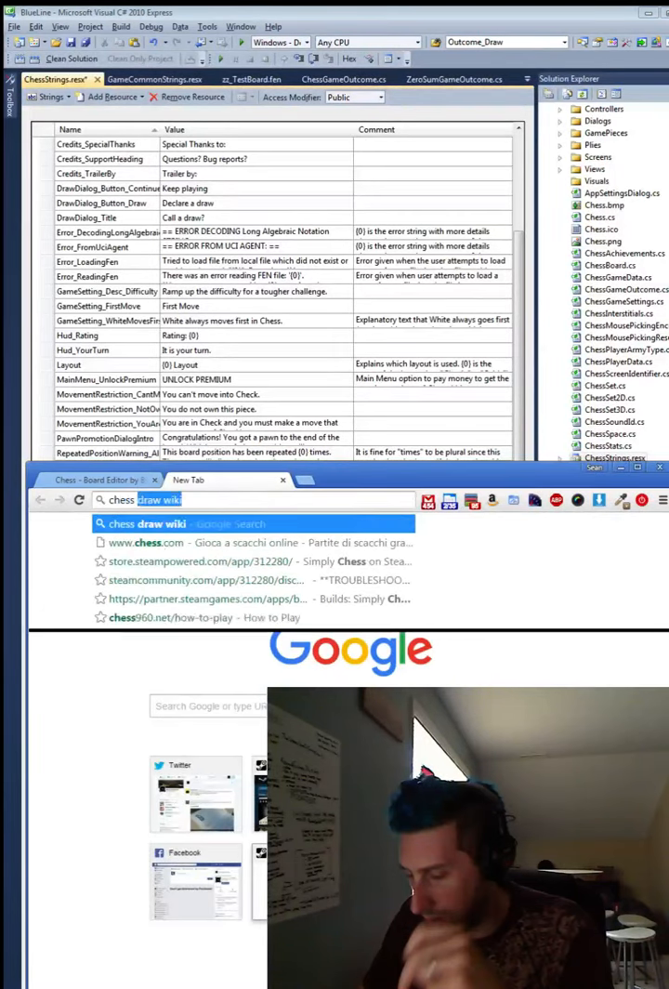
Run the 'chess draw wiki' Google search to reach the Wikipedia draw article.
key(Backspace)
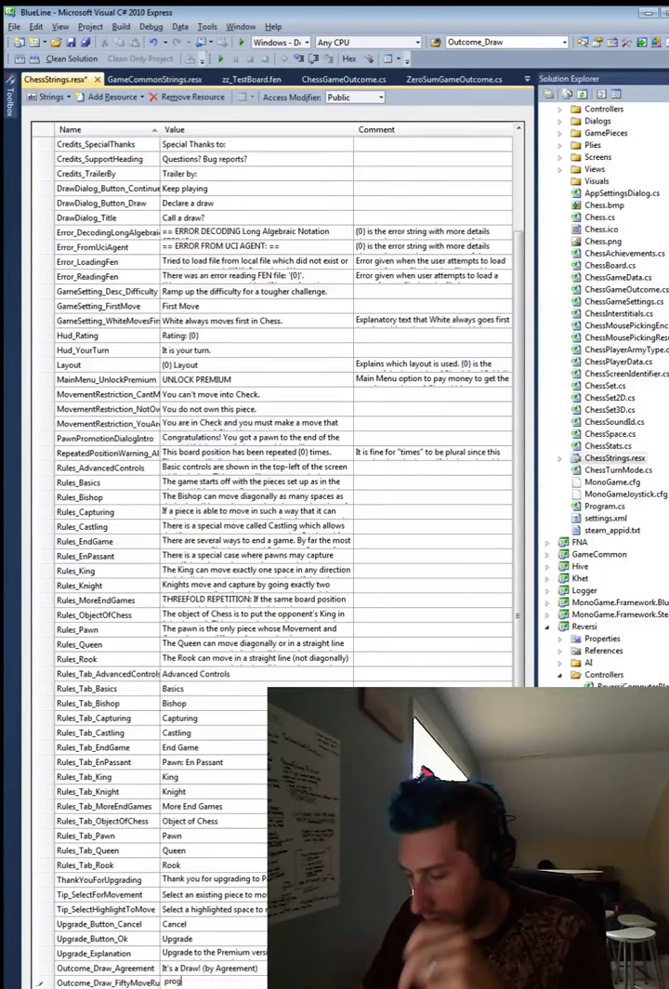
Finish the Outcome_Draw_FiftyMoveRule value saying the game is not progressing.
text(progressing)
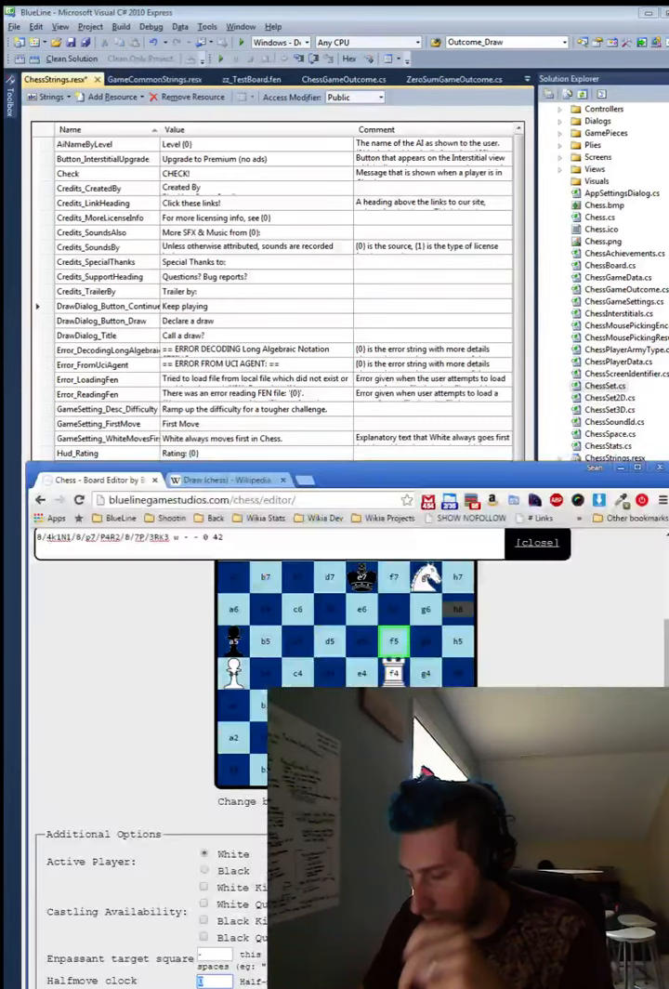
Return to Visual C# and bring up ChessGameController.cs with its insufficient-material draw code.
click(223, 480)
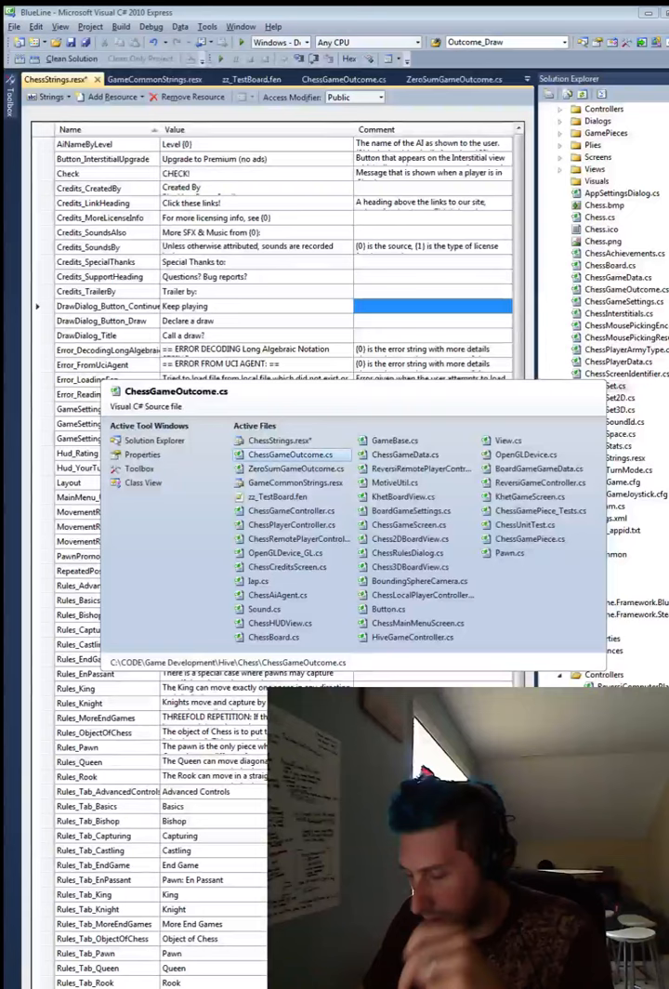
click(289, 509)
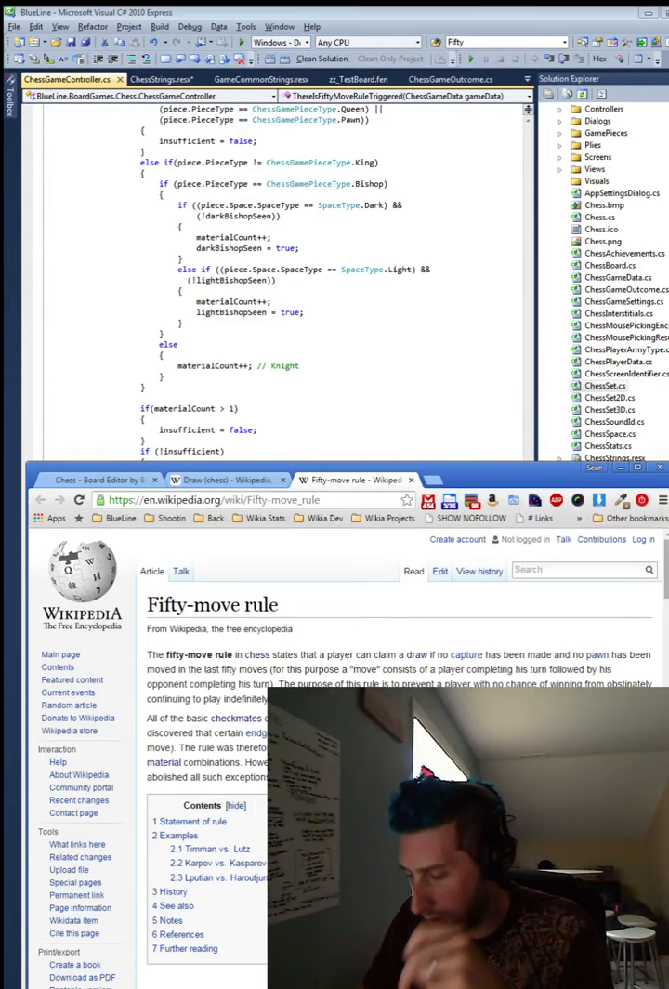
click(163, 78)
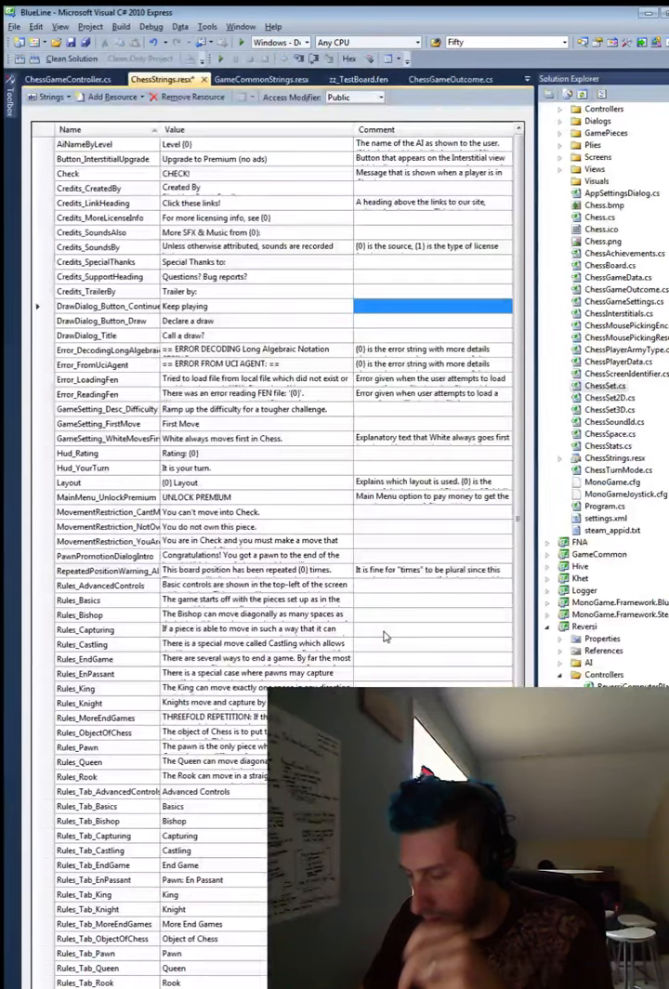
scroll(down, 3)
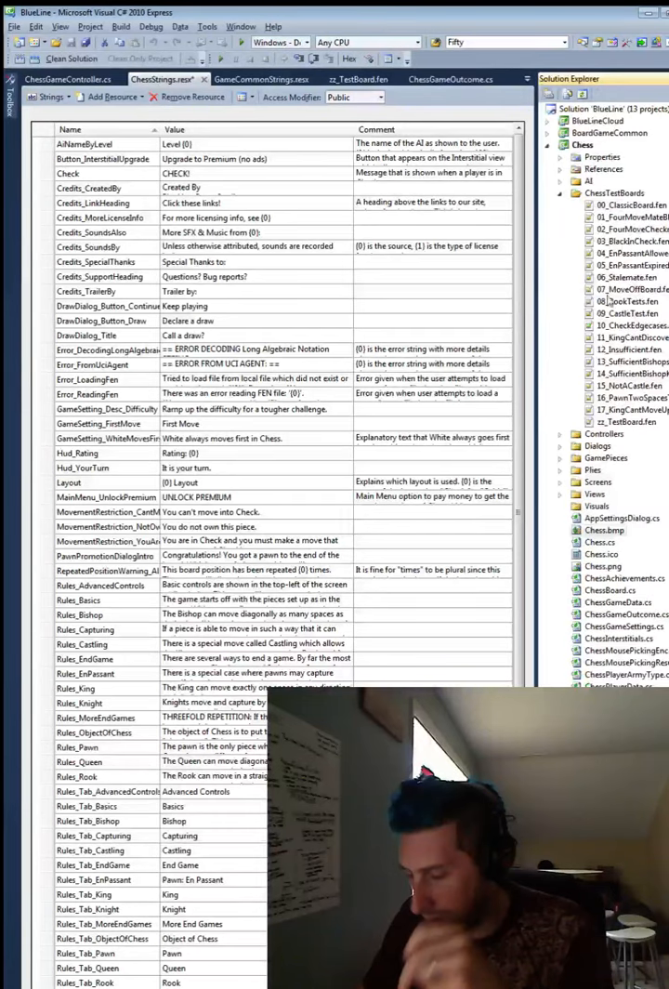
click(357, 78)
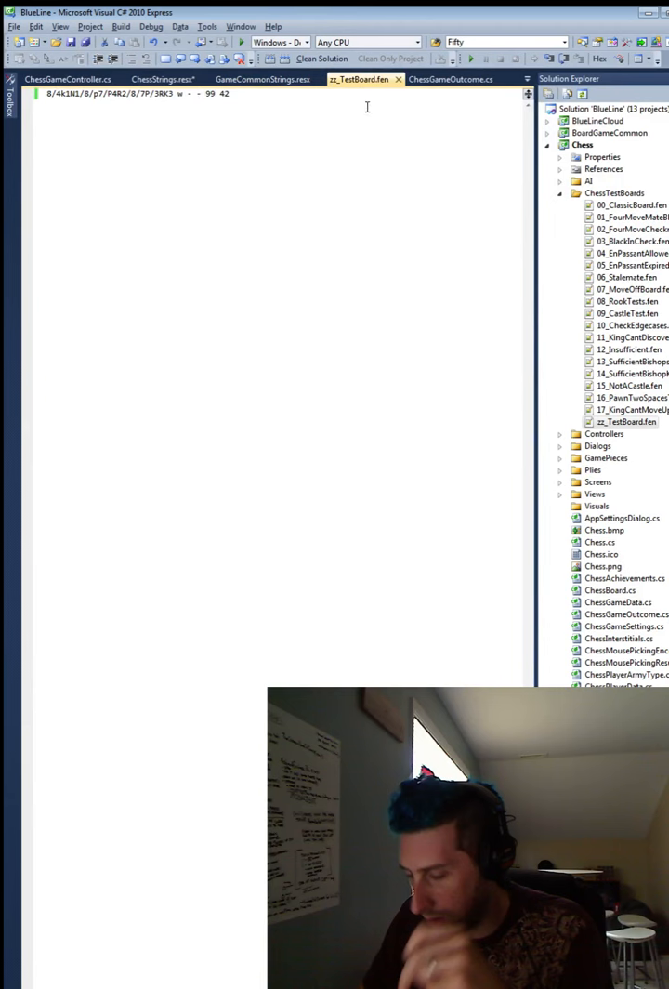
click(163, 78)
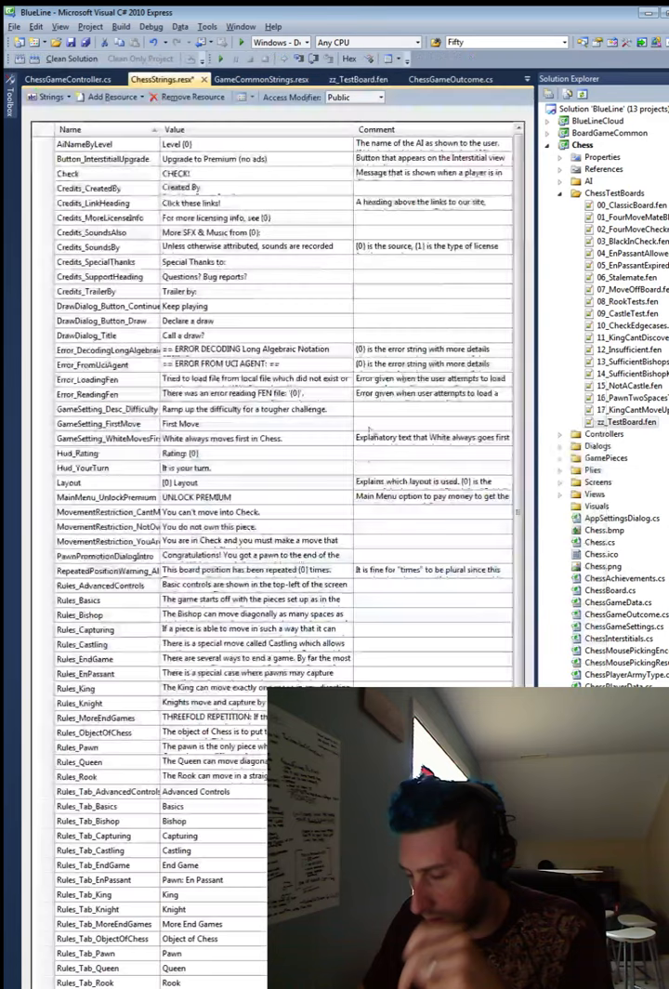
key(ctrl+tab)
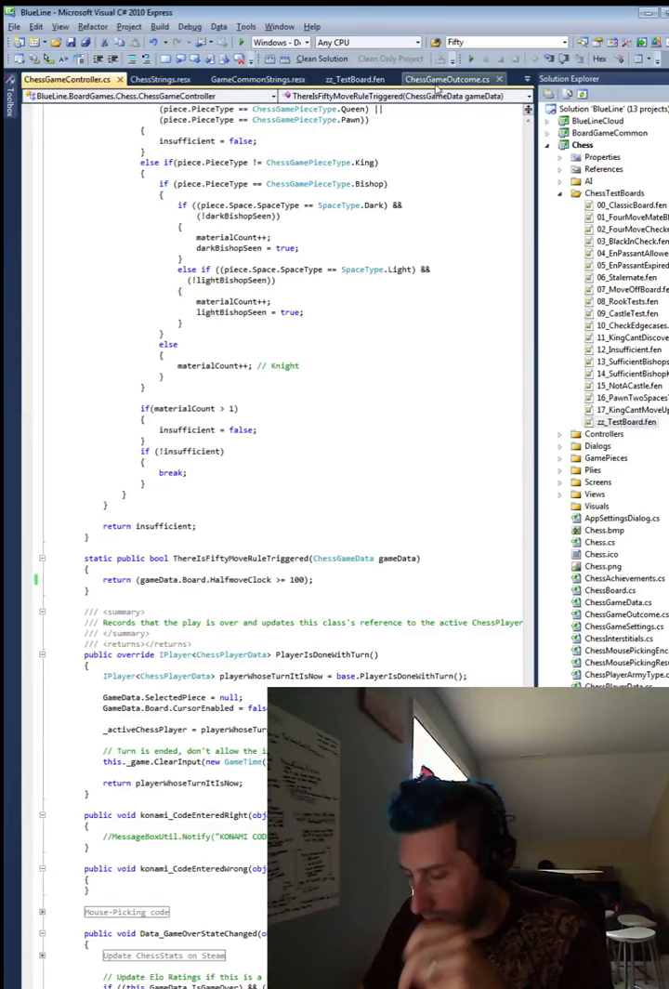
Go from the game controller to the outcome switch code and jump to the Outcome_Draw_InsufficientMaterial string definition.
click(453, 78)
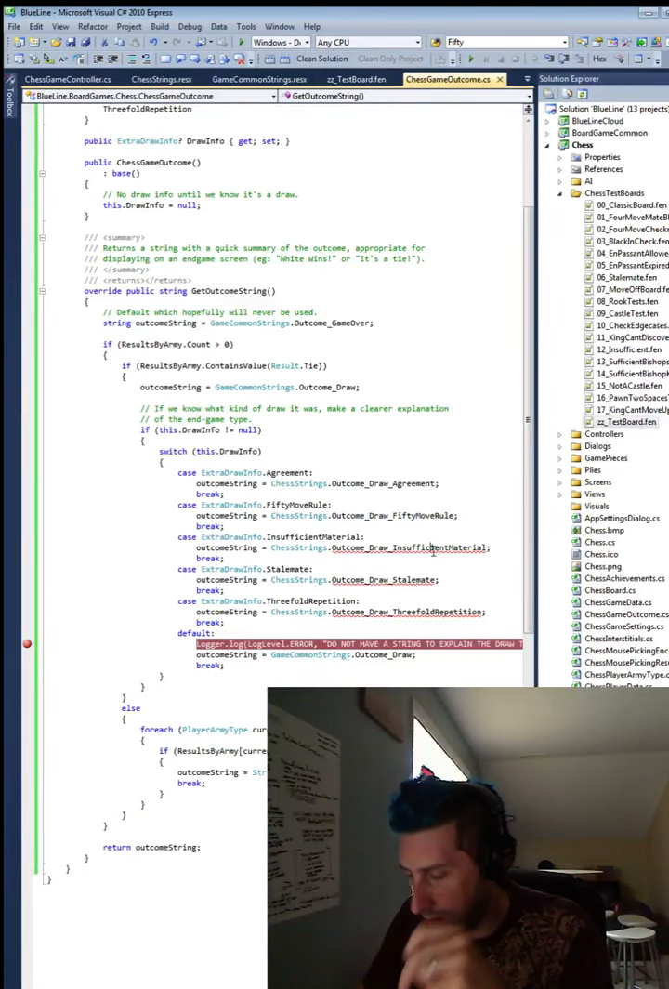
click(257, 78)
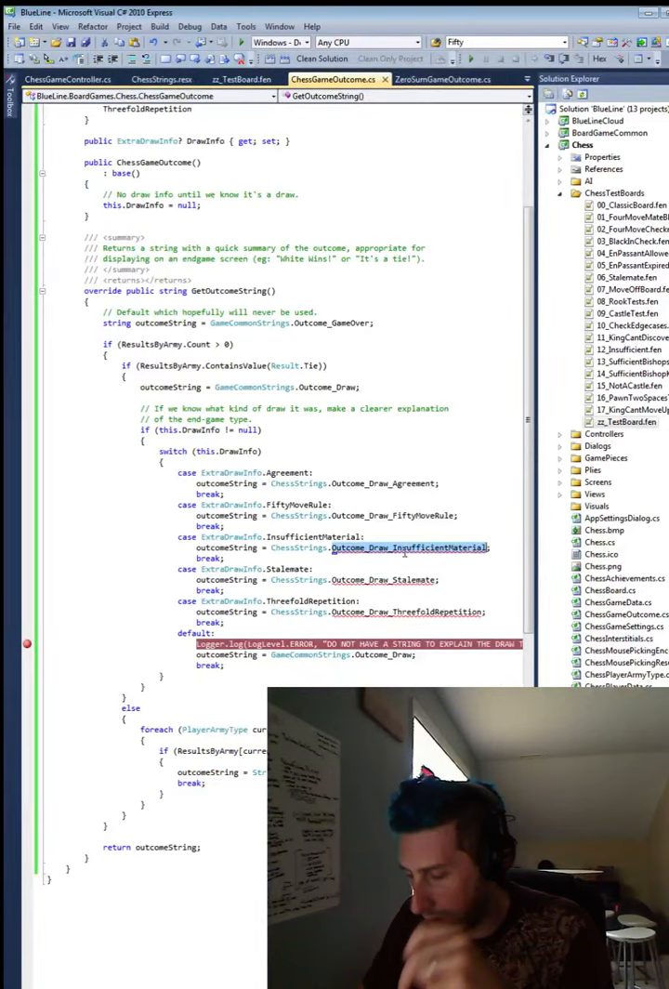
click(53, 78)
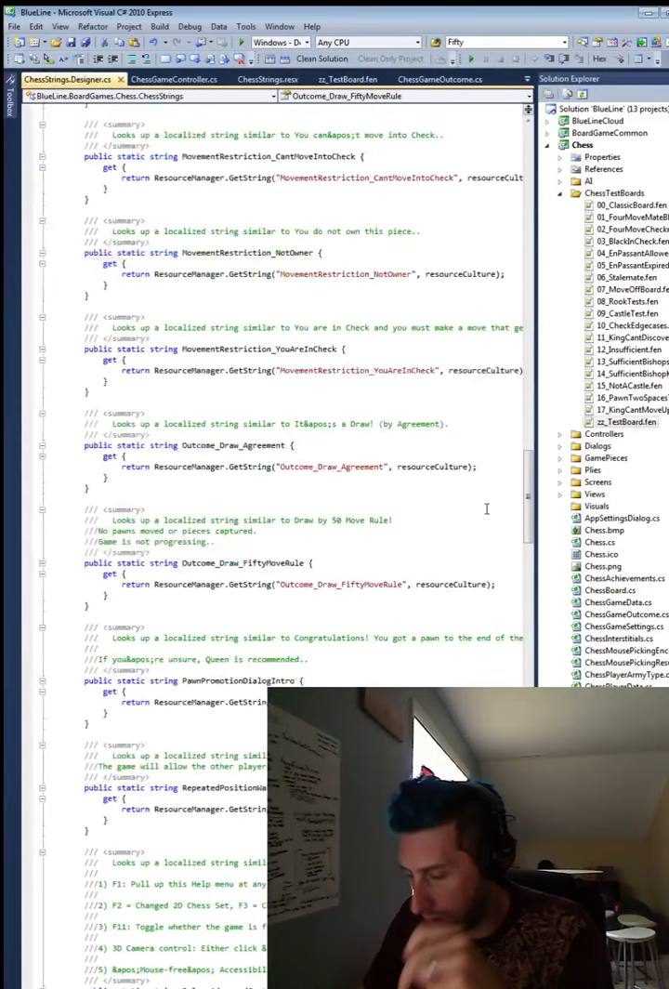
double_click(242, 561)
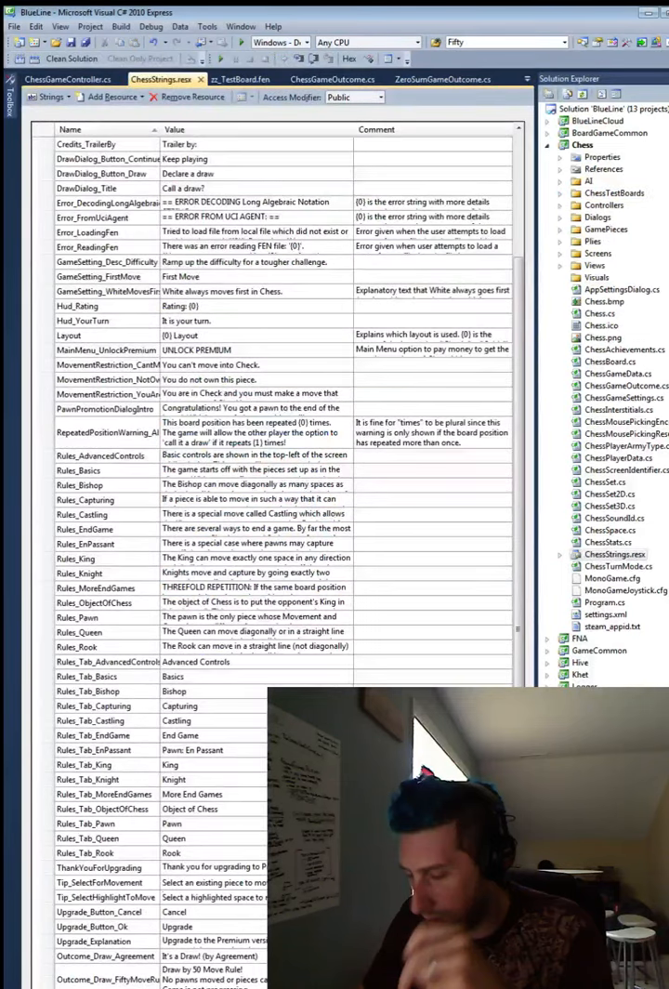
Show the ChessStrings.resx resources and bring the Wikipedia Draw (chess) article to the front.
click(330, 78)
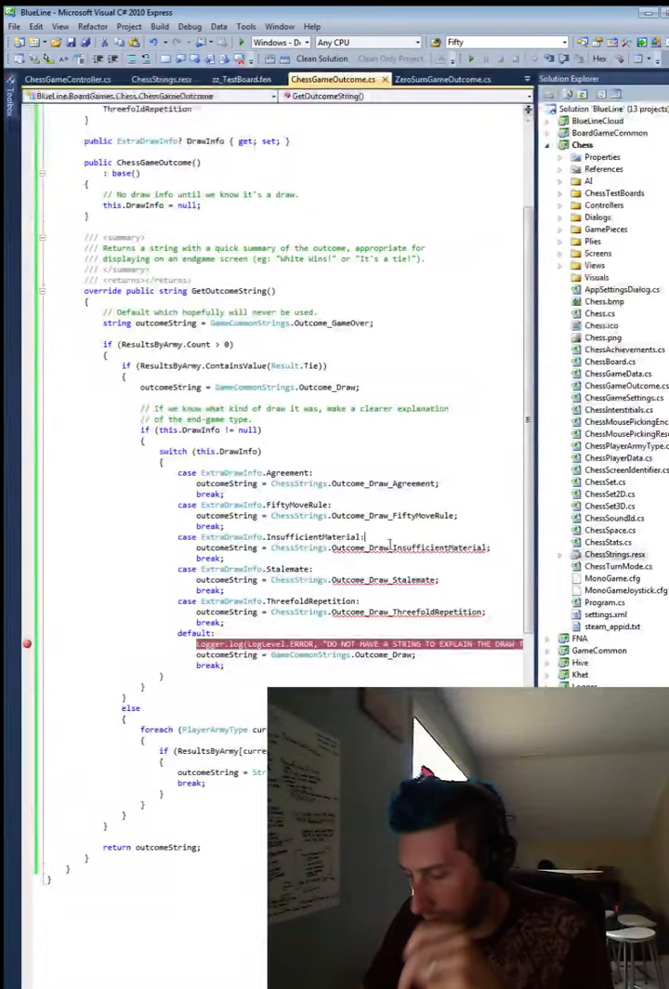
click(153, 78)
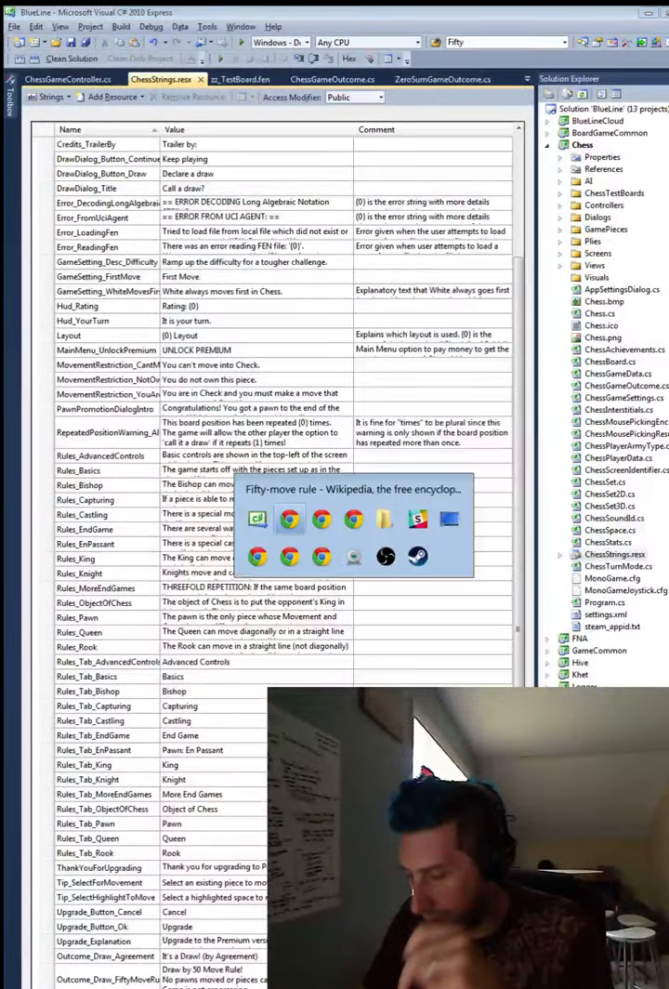
click(290, 518)
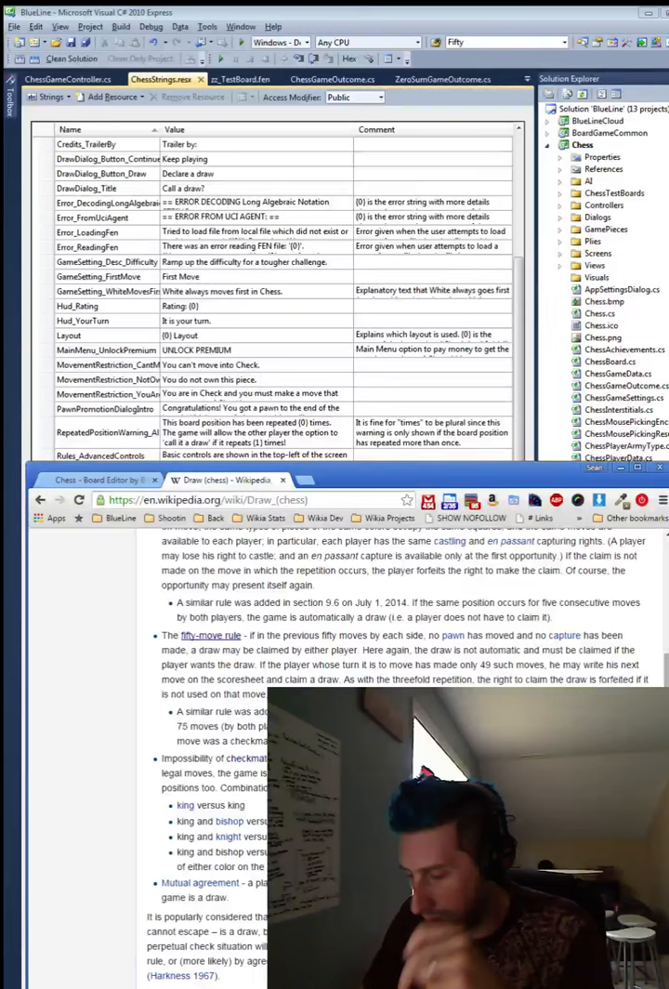
Scroll the Draw (chess) article down to the fifty-move rule section.
scroll(down, 3)
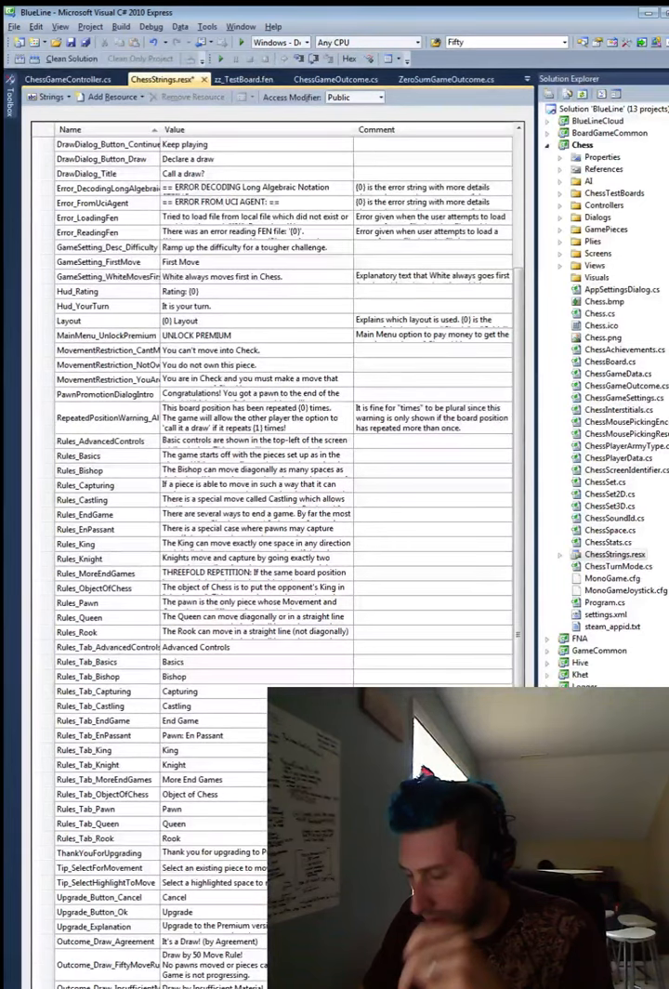
Copy the Outcome_Draw_InsufficientMaterial and ThreefoldRepetition names from ChessGameOutcome.cs into ChessStrings.resx rows.
click(335, 78)
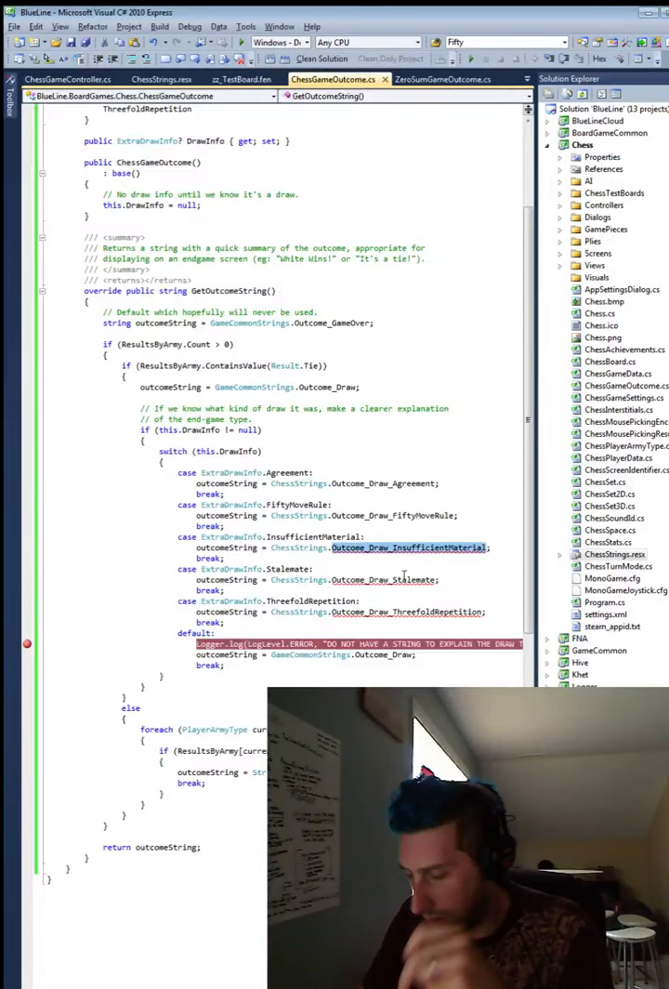
click(158, 78)
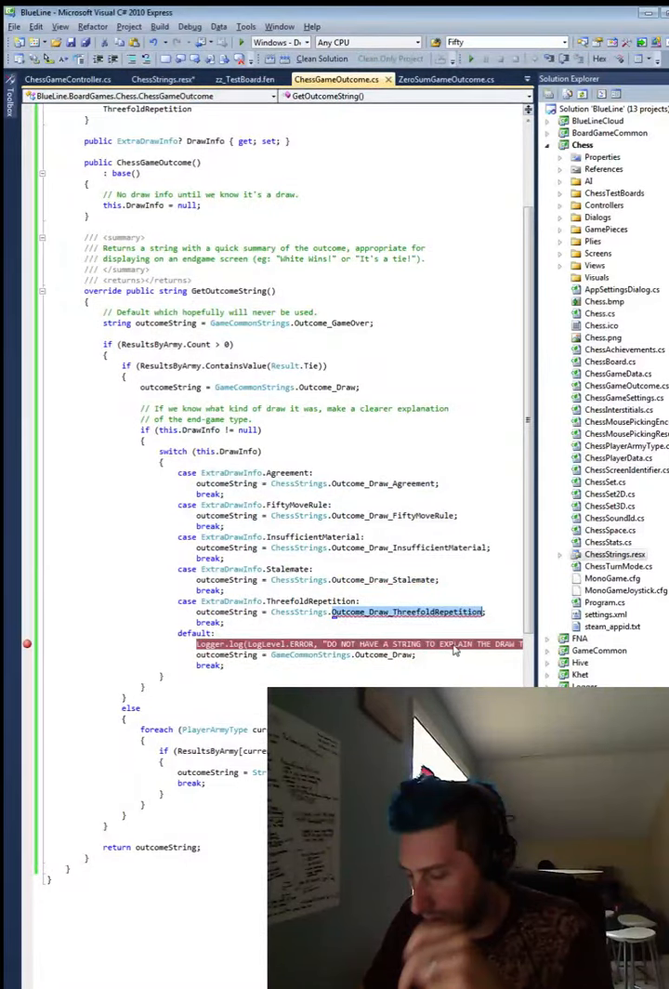
click(158, 78)
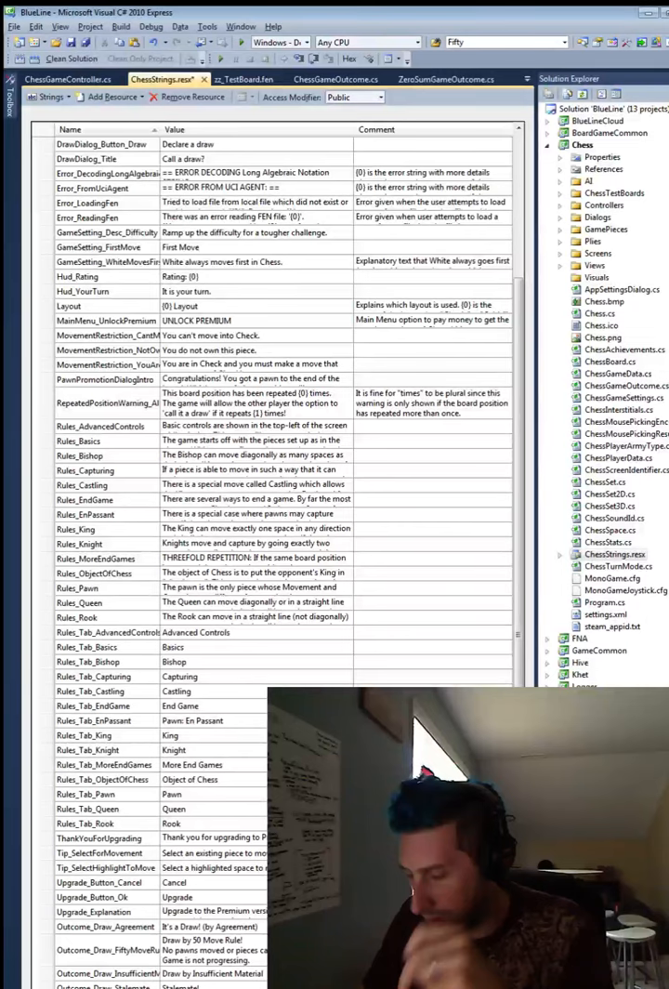
scroll(down, 3)
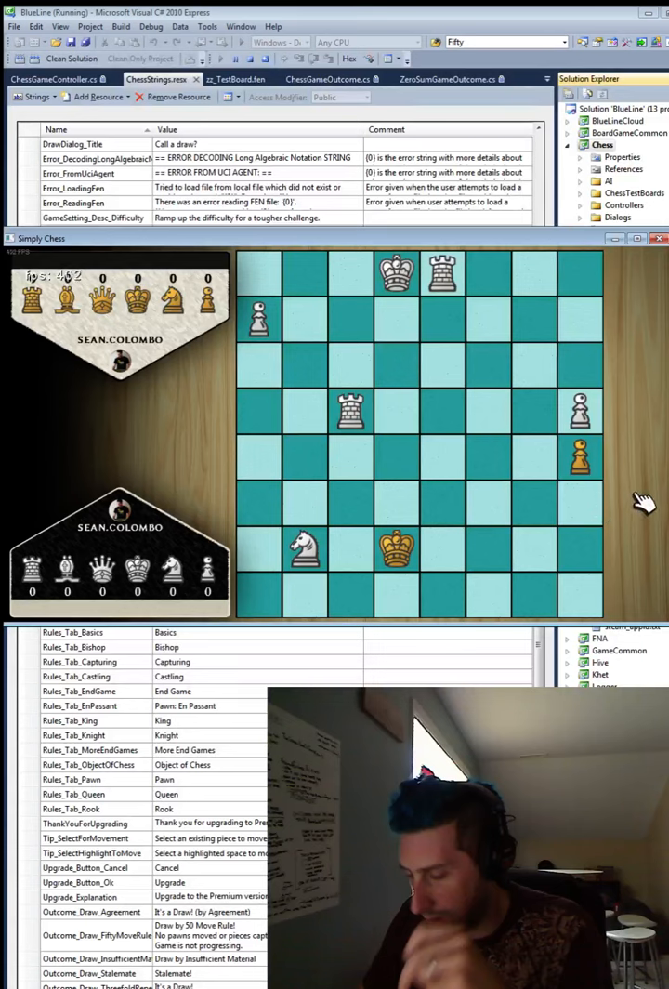
mouse_move(438, 461)
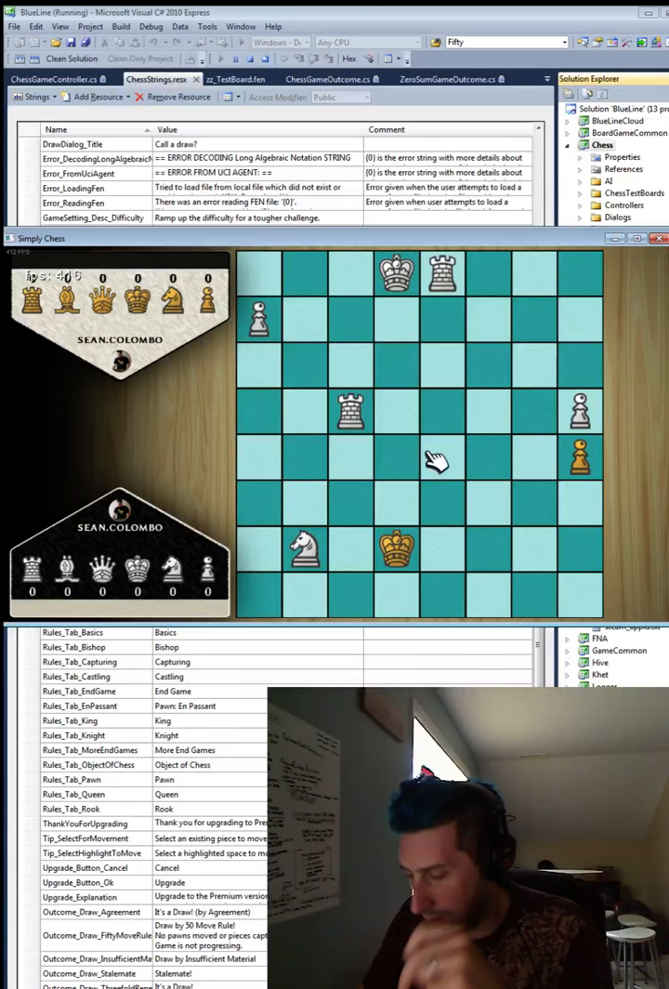
Make a move to raise the Call a draw? prompt, declare the draw, and close the game.
click(349, 412)
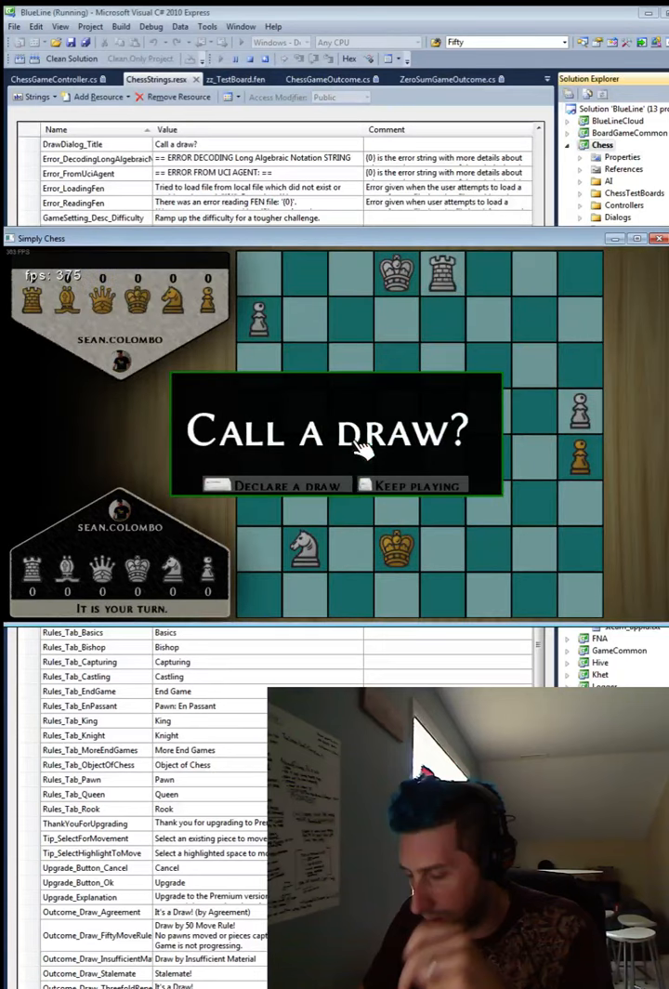
click(275, 483)
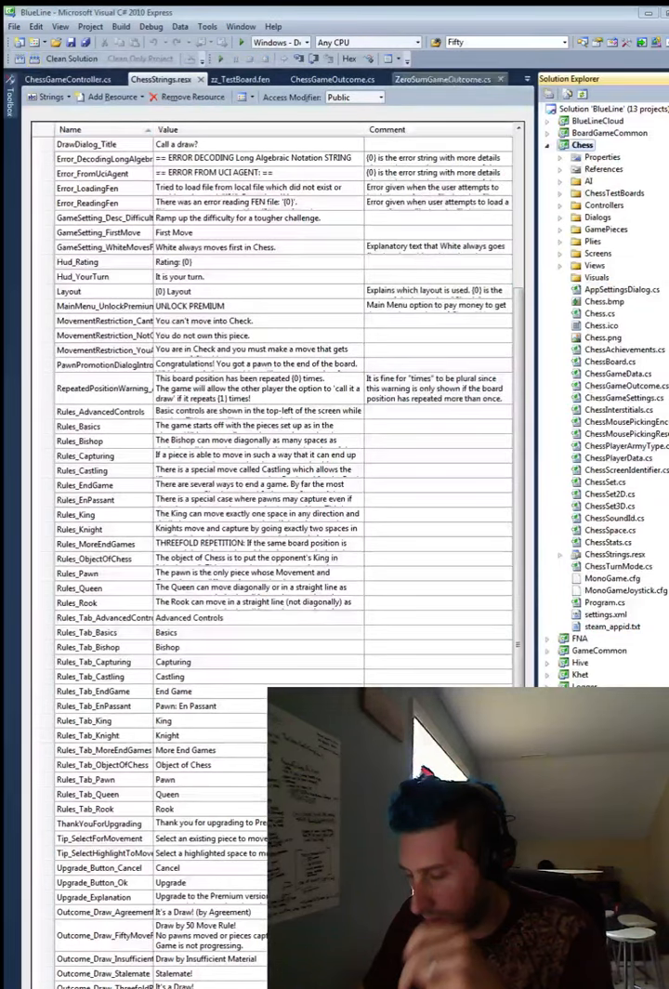
click(448, 78)
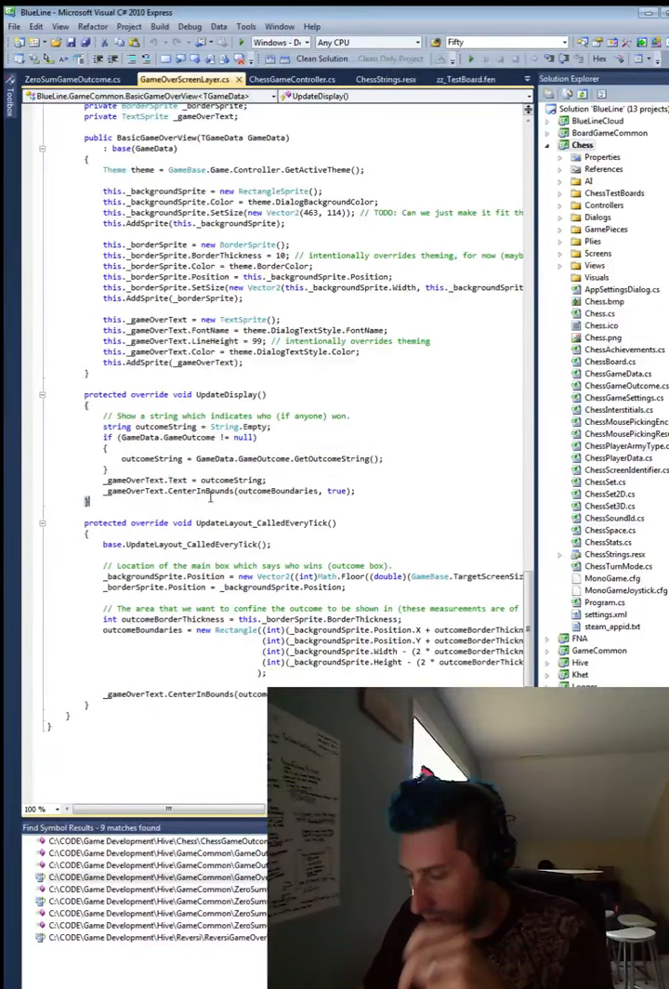
Inspect the outcome-text symbol in GameOverScreenLayer's UpdateDisplay code.
double_click(197, 491)
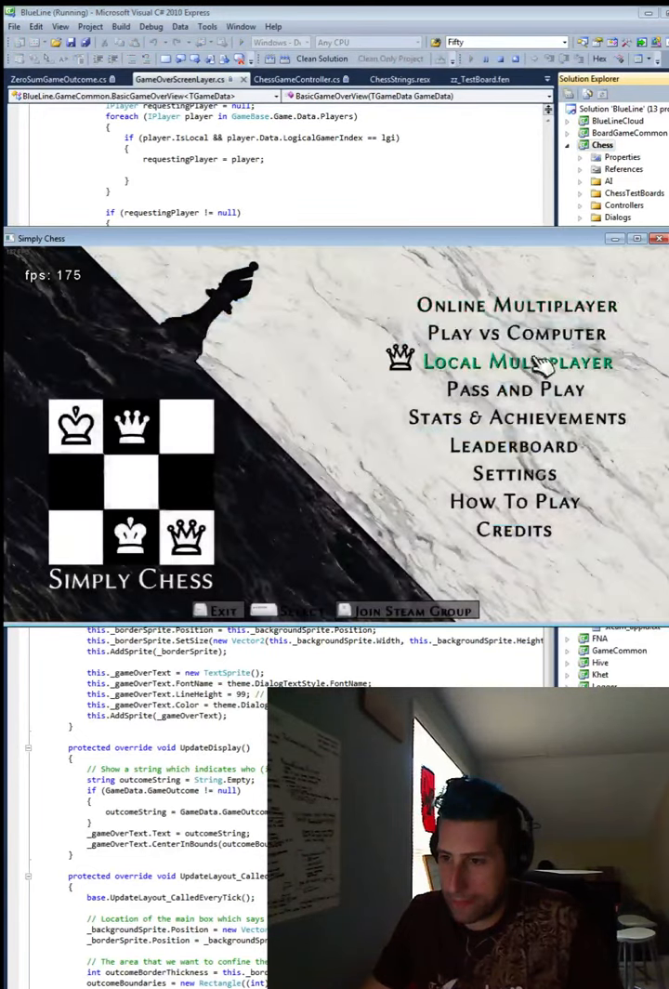
Start a Local Multiplayer test game, reach the Draw by 50 Move Rule message, and play again.
click(517, 360)
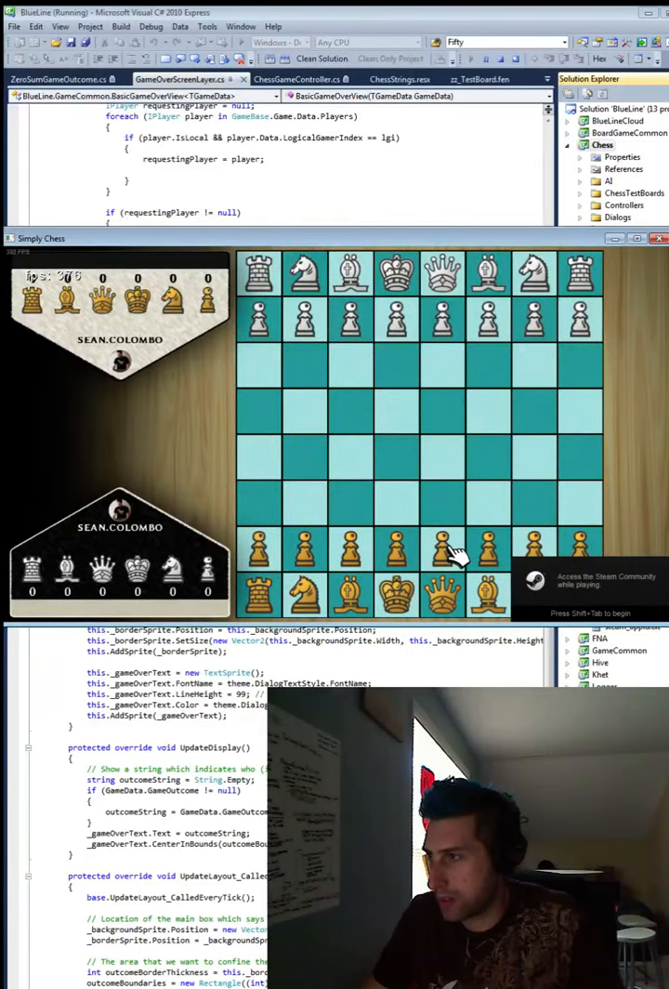
mouse_move(145, 442)
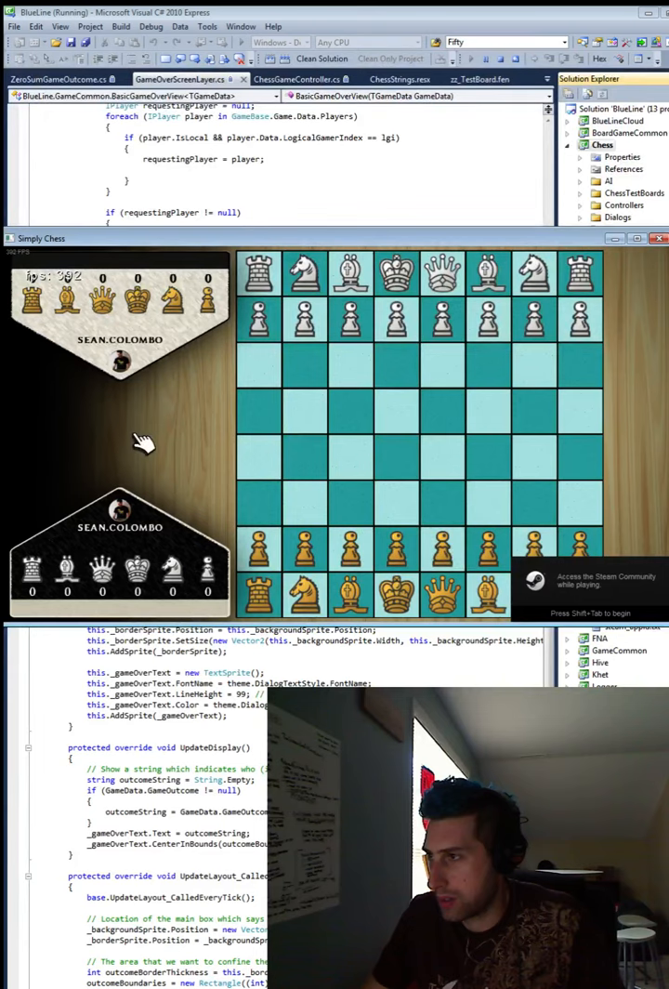
mouse_move(190, 424)
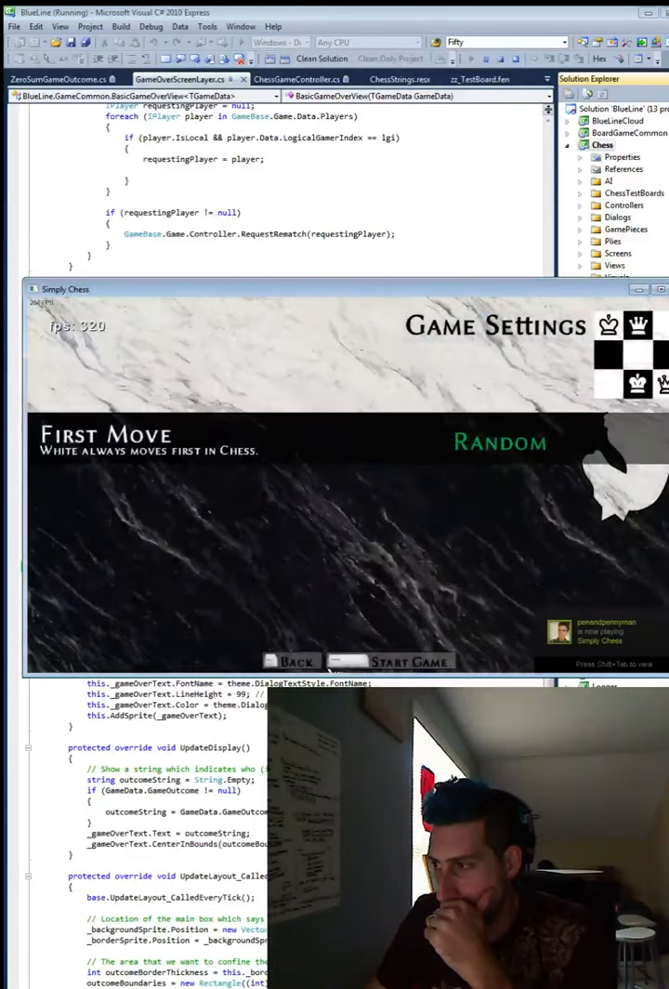
click(391, 659)
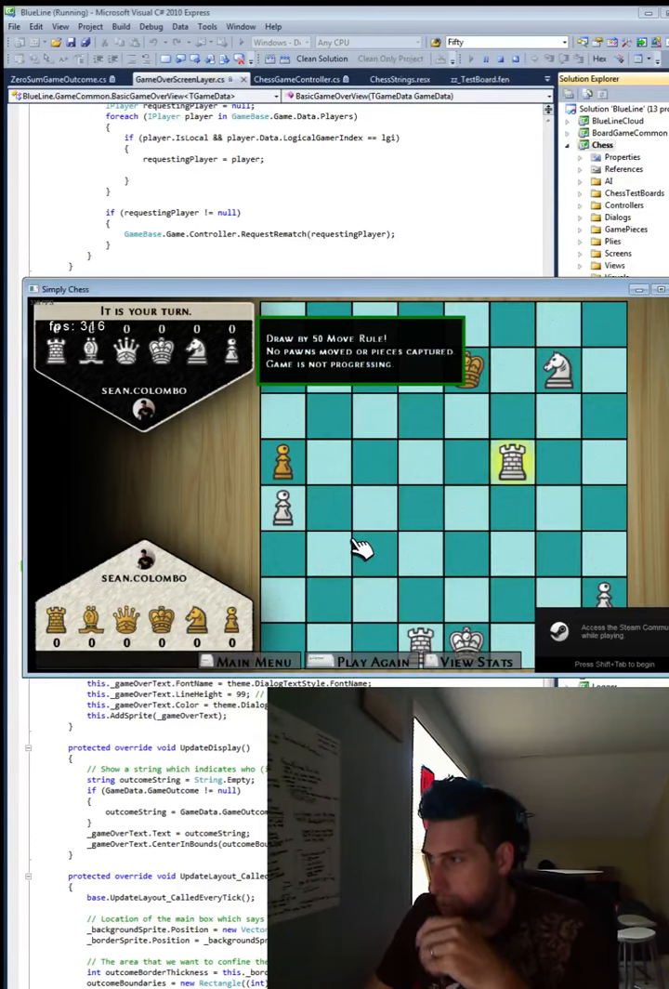
click(247, 661)
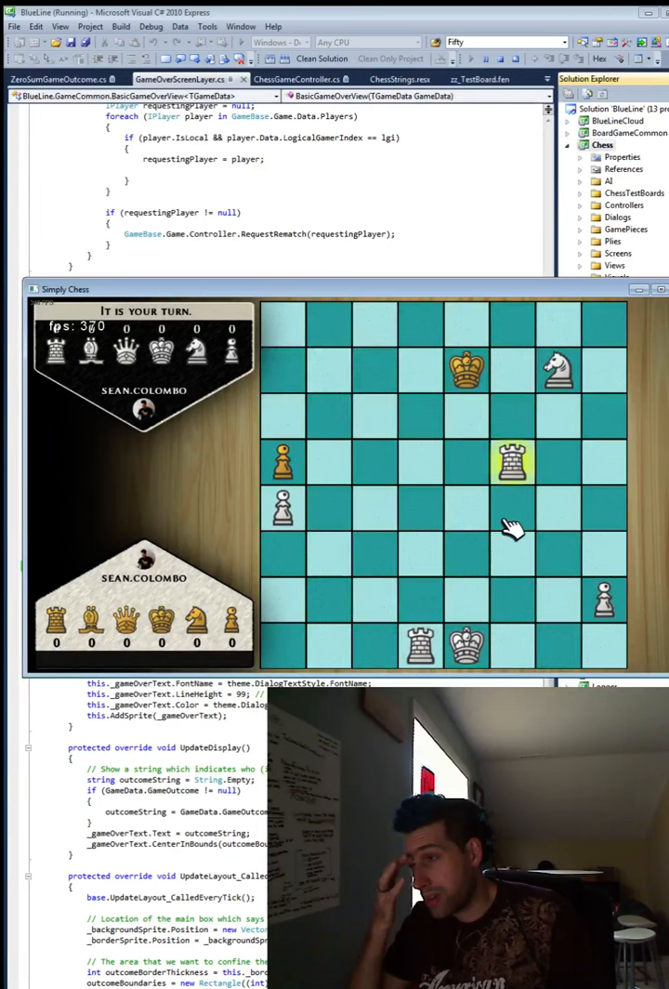
mouse_move(536, 406)
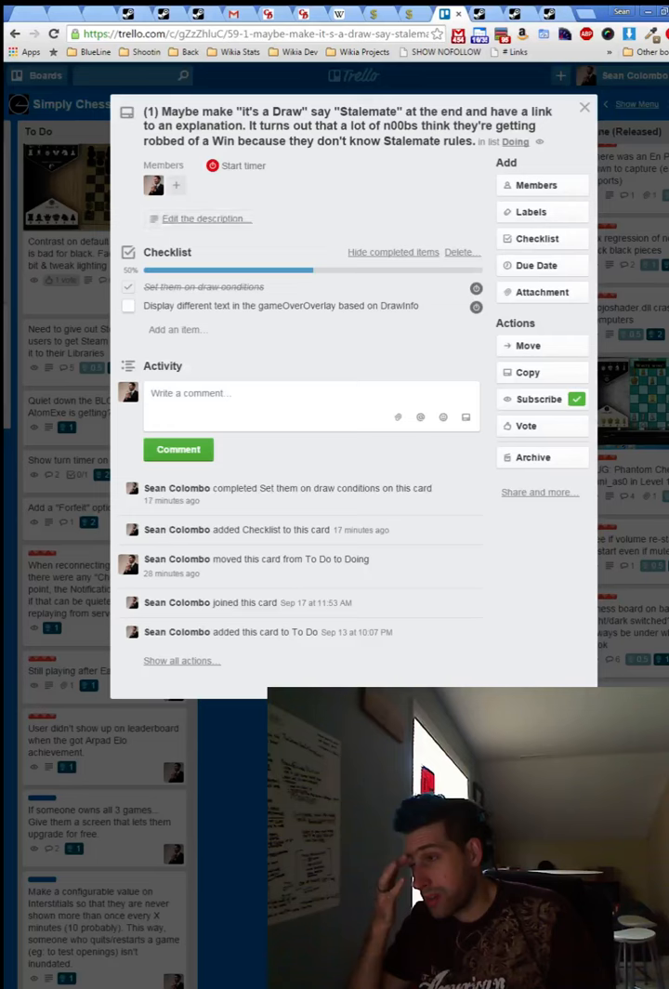
Add checklist item 'Prompting for 50-move-rule takes precedence over a stalemate' to the draw card.
text(Prompting for 50)
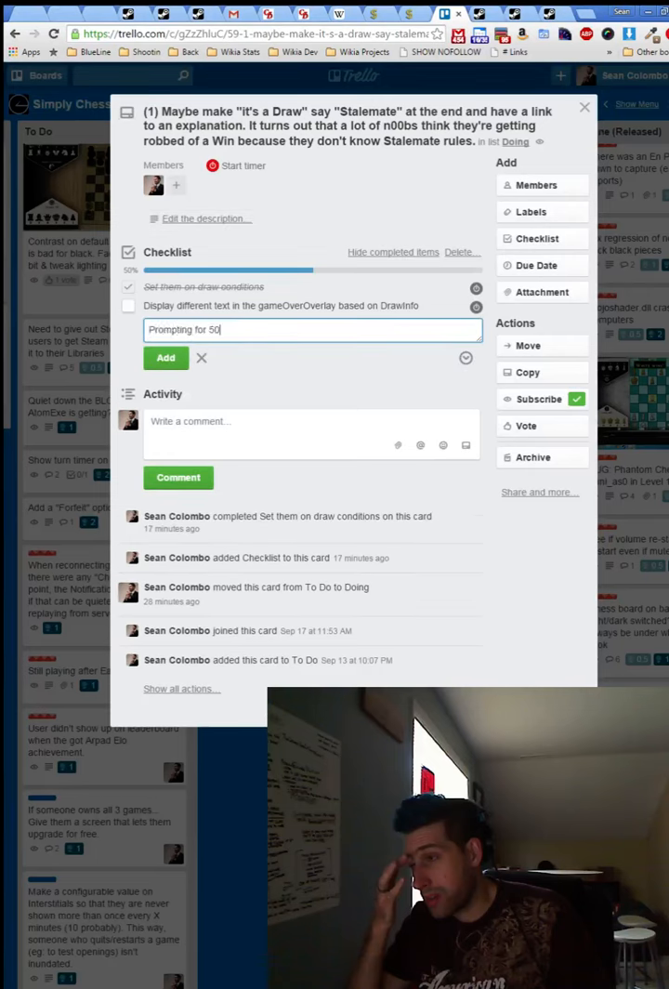
text(-move-rule takes)
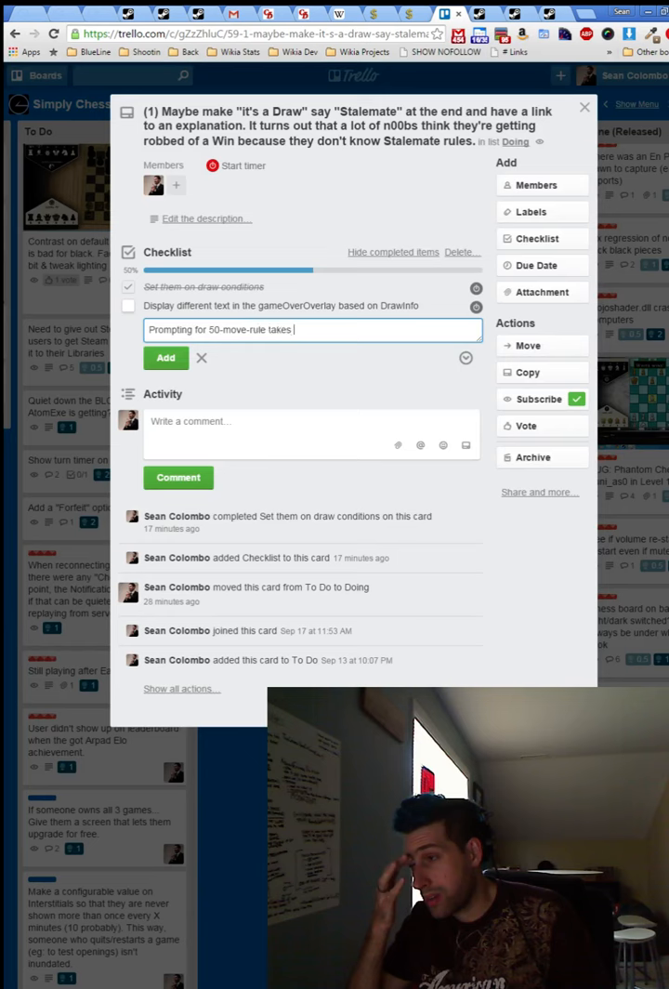
text(precedence)
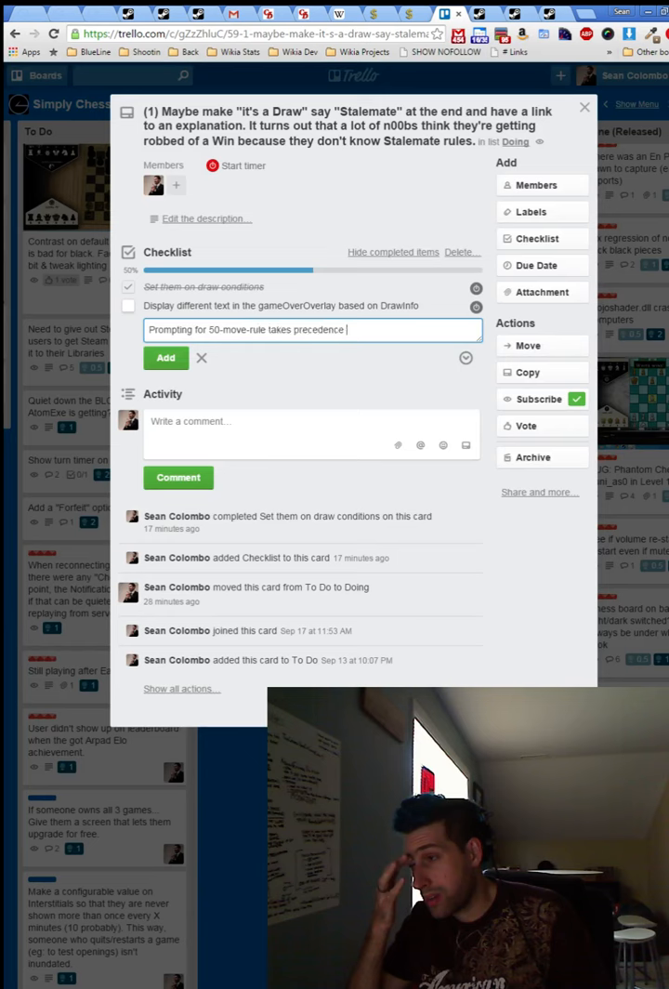
text(over a)
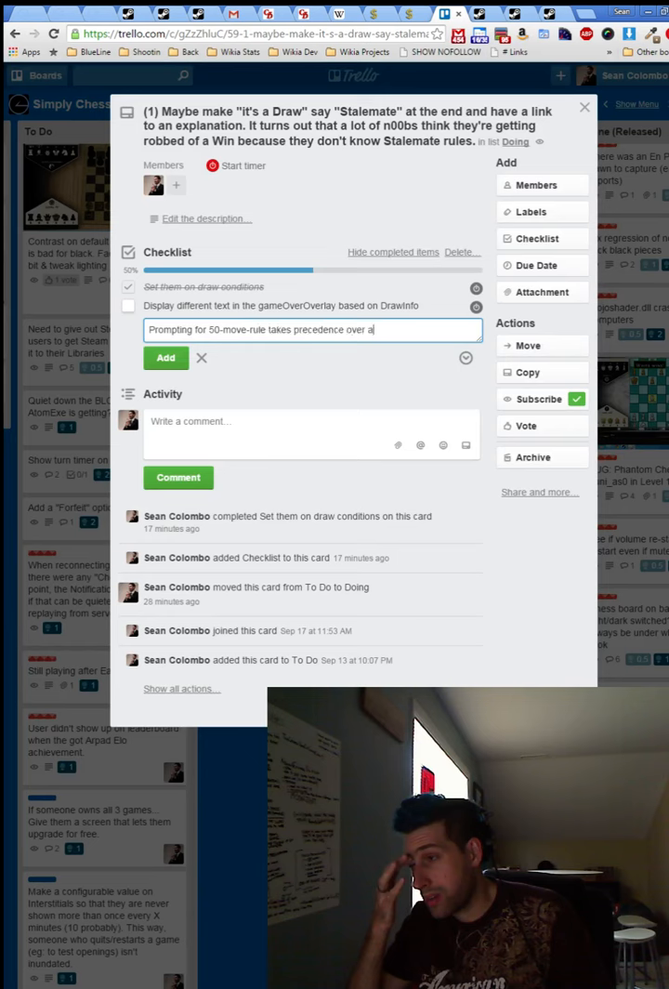
click(165, 357)
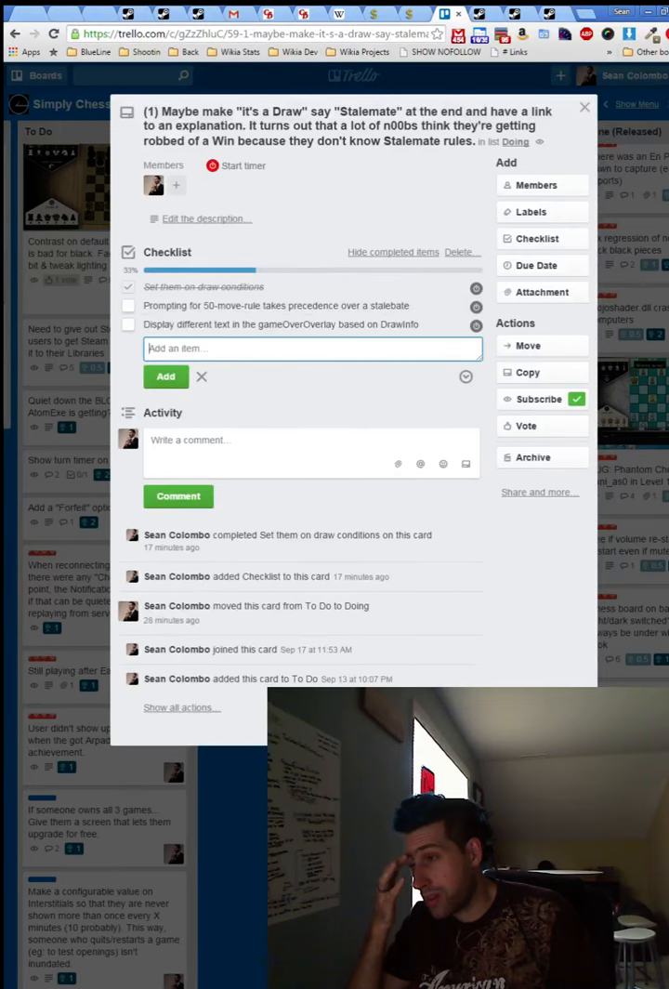
click(128, 324)
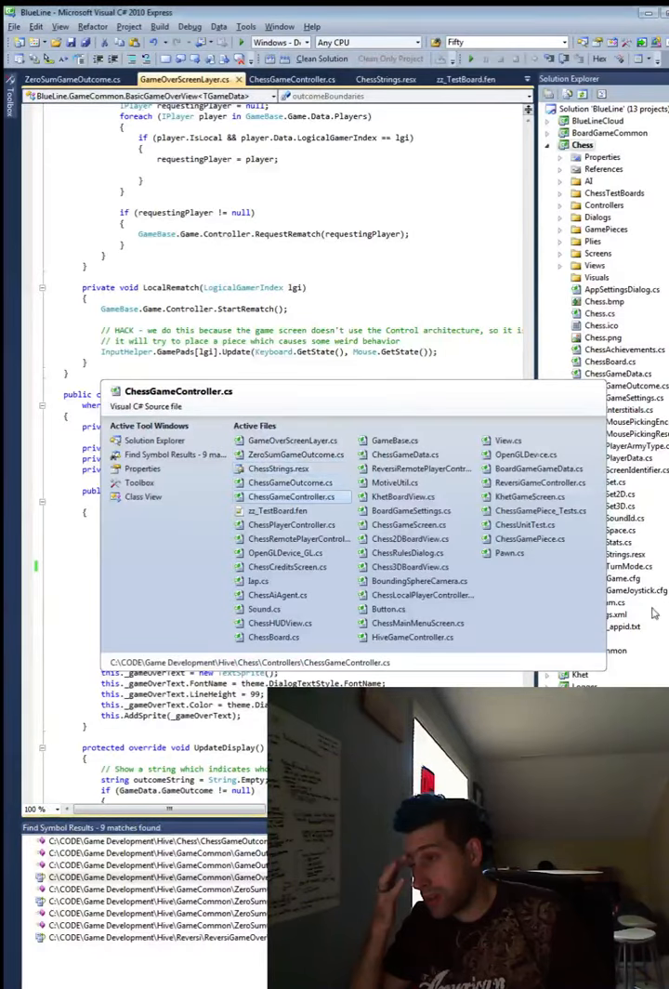
Review the stalemate and fifty-move draw checks in ChessGameController.cs.
click(295, 483)
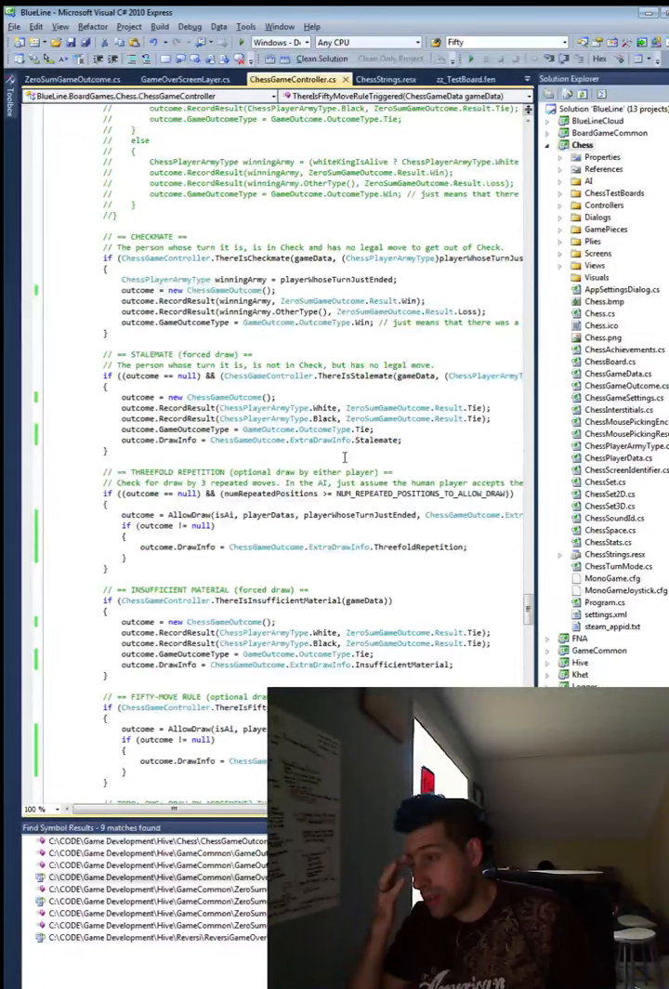
double_click(139, 376)
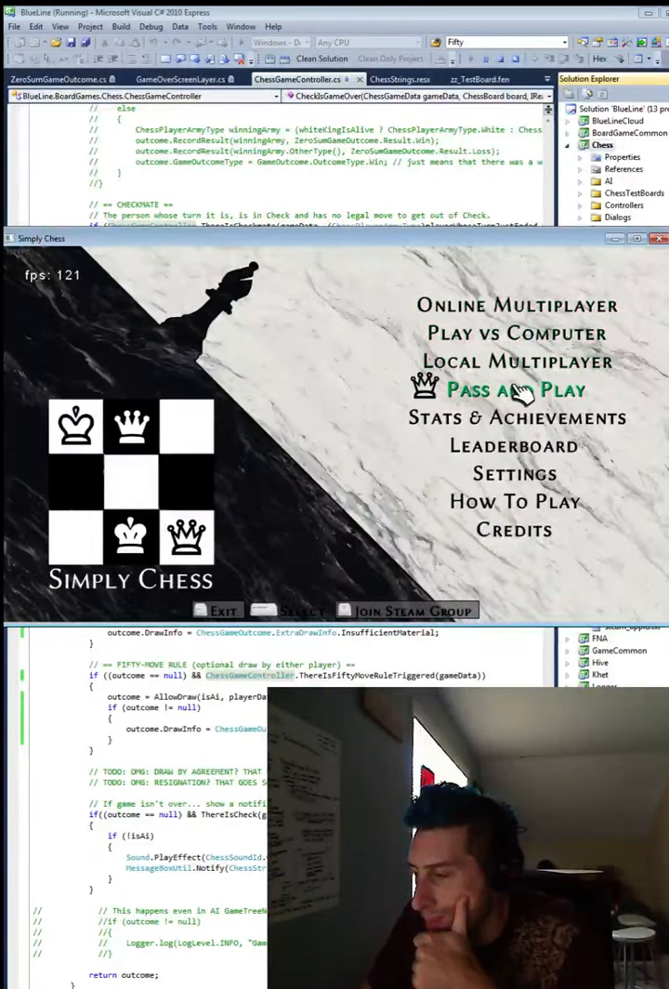
Start pass-and-play test games and declare a draw from the Call a draw? prompt.
click(517, 390)
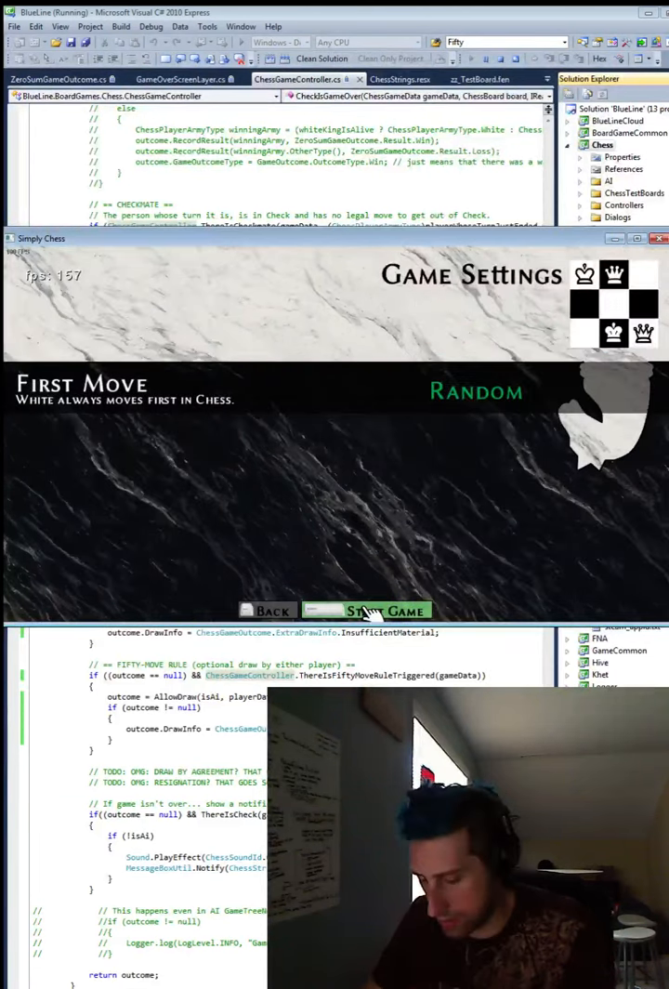
click(368, 609)
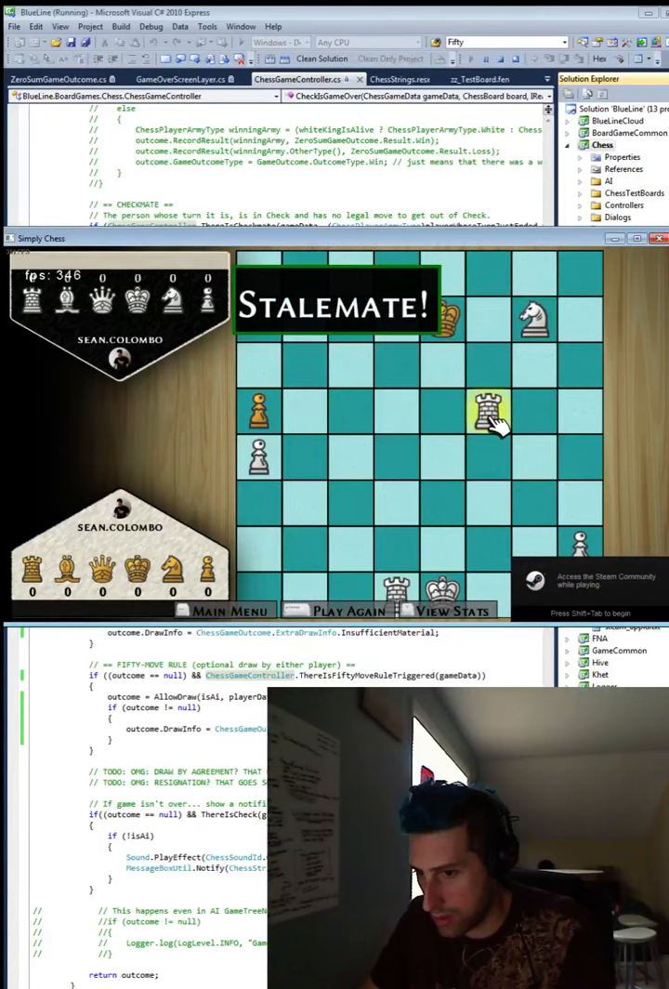
mouse_move(501, 445)
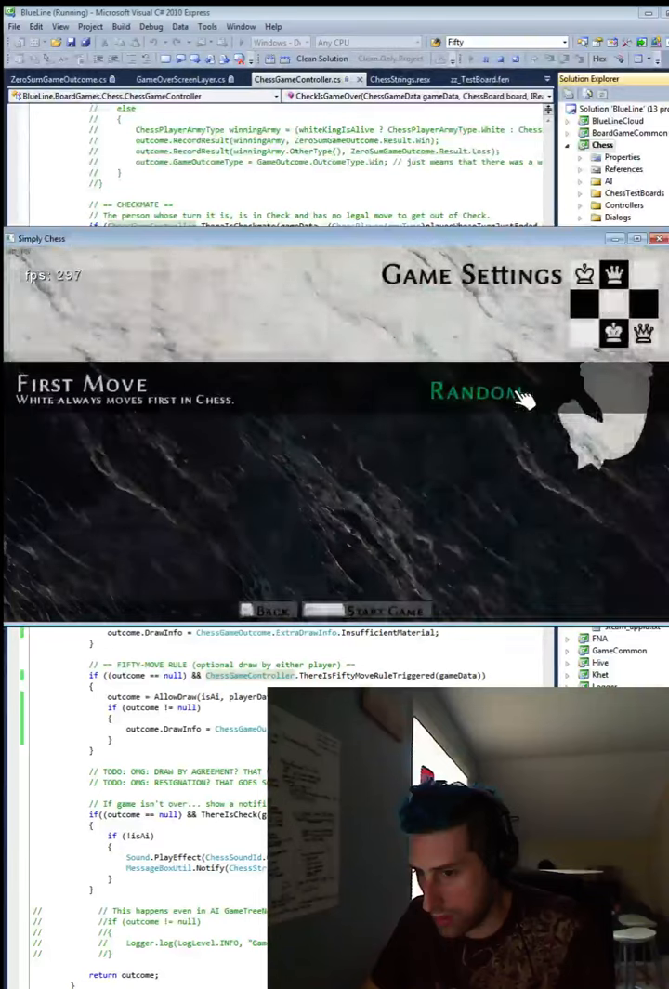
click(364, 609)
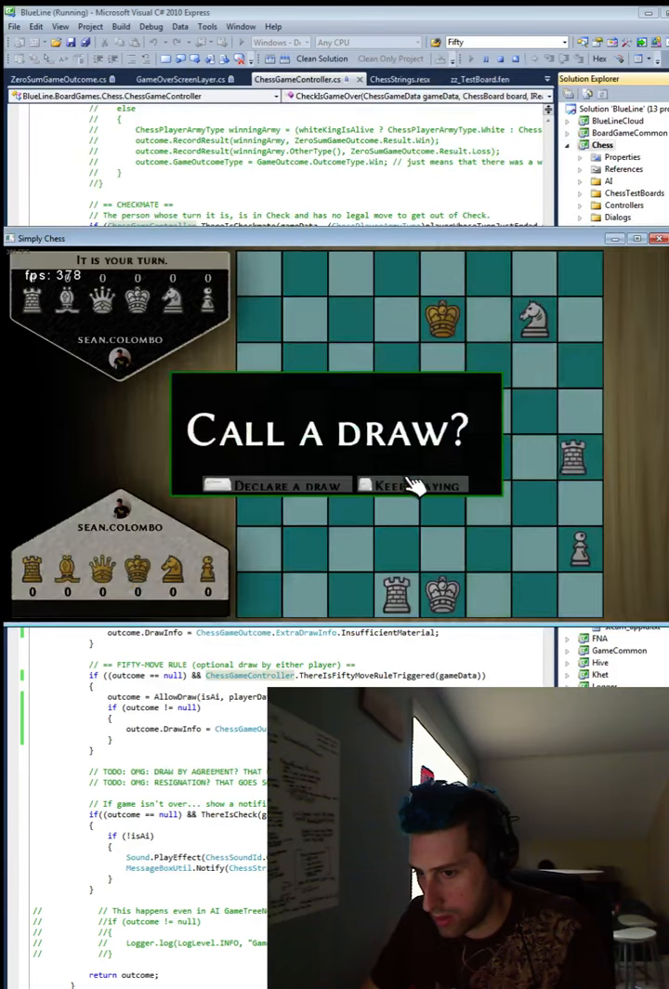
click(412, 483)
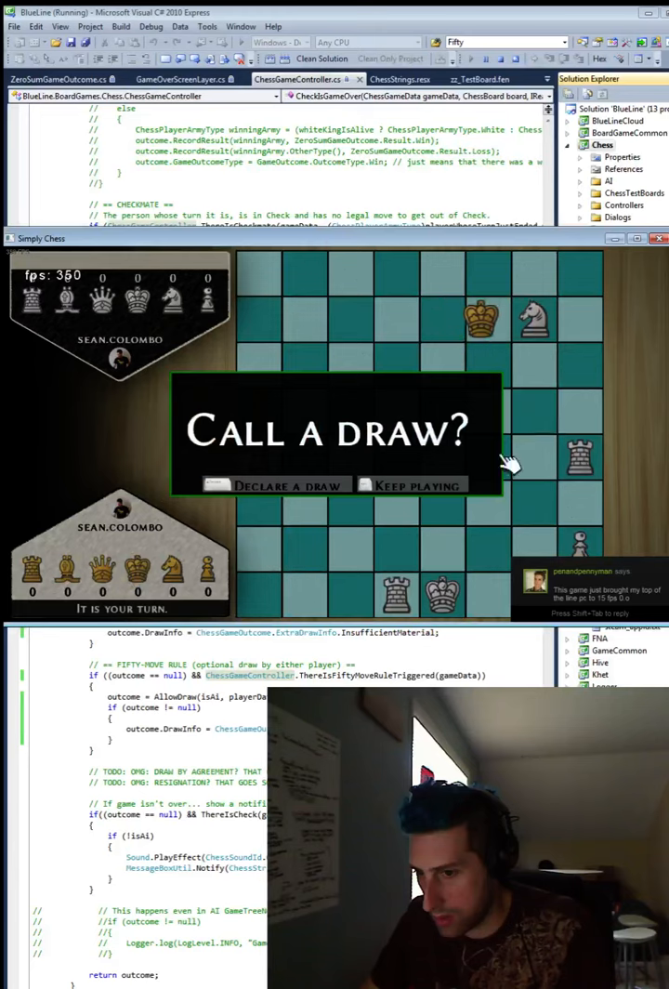
click(409, 485)
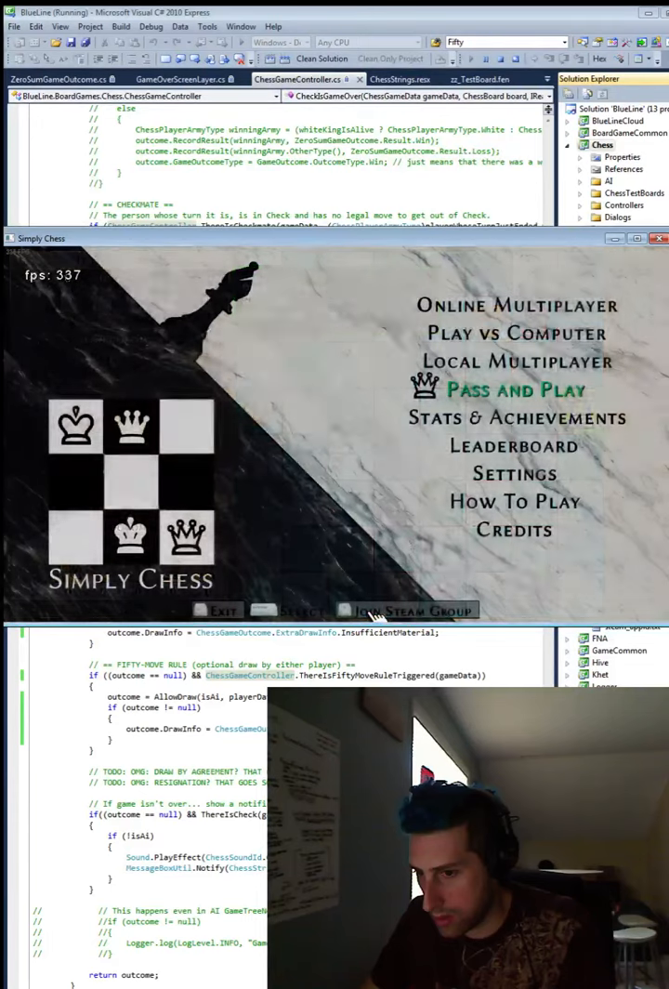
Reach stalemate in a new pass-and-play game, replay, keep playing, and move the king beside the other king.
click(640, 237)
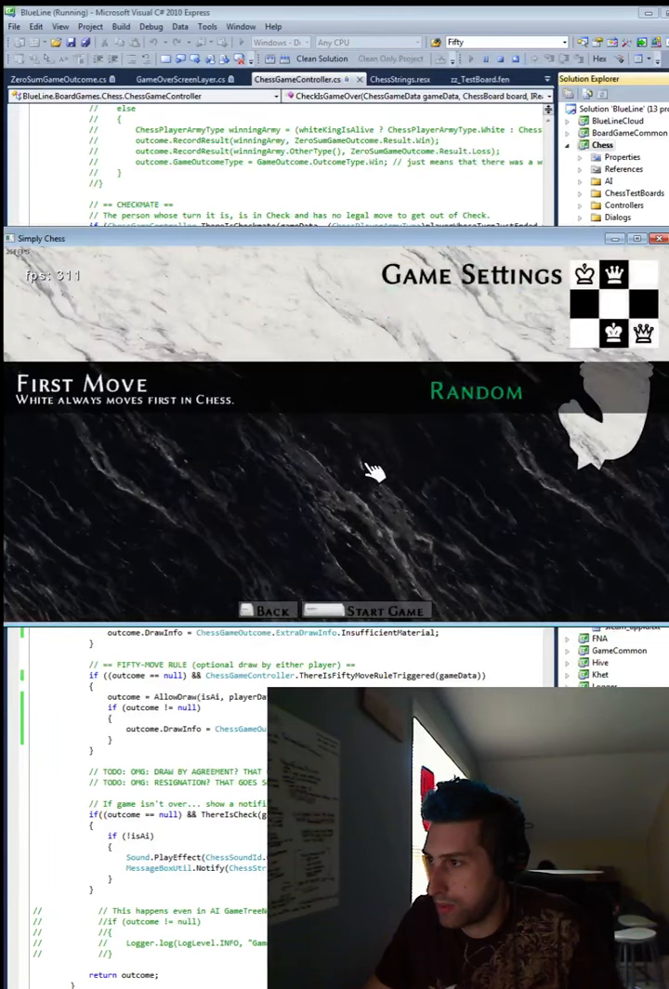
click(381, 610)
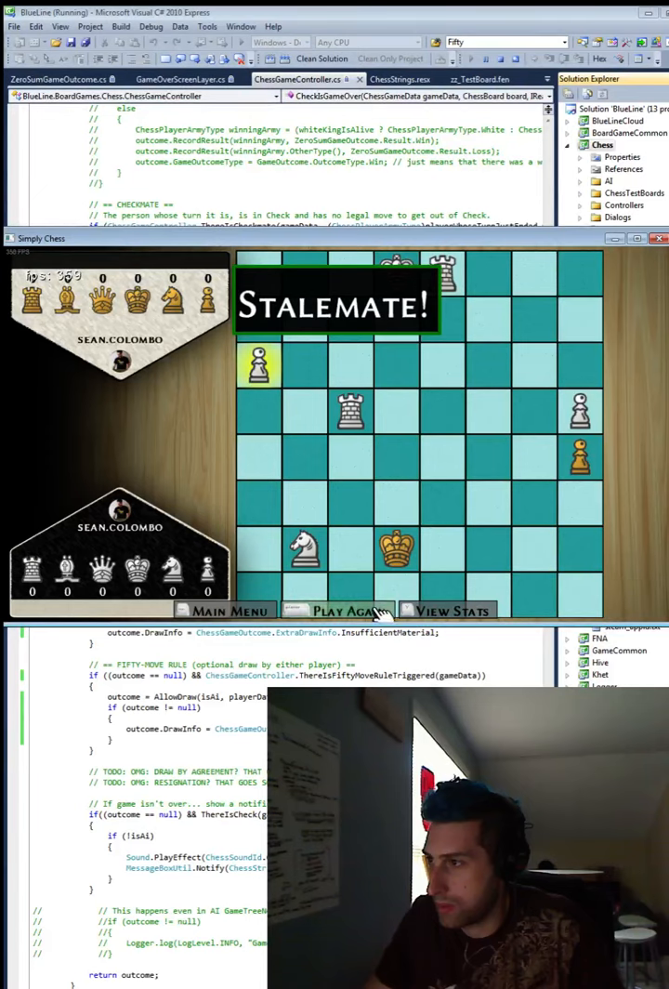
click(338, 610)
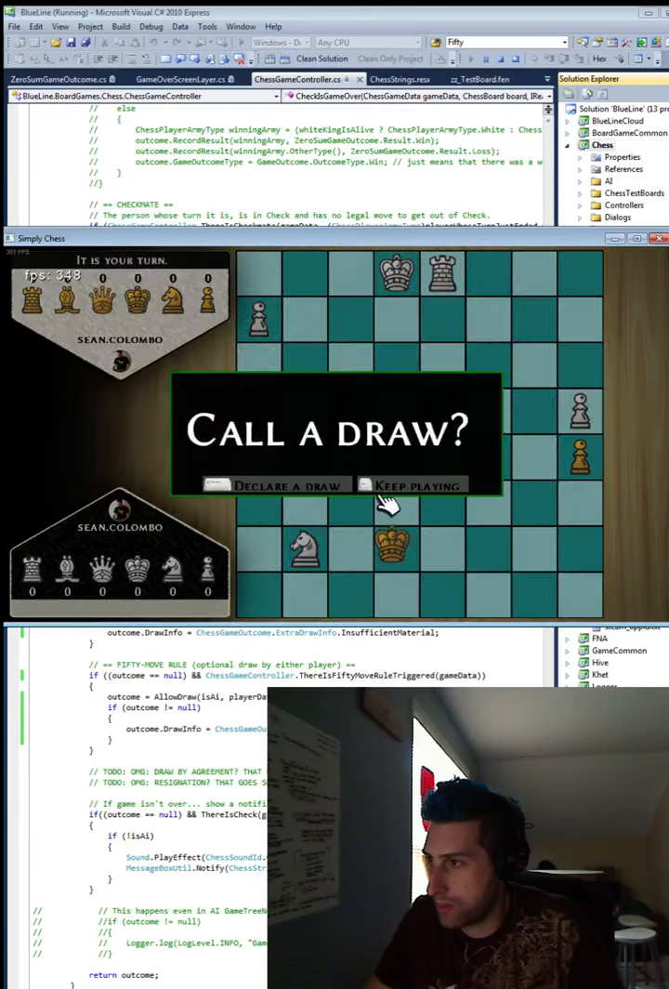
click(410, 485)
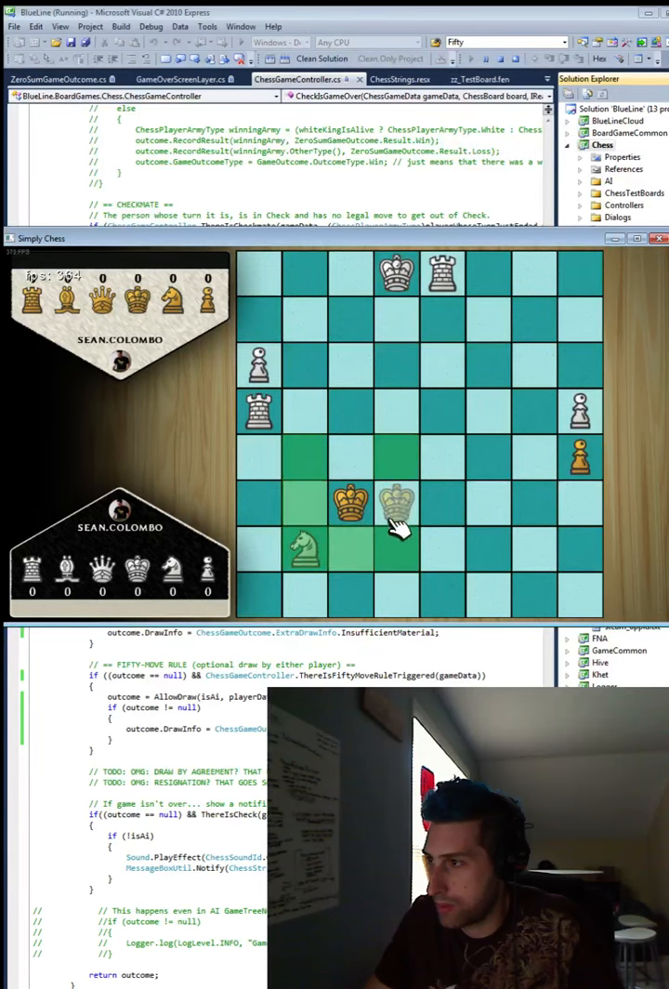
drag(397, 505, 397, 557)
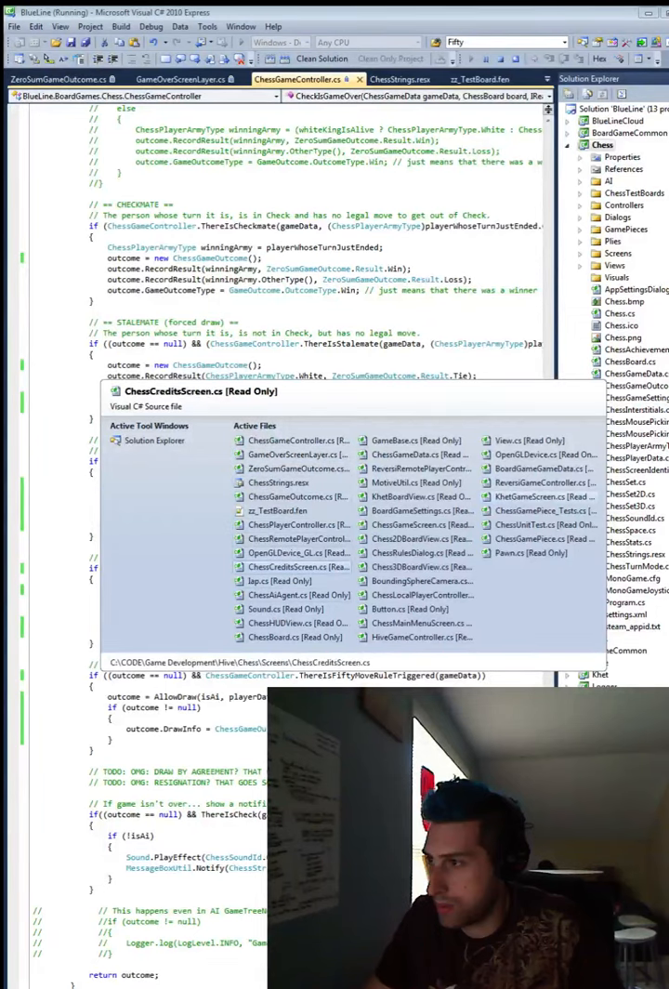
Review the Outcome_Draw message entries, including threefold repetition, in ChessStrings.resx.
click(401, 78)
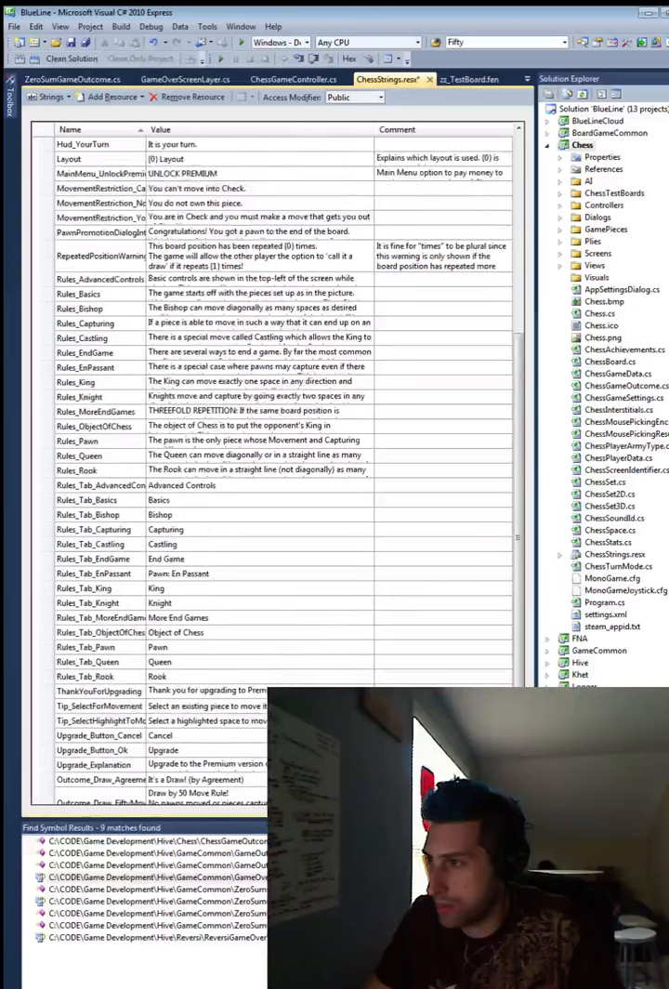
scroll(down, 3)
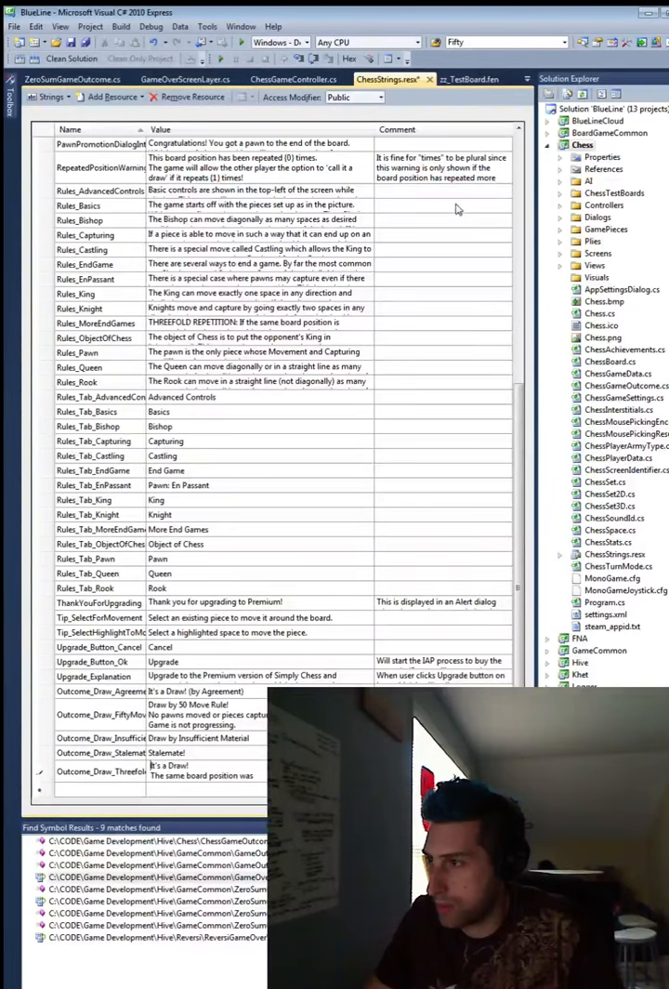
click(293, 78)
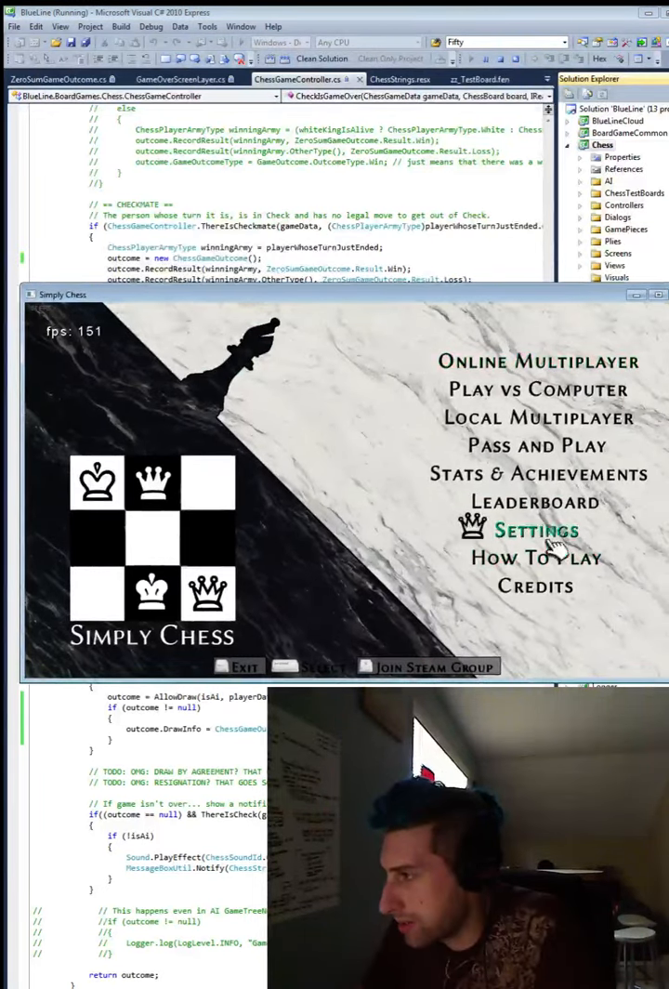
mouse_move(537, 474)
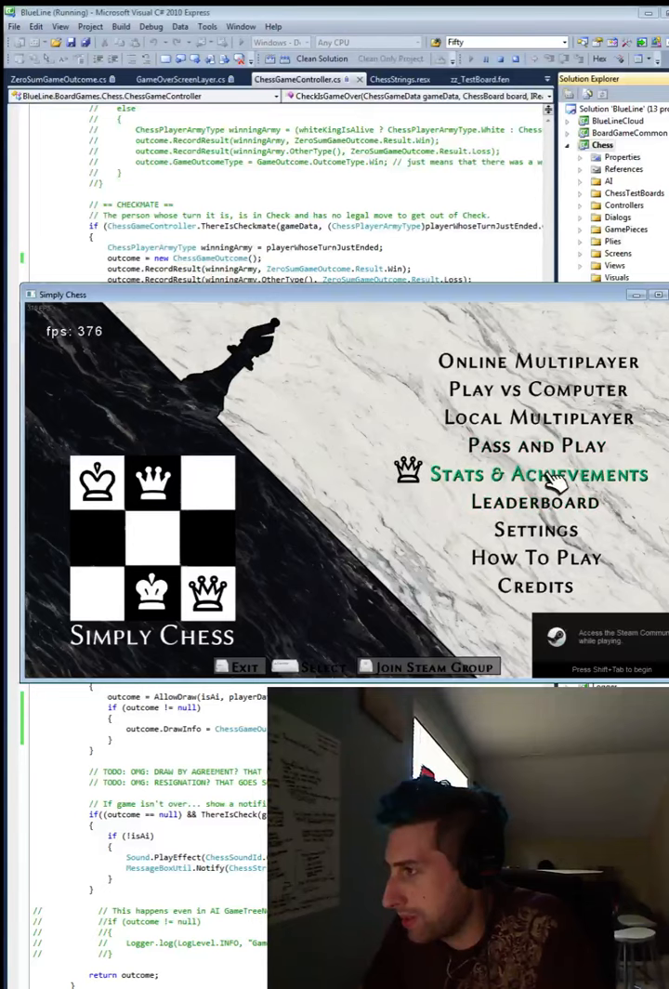
Start a pass-and-play test game twice, landing on the endgame position with the 'Call a draw?' prompt.
click(536, 530)
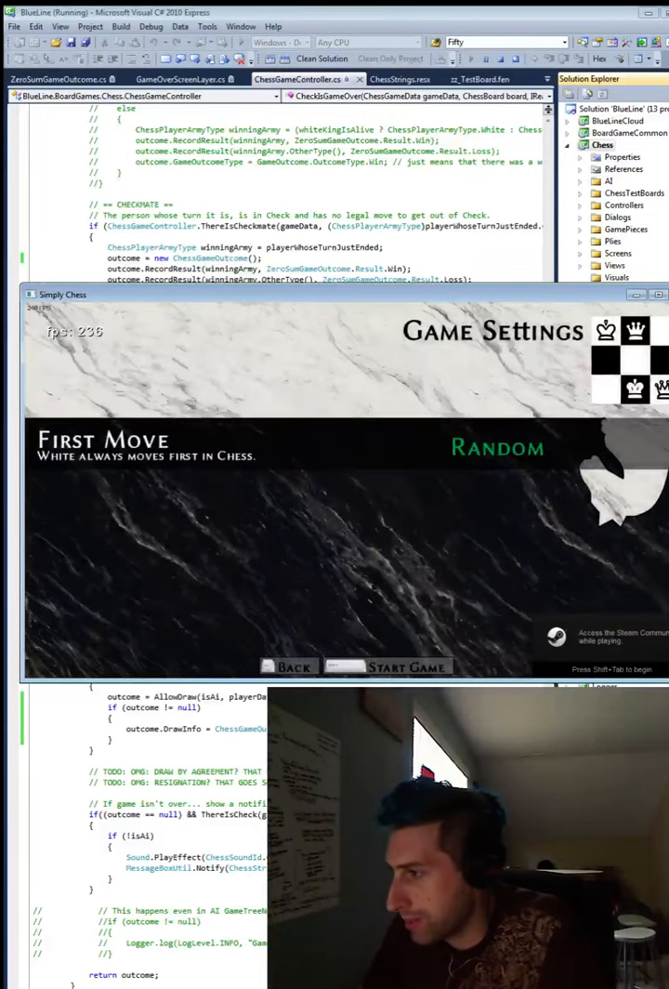
click(400, 665)
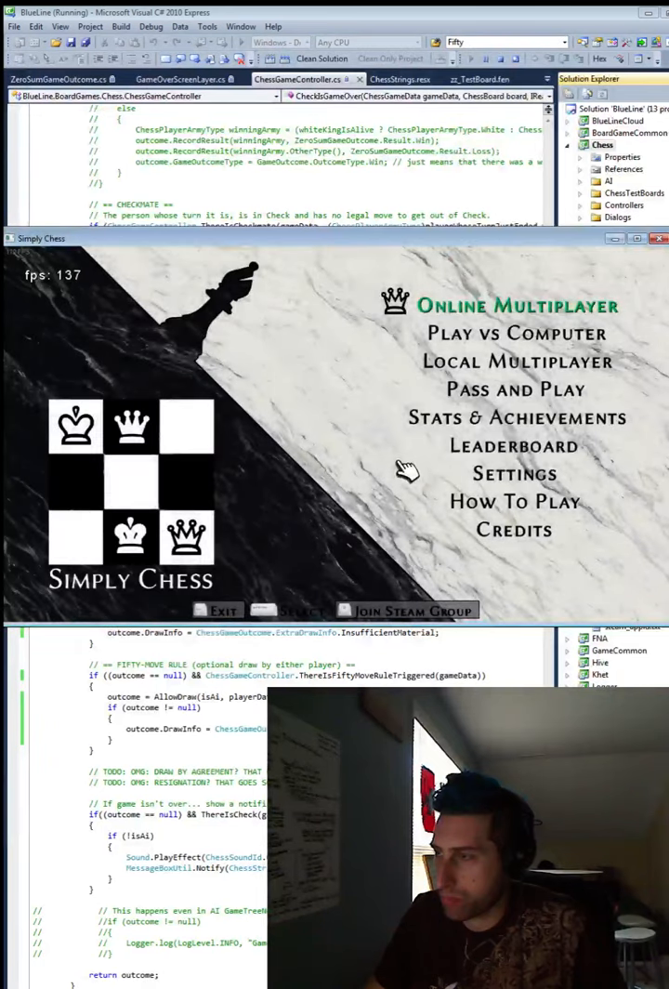
click(513, 472)
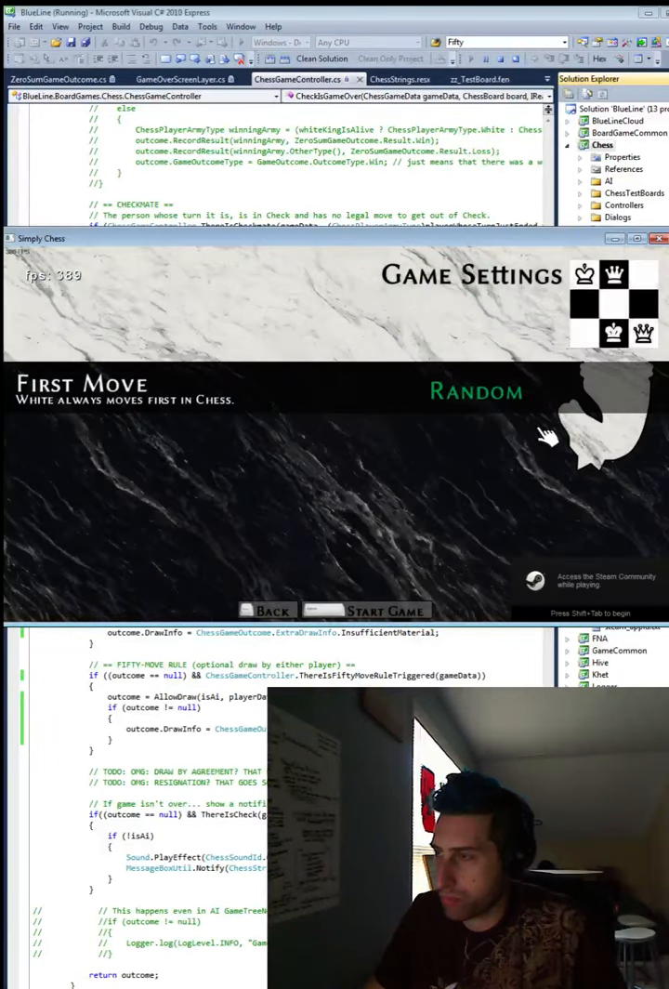
click(364, 610)
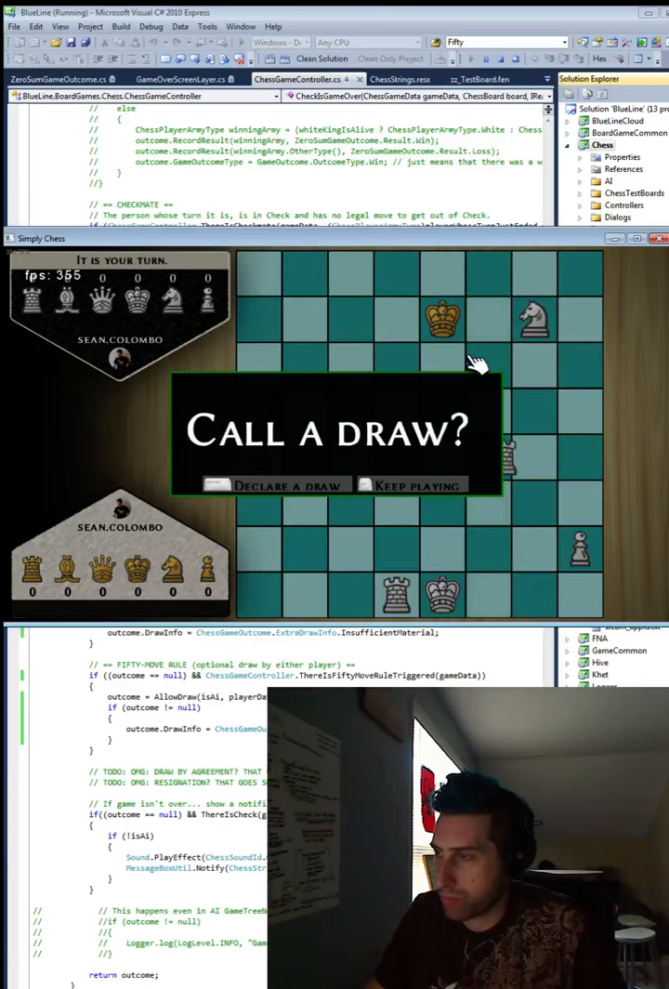
Choose Keep Playing, then move the pawn beside the king and bring the king toward the pawns.
click(409, 483)
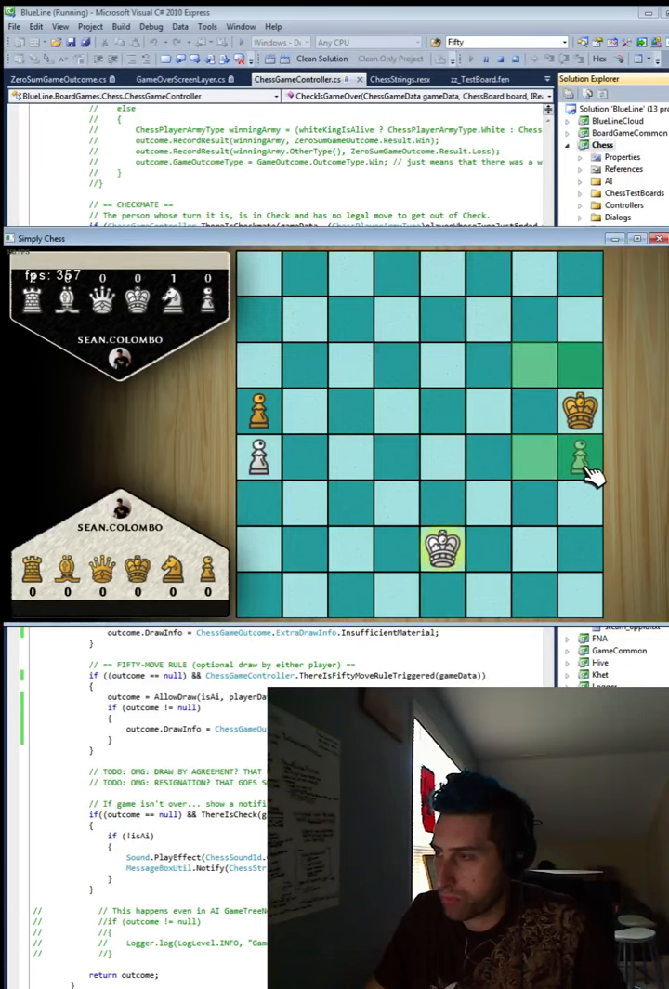
click(580, 461)
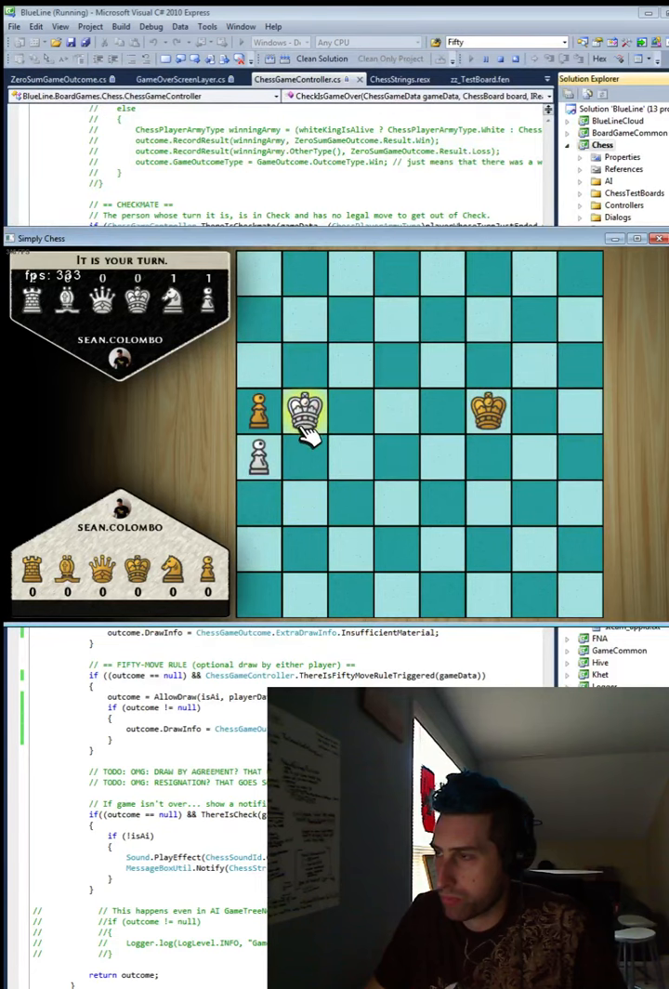
click(306, 412)
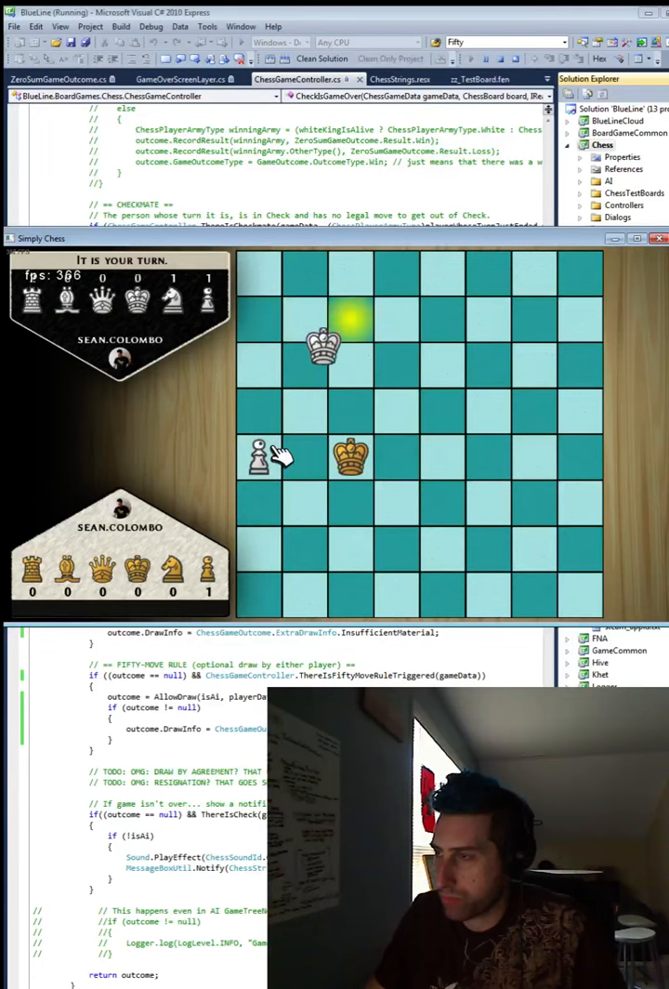
Capture the last pawn with the king for 'Draw by Insufficient Material', then choose Play Again.
click(351, 461)
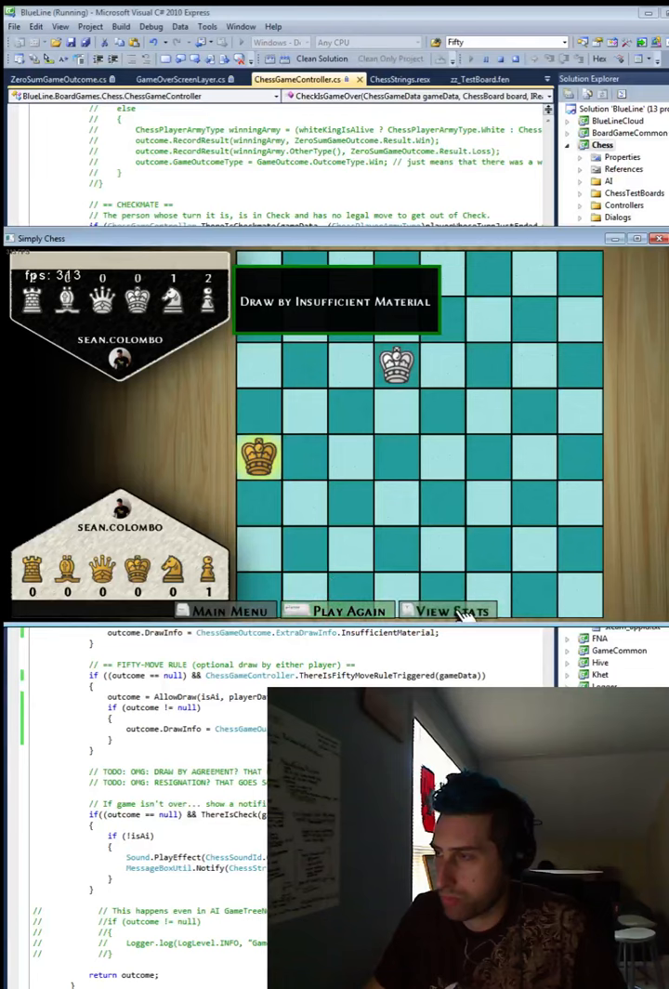
click(335, 610)
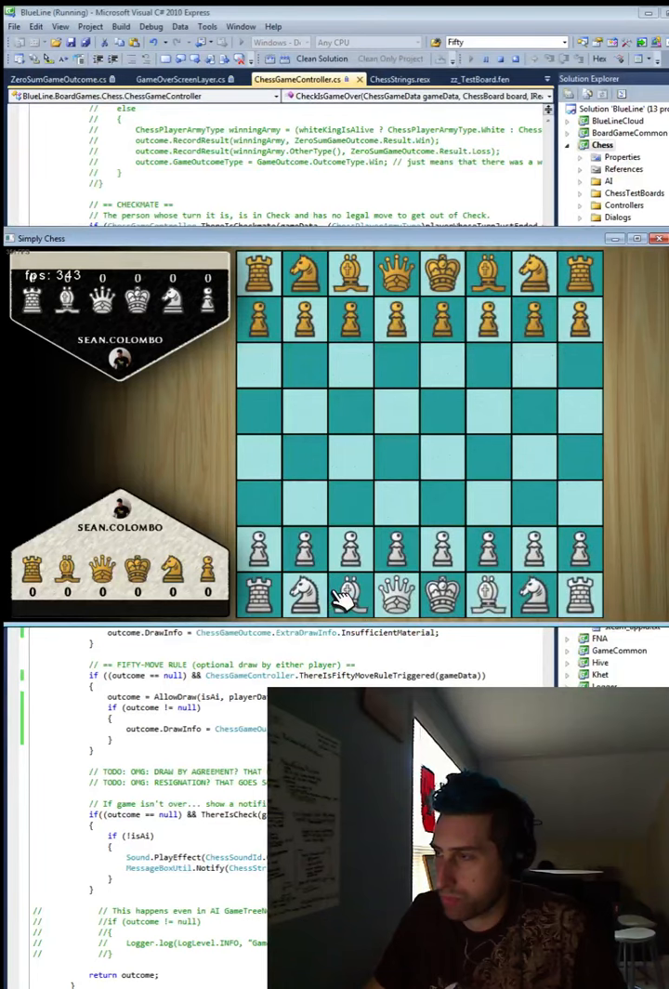
Read the End Game and More End Games rules pages, then switch back to the controller's draw checks.
click(316, 609)
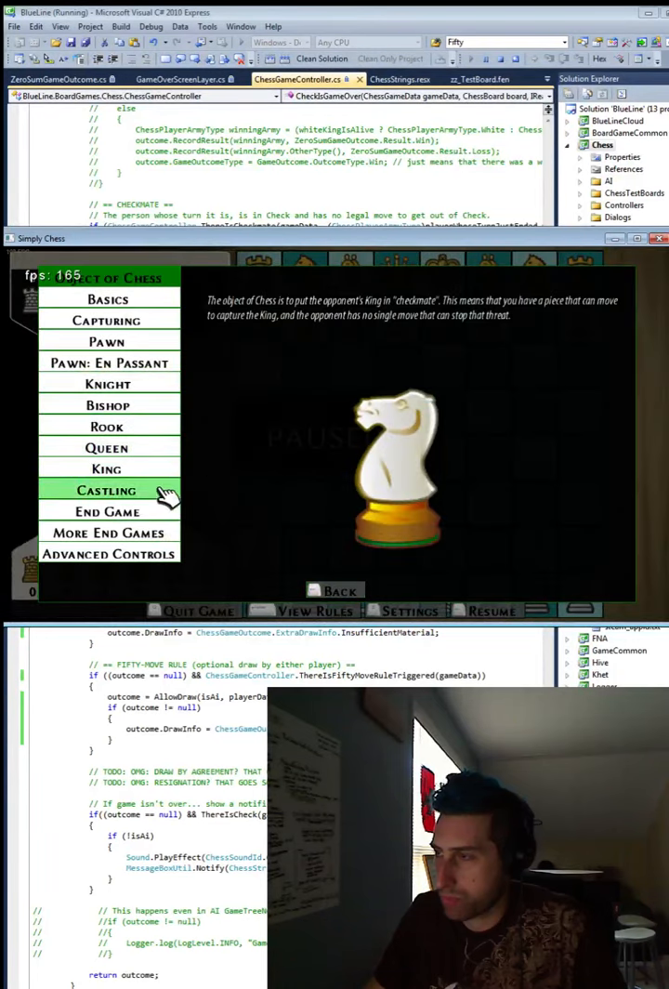
click(106, 511)
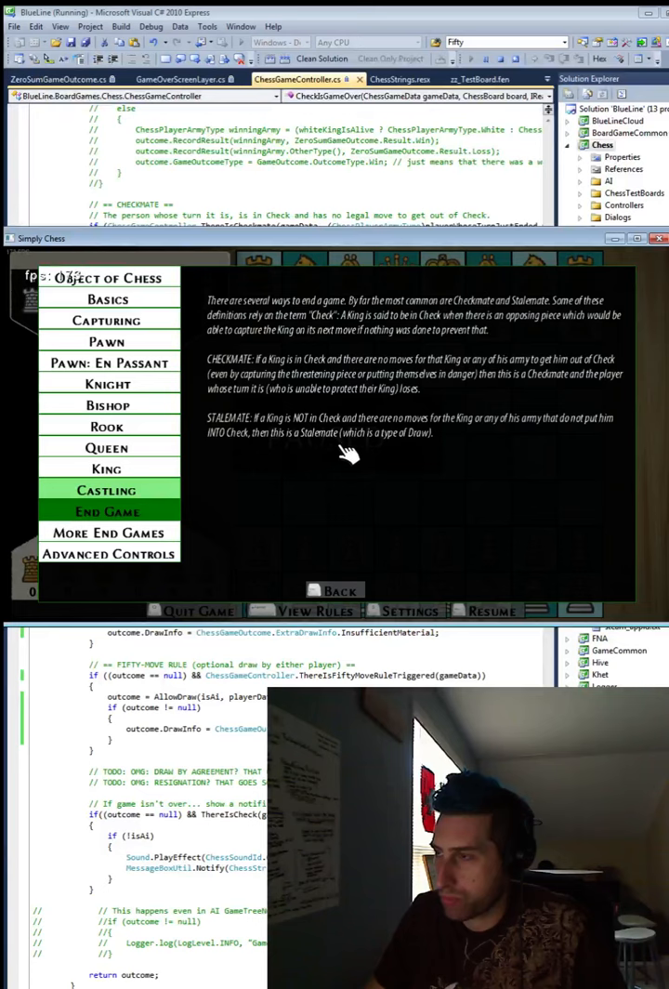
click(107, 532)
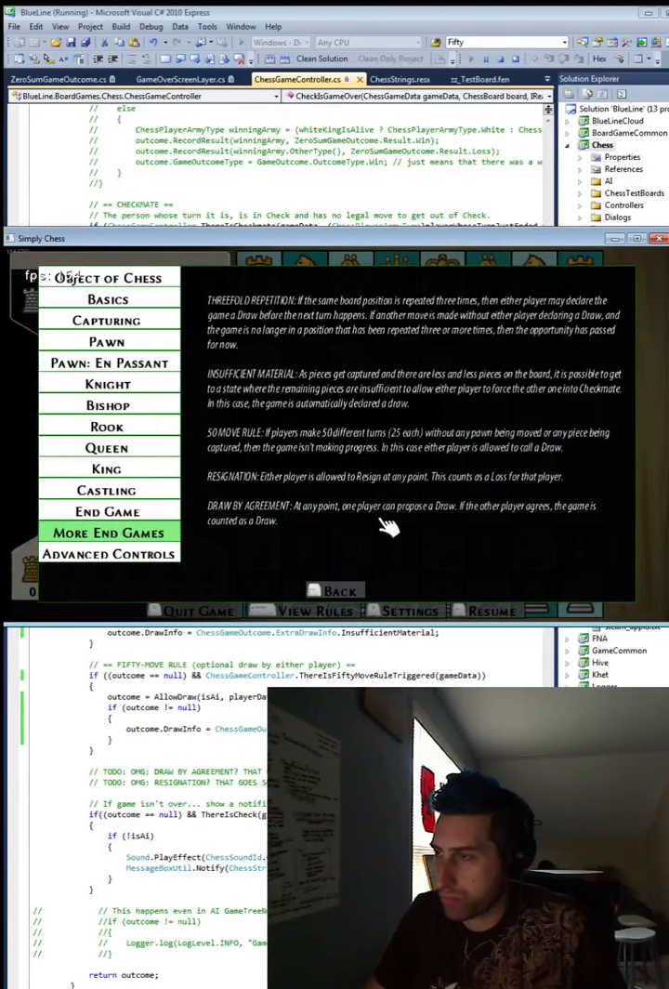
mouse_move(372, 548)
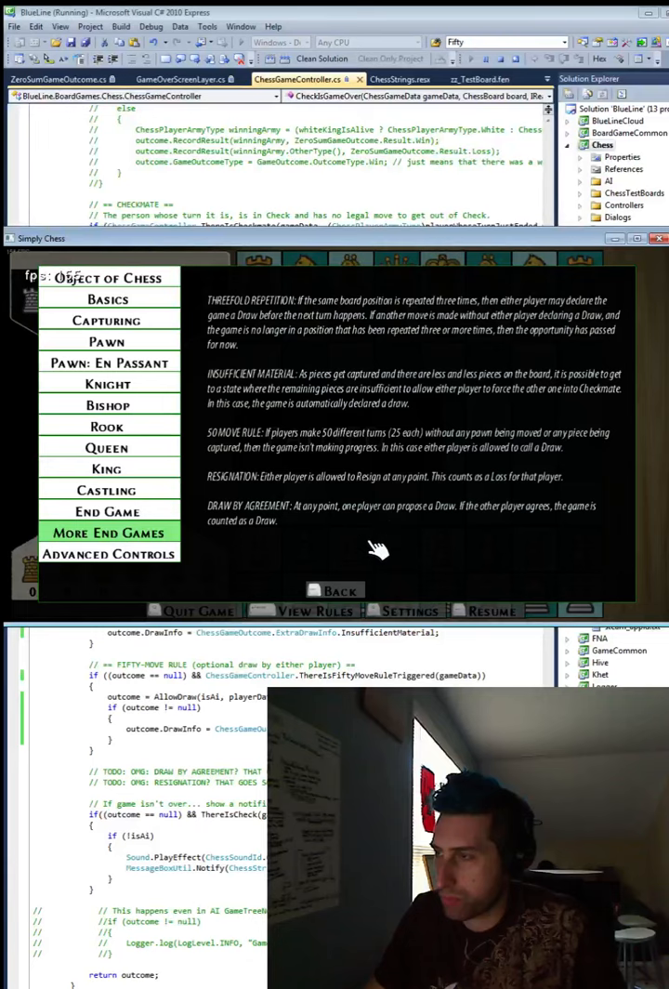
click(335, 591)
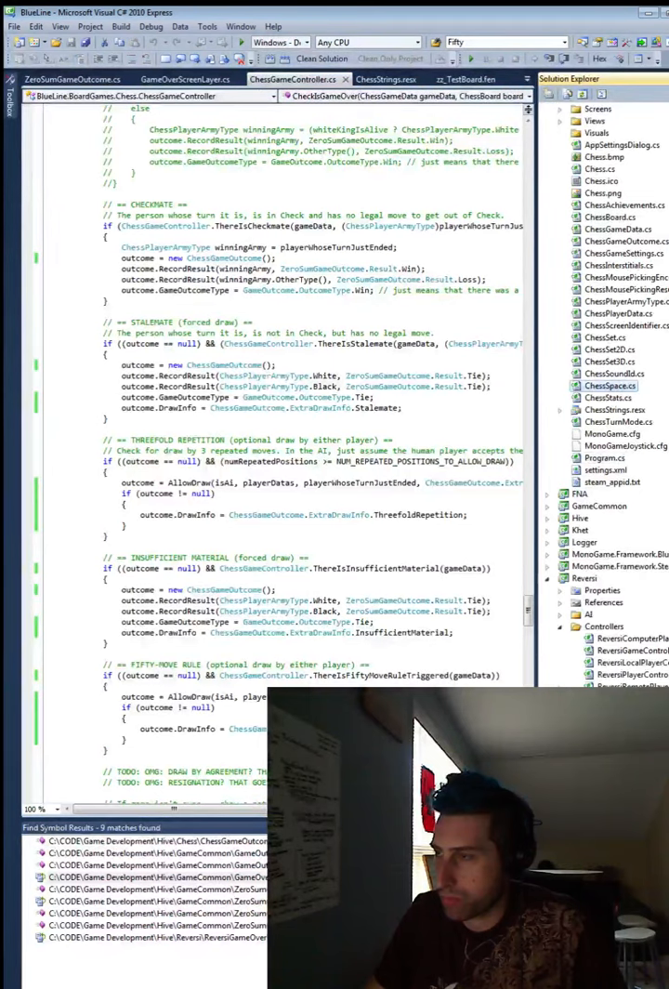
click(613, 409)
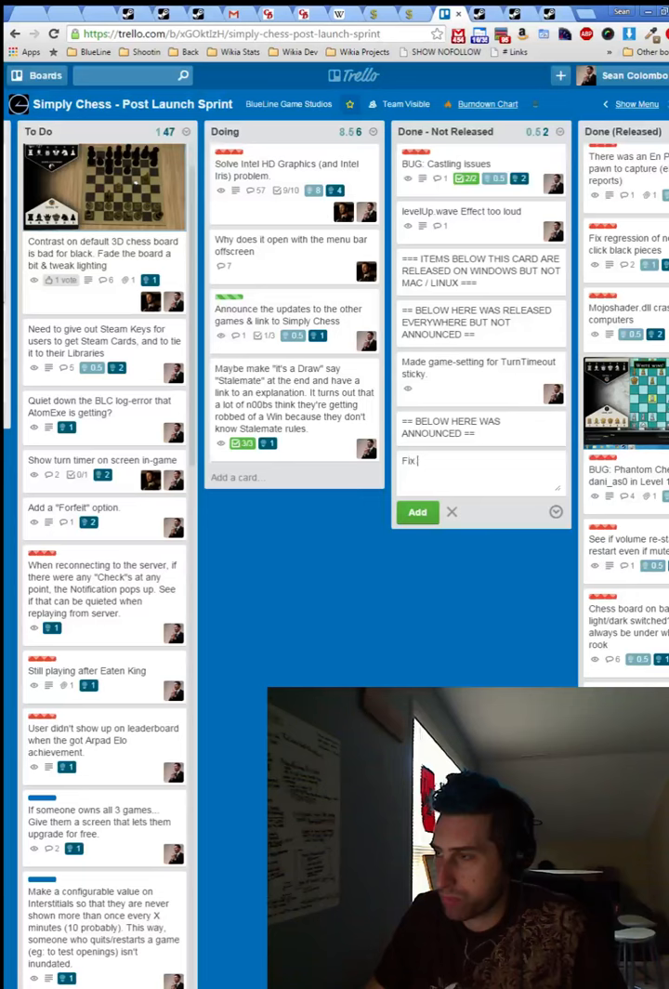
Add the card 'Fix implementation of 50 move rule to be 100 plies (and update docs)' and save its title.
text(implementation of 50 move rule to be)
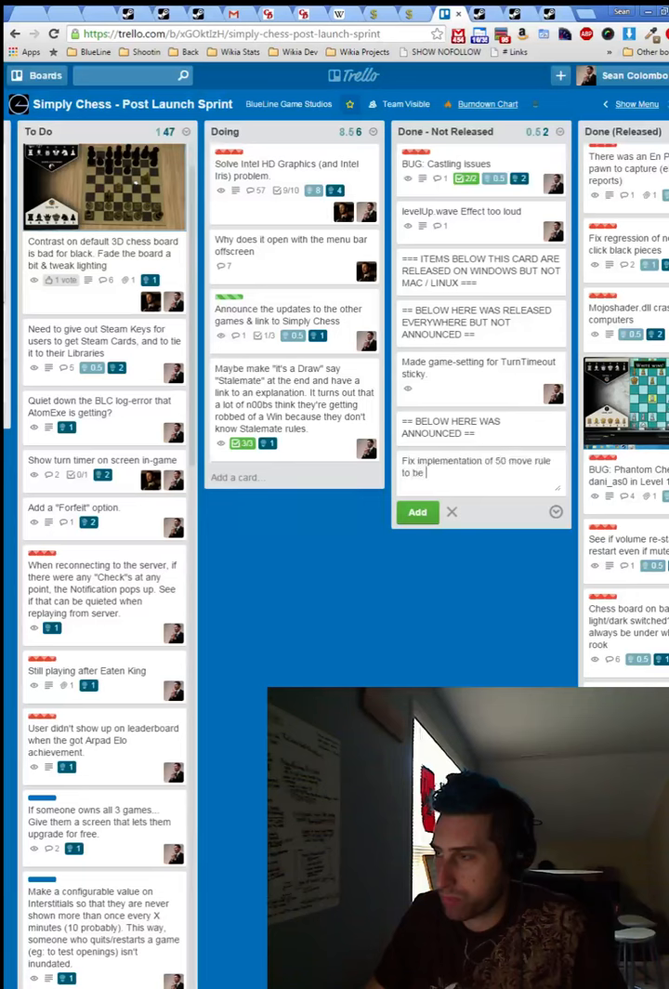
text(100 plies)
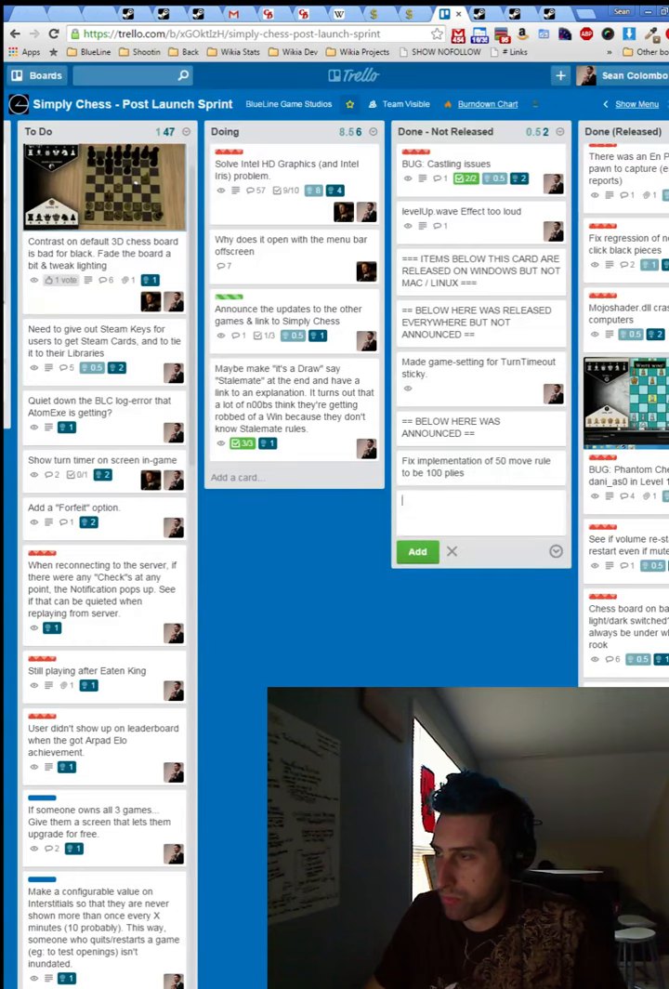
click(463, 466)
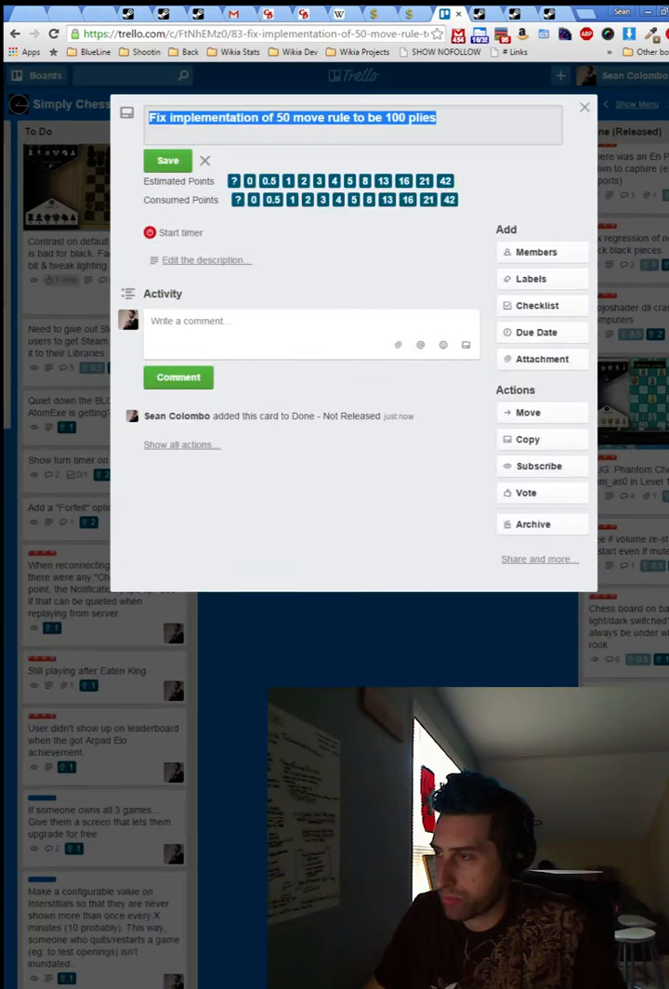
text((and upd)
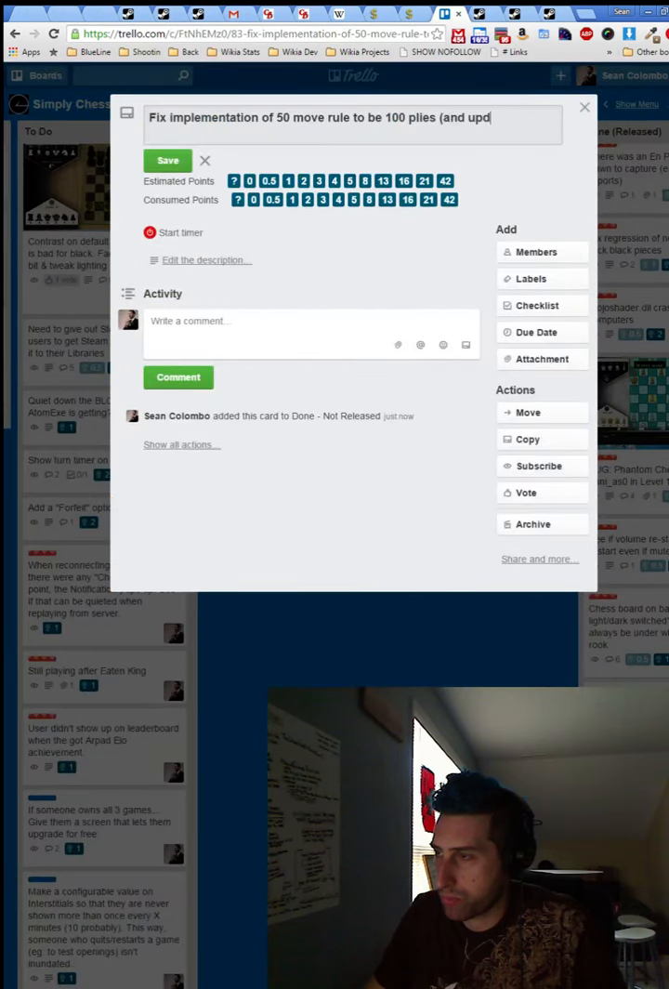
click(583, 106)
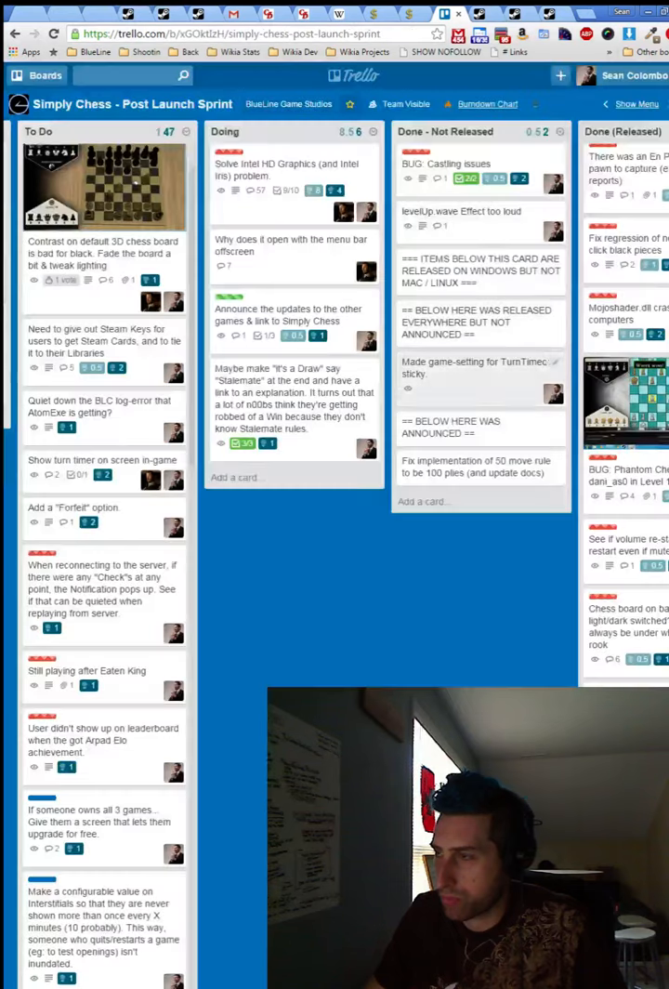
Edit the Stalemate card's title to remove its numbered prefix.
scroll(right, 3)
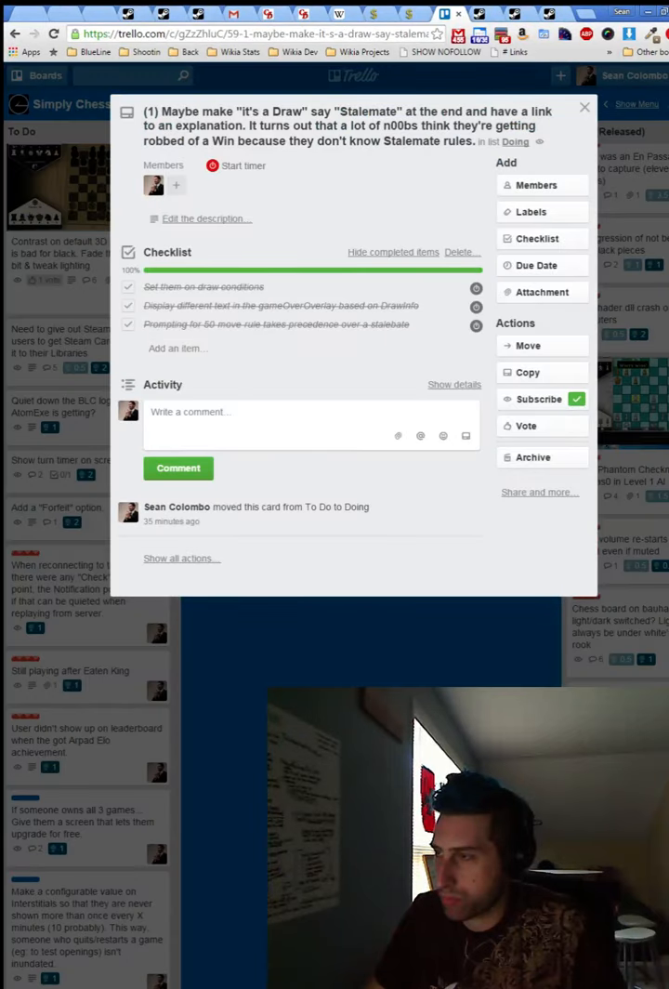
click(354, 126)
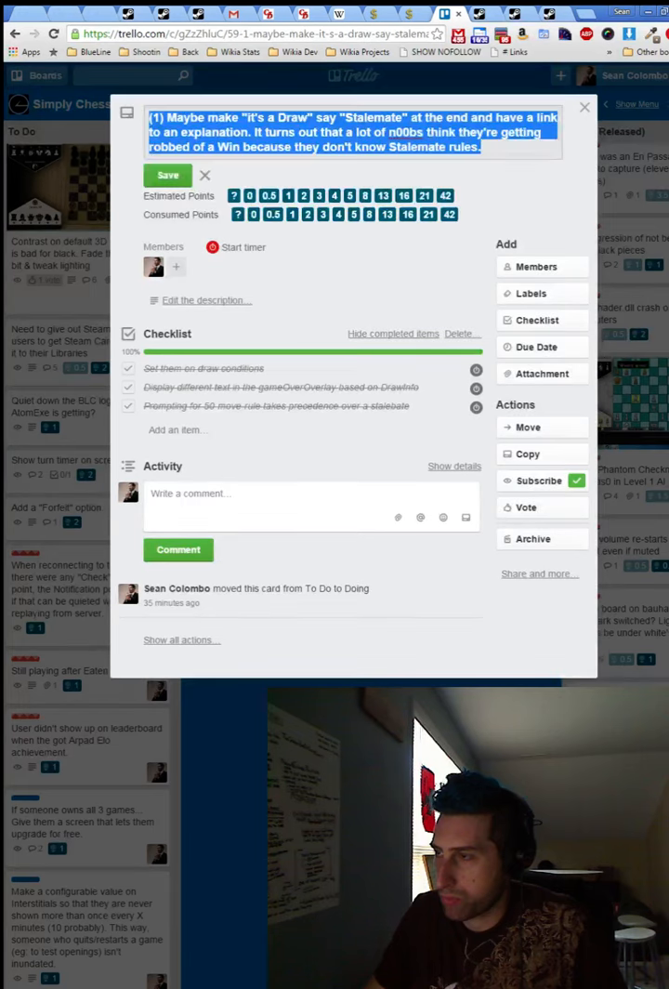
click(583, 105)
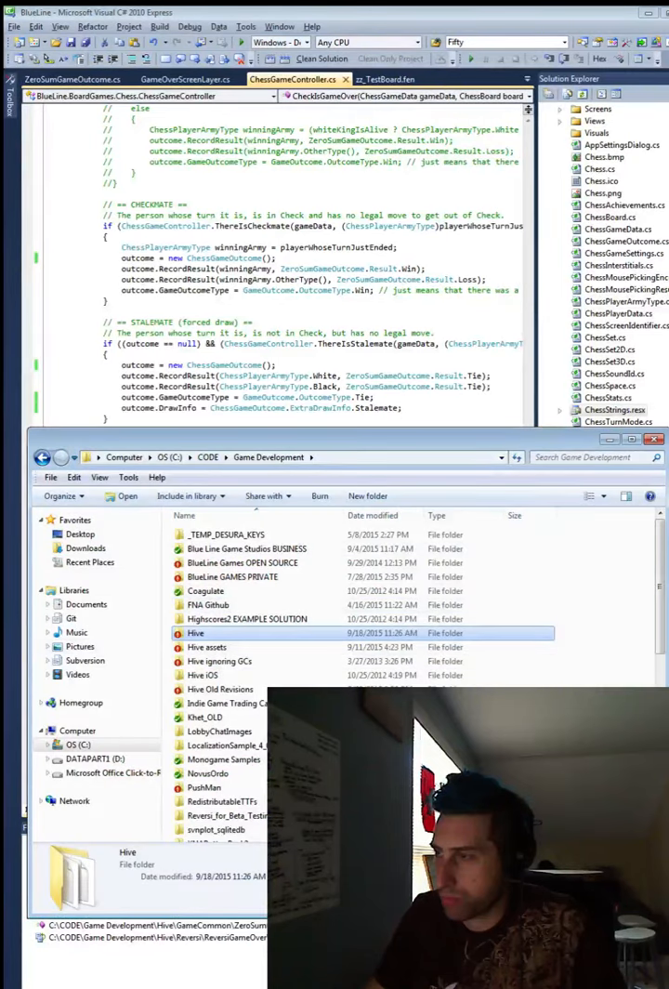
Enter the Hive project folder to bring up its SVN Commit dialog.
double_click(195, 631)
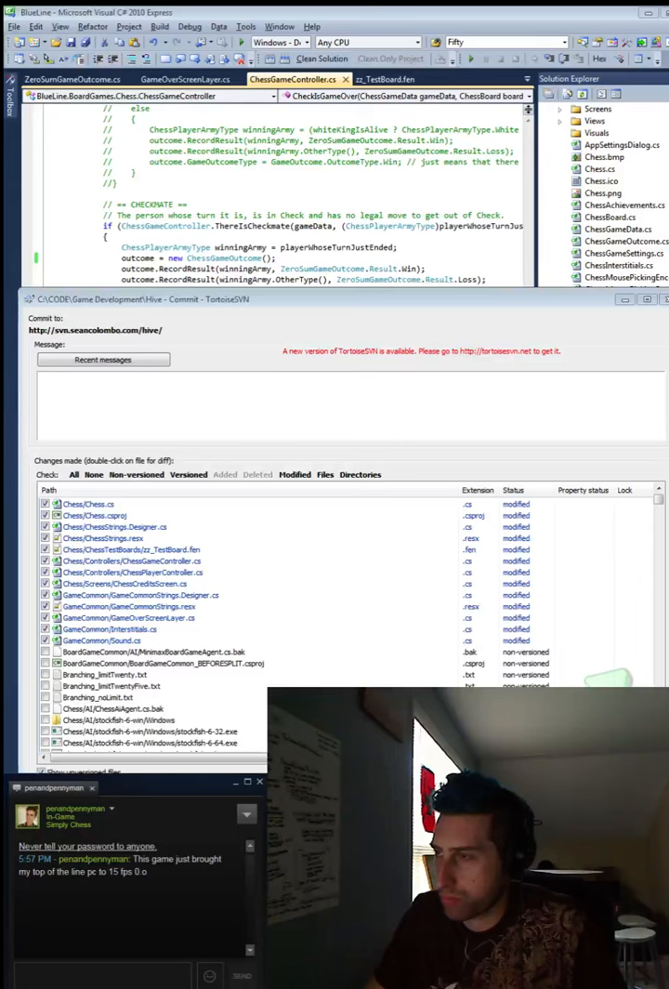
Type into the commit message, then compare ChessGameController.cs with its base revision from the file list.
text(wut)
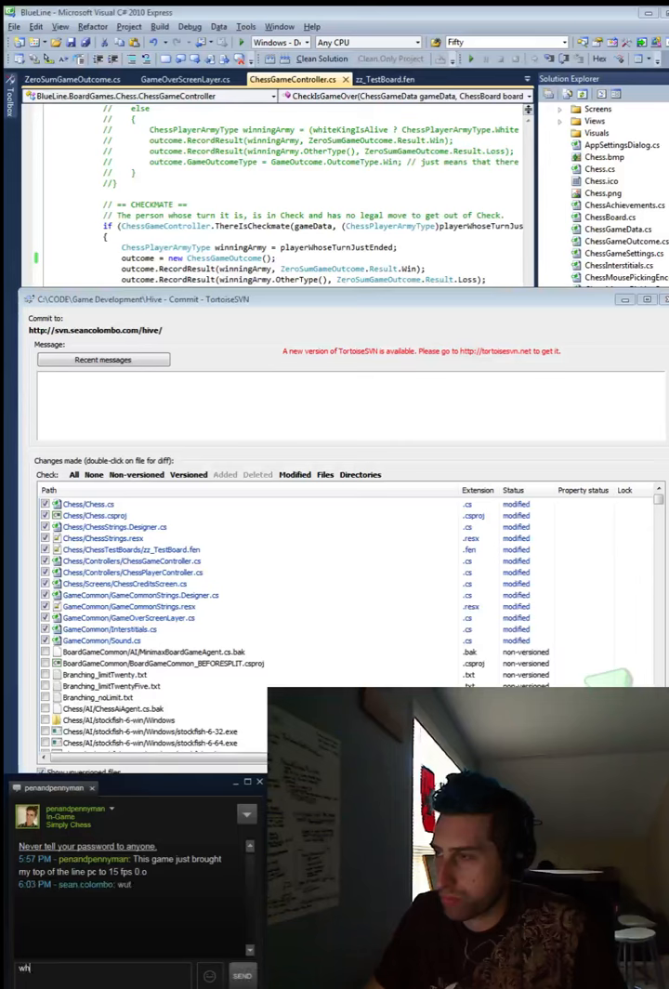
text(where in the game)
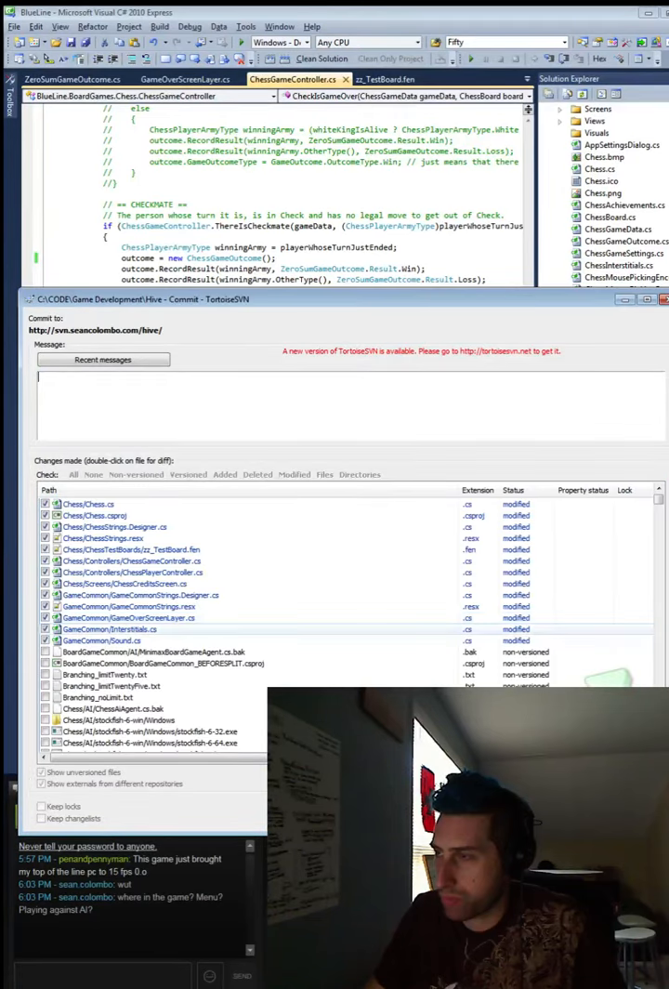
right_click(89, 504)
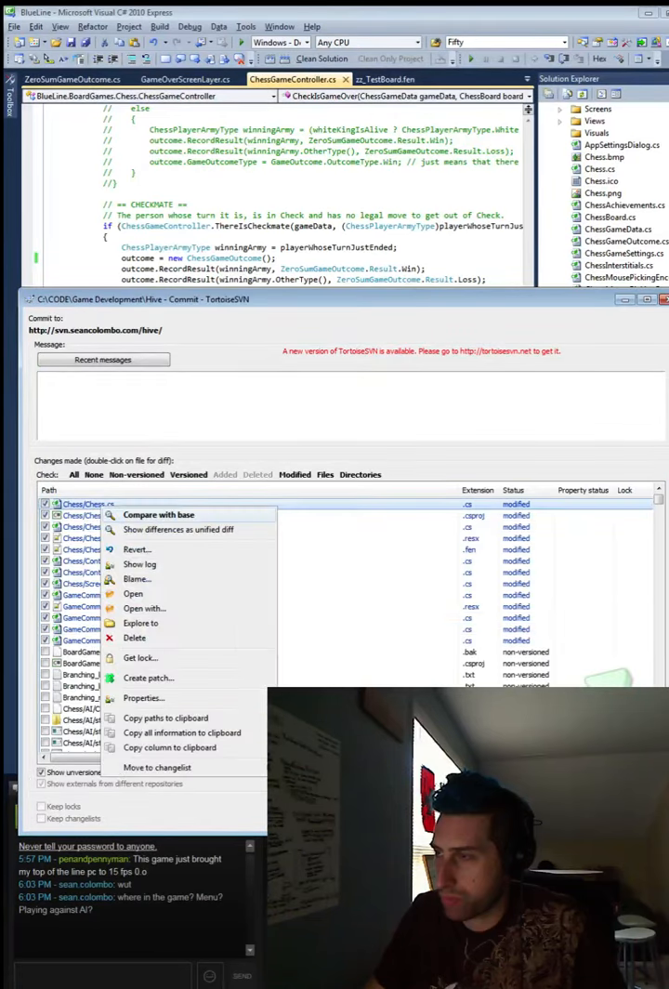
click(179, 528)
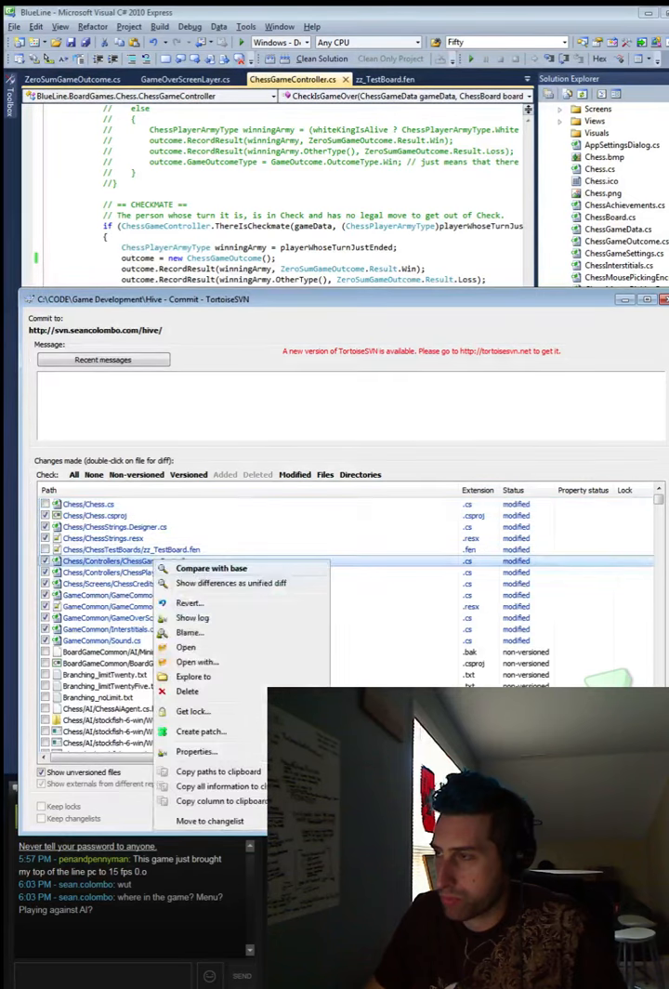
click(212, 569)
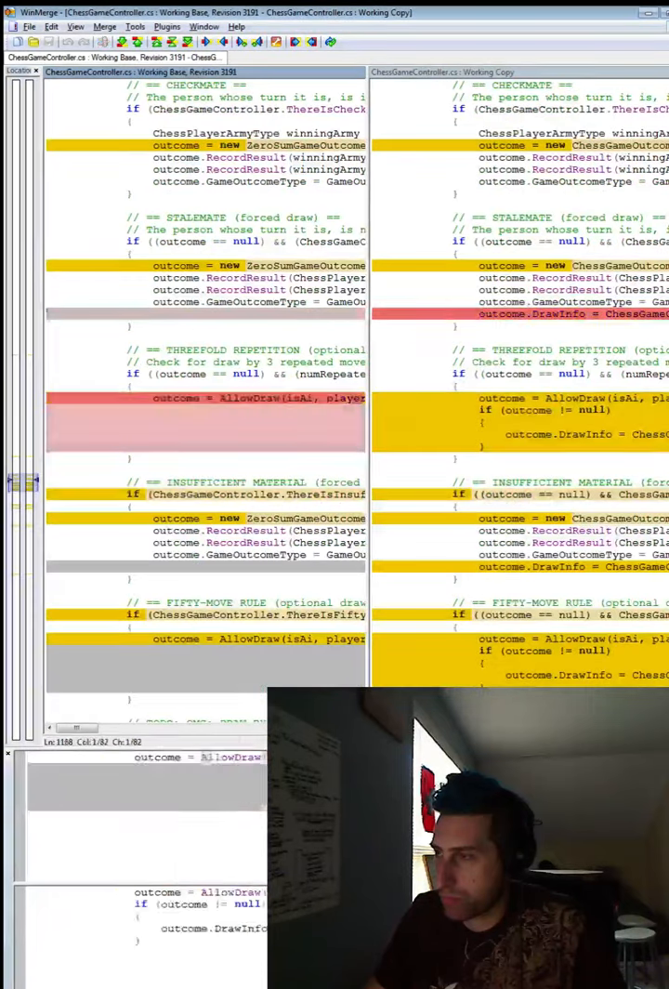
Scroll through the WinMerge diff of ChessGameController.cs to review the draw-handling changes.
scroll(down, 3)
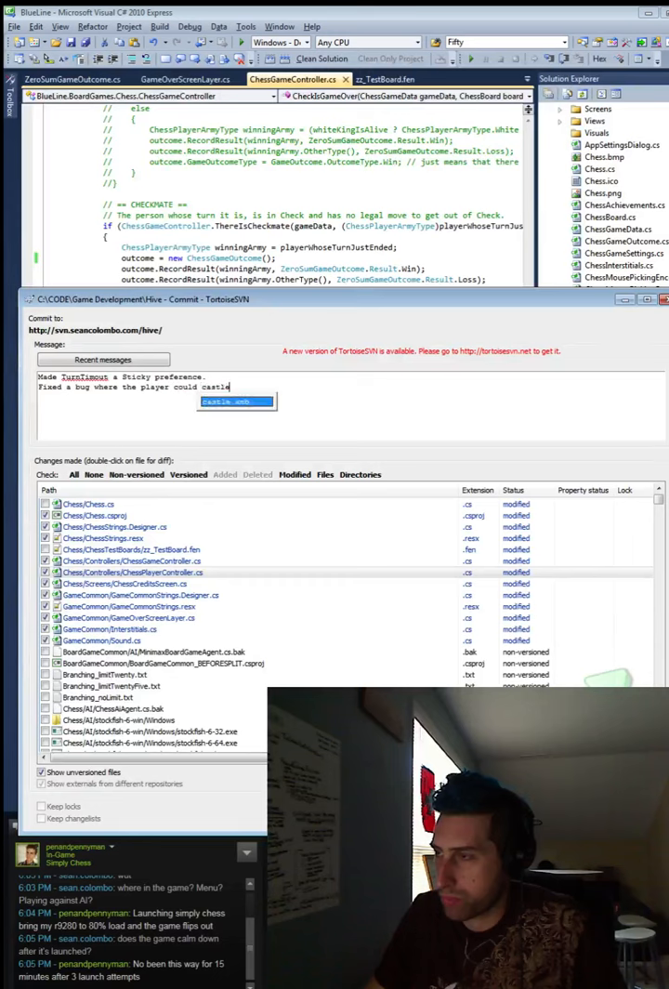
Append 'twice in the same game.' to the commit message about the castling fix.
text(twice in teh same game.)
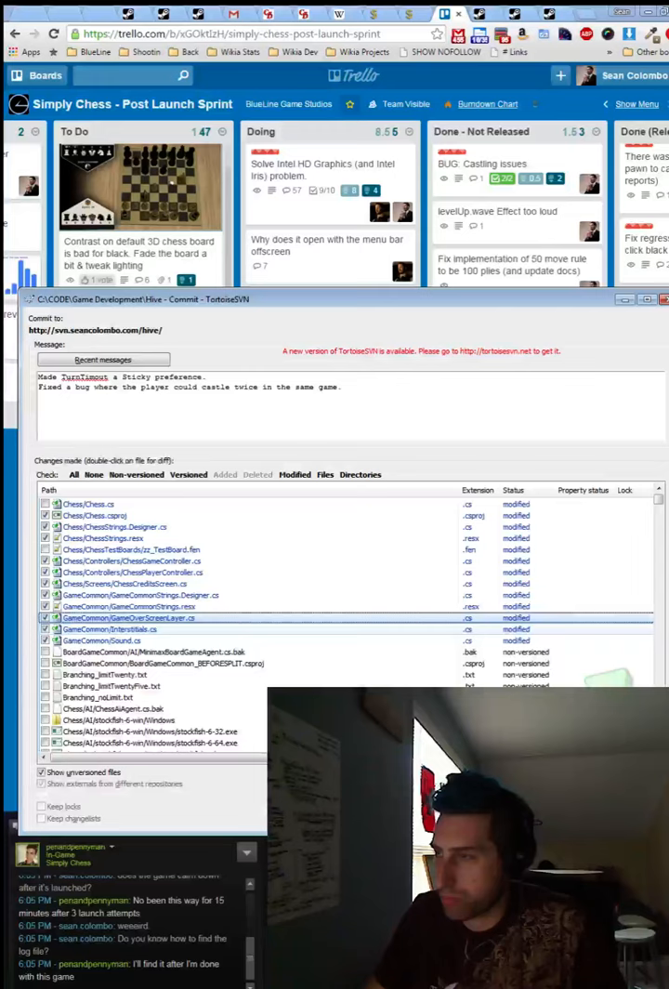
Dismiss the game-over file's context menu and add 'Rm some overlogging' to the message.
right_click(112, 628)
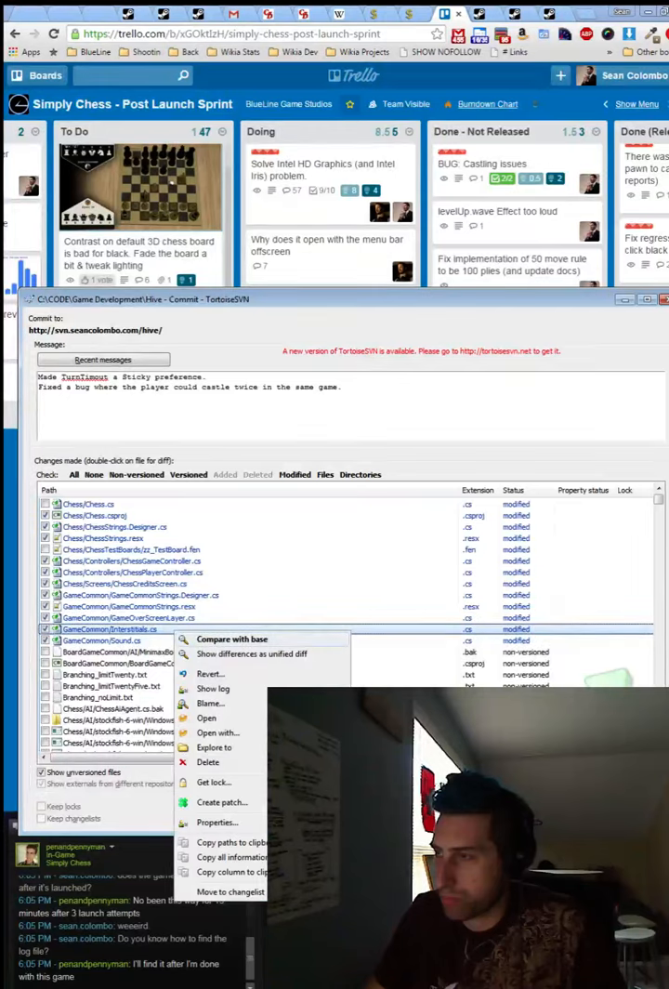
click(230, 640)
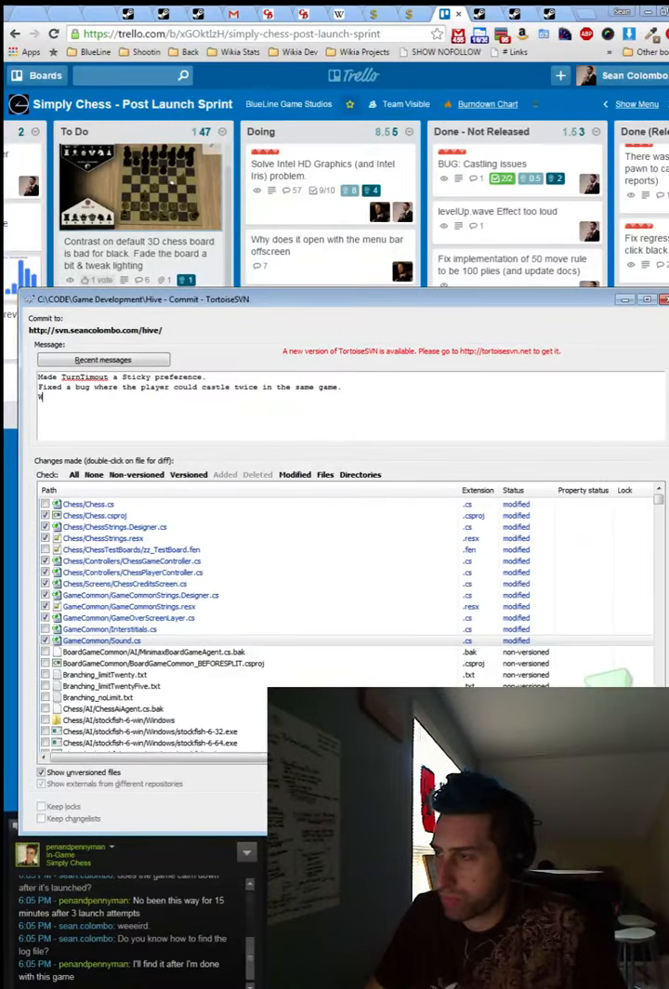
text(Rm some)
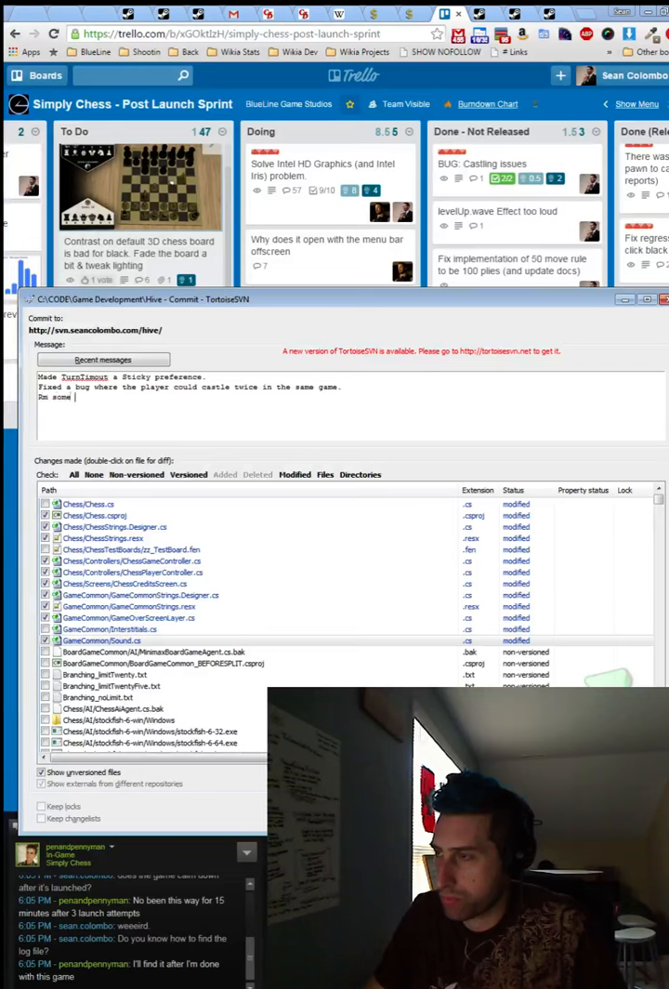
text(overlogging.)
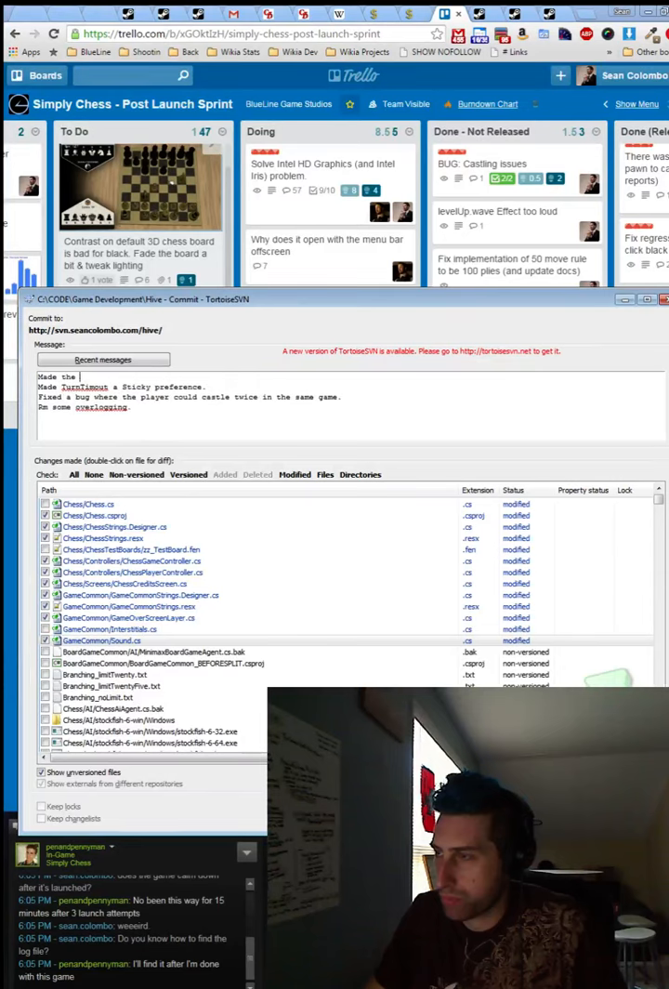
Add the line that GameOverOverlay shows more specific text for draw outcomes, then commit with OK.
text(GameOverOverlay a)
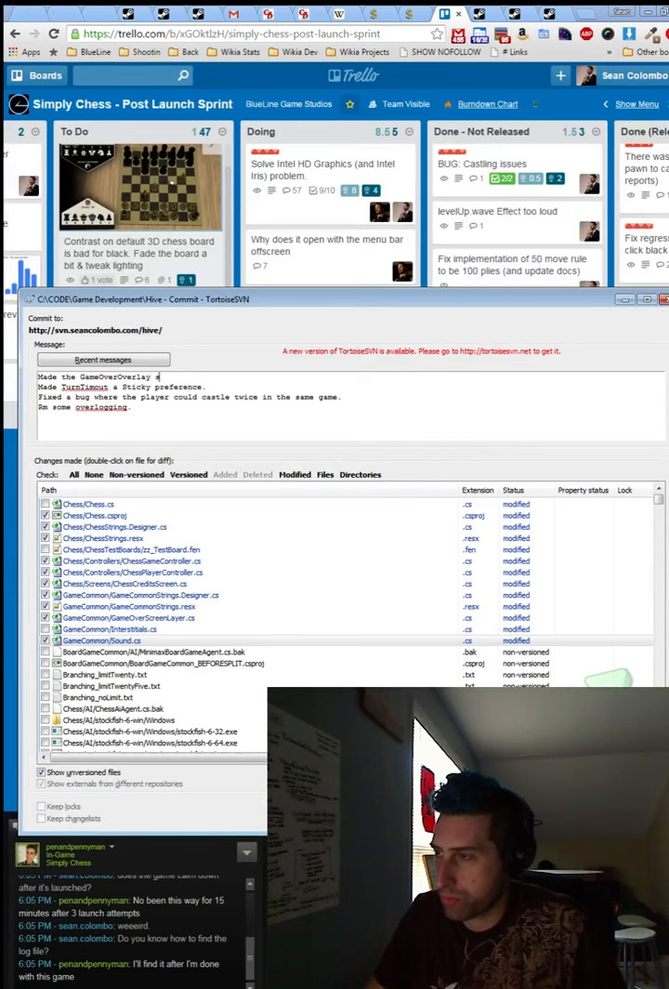
text(show)
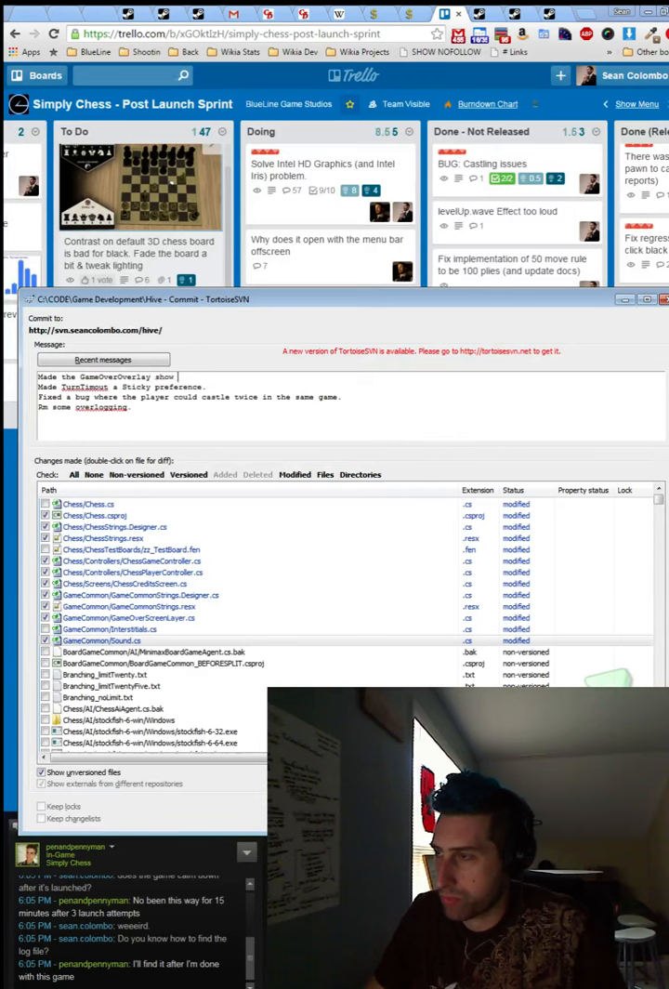
text(more specific text for various types of Draw.)
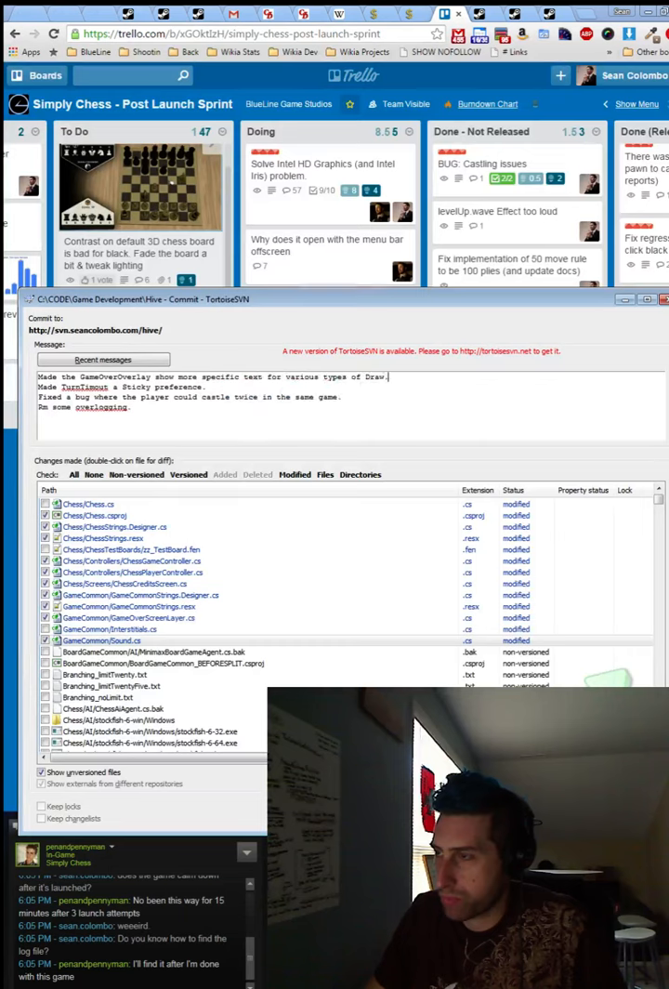
text(outcomes)
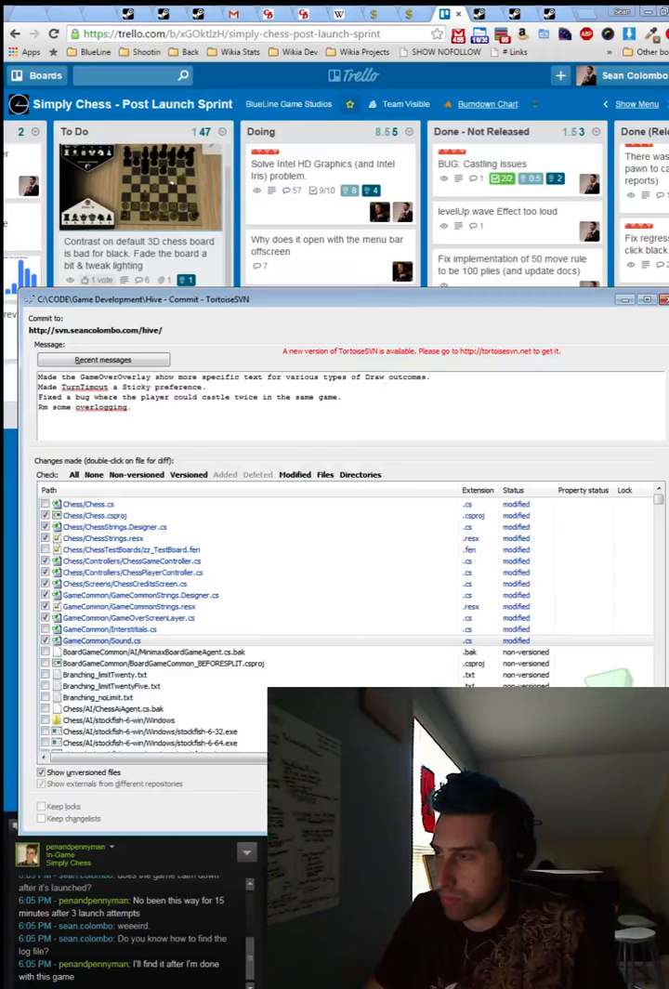
click(429, 376)
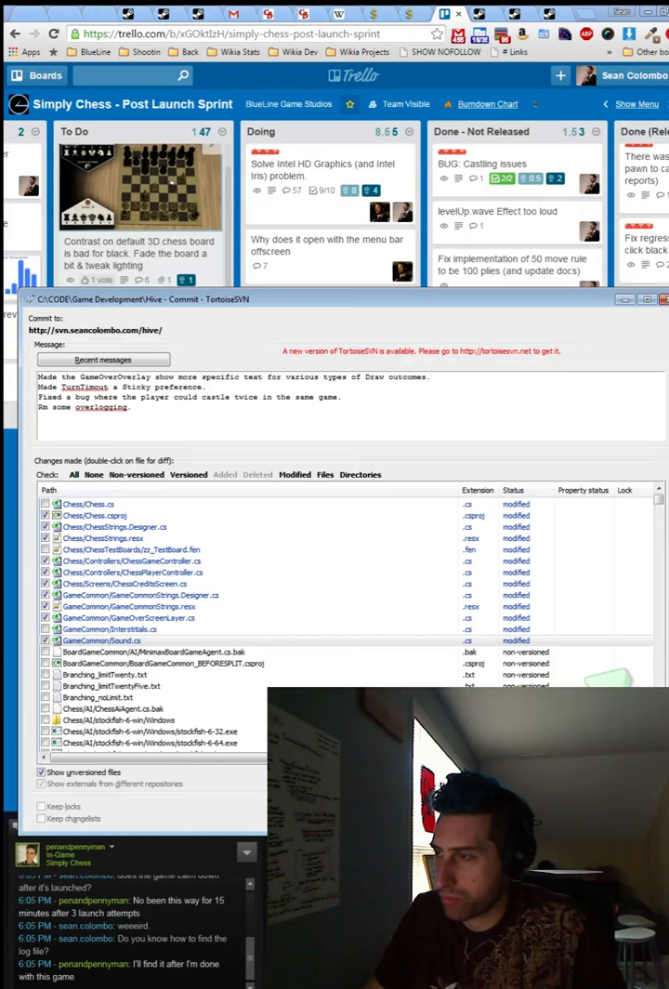
click(102, 359)
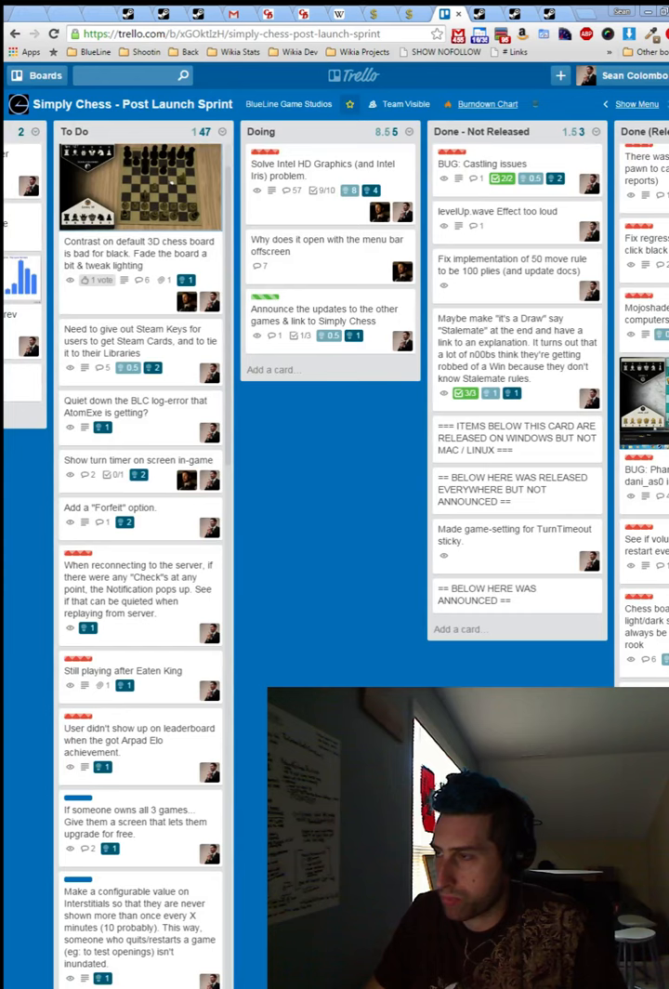
scroll(right, 3)
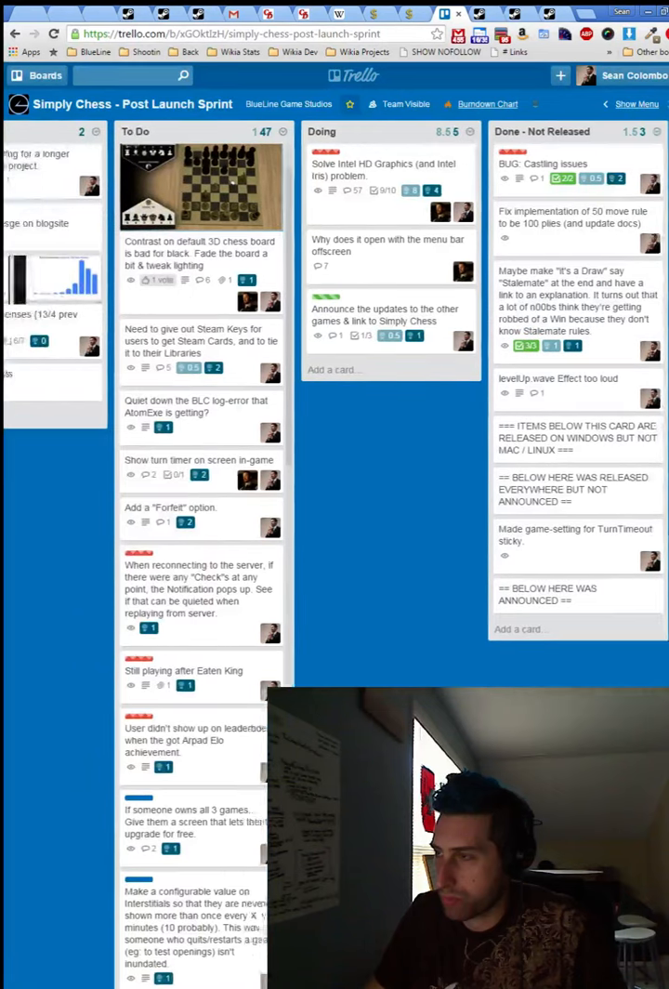
scroll(right, 3)
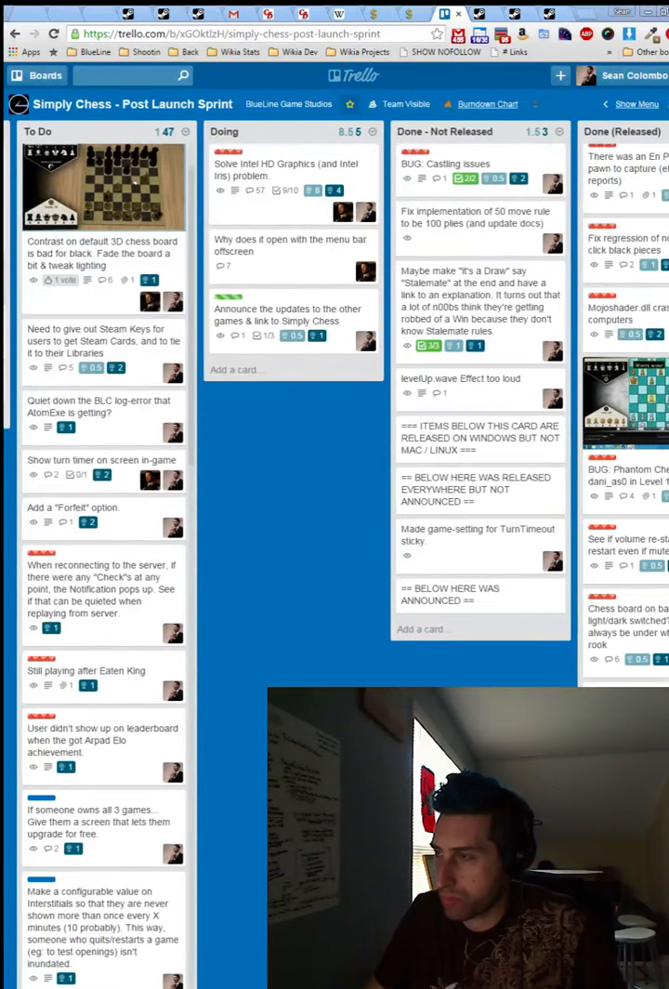